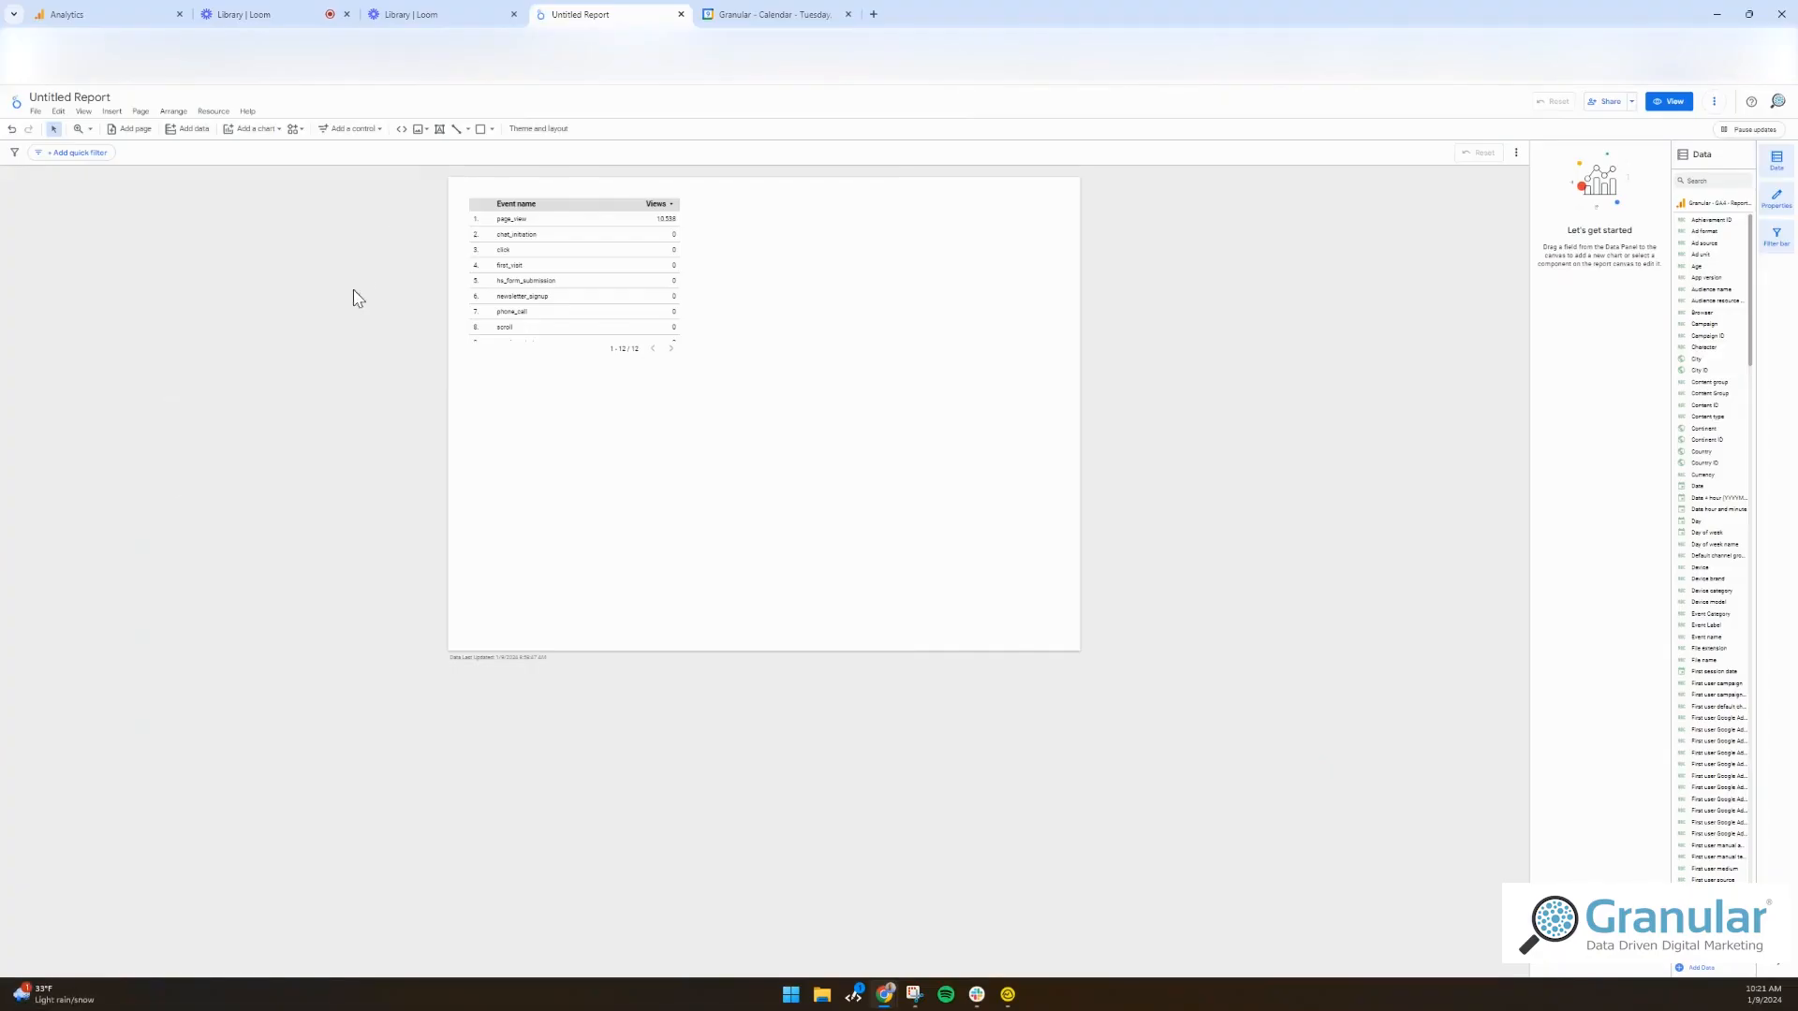
mouse_move(303, 293)
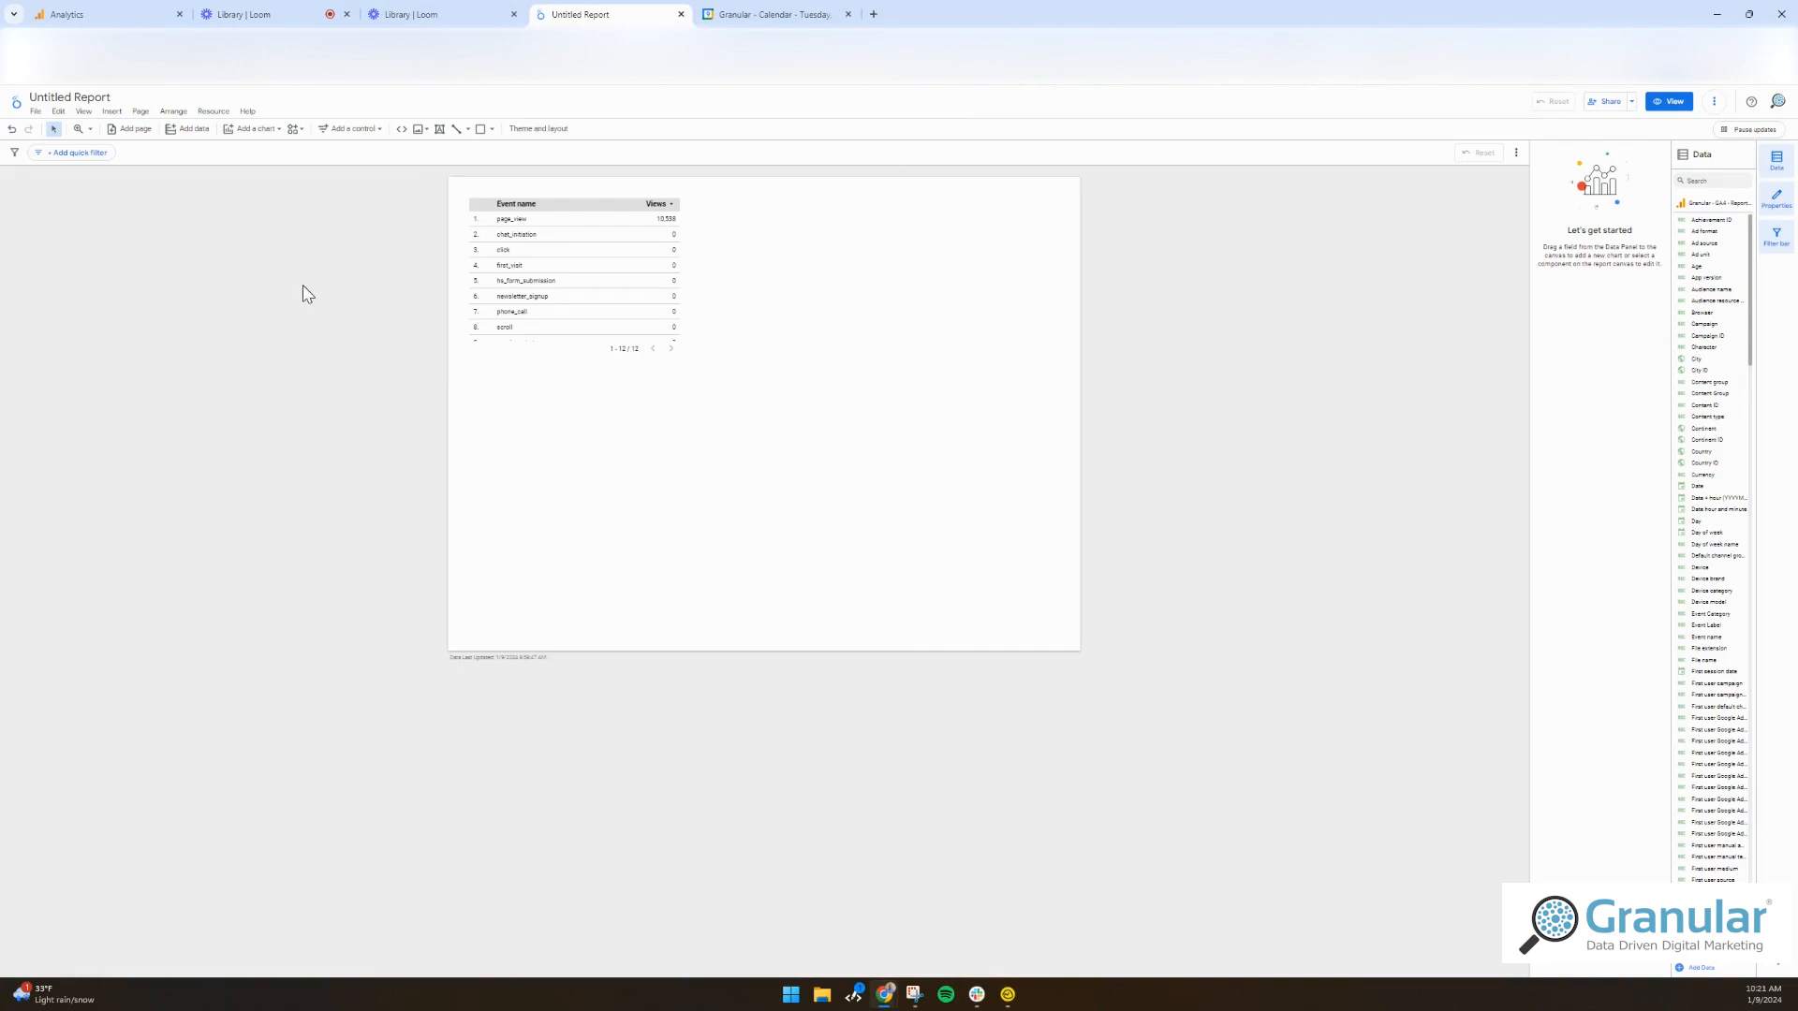
- Check the Analytics explorations page, then select the Event name / Views table in the report
click(69, 14)
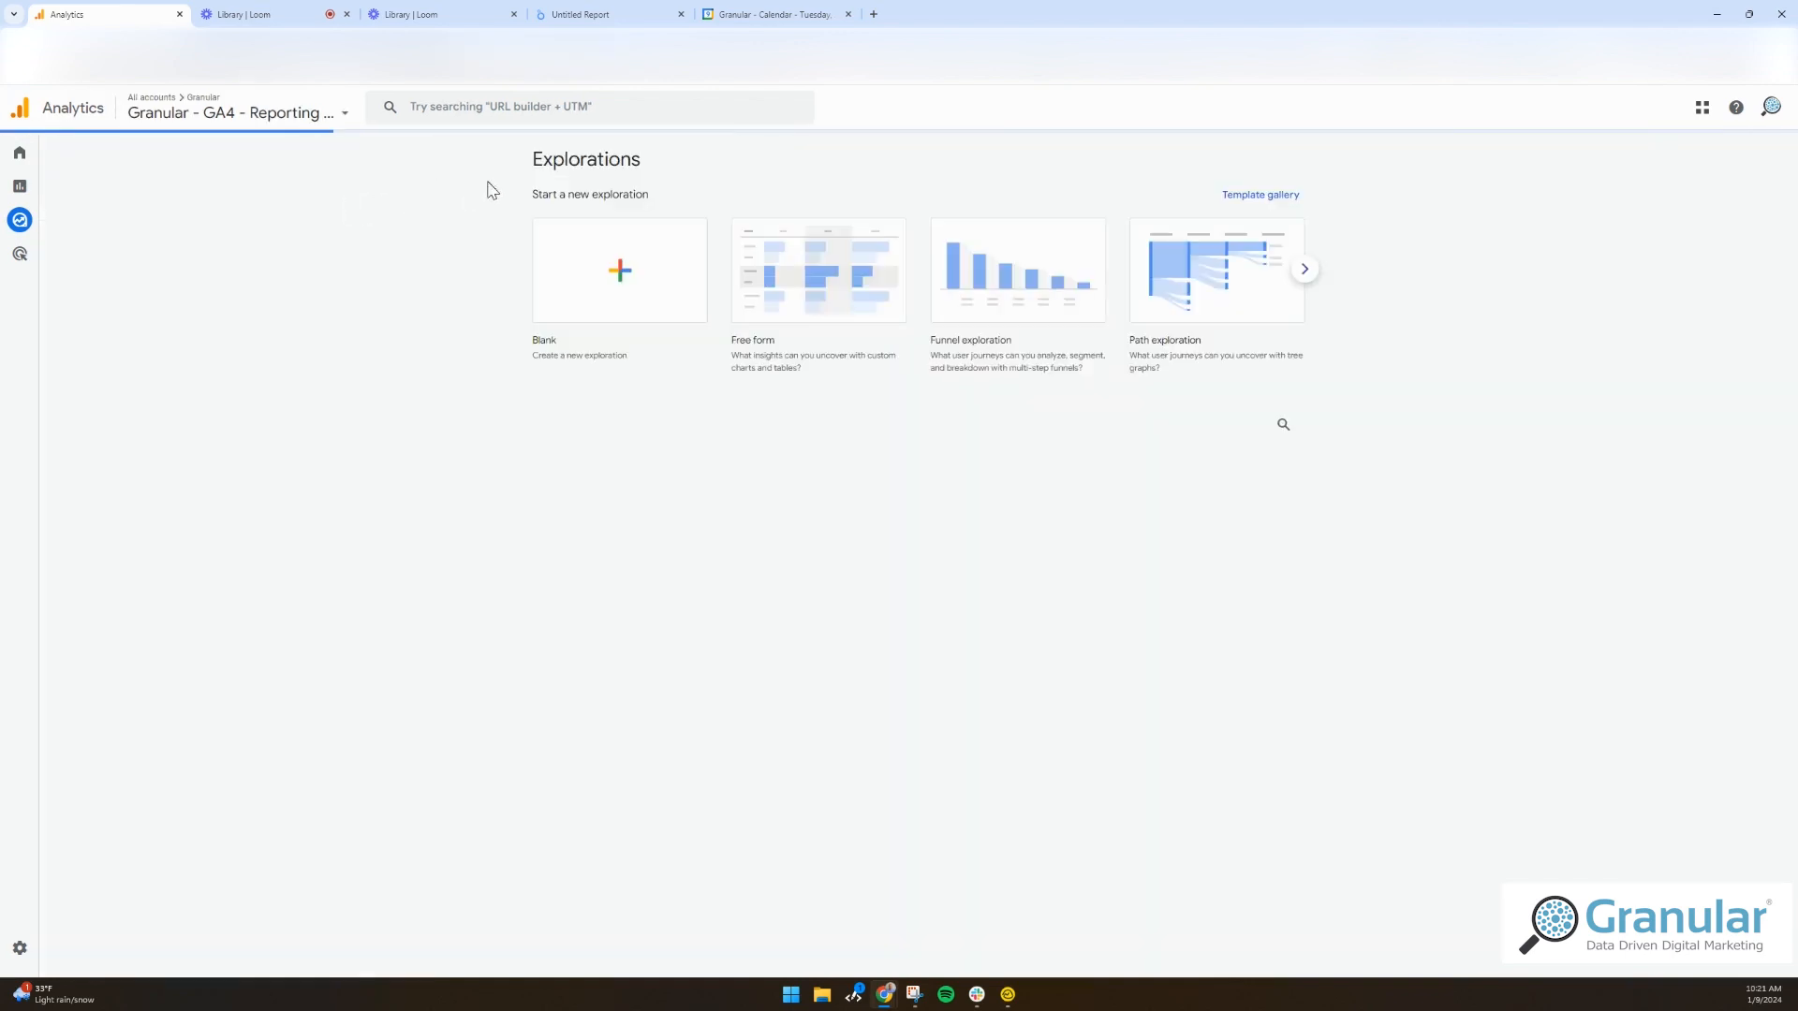
click(610, 15)
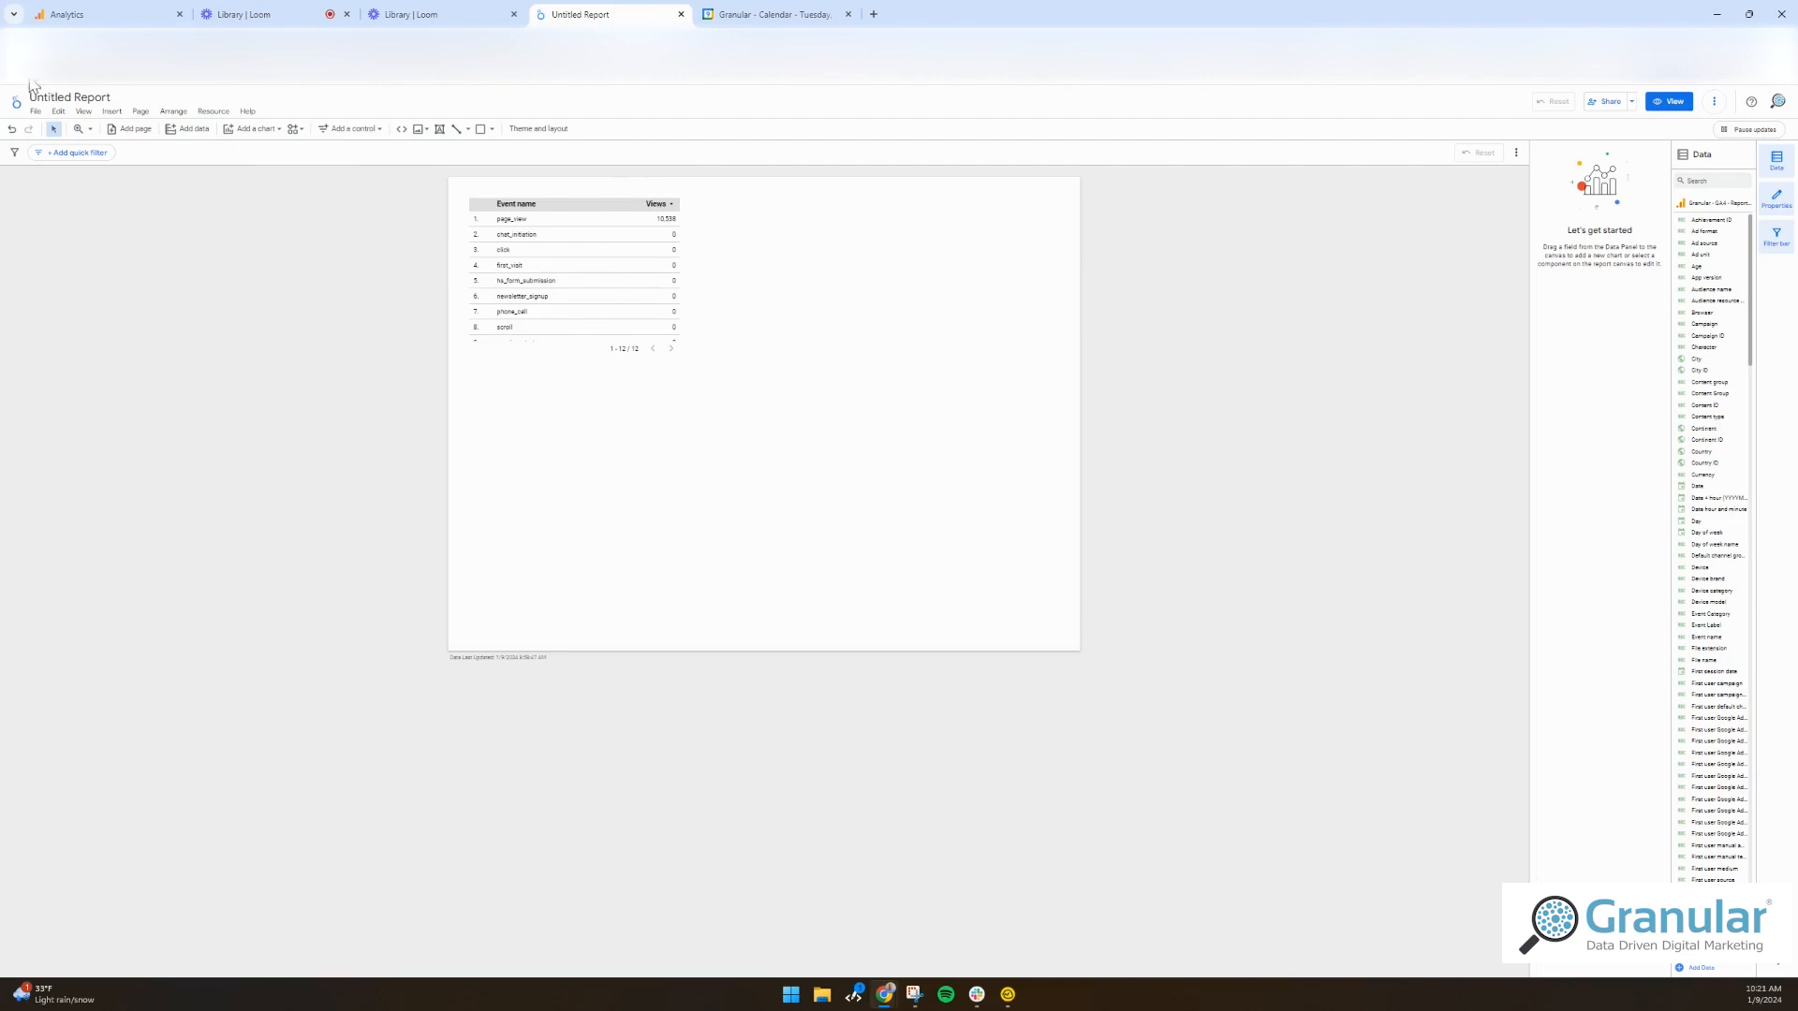
mouse_move(112, 273)
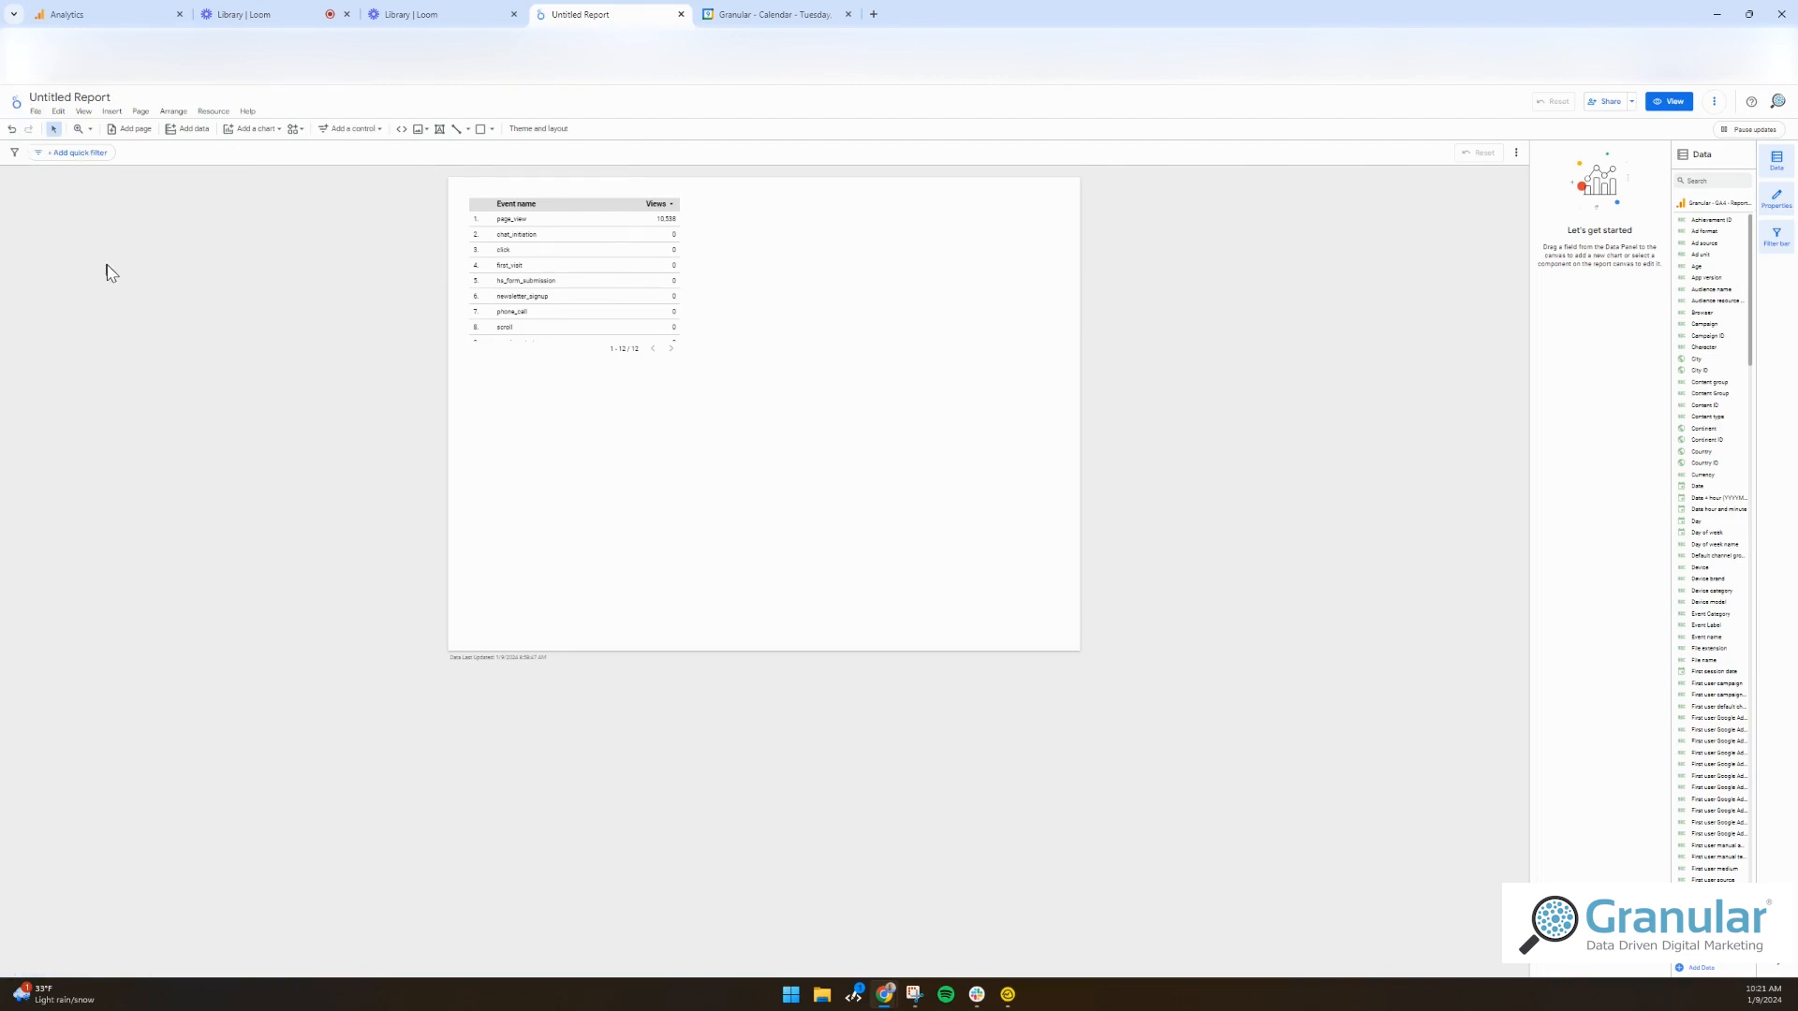
mouse_move(406, 315)
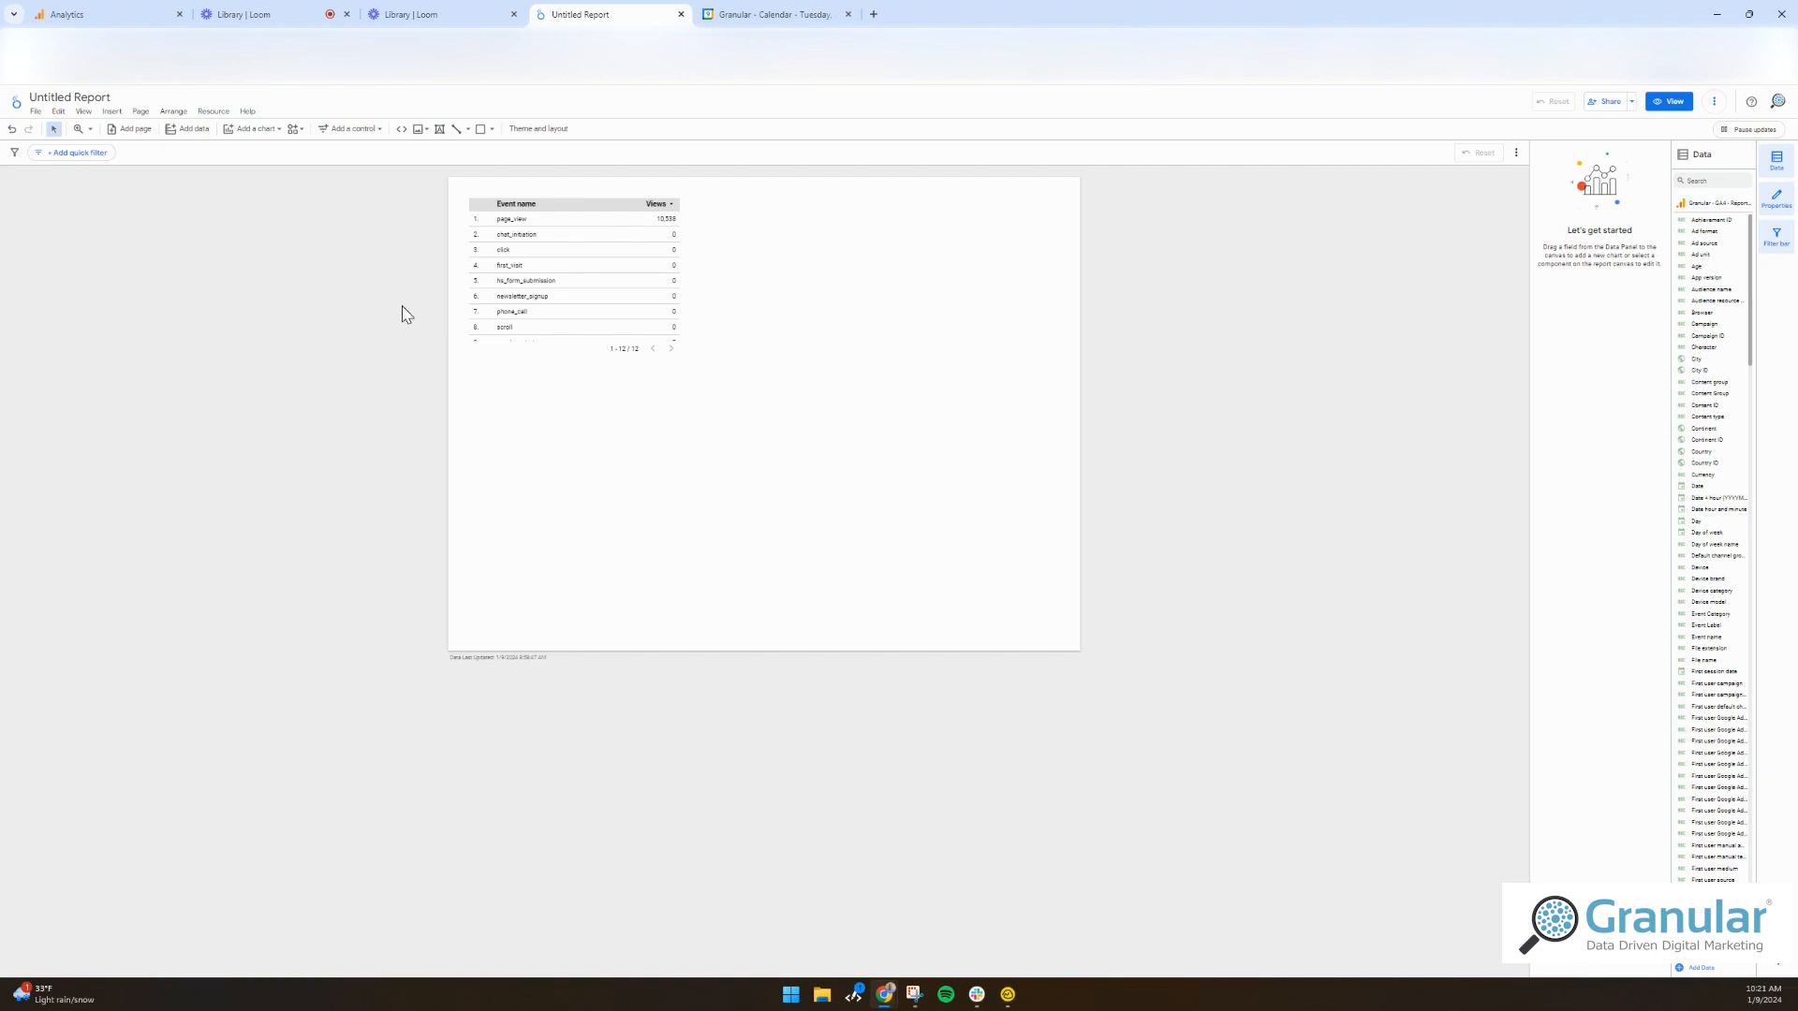
mouse_move(132, 210)
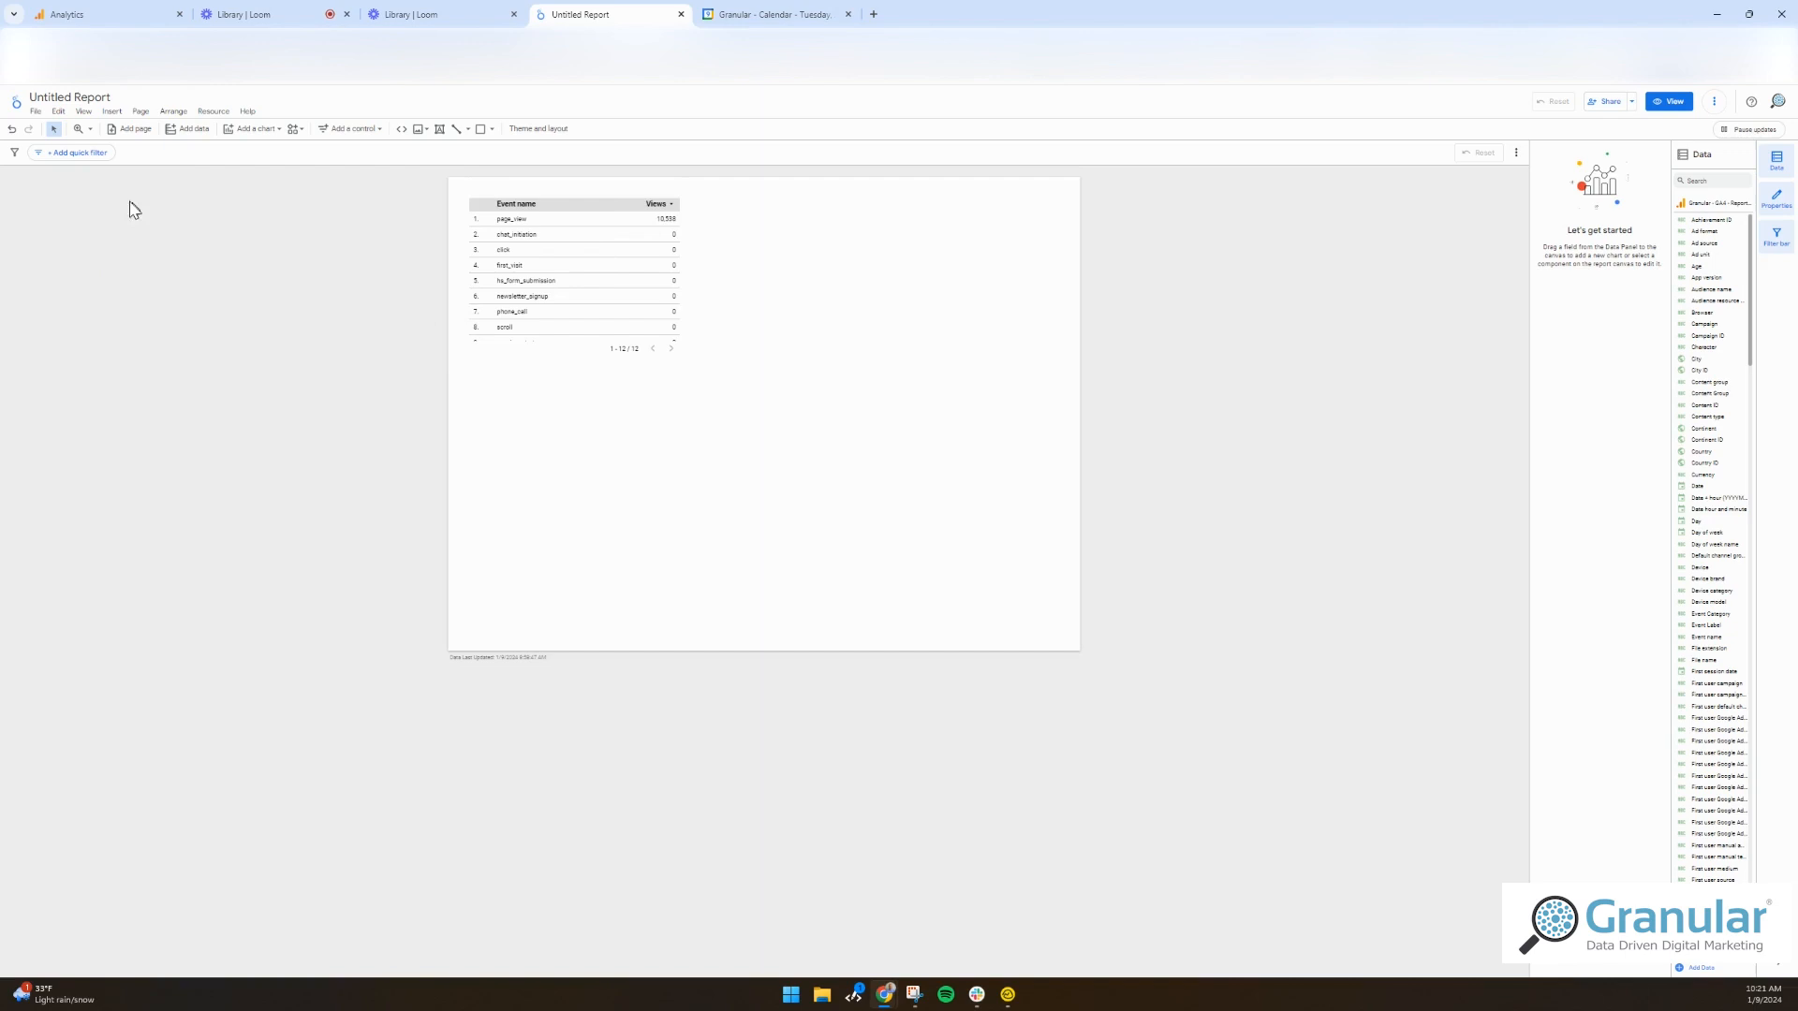
mouse_move(361, 399)
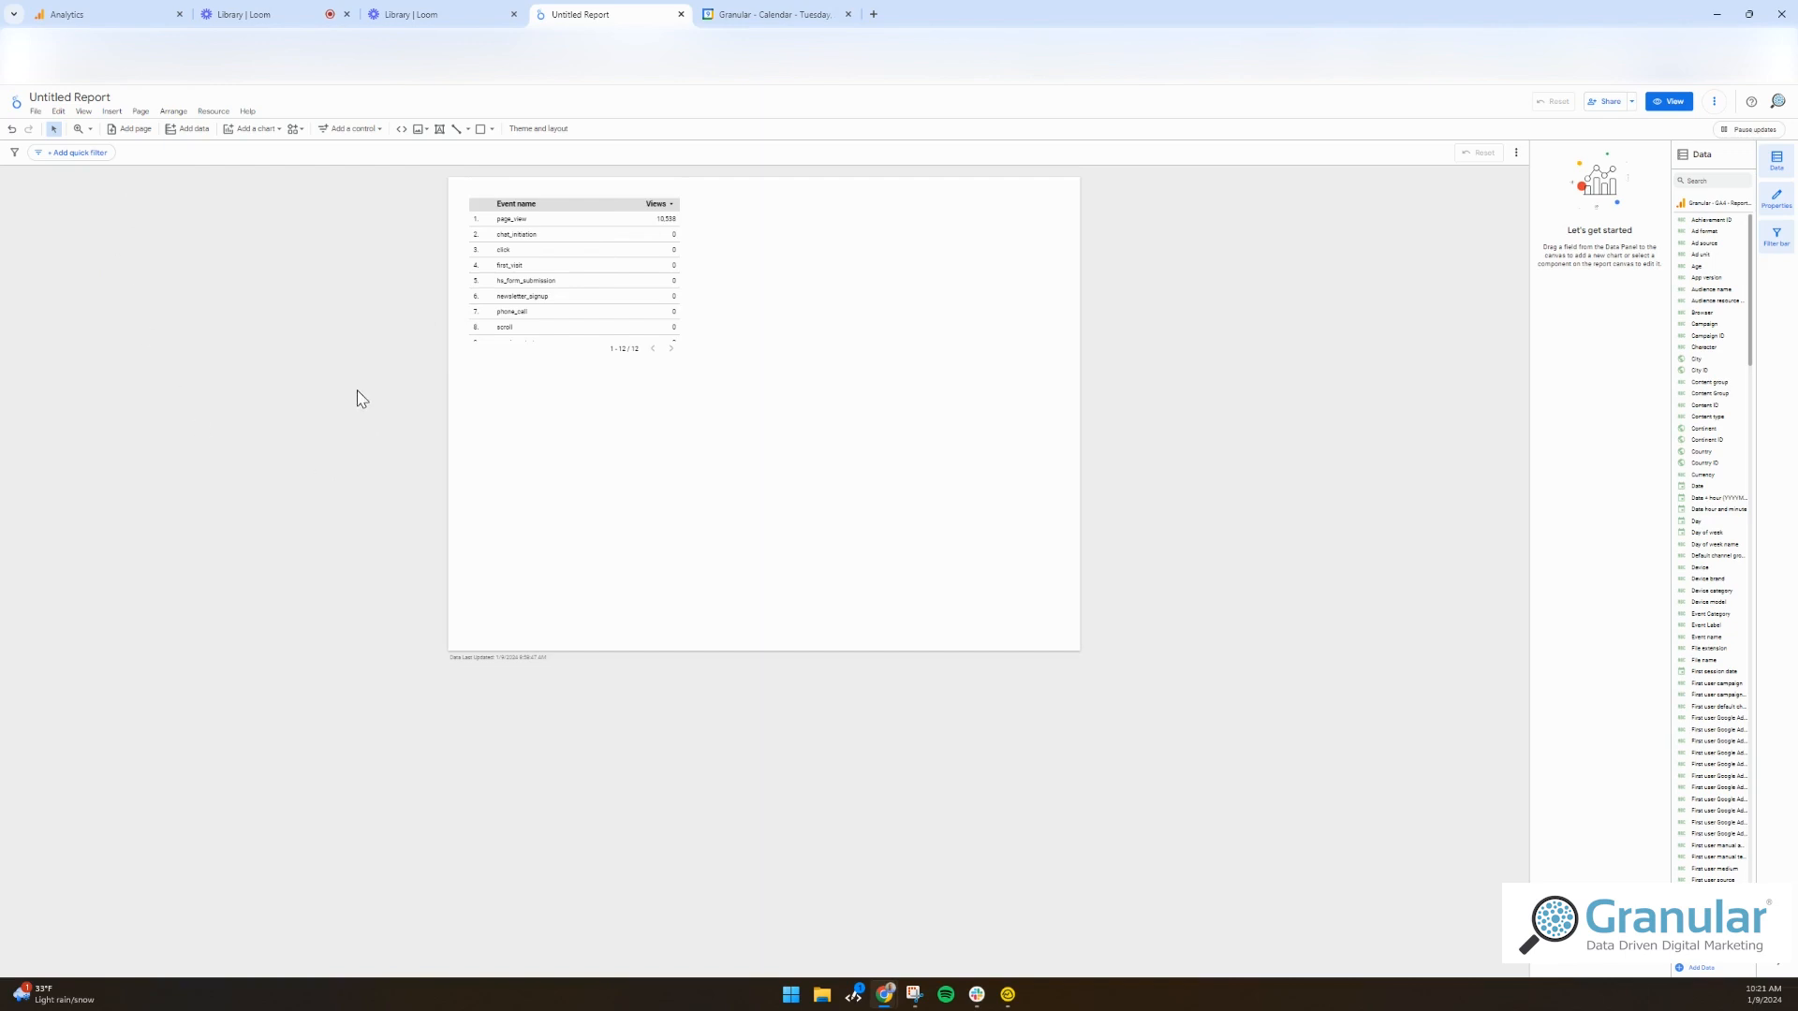
mouse_move(688, 409)
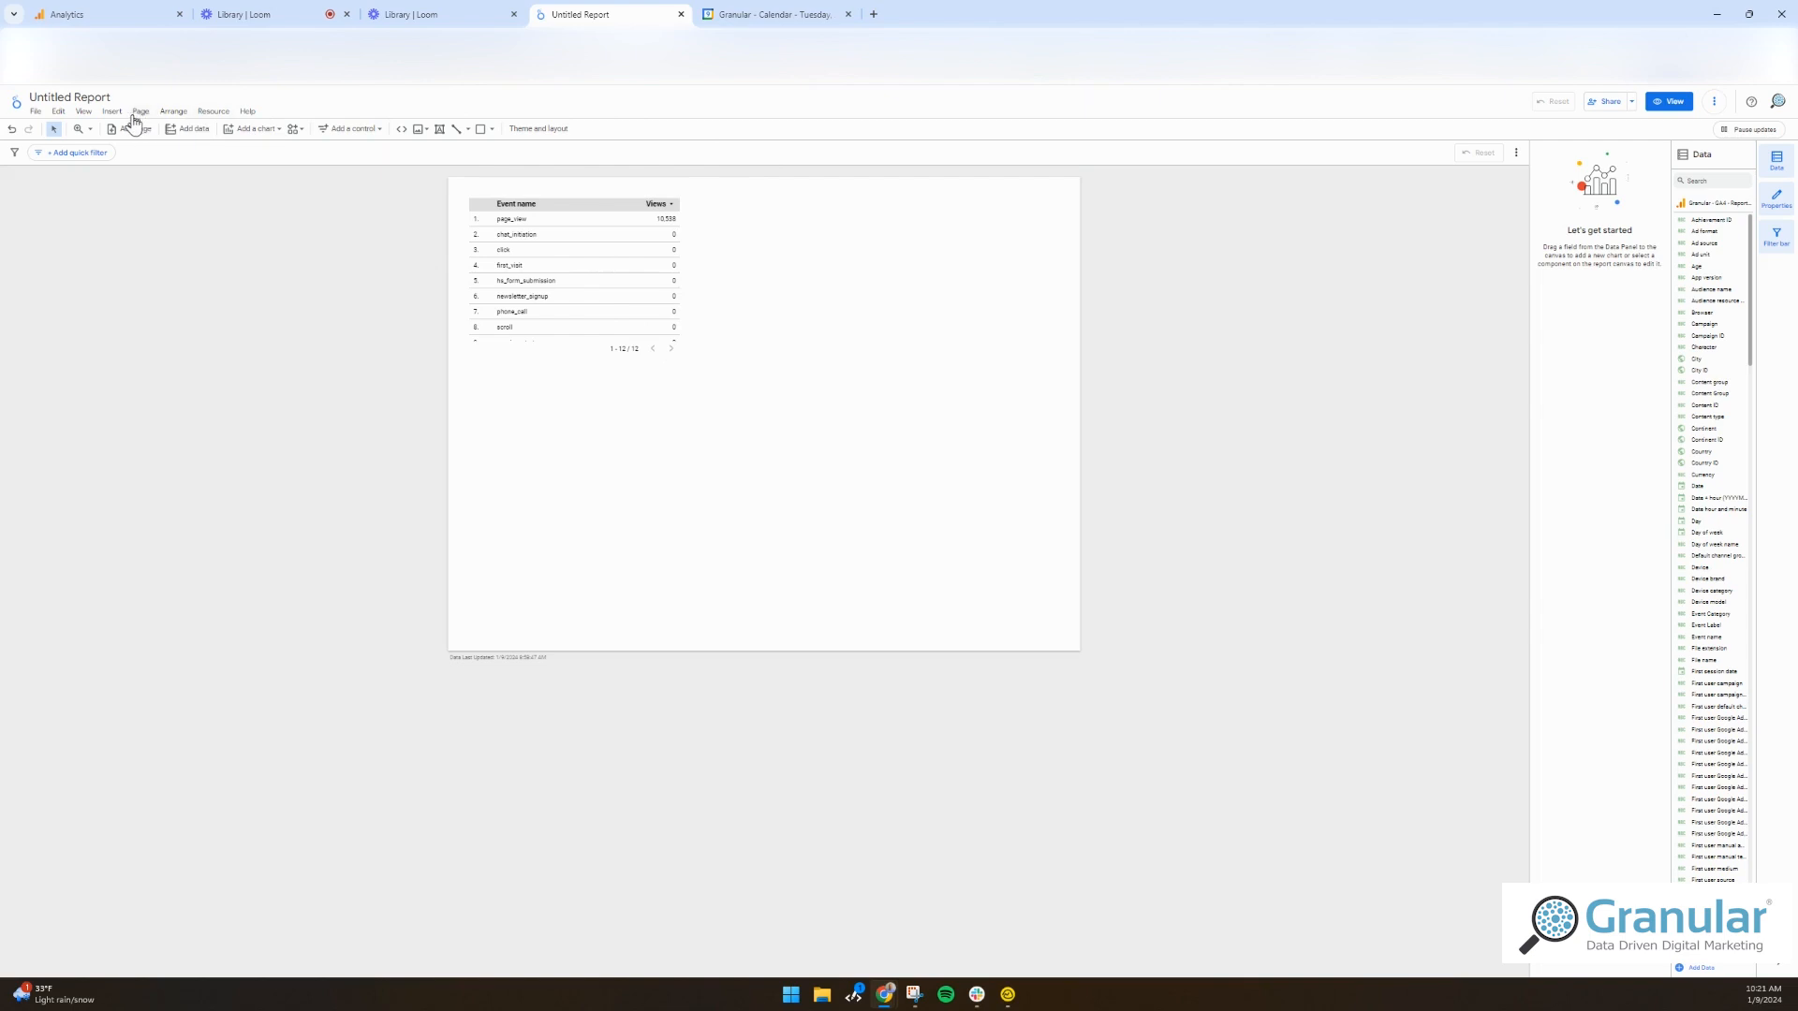
click(111, 112)
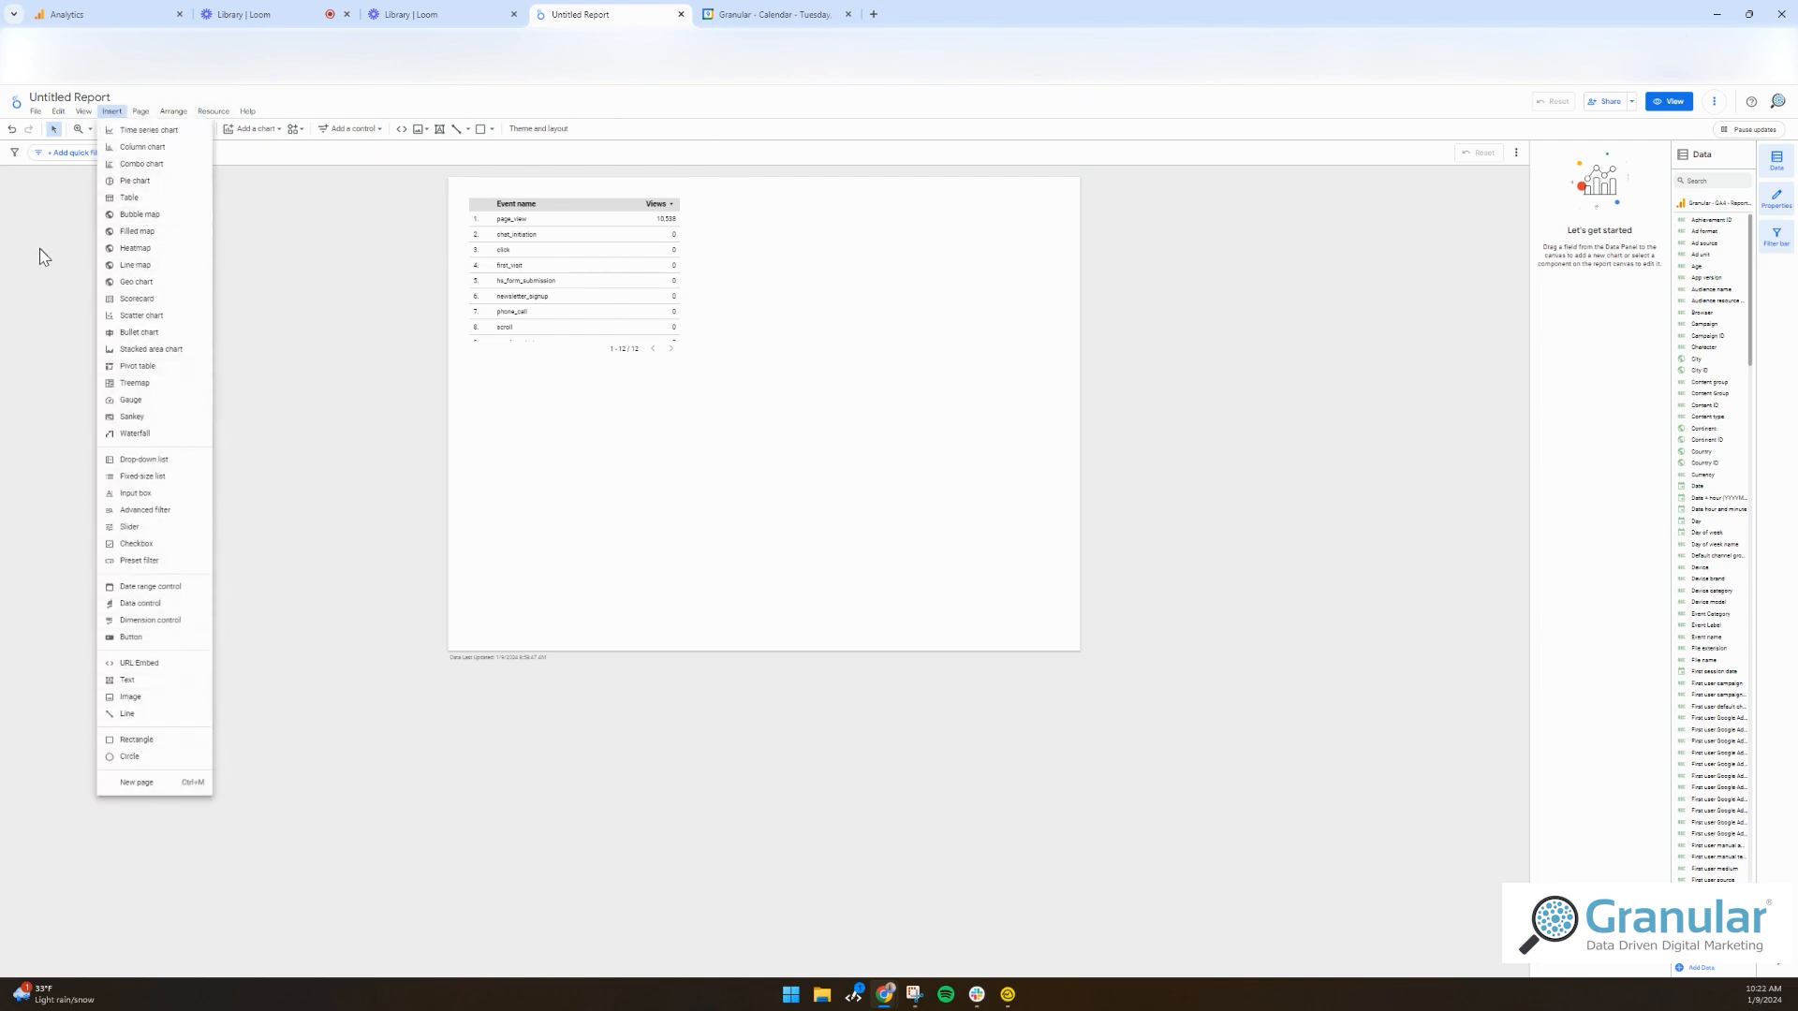
click(522, 265)
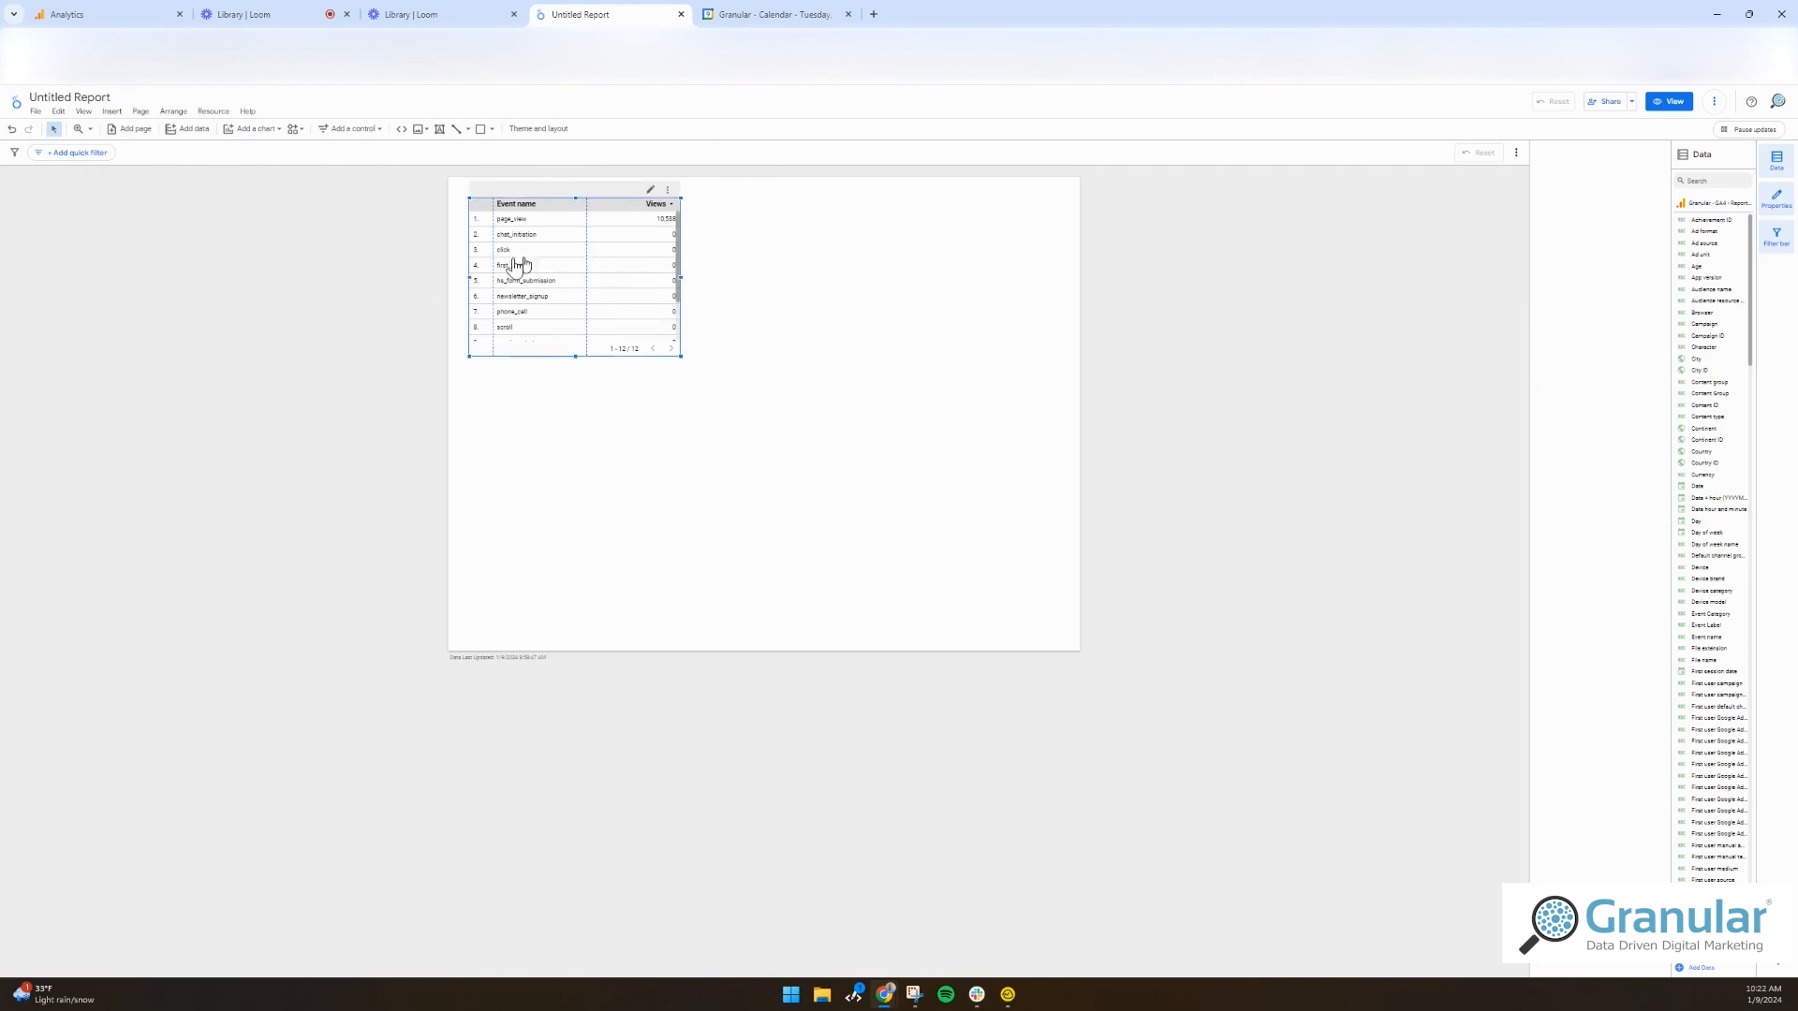
click(540, 275)
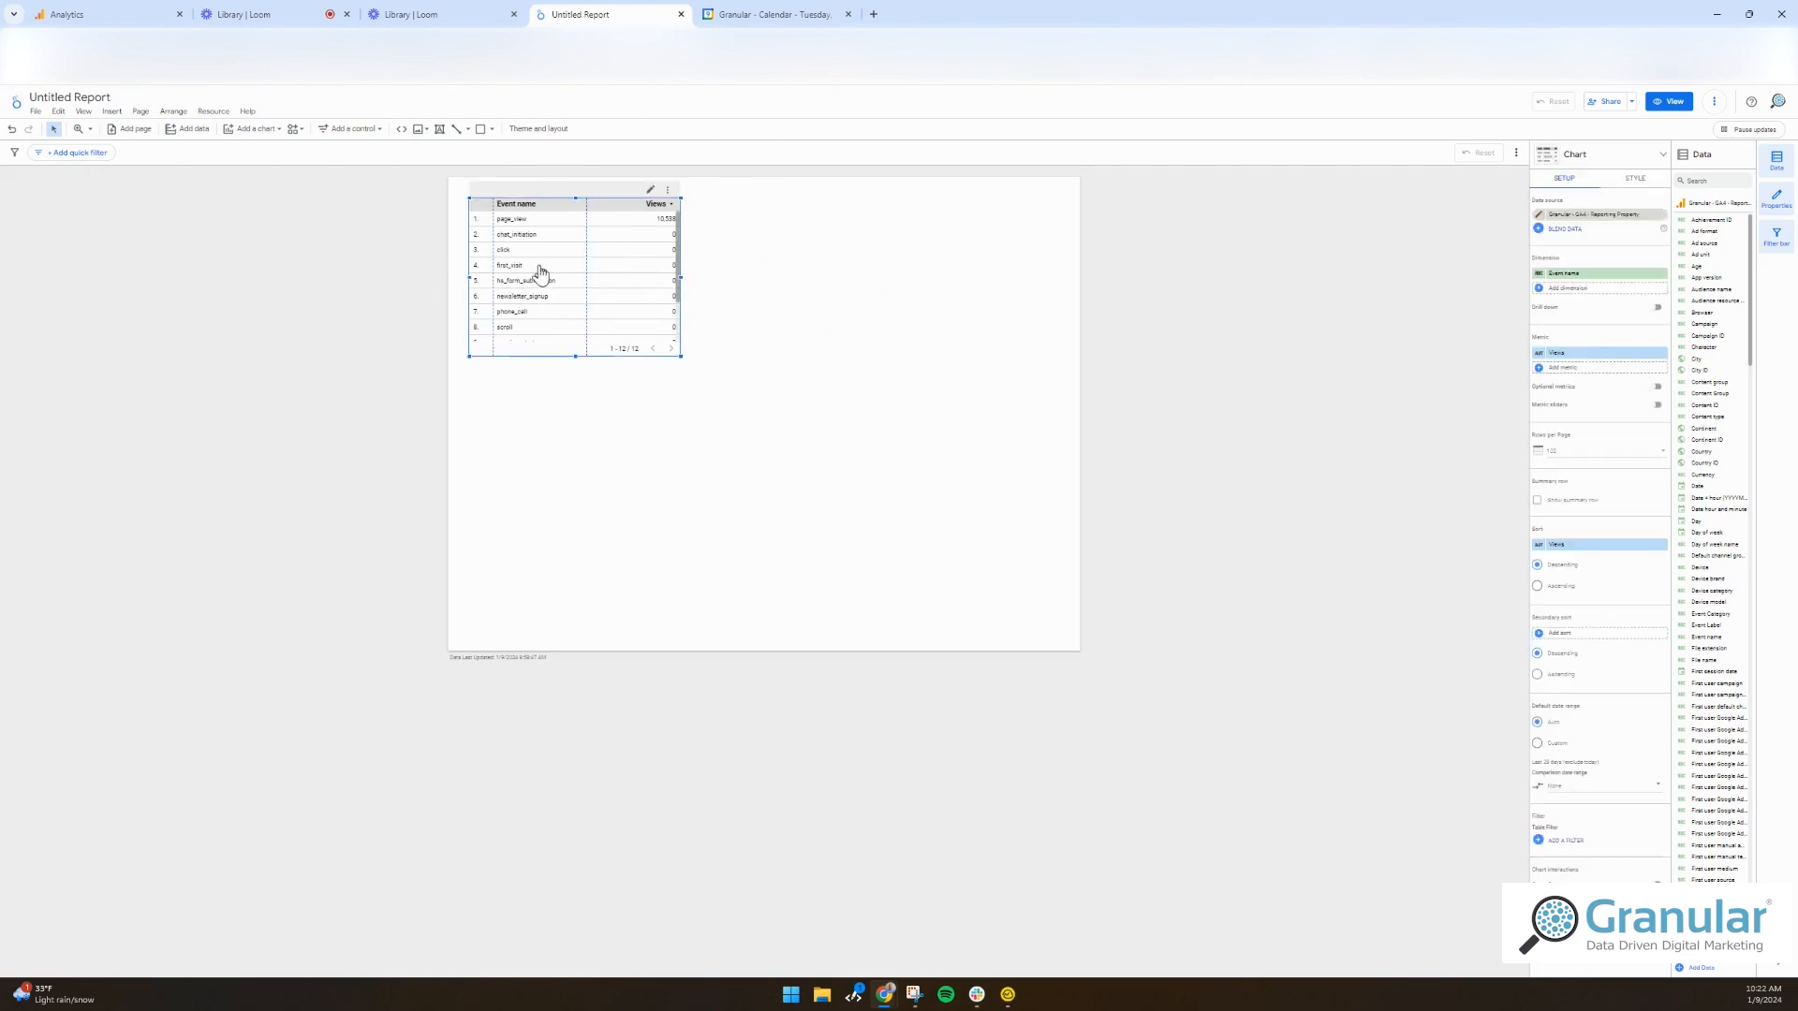
mouse_move(1199, 250)
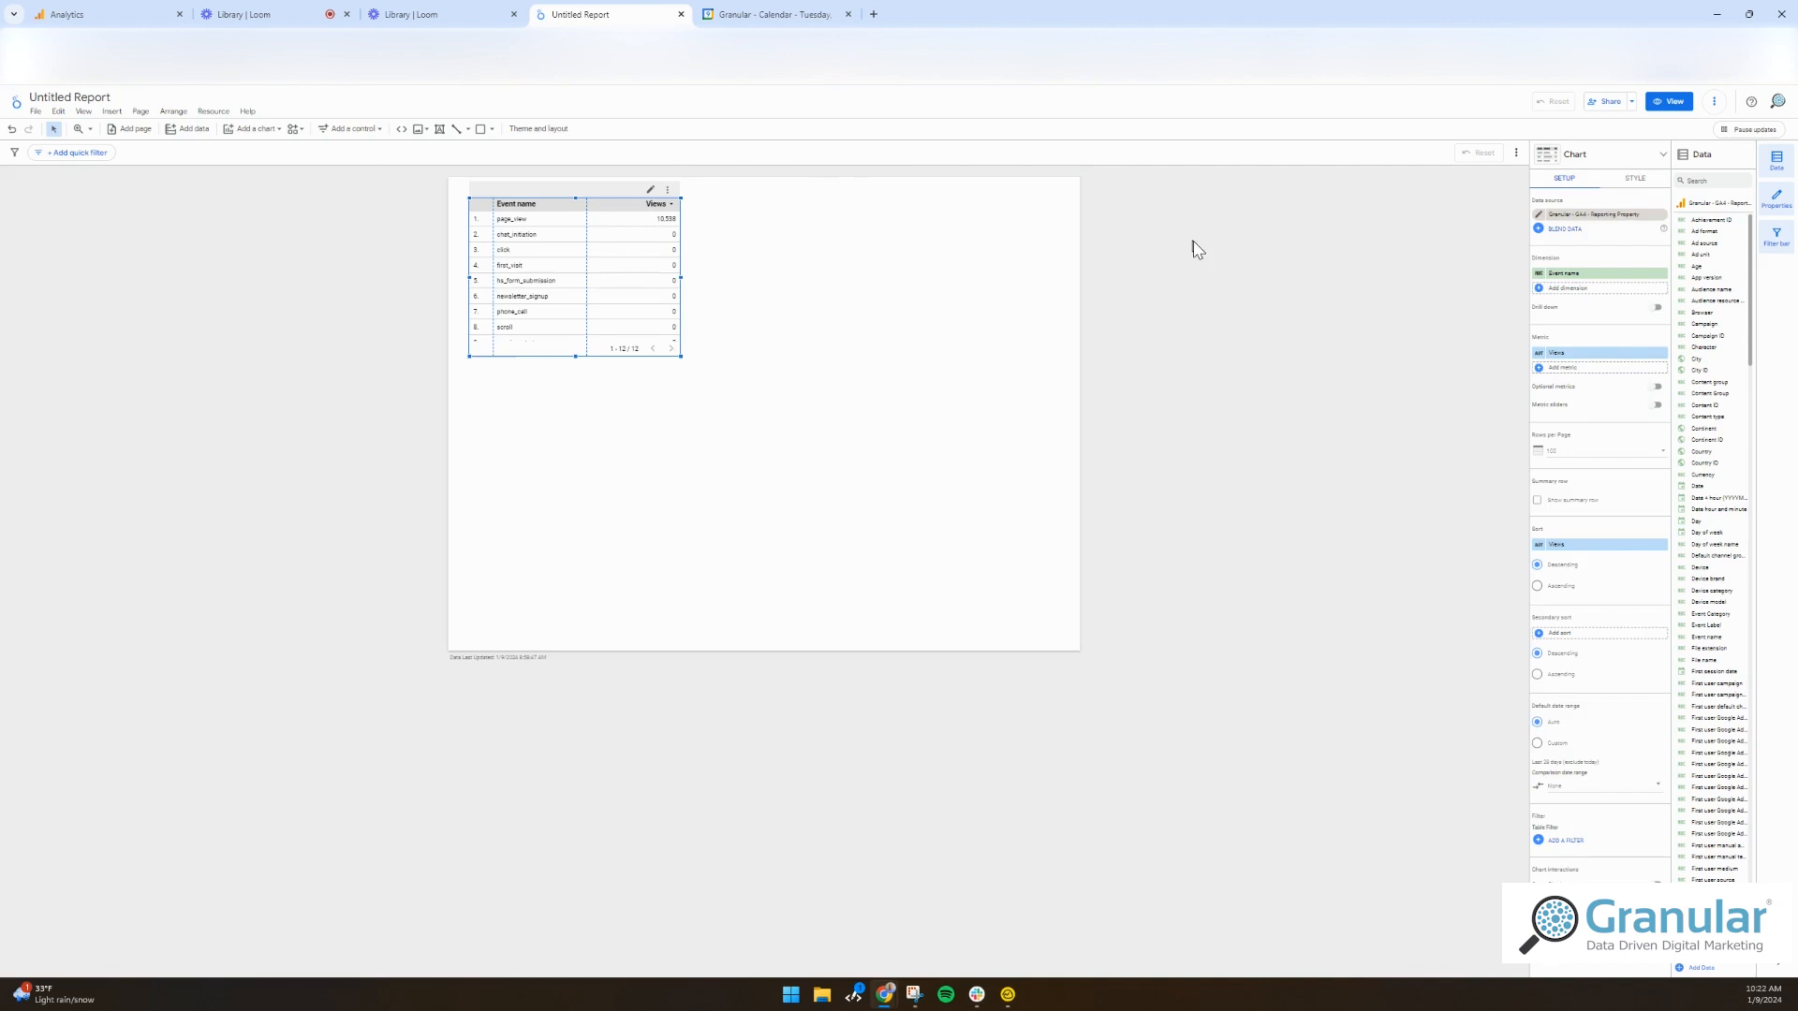
mouse_move(1198, 250)
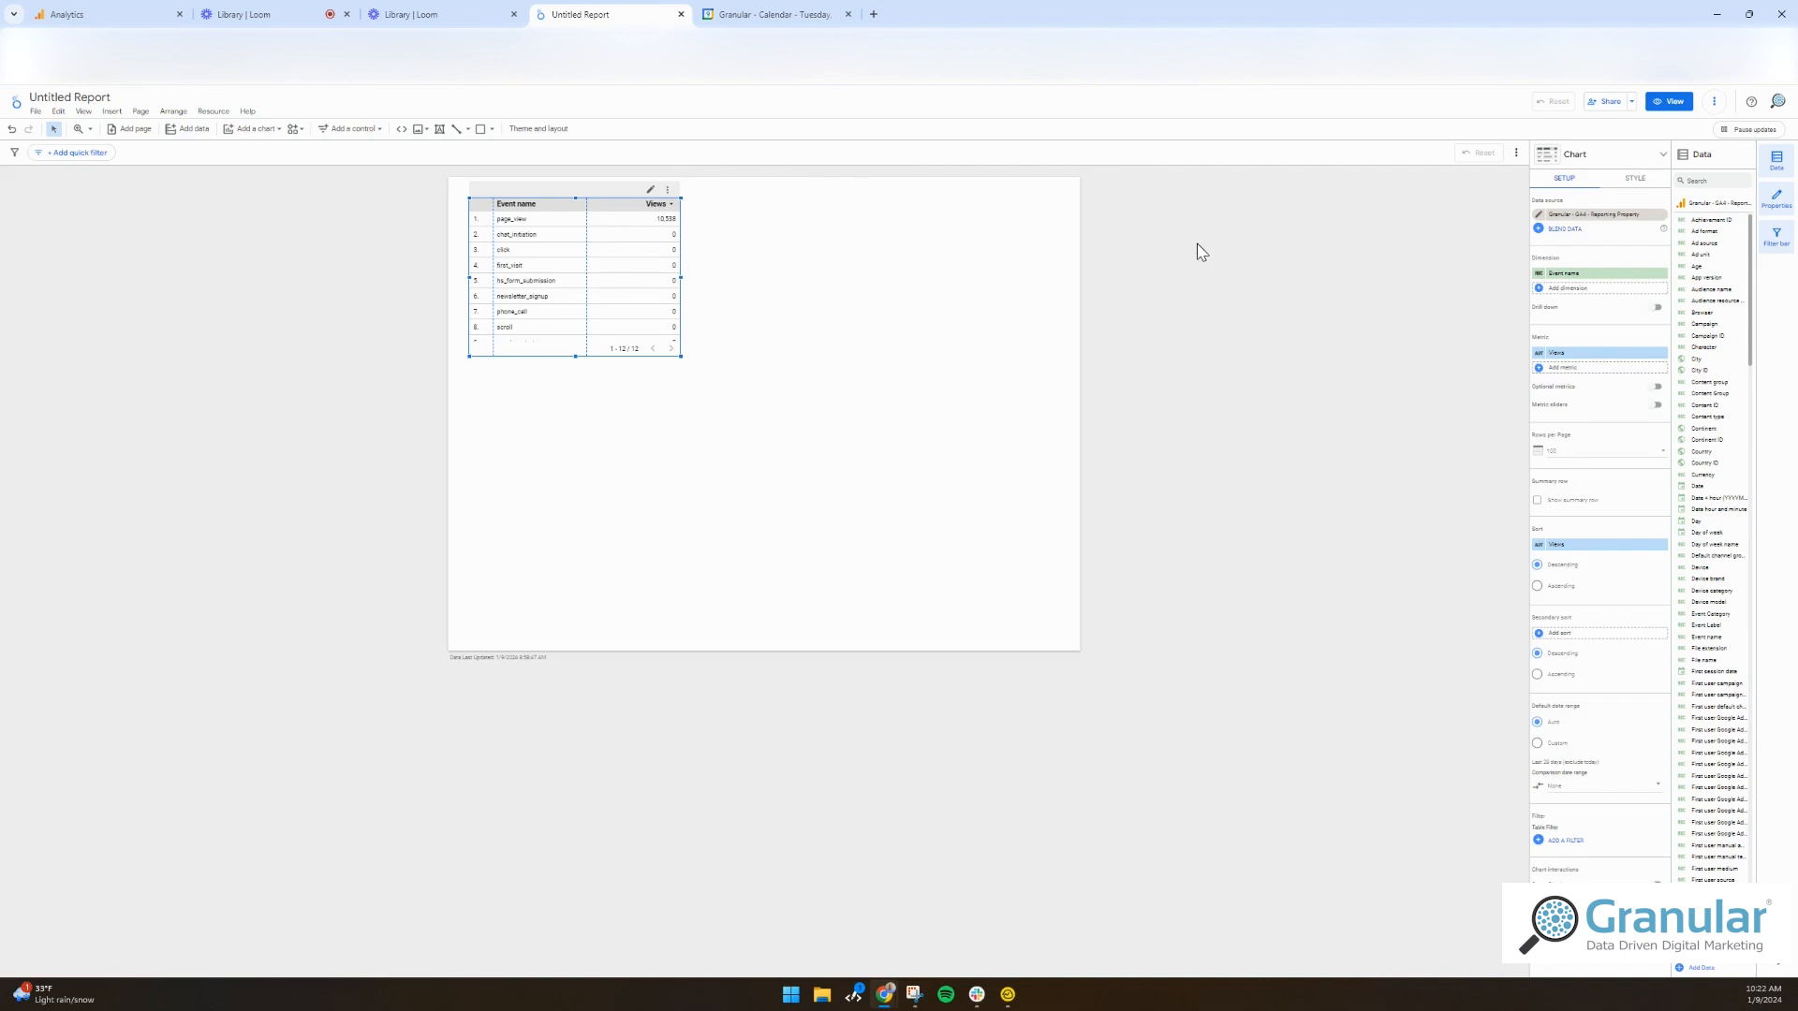
mouse_move(1012, 212)
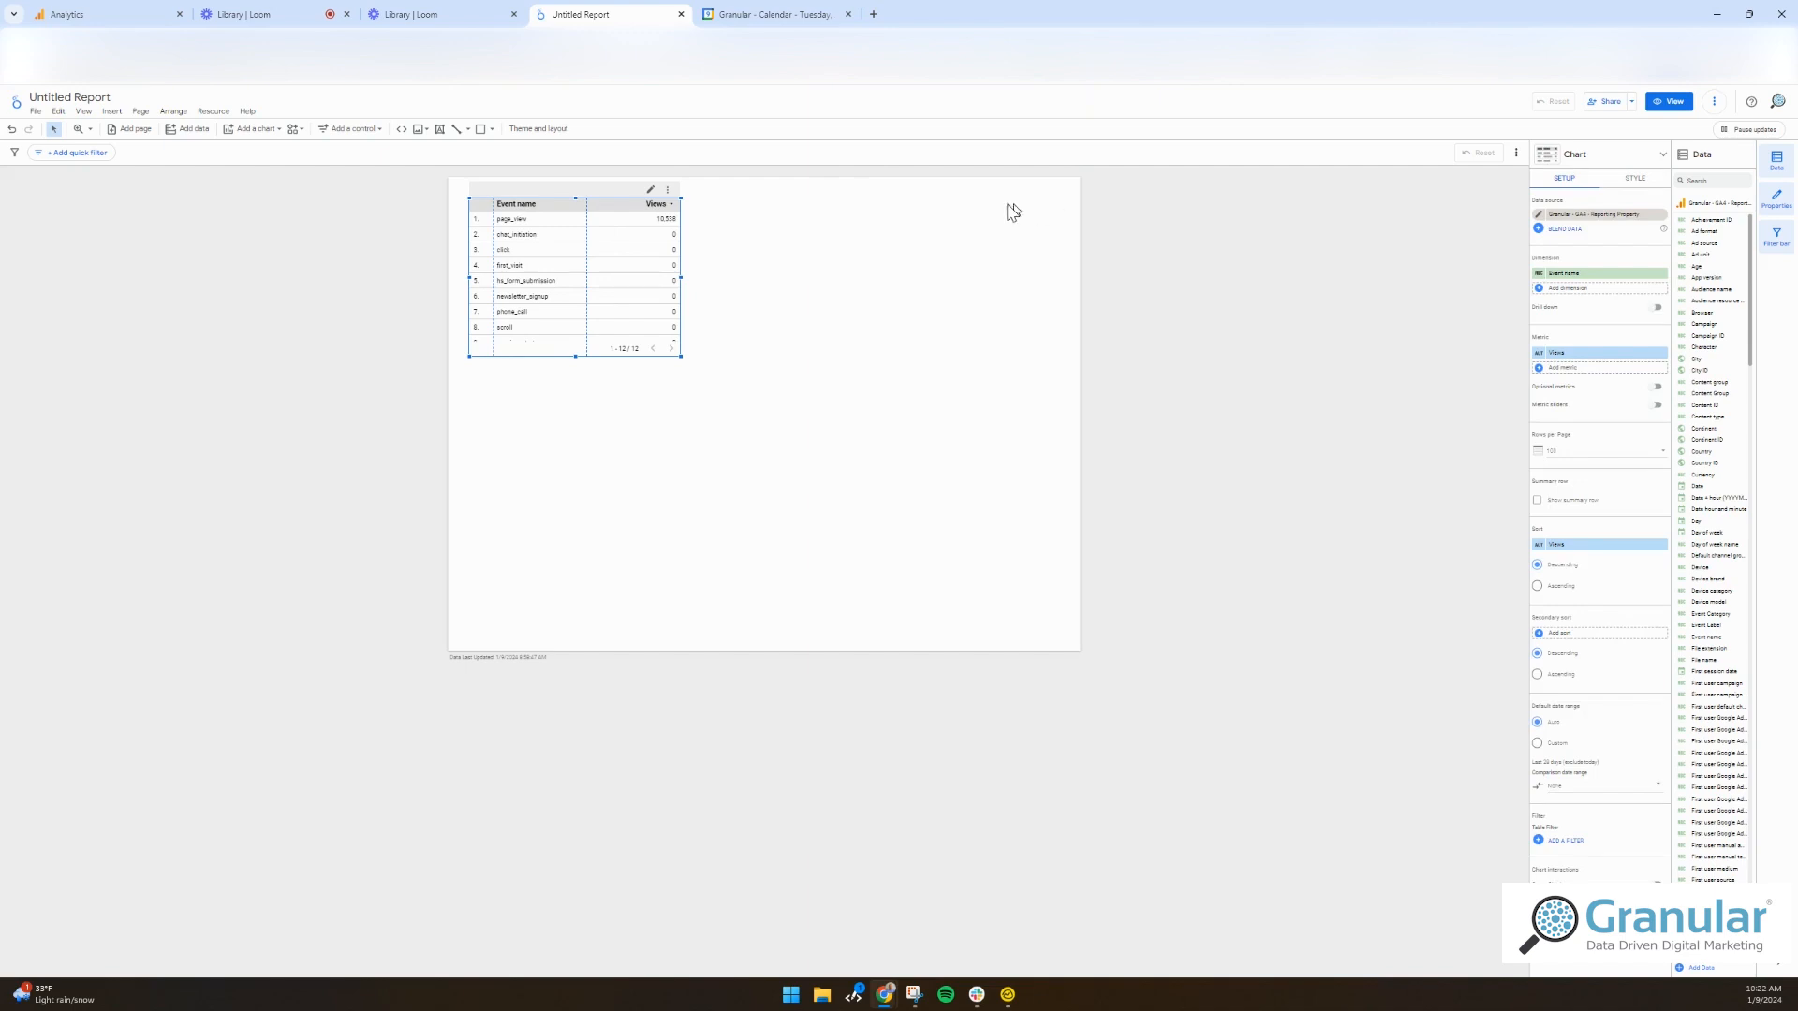
mouse_move(1067, 184)
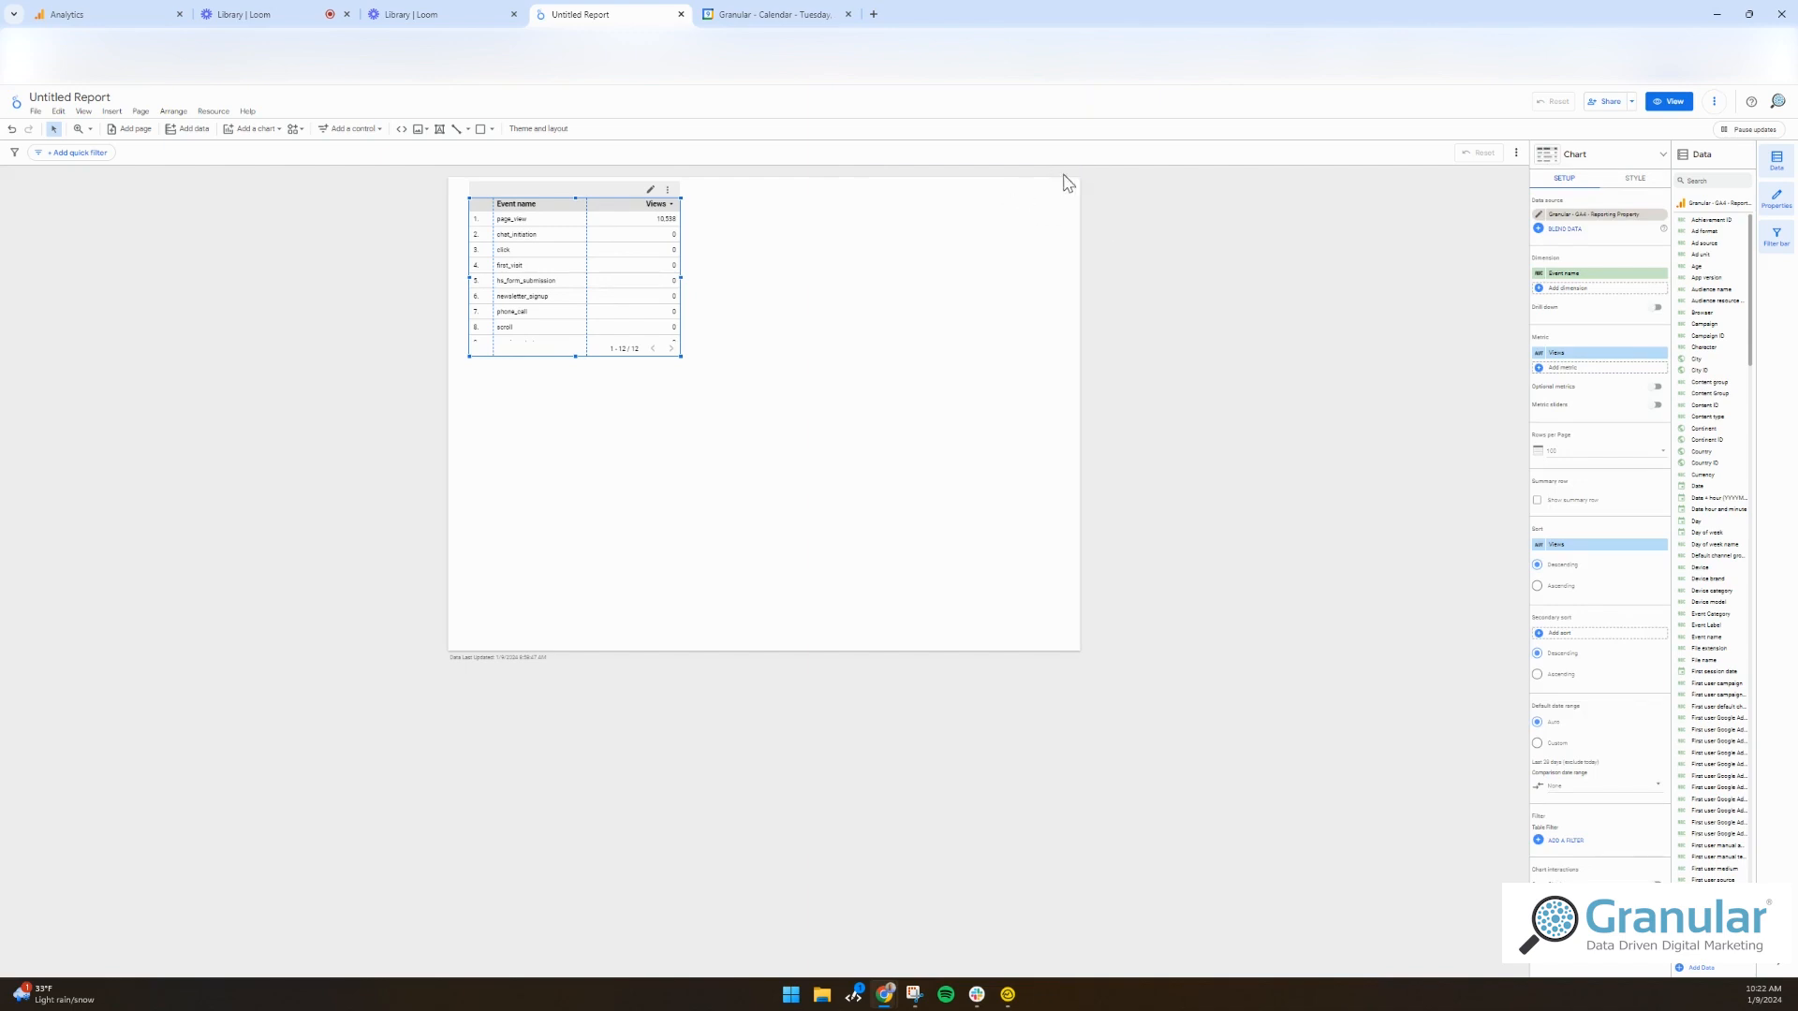
mouse_move(980, 300)
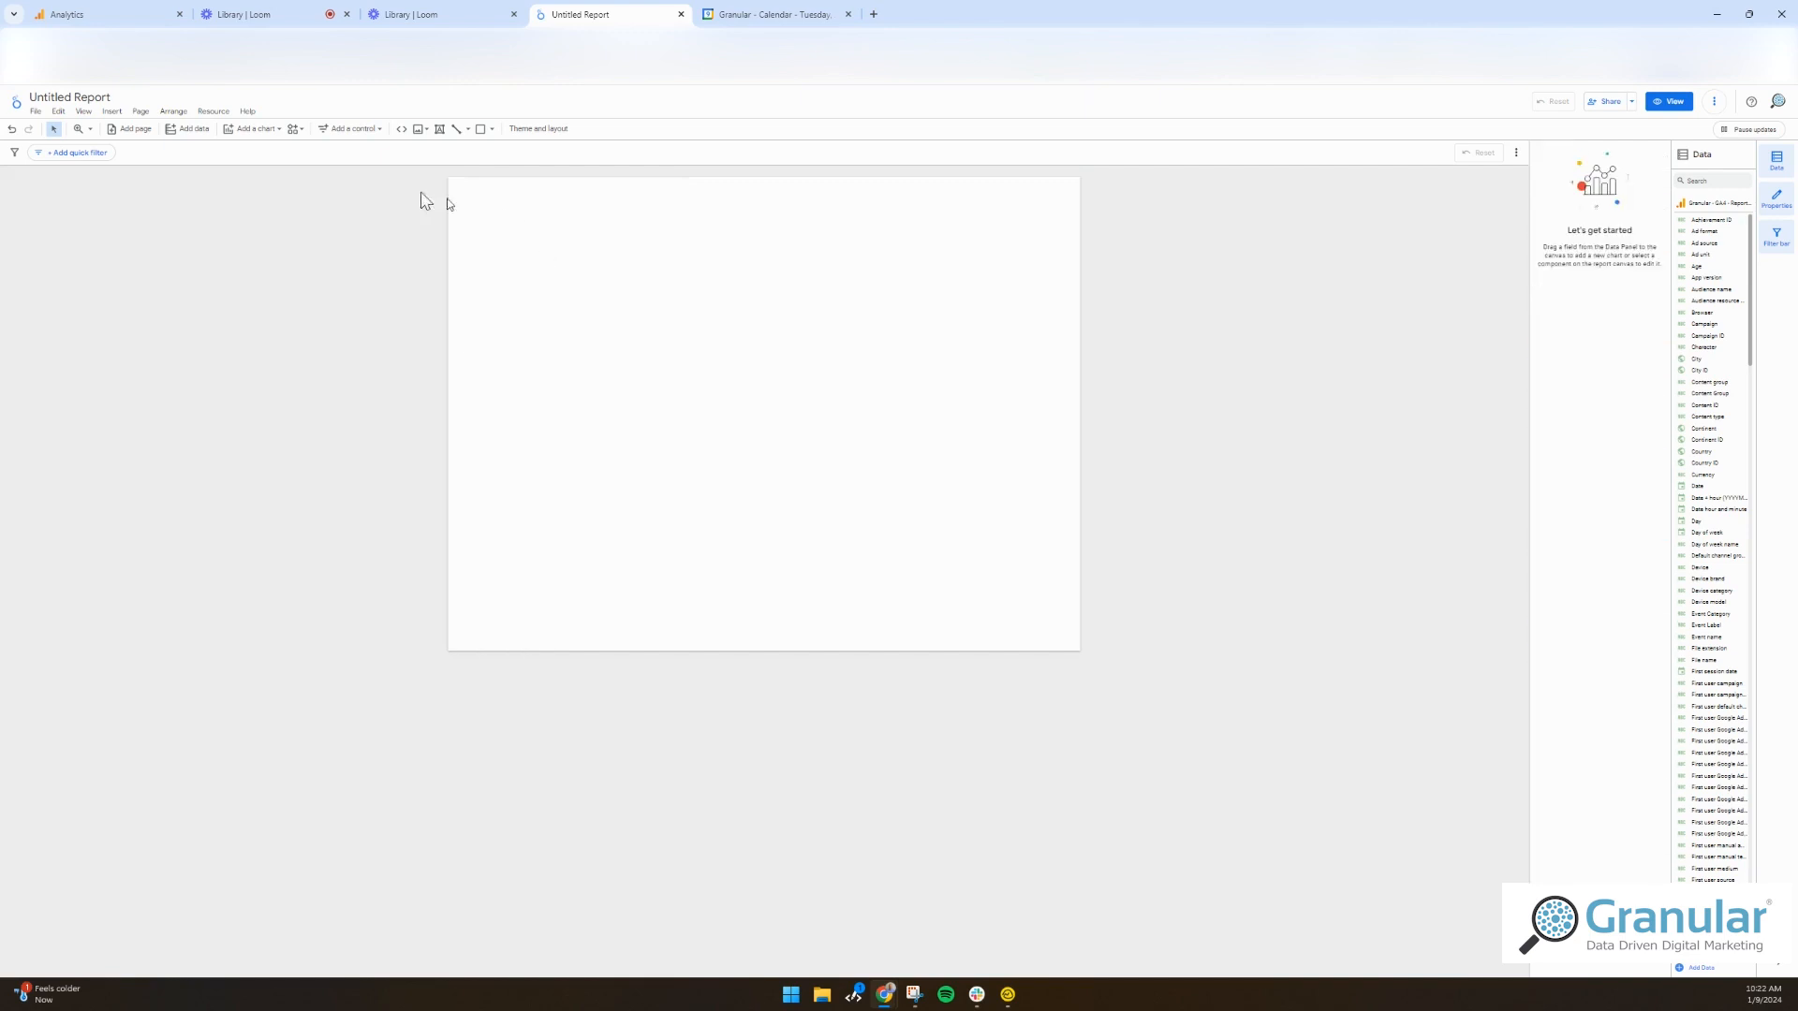
- Insert a time series chart with Sessions and Engaged sessions as its metrics
click(111, 112)
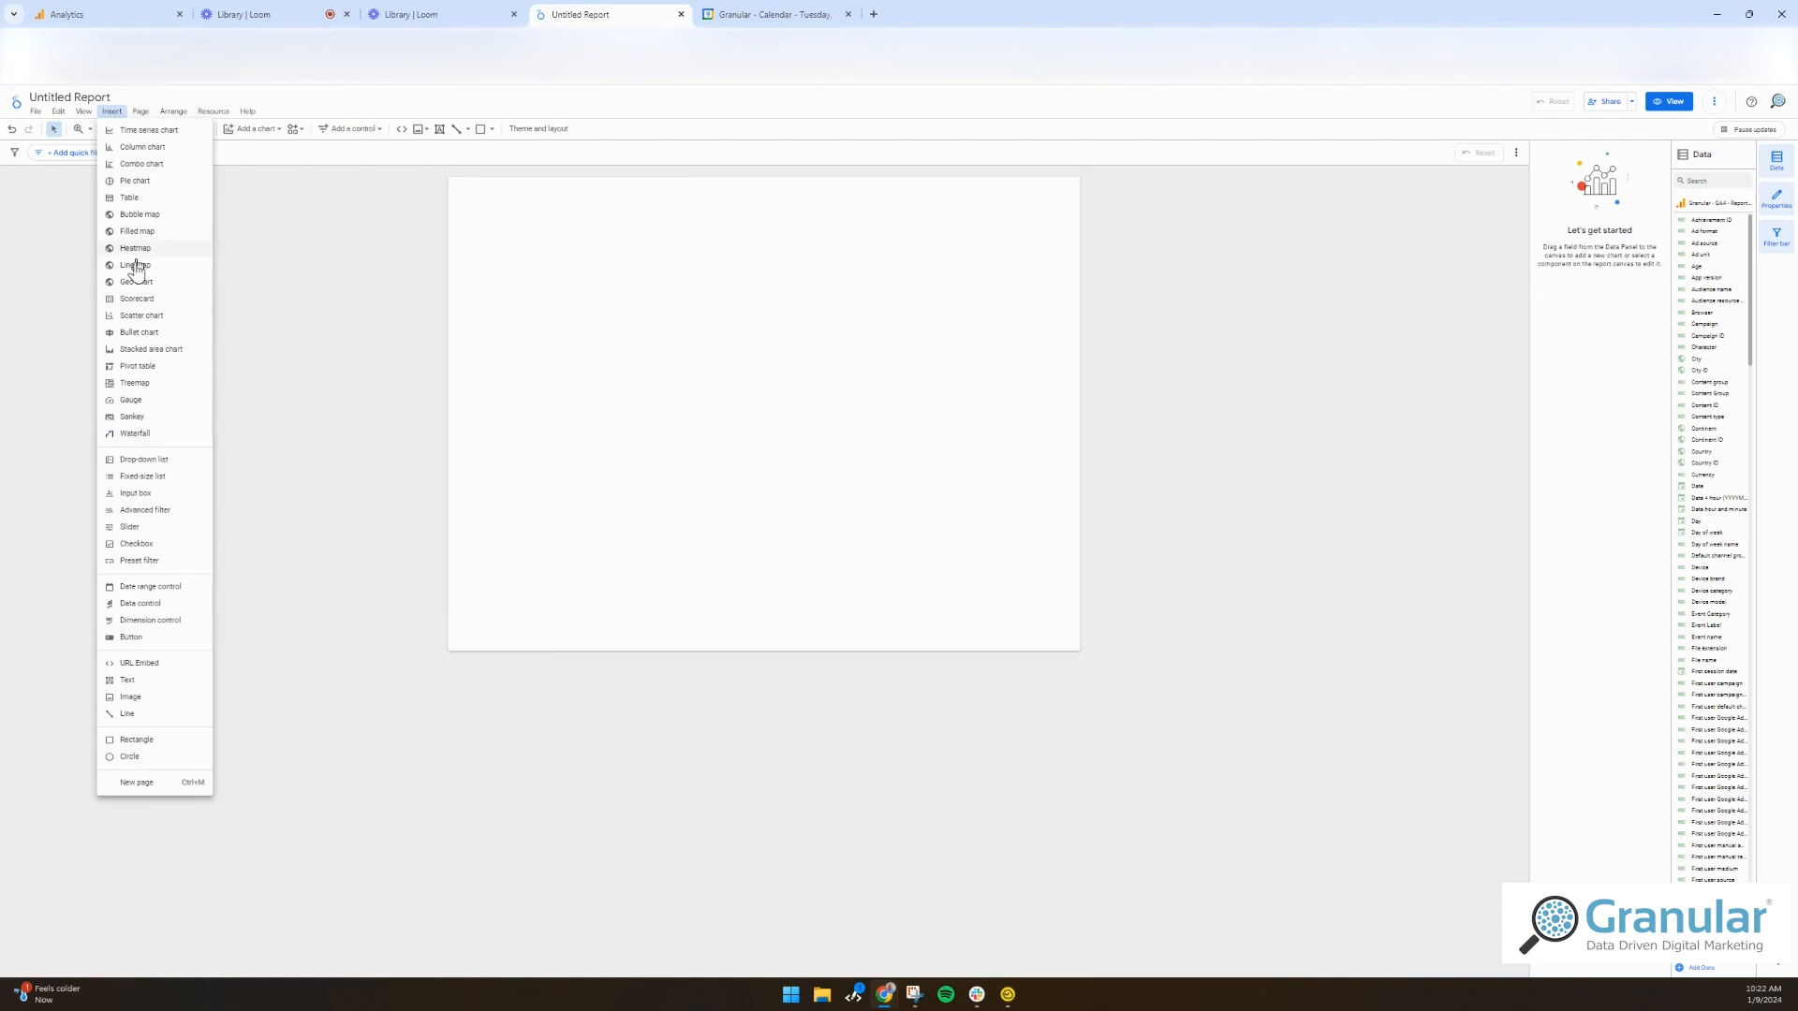
mouse_move(140, 135)
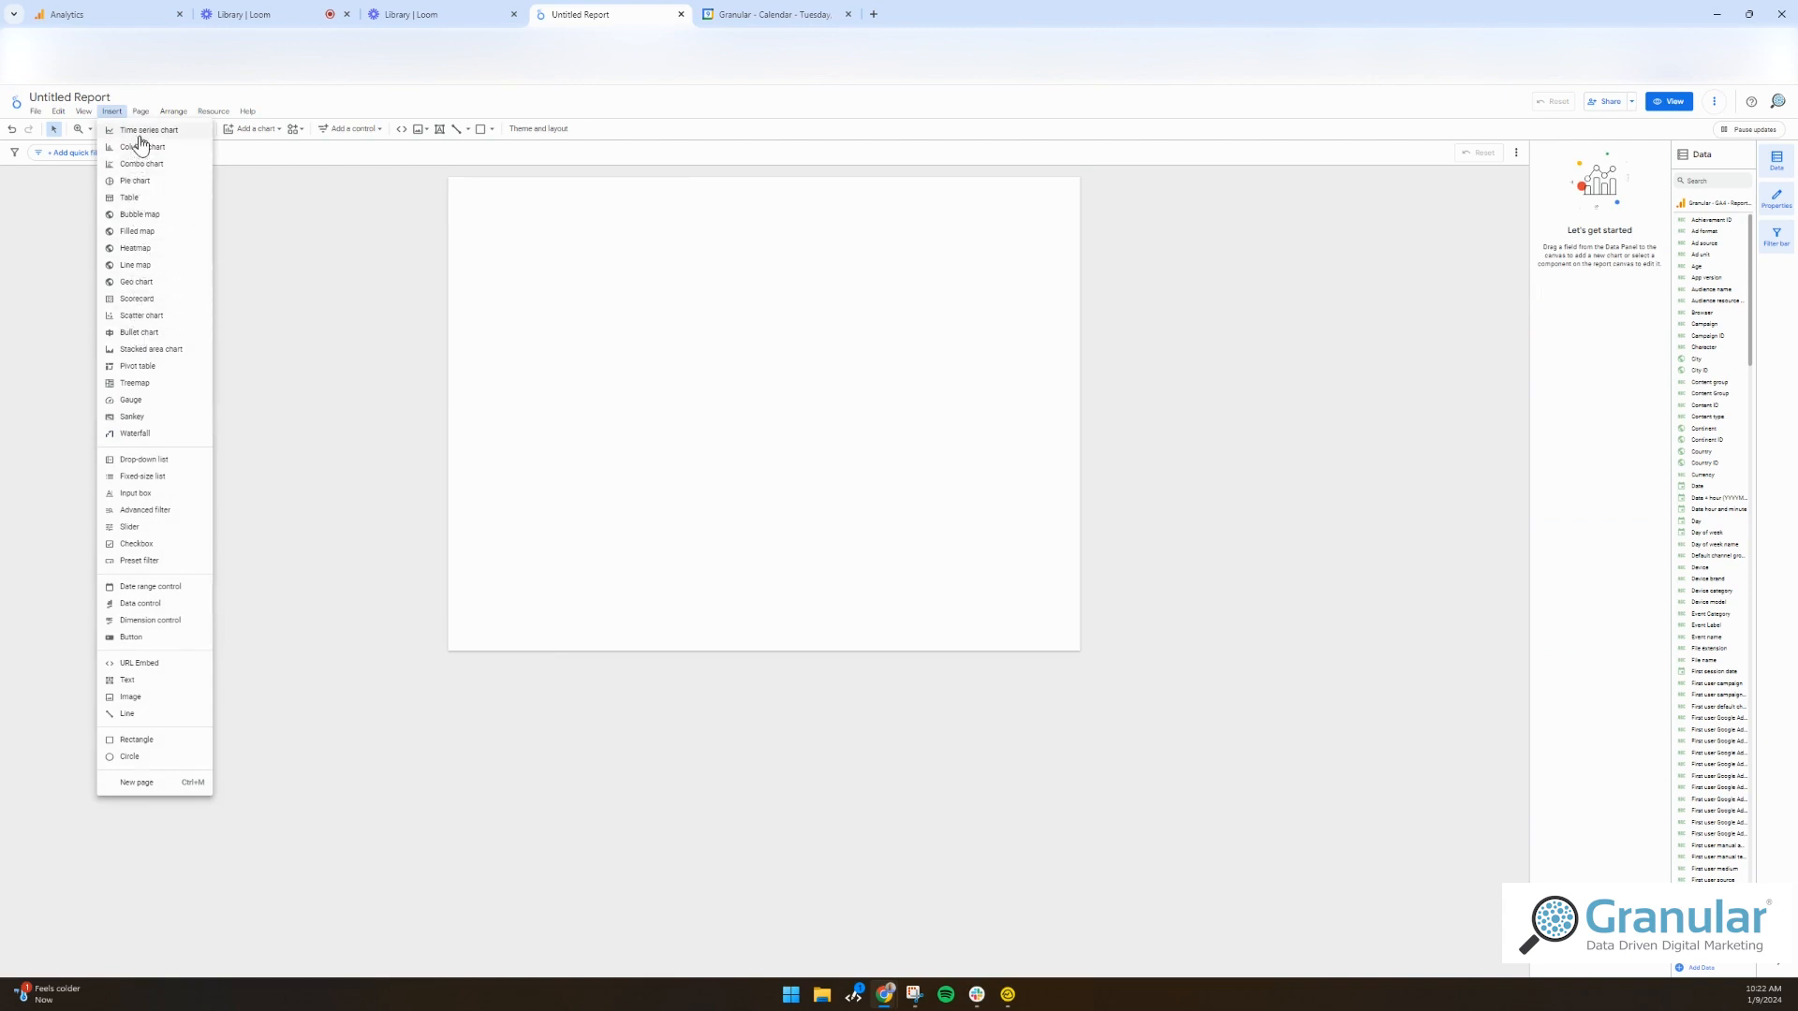
click(732, 335)
text(session)
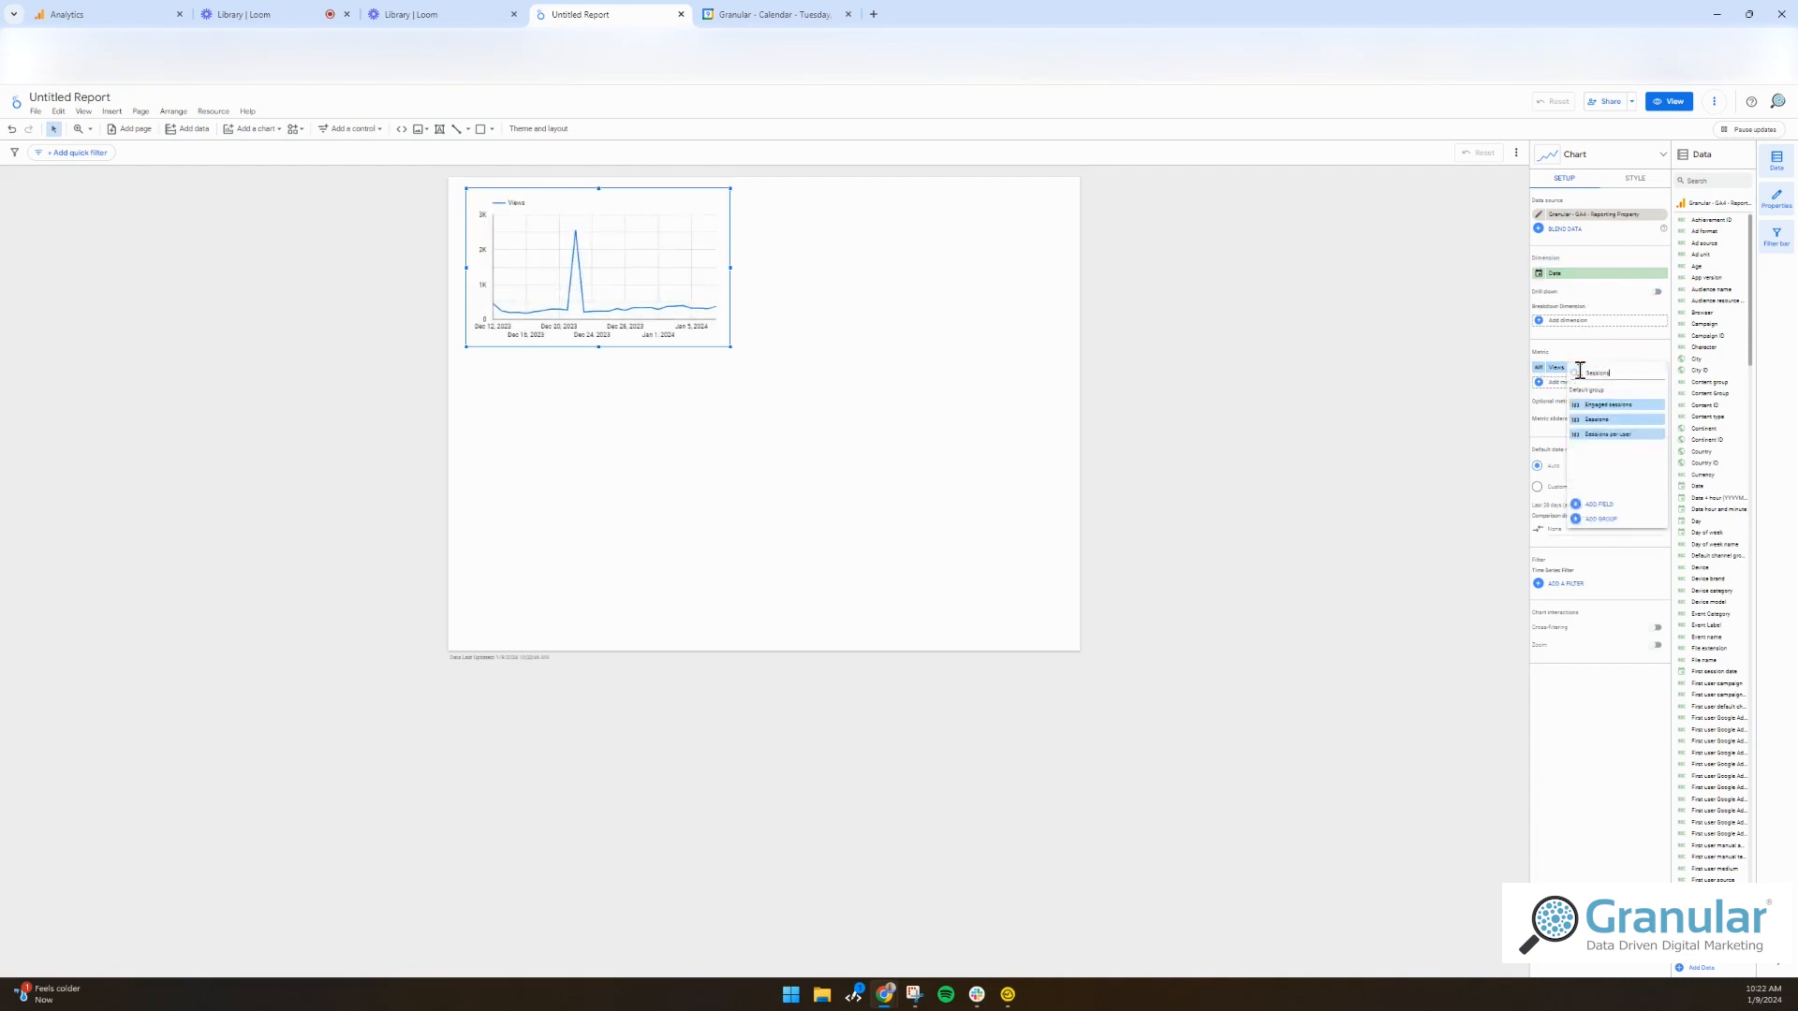
click(1593, 420)
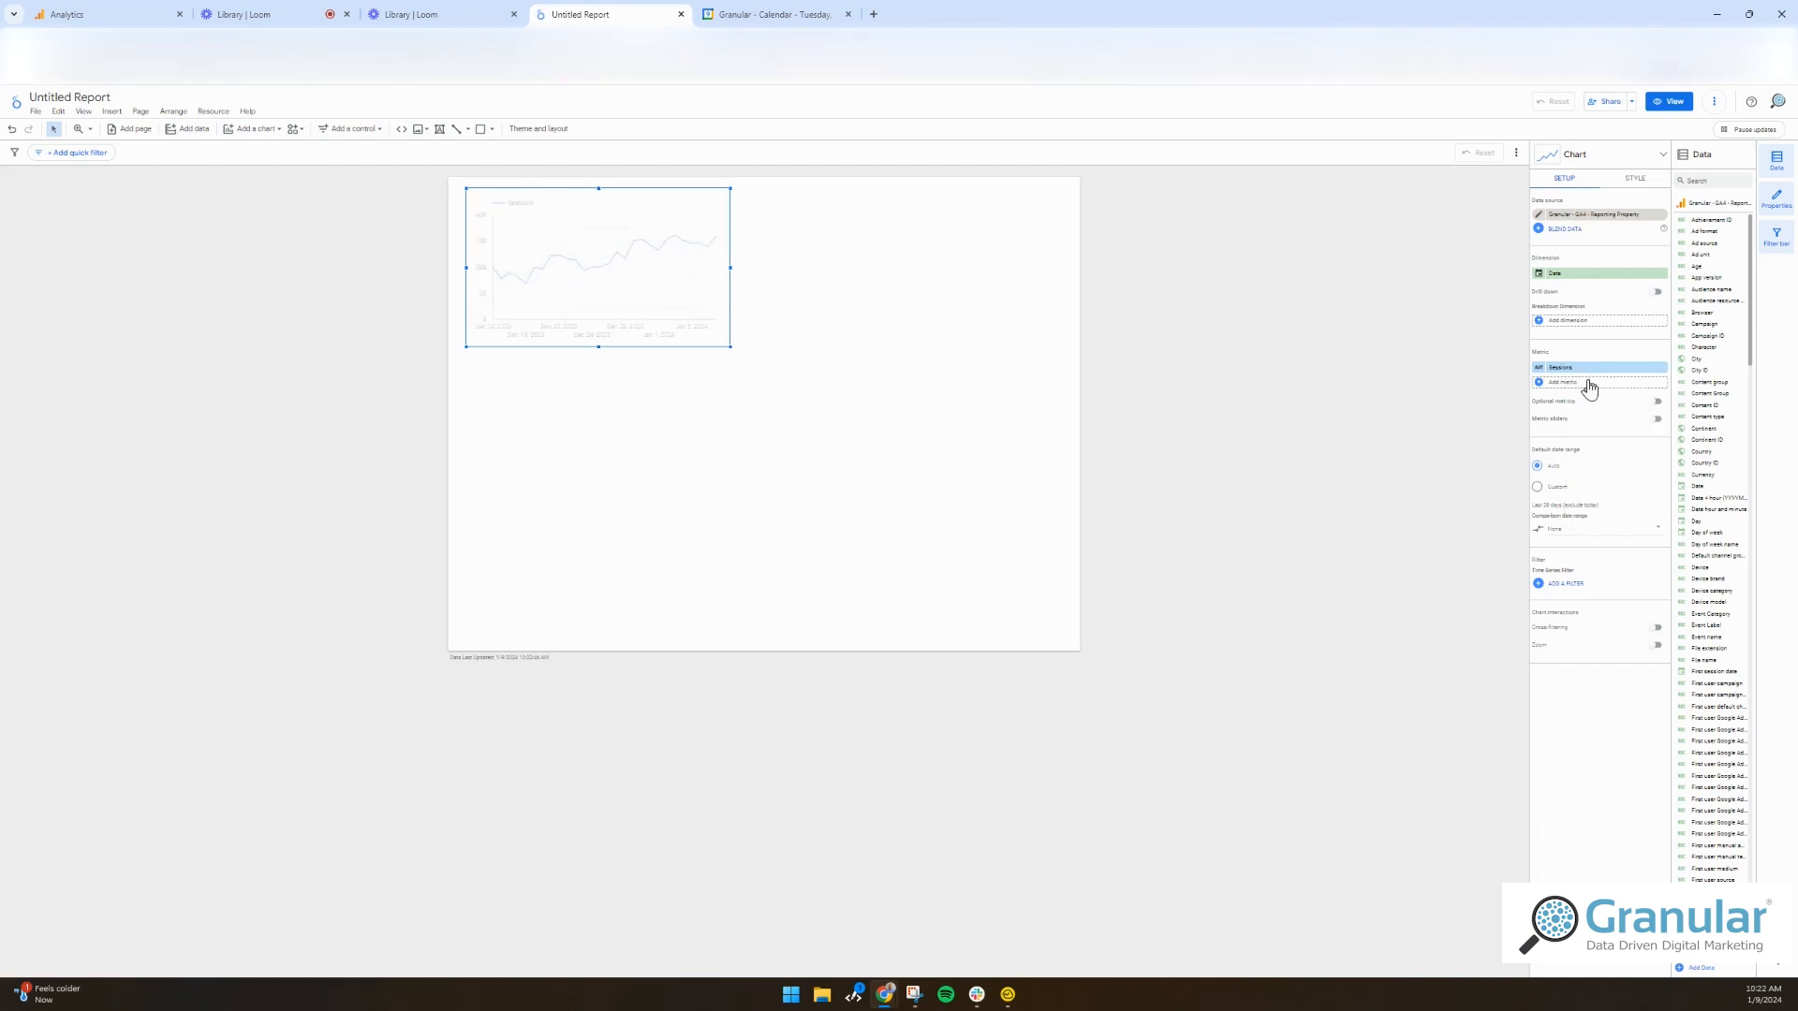
click(1565, 382)
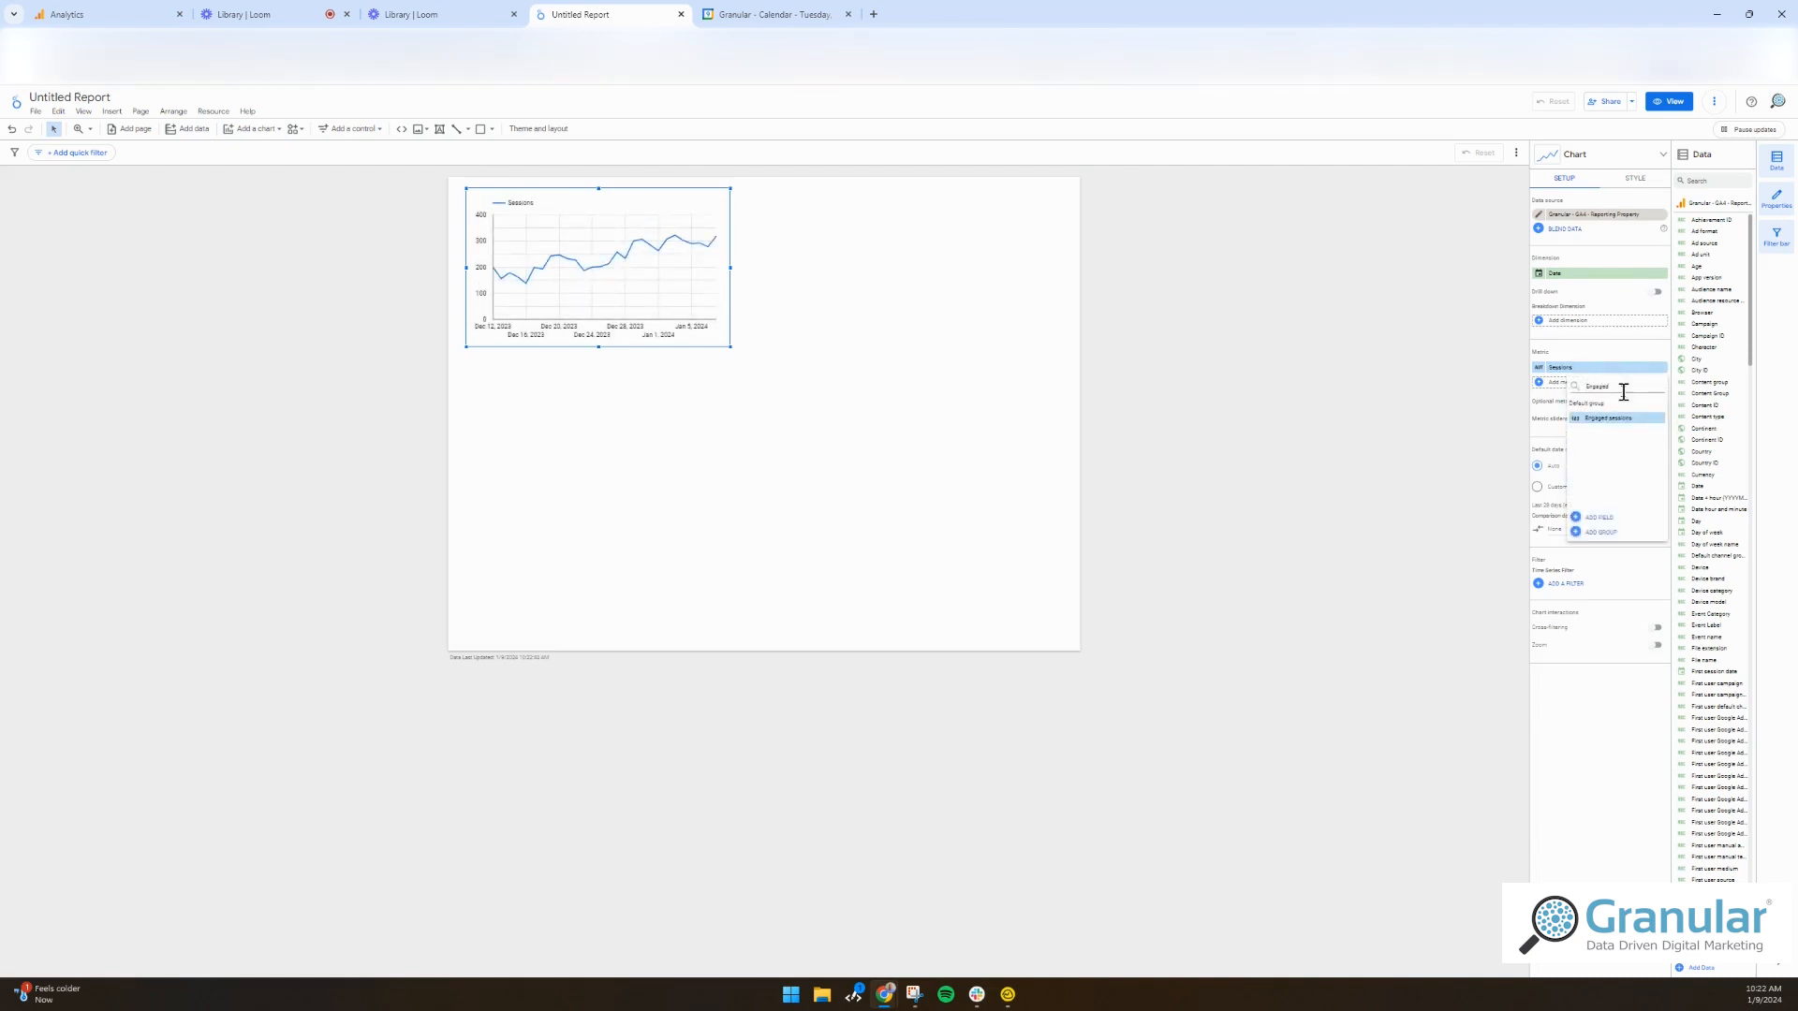
click(1608, 418)
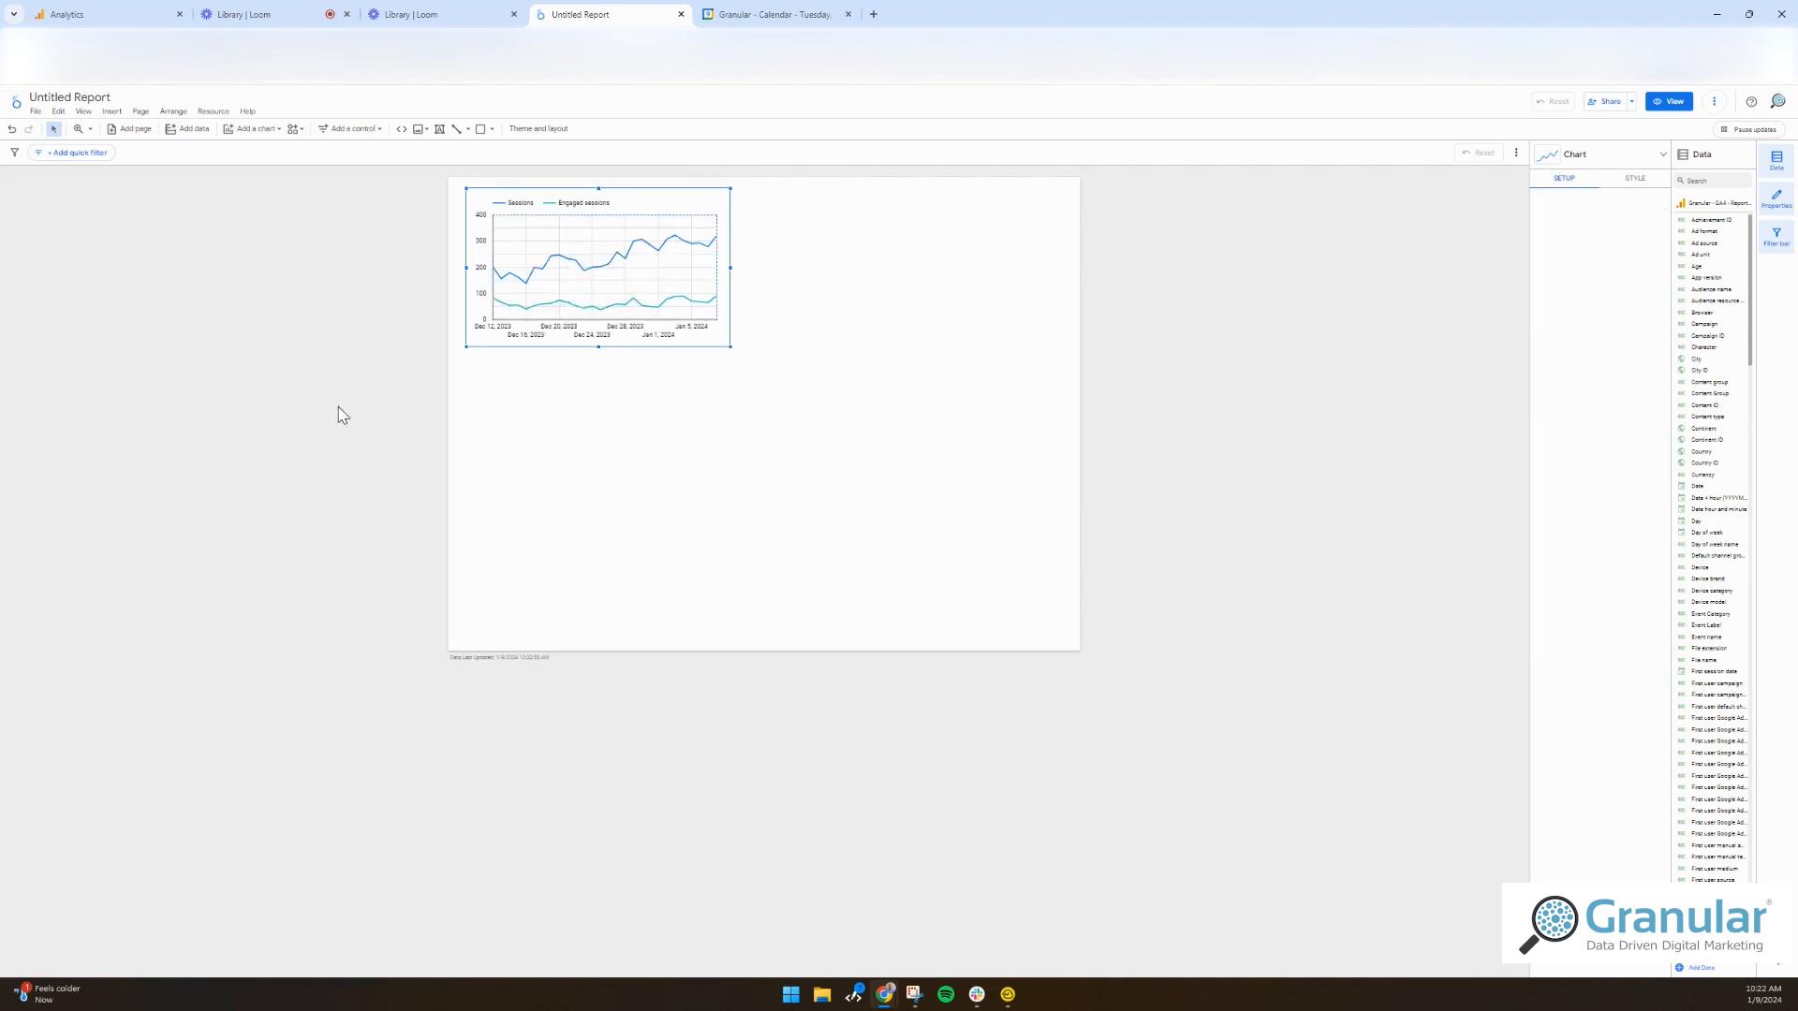
click(140, 112)
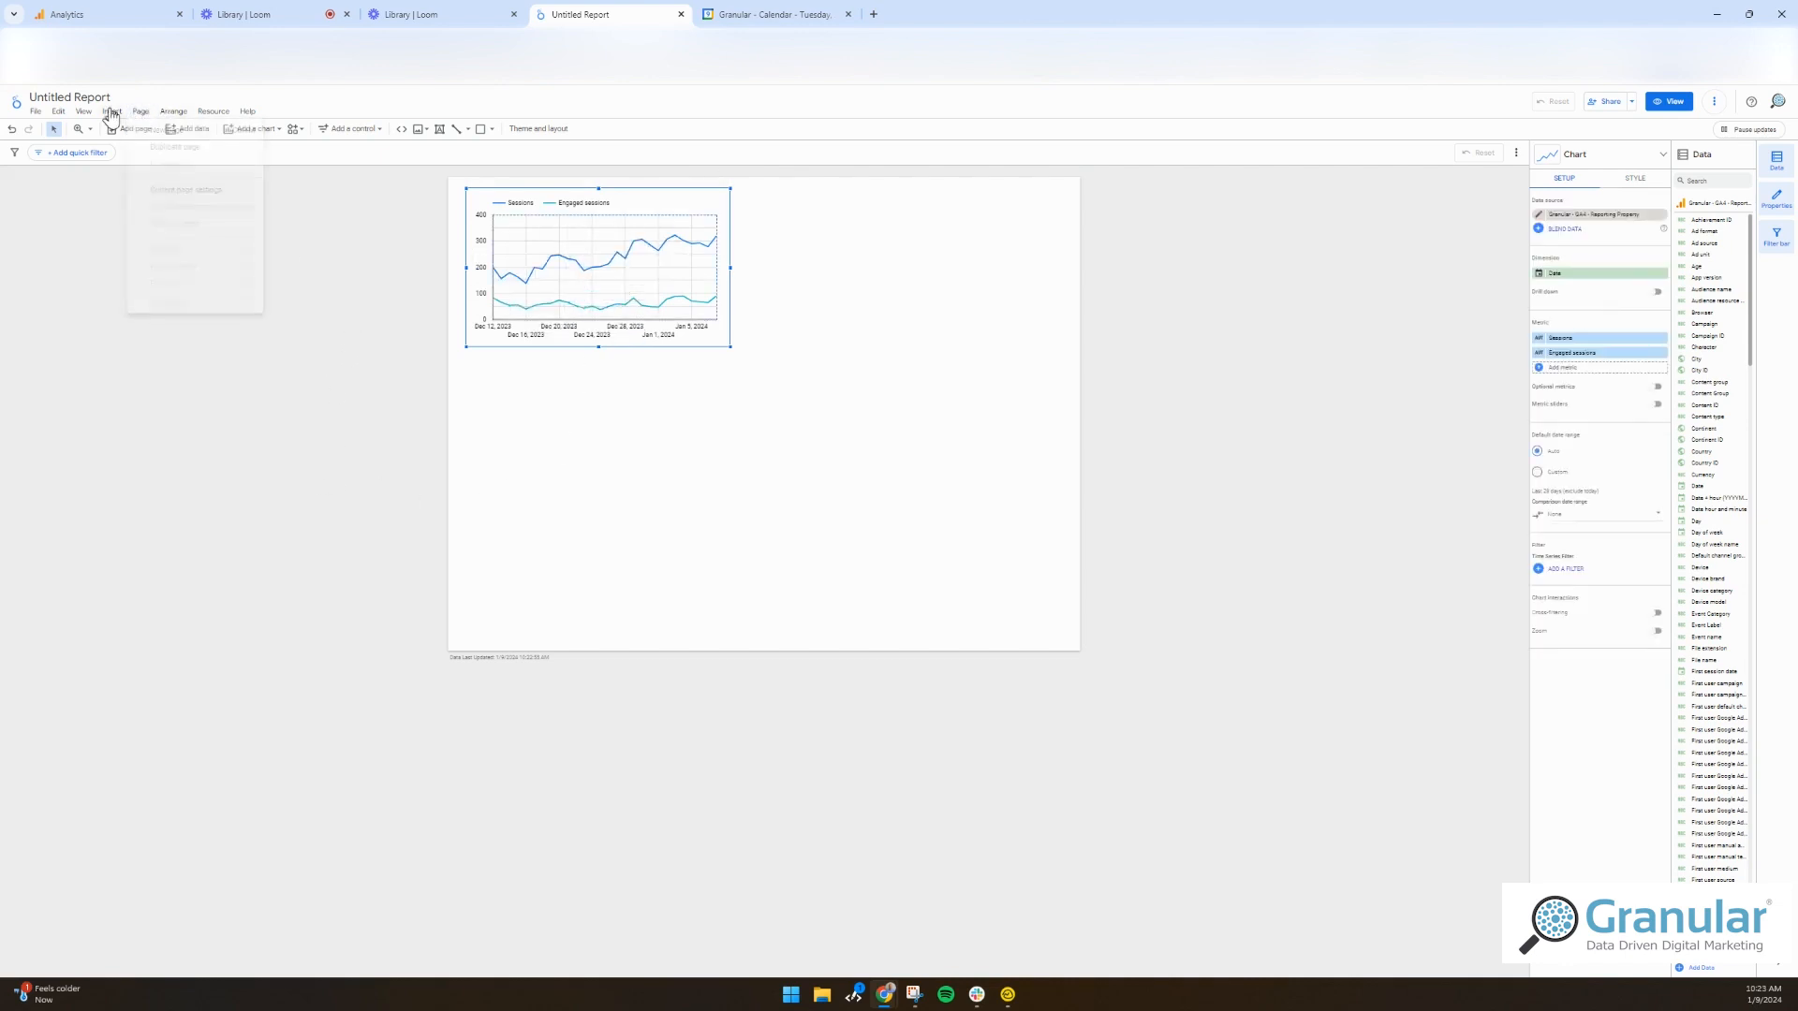
- Insert a table grouped by Session source / medium showing Sessions and Conversions
click(111, 112)
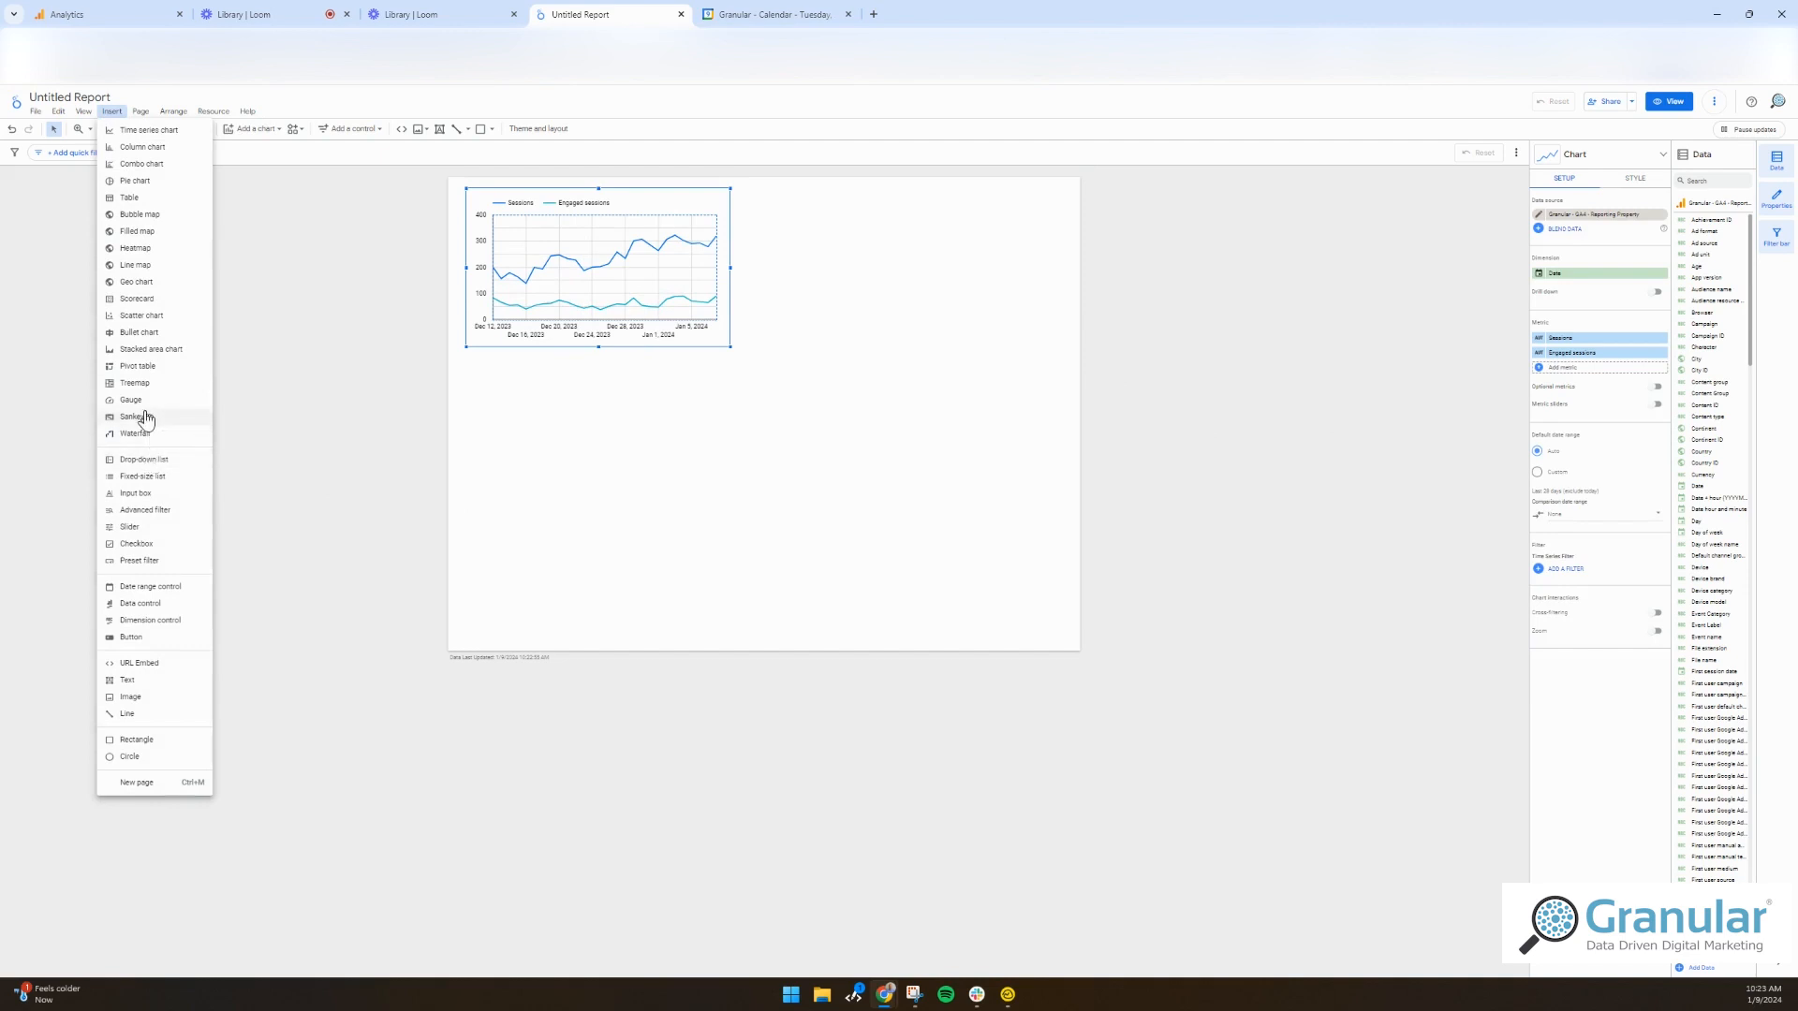
mouse_move(140, 316)
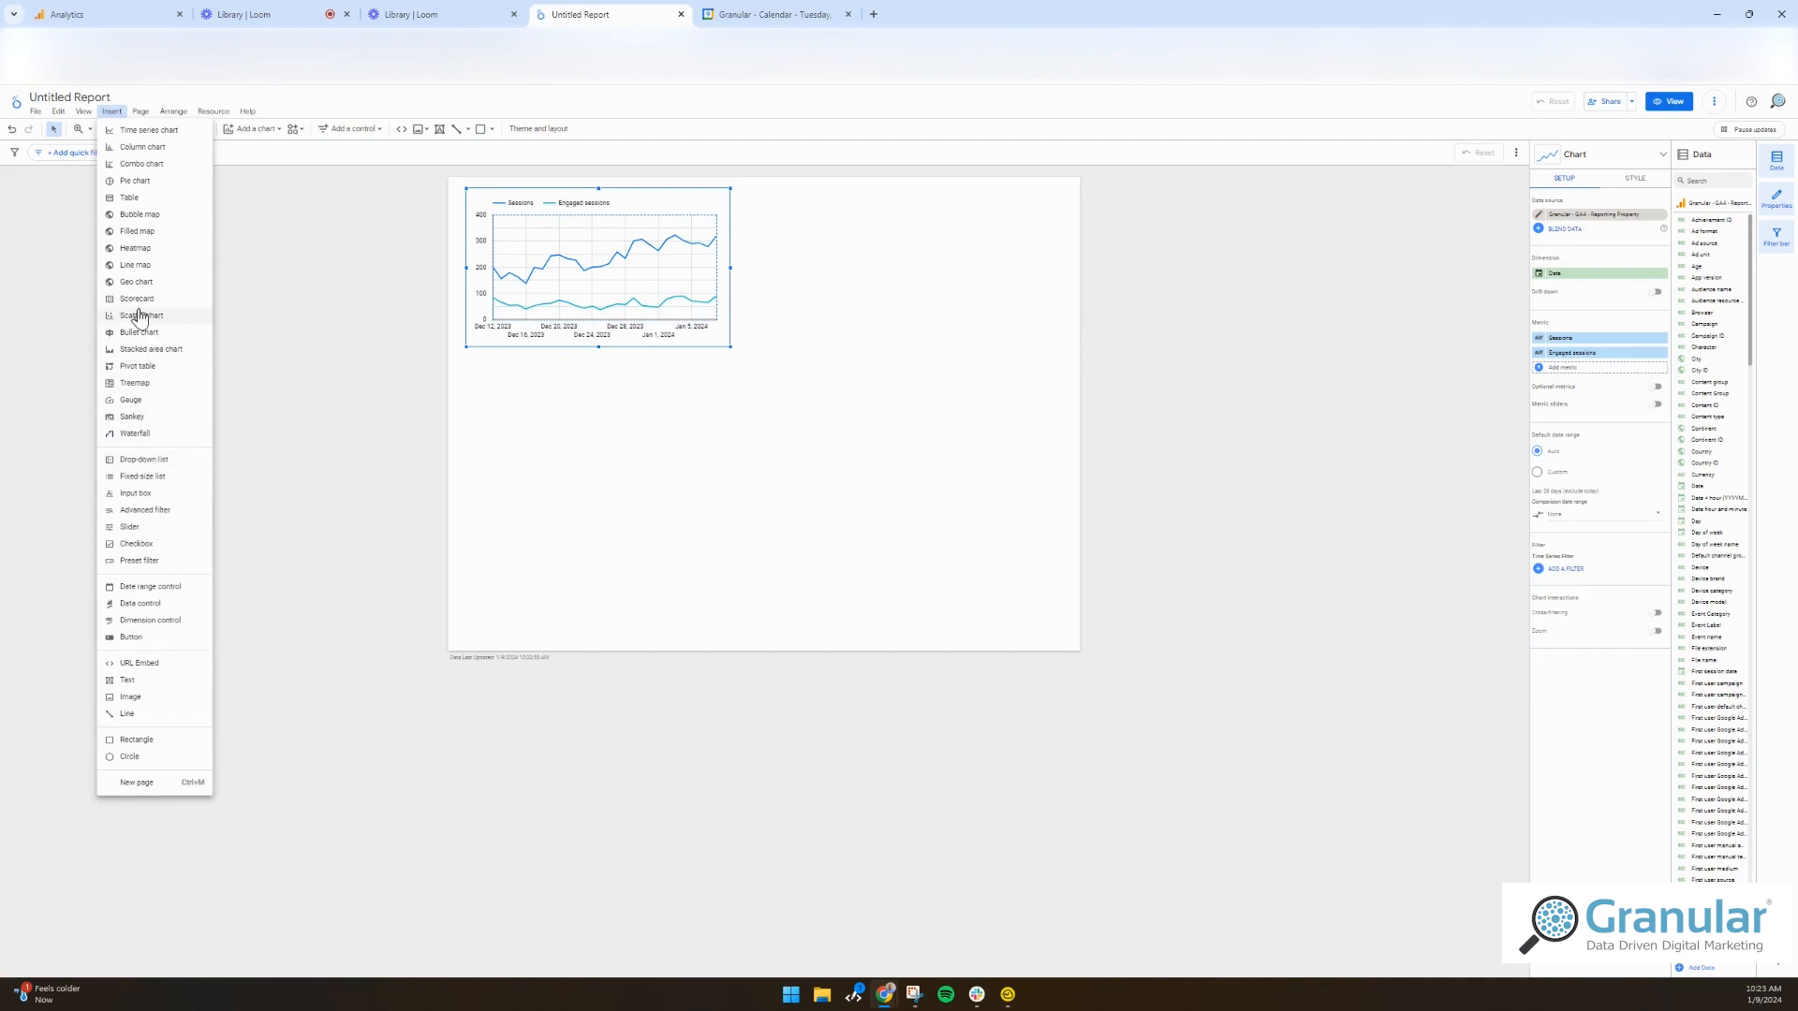
mouse_move(134, 247)
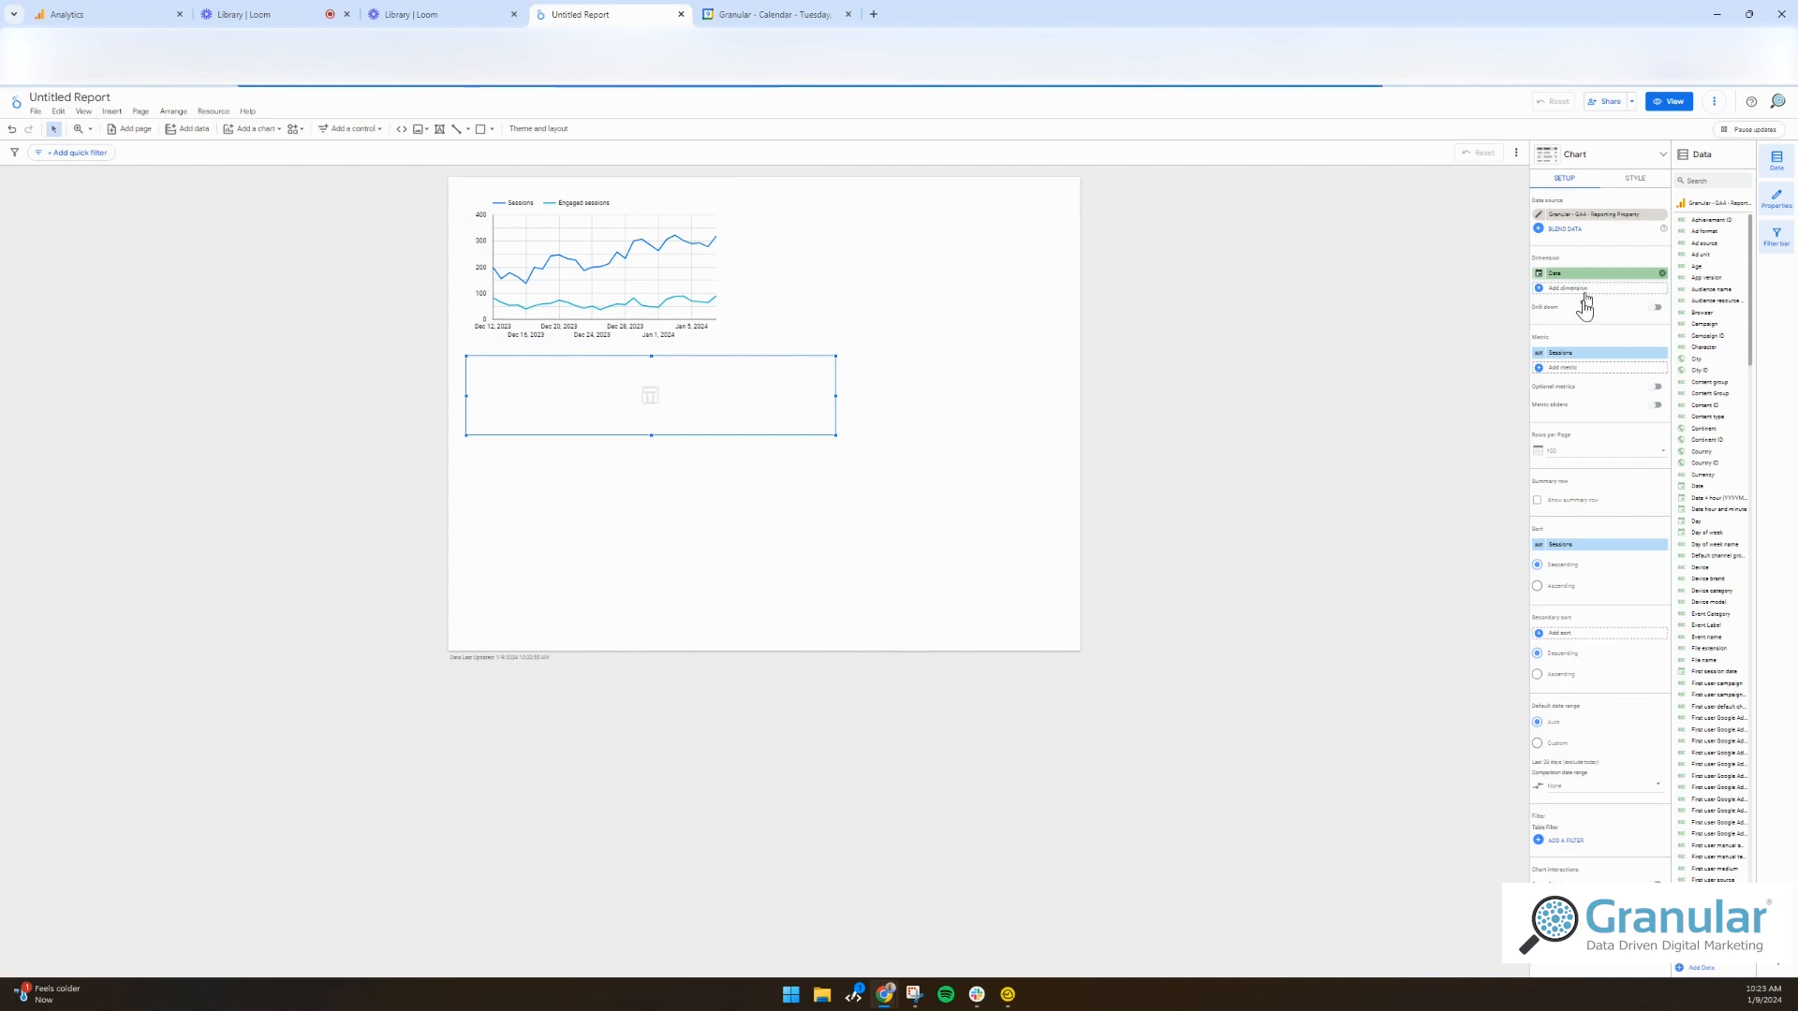
click(1594, 367)
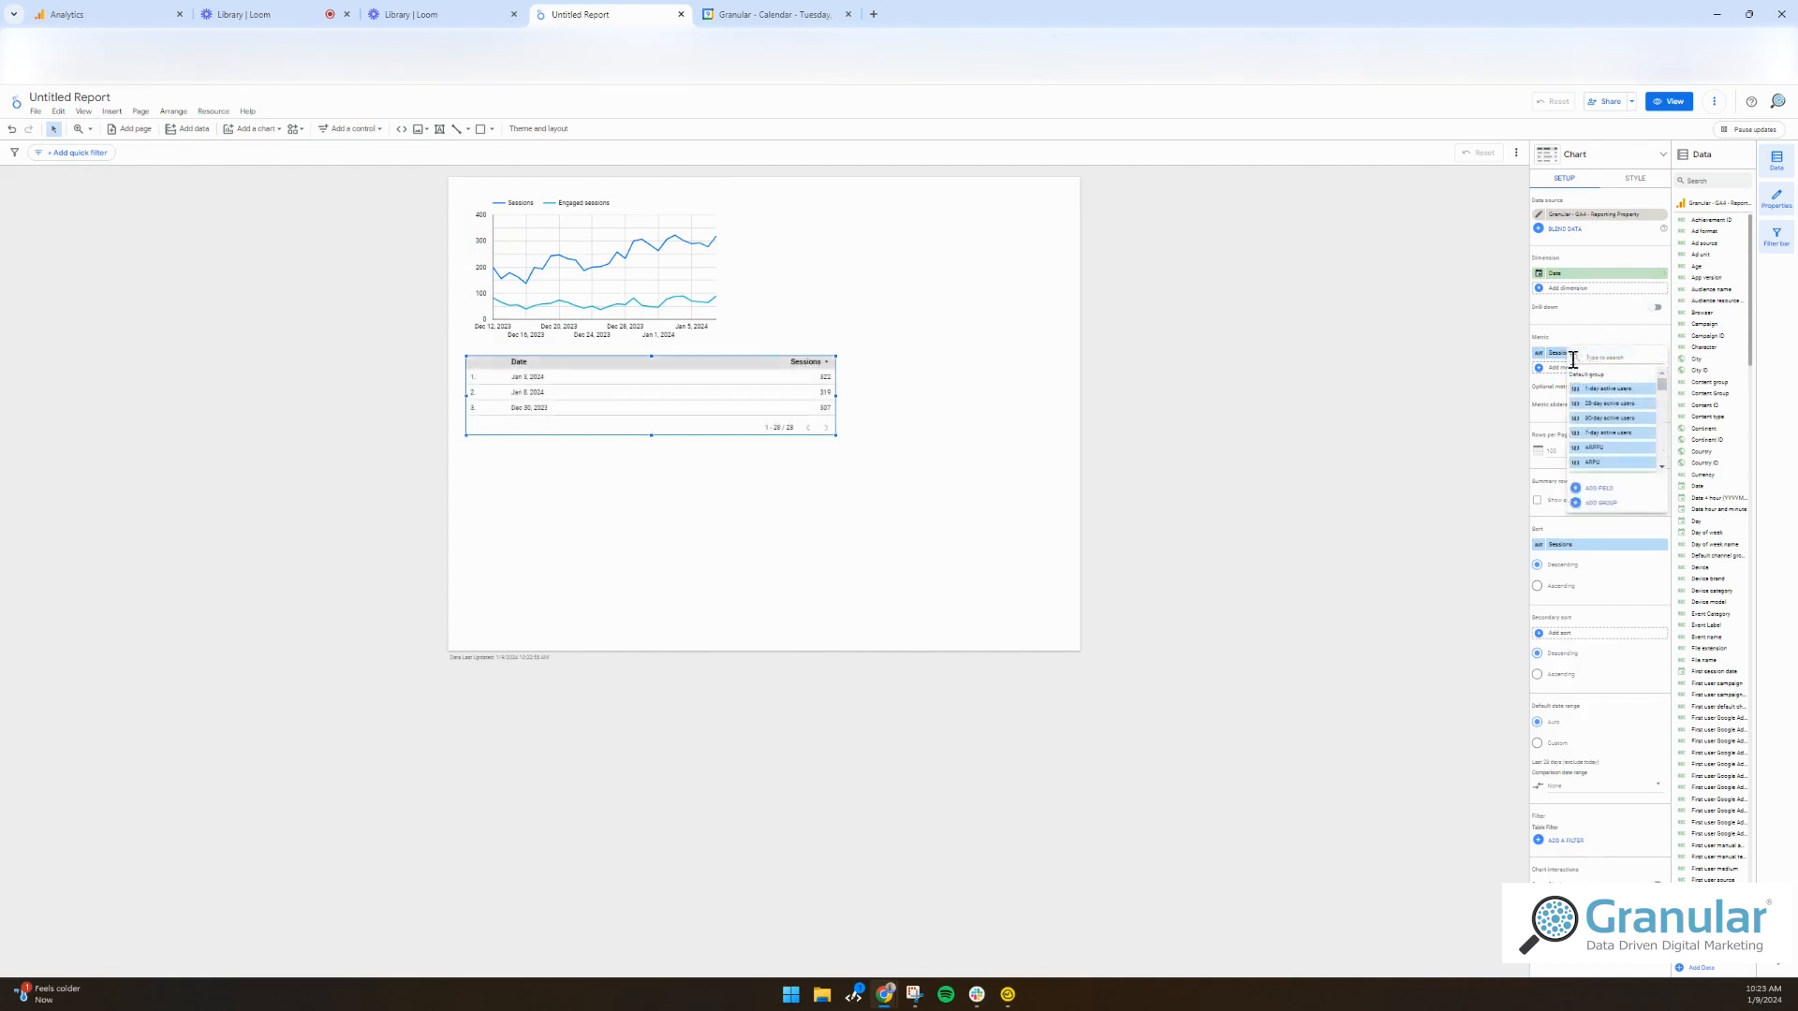
click(1593, 273)
text(Source)
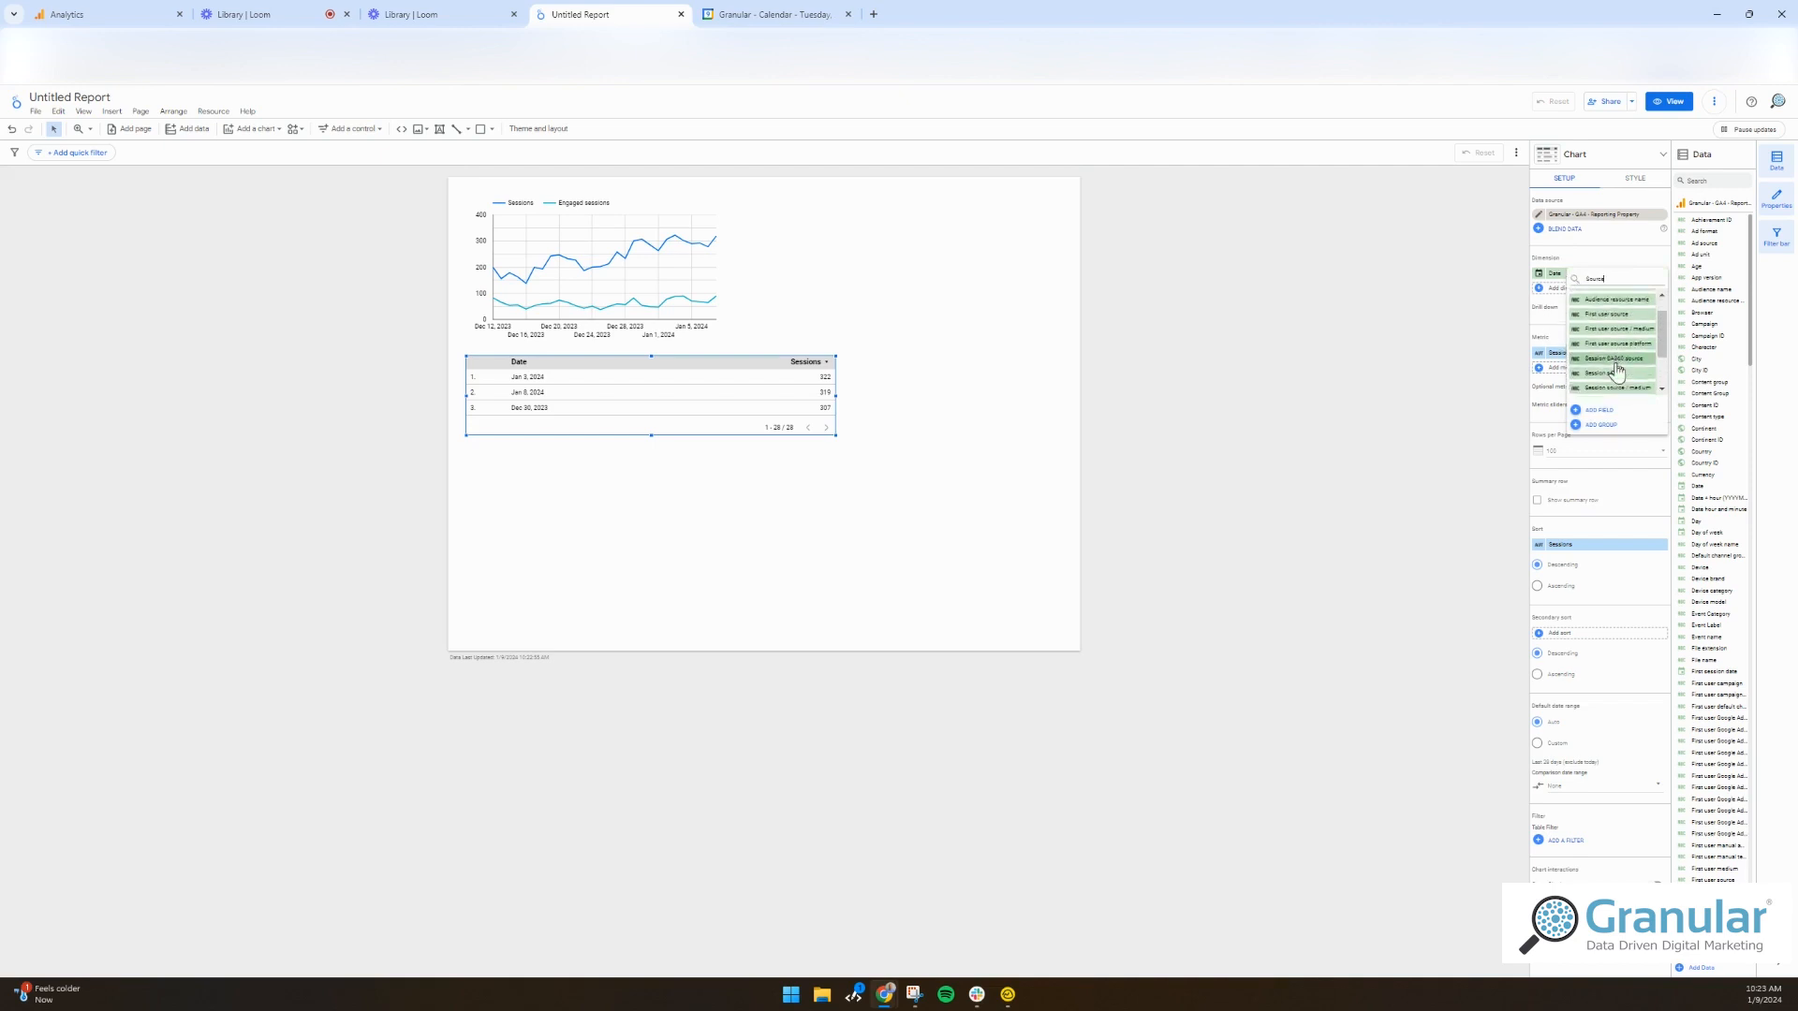
click(1613, 387)
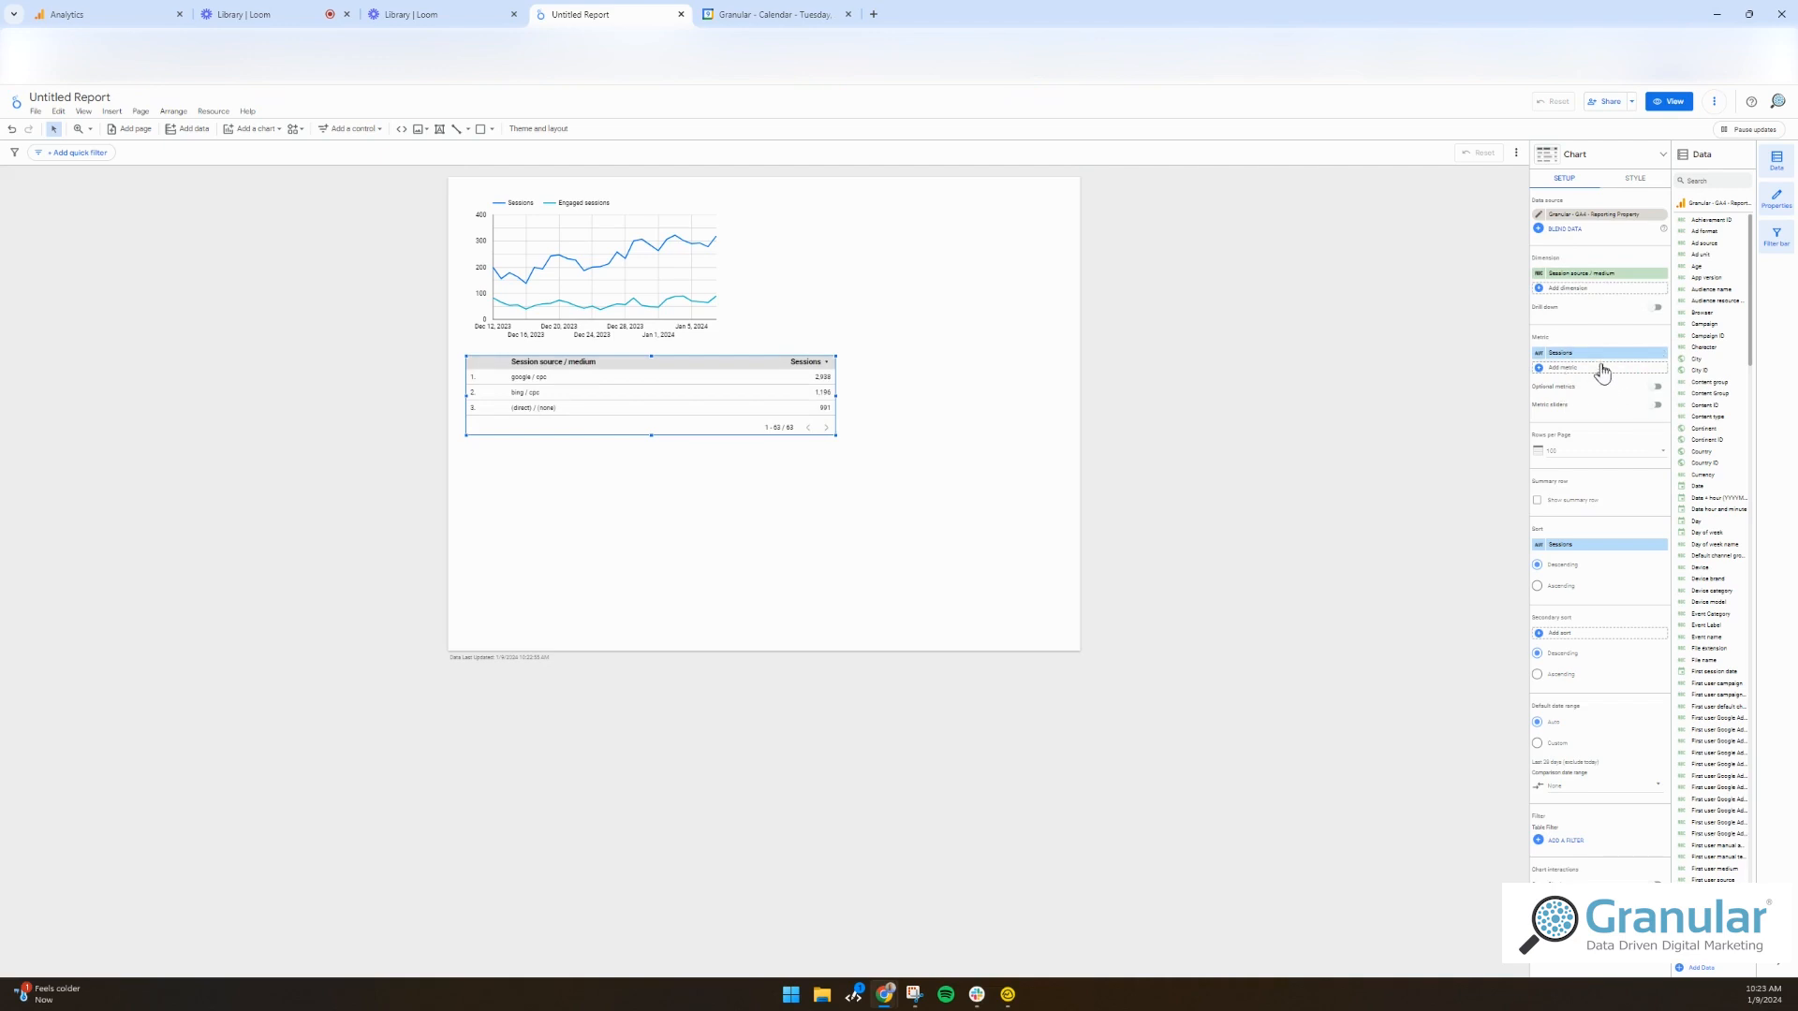
click(1559, 367)
text(conversions)
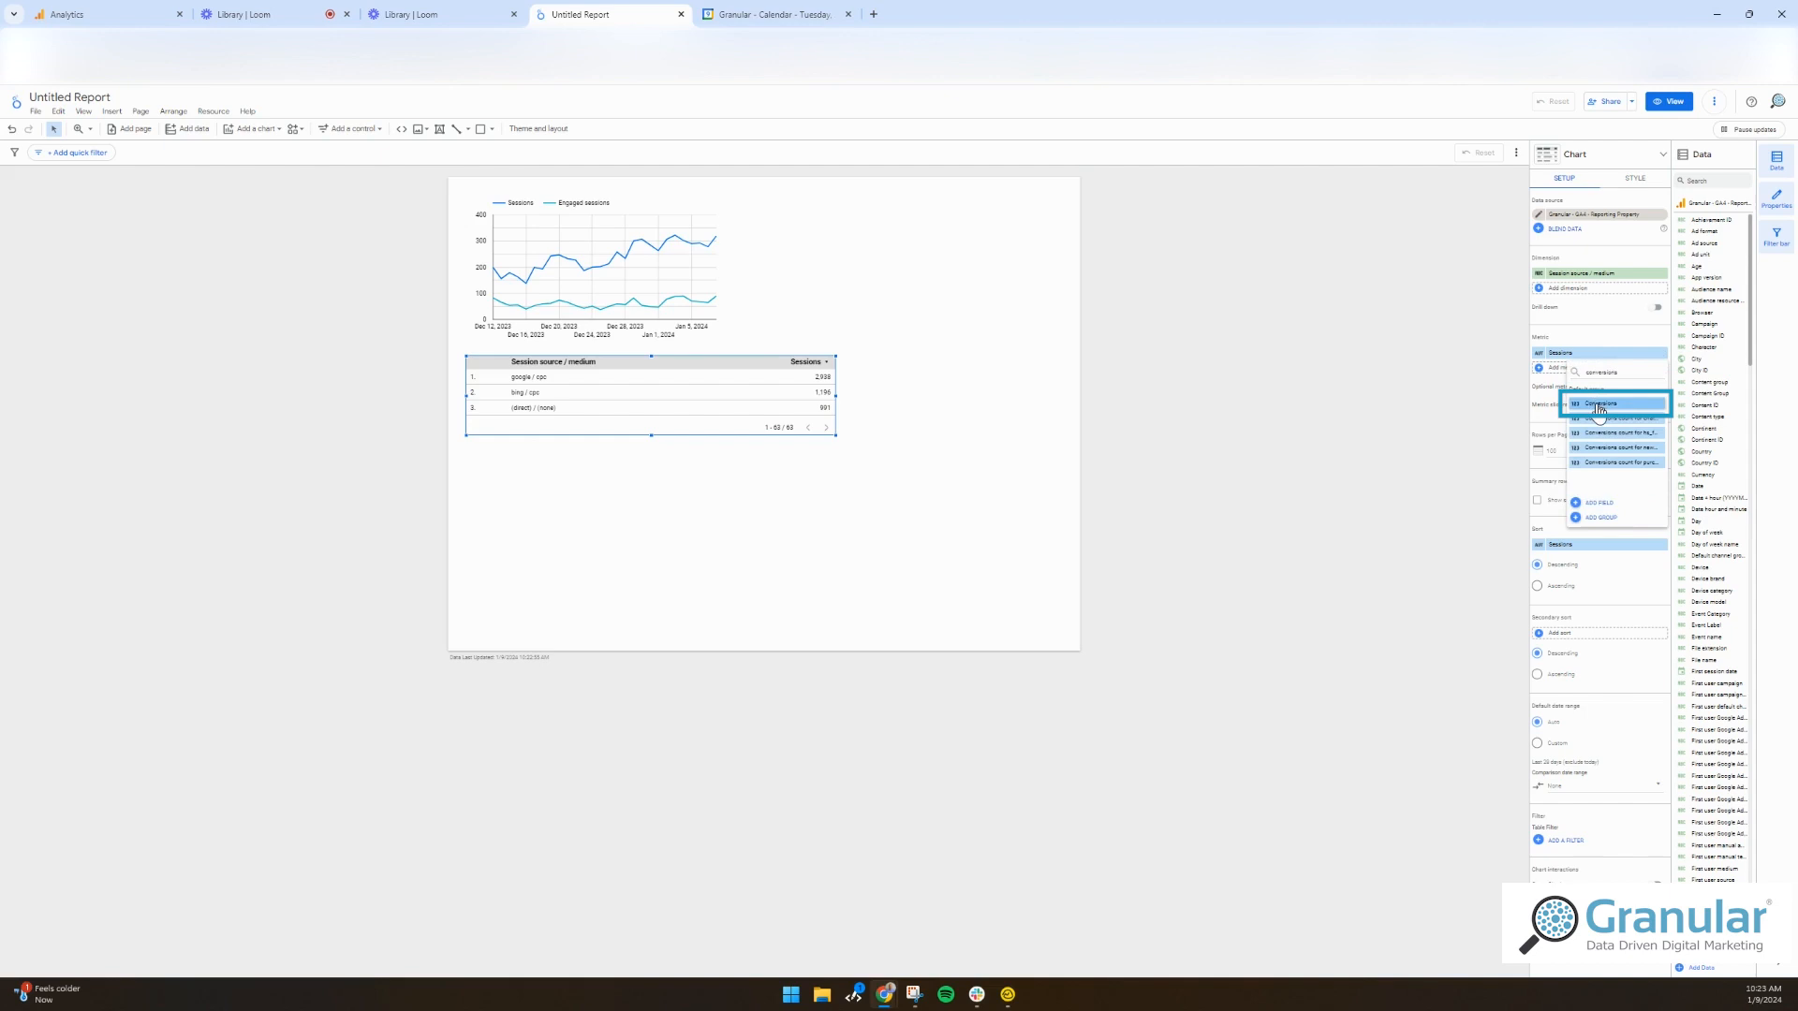
click(1599, 403)
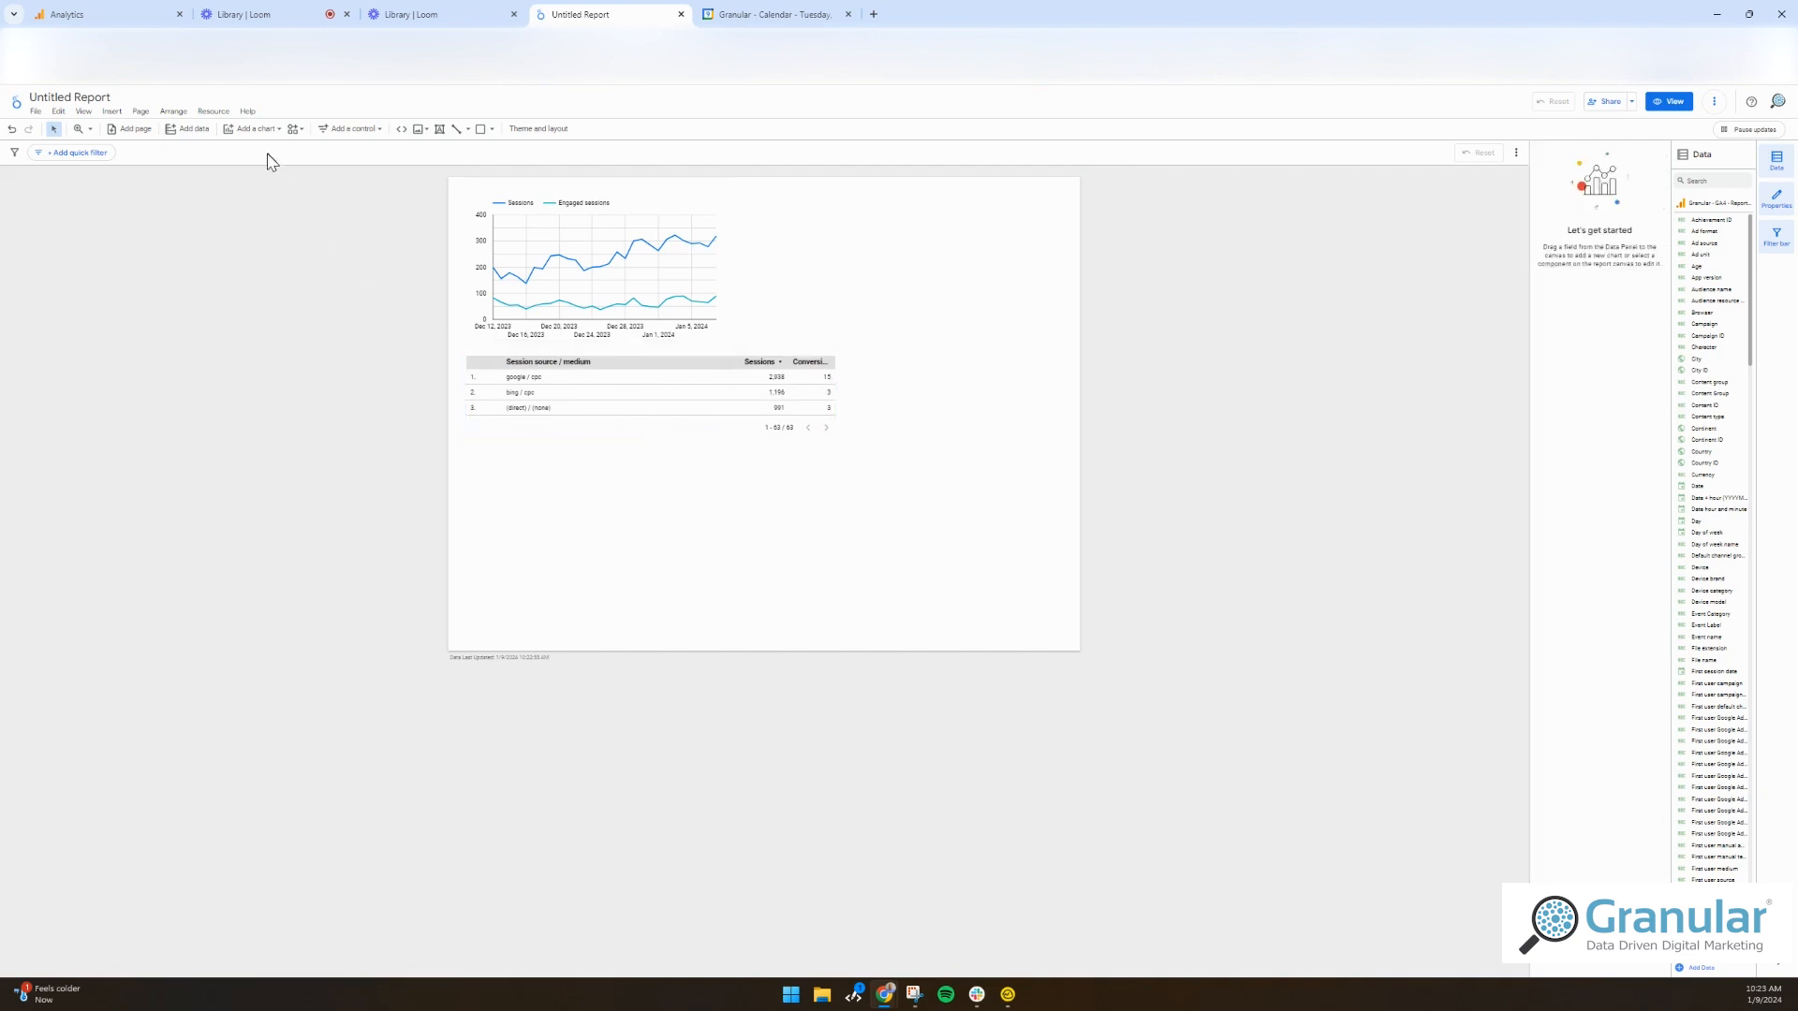
click(140, 111)
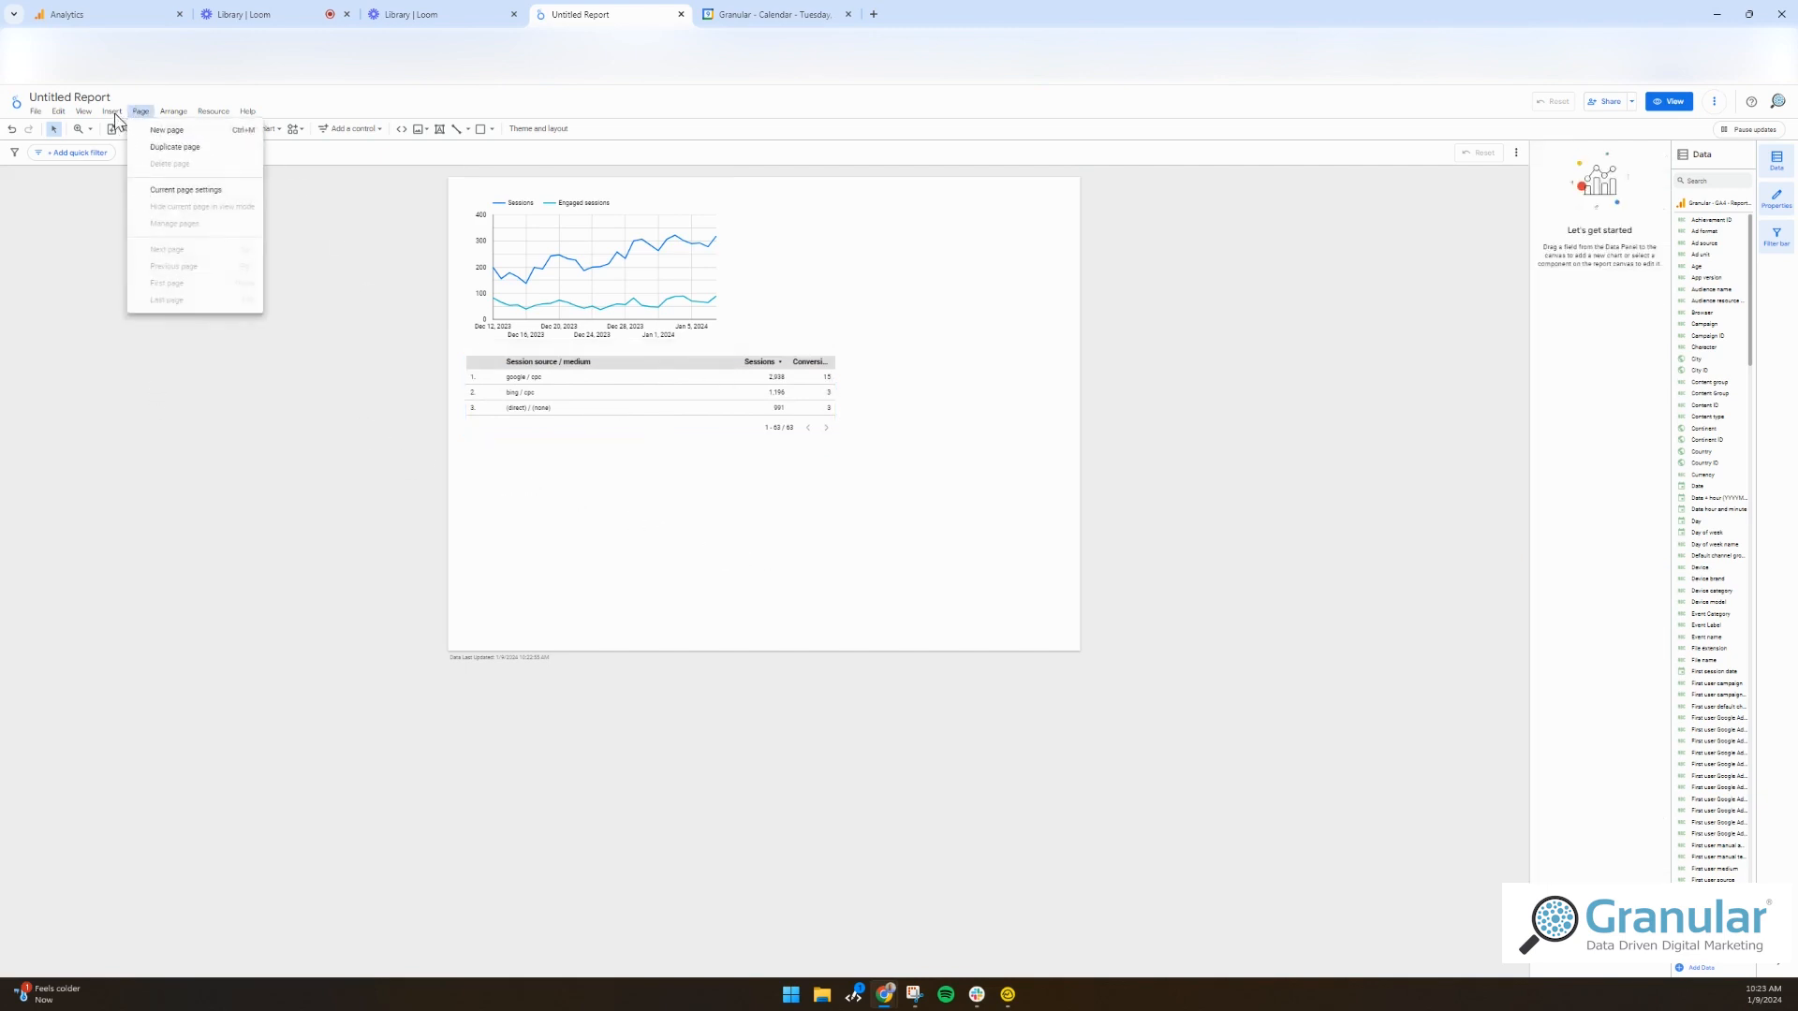
- Draw a filter control at the page's top right using Session source / medium
click(110, 111)
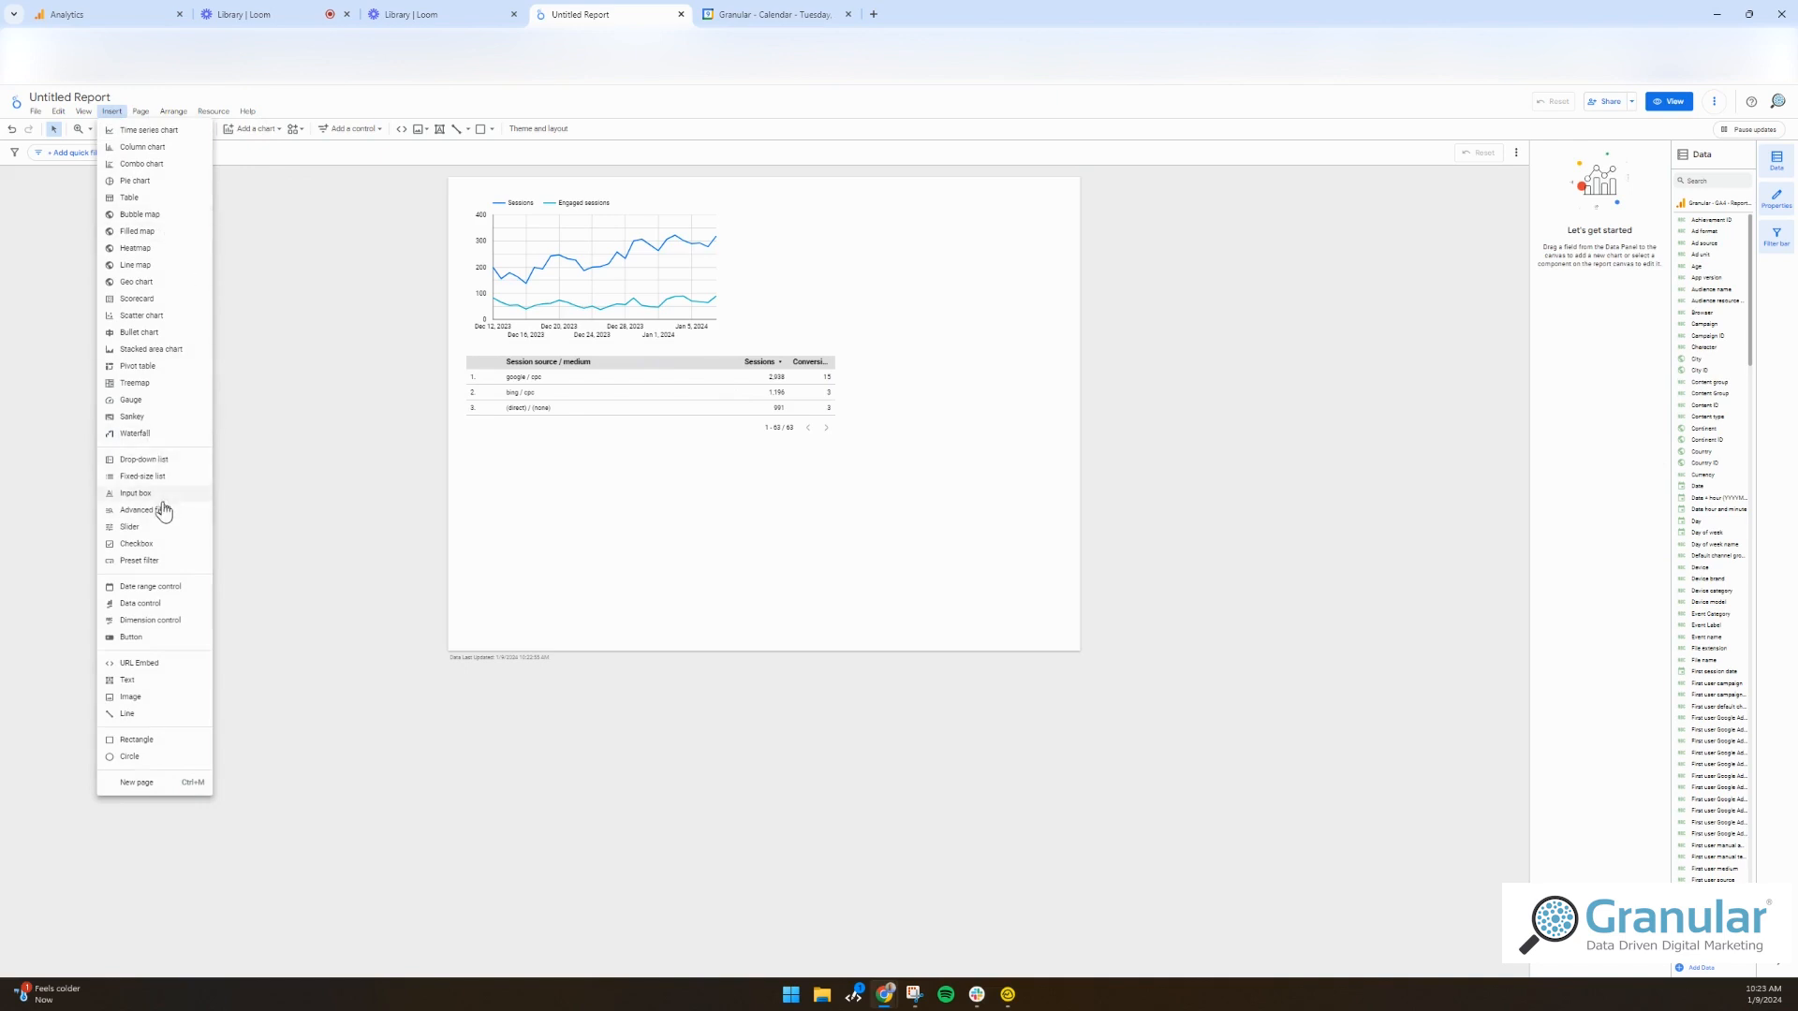
mouse_move(149, 516)
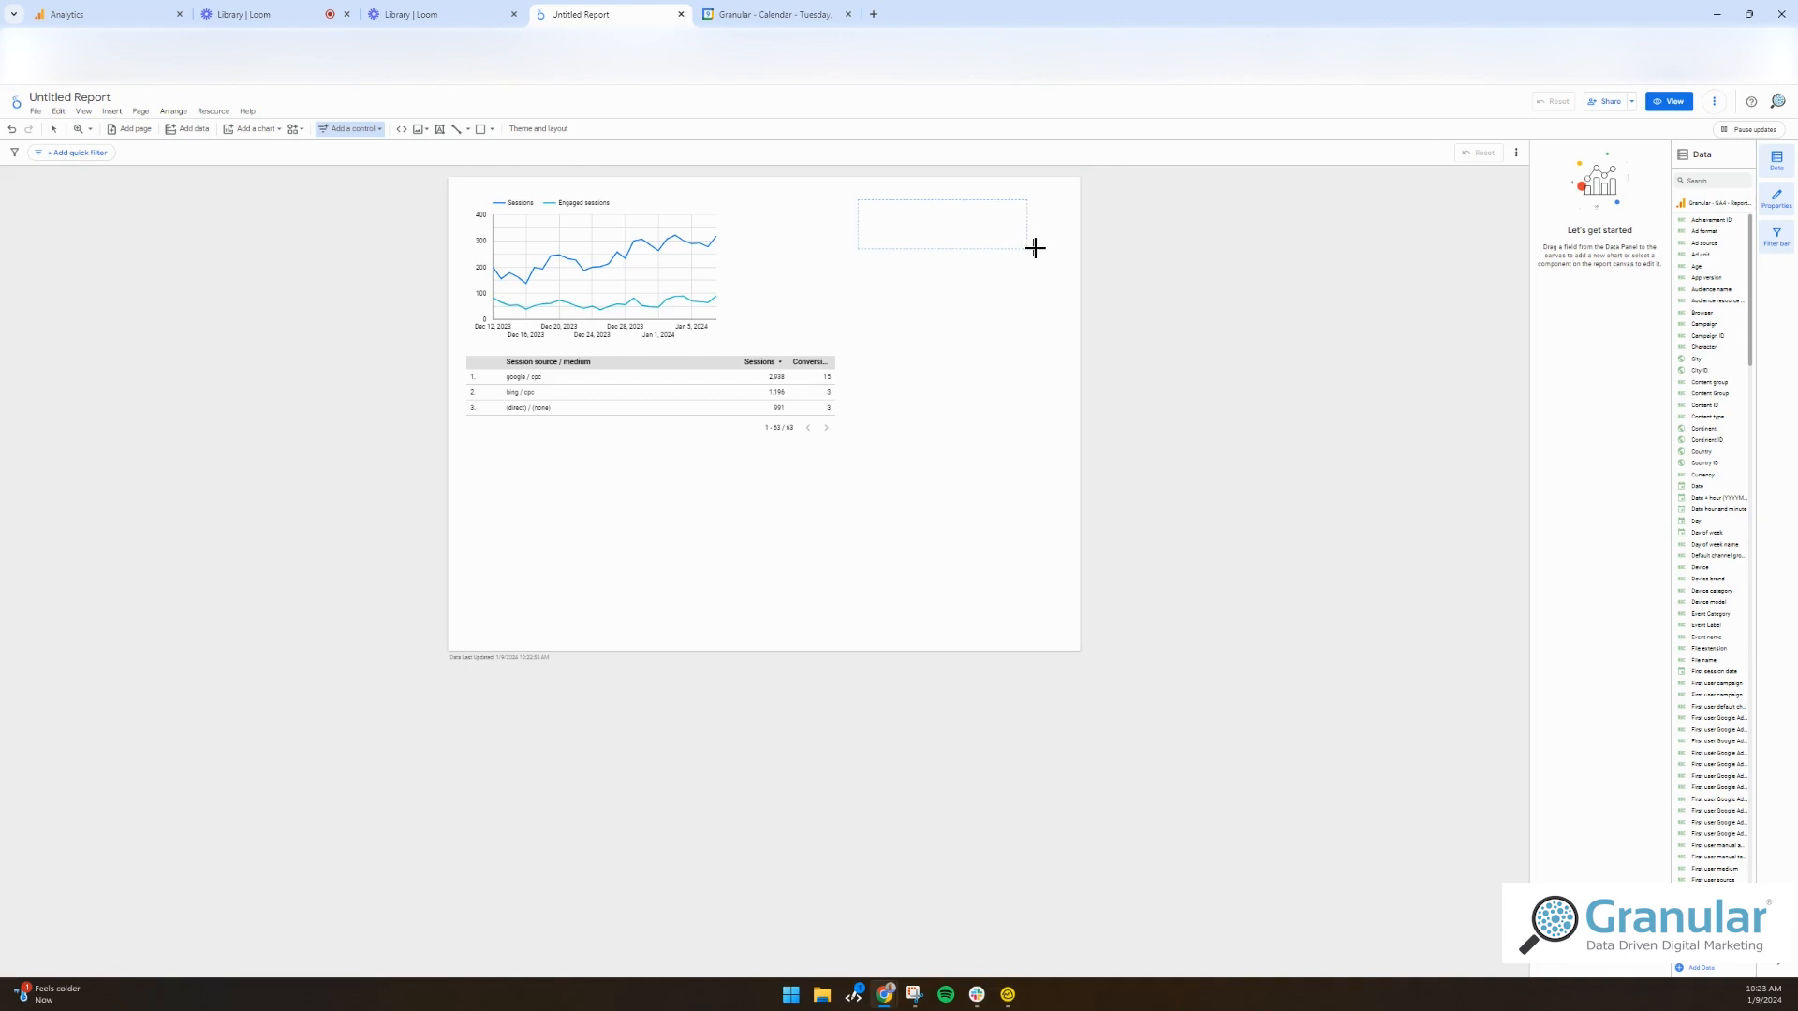
drag(858, 204, 1029, 250)
text(source)
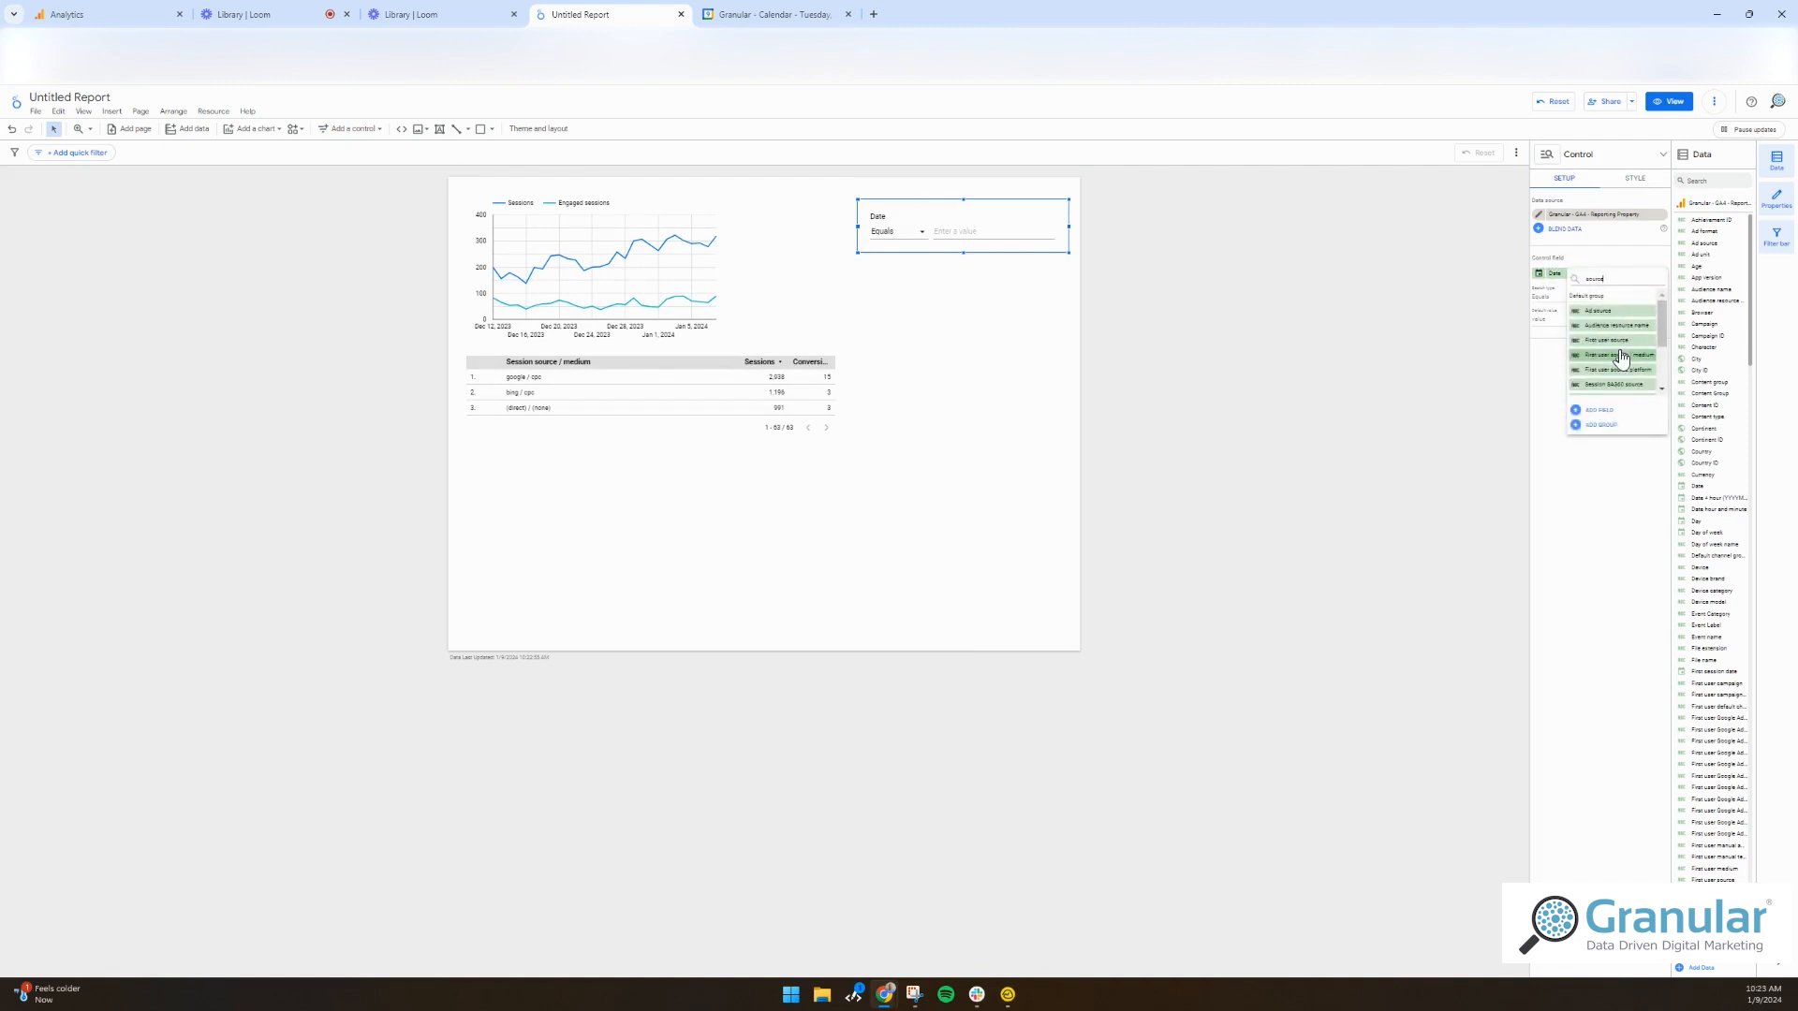
scroll(down, 3)
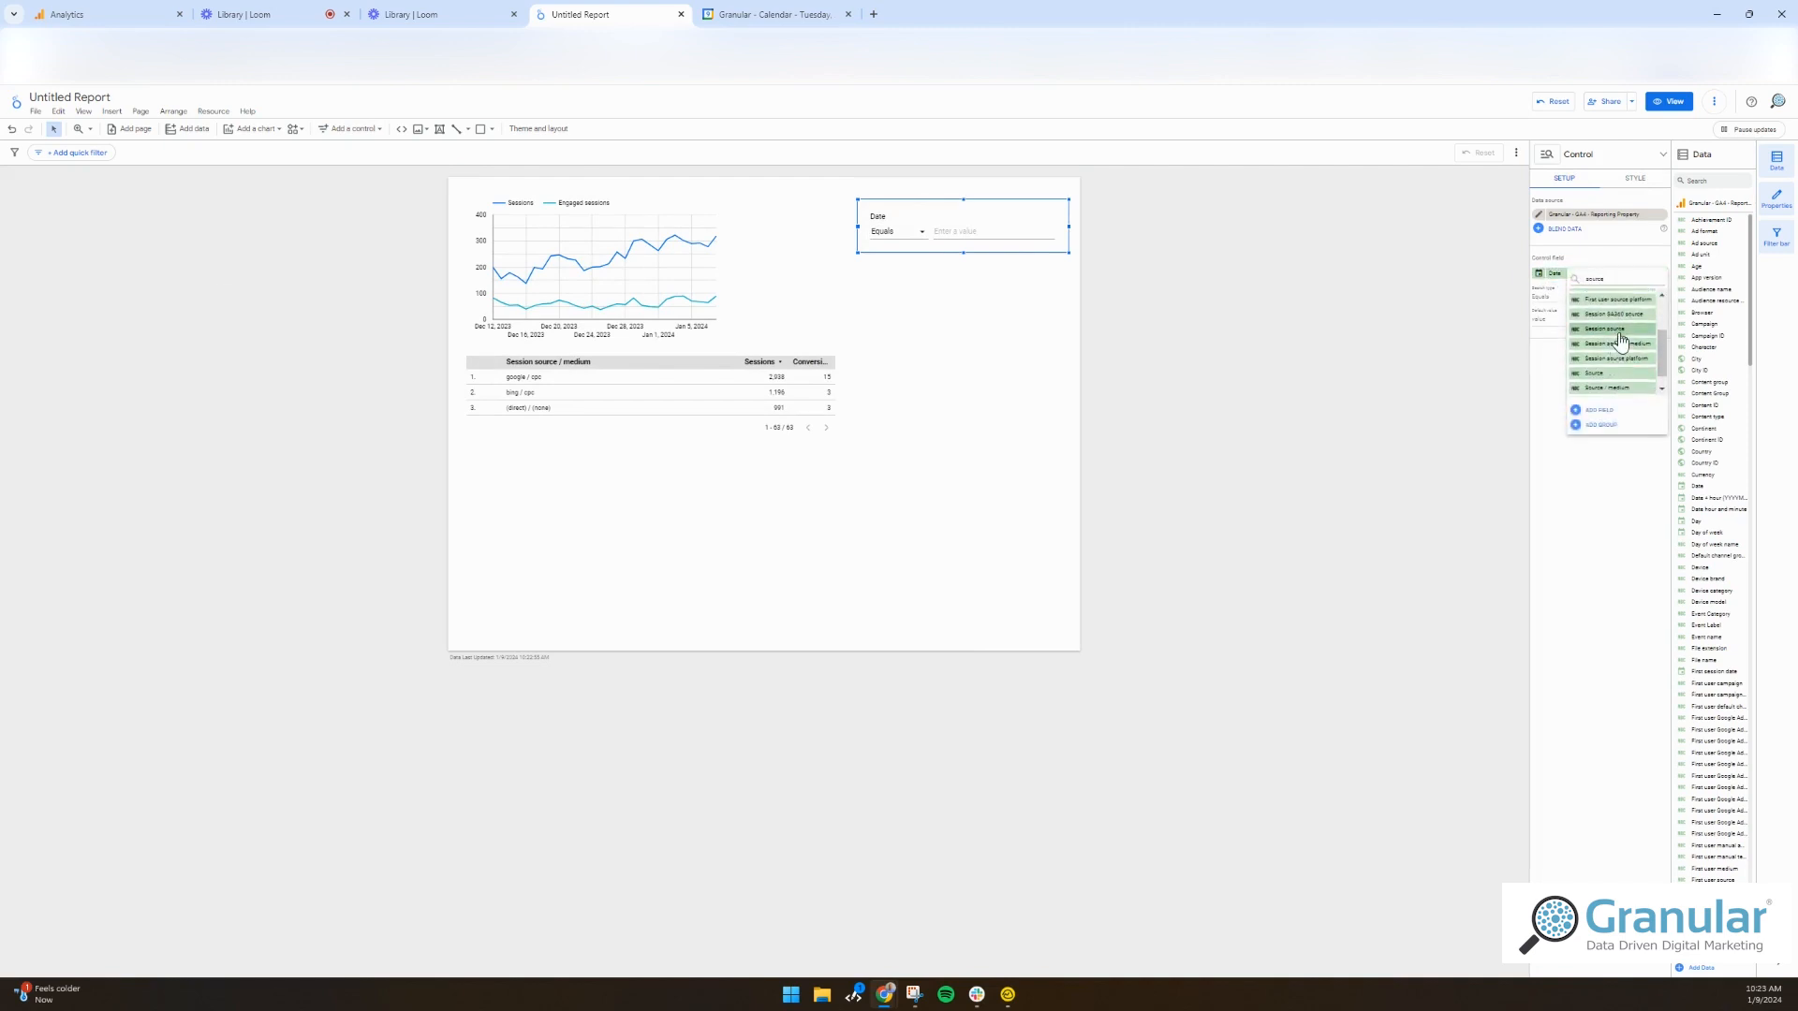
click(1615, 344)
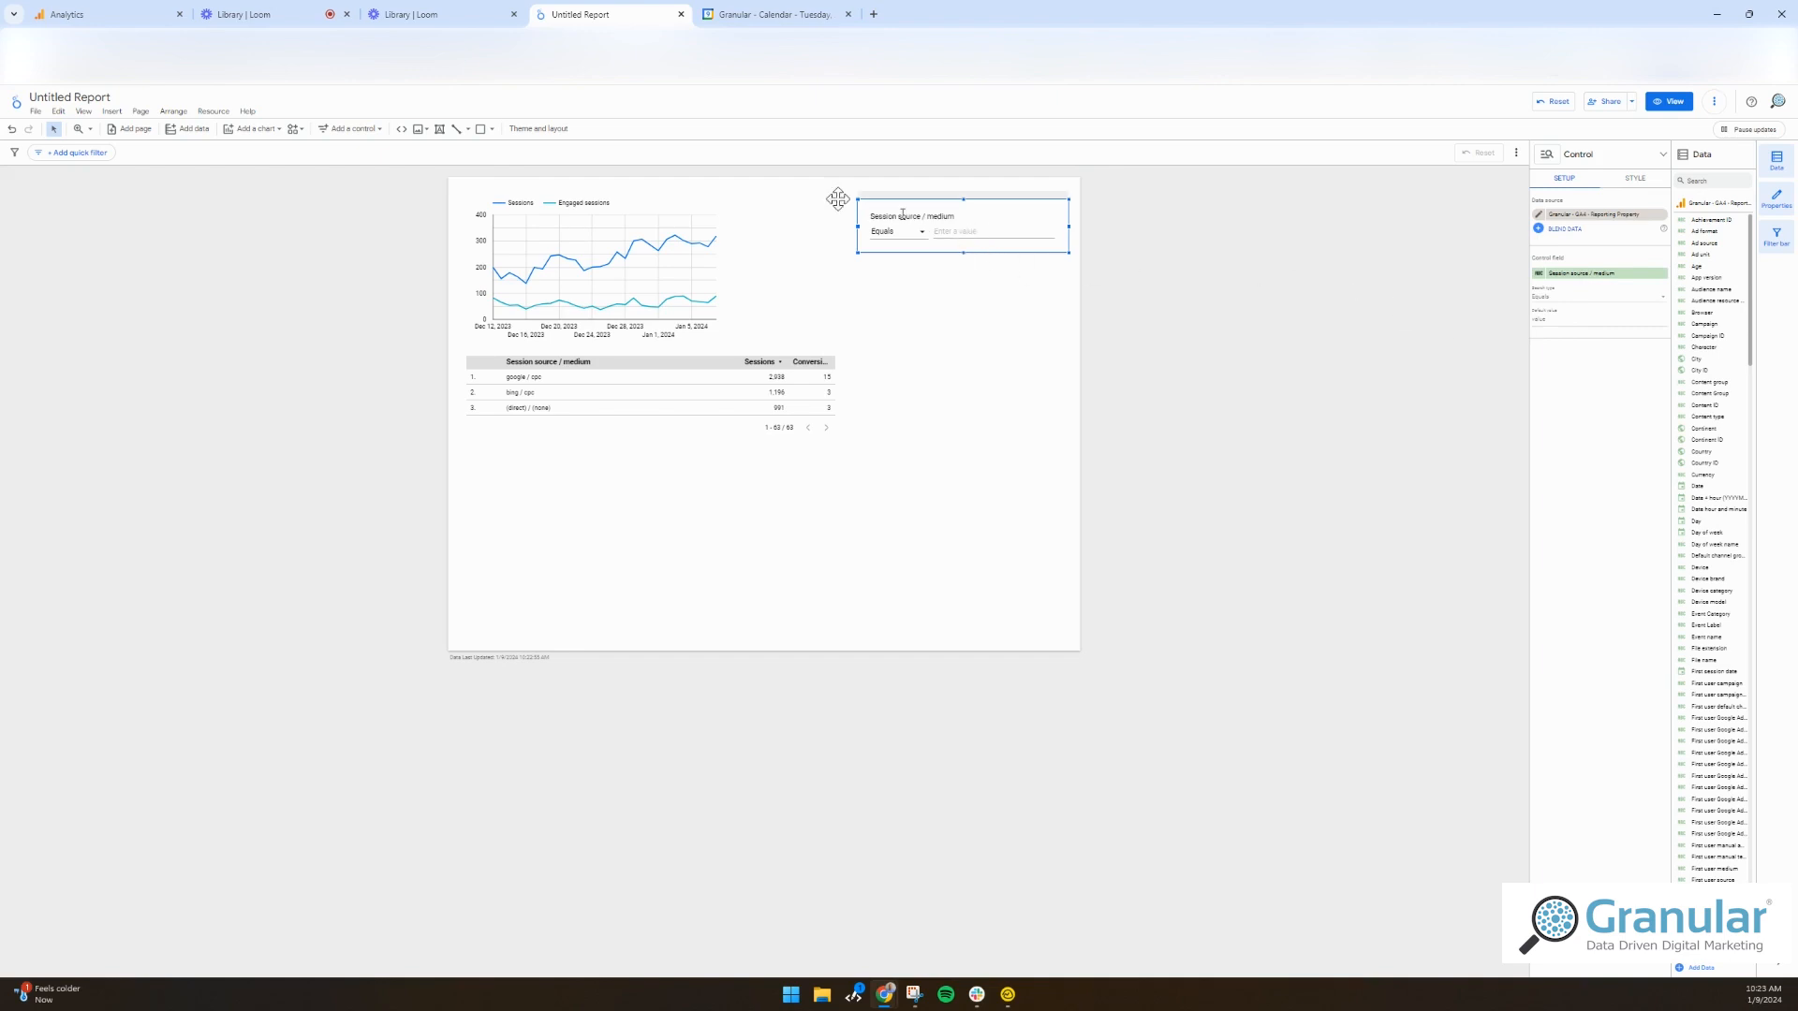
- Add a Session source / medium drop-down list filtered to only google / cpc
click(111, 111)
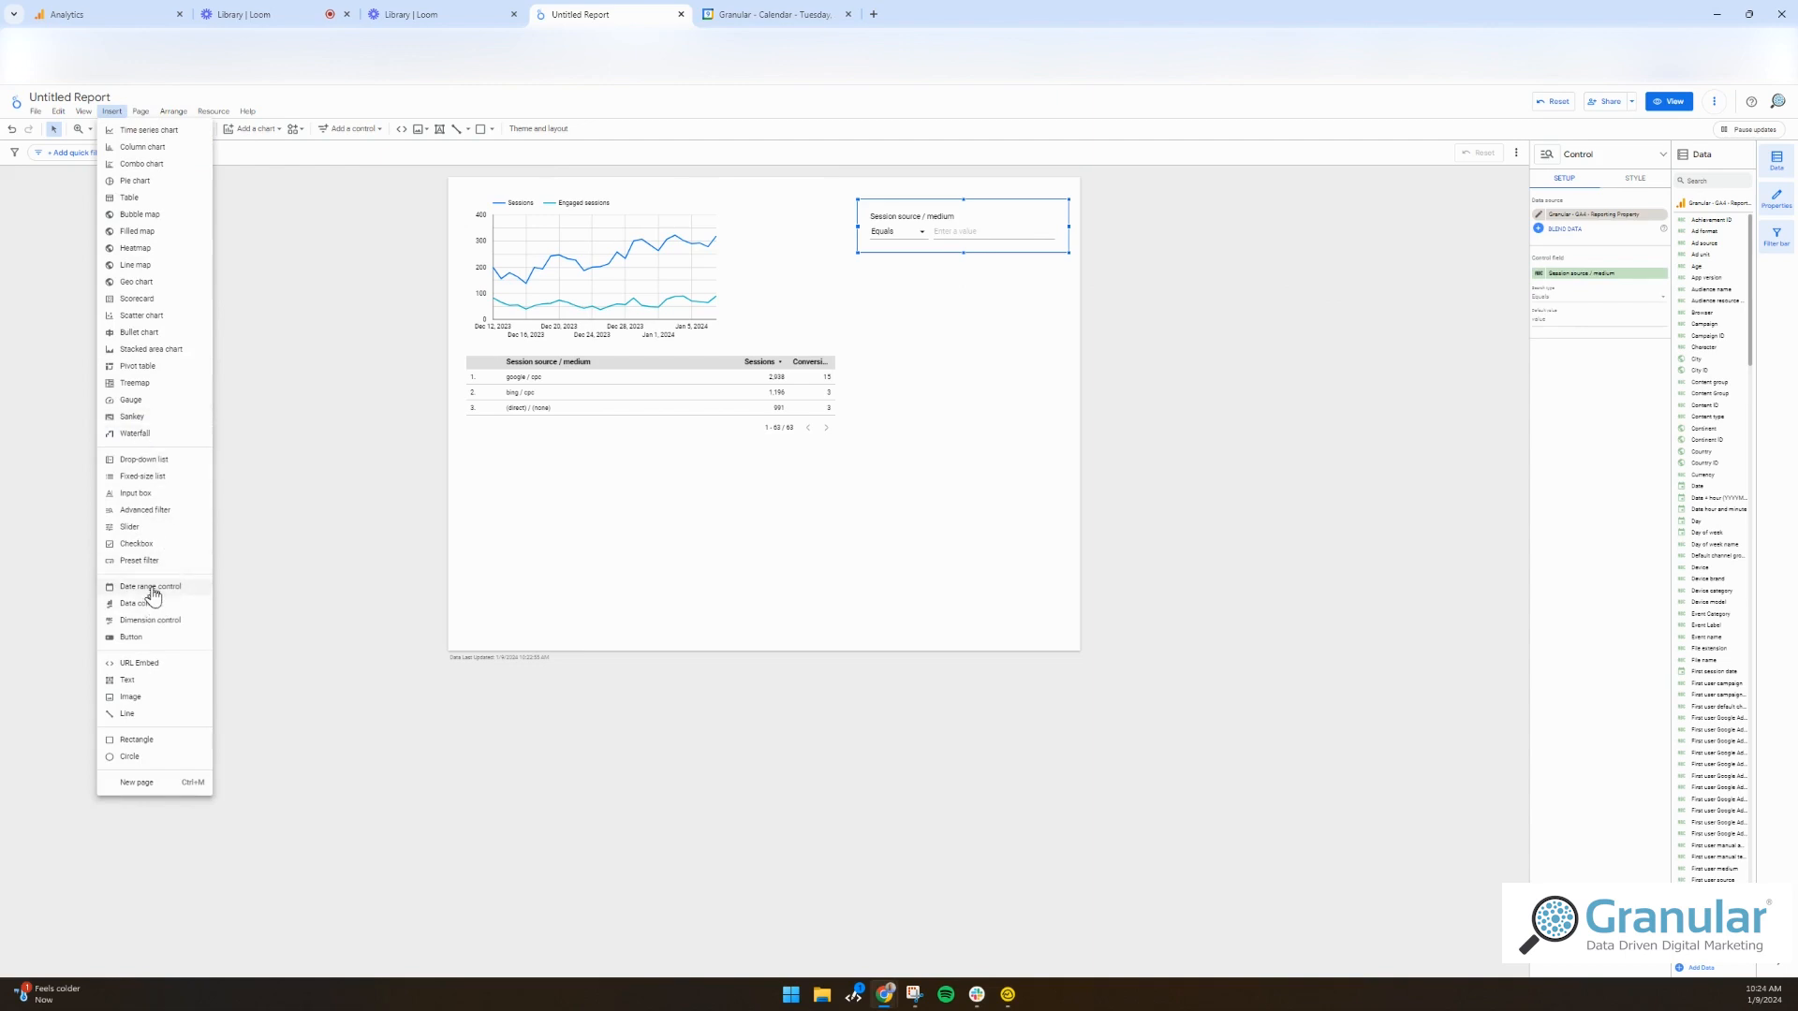
mouse_move(139, 603)
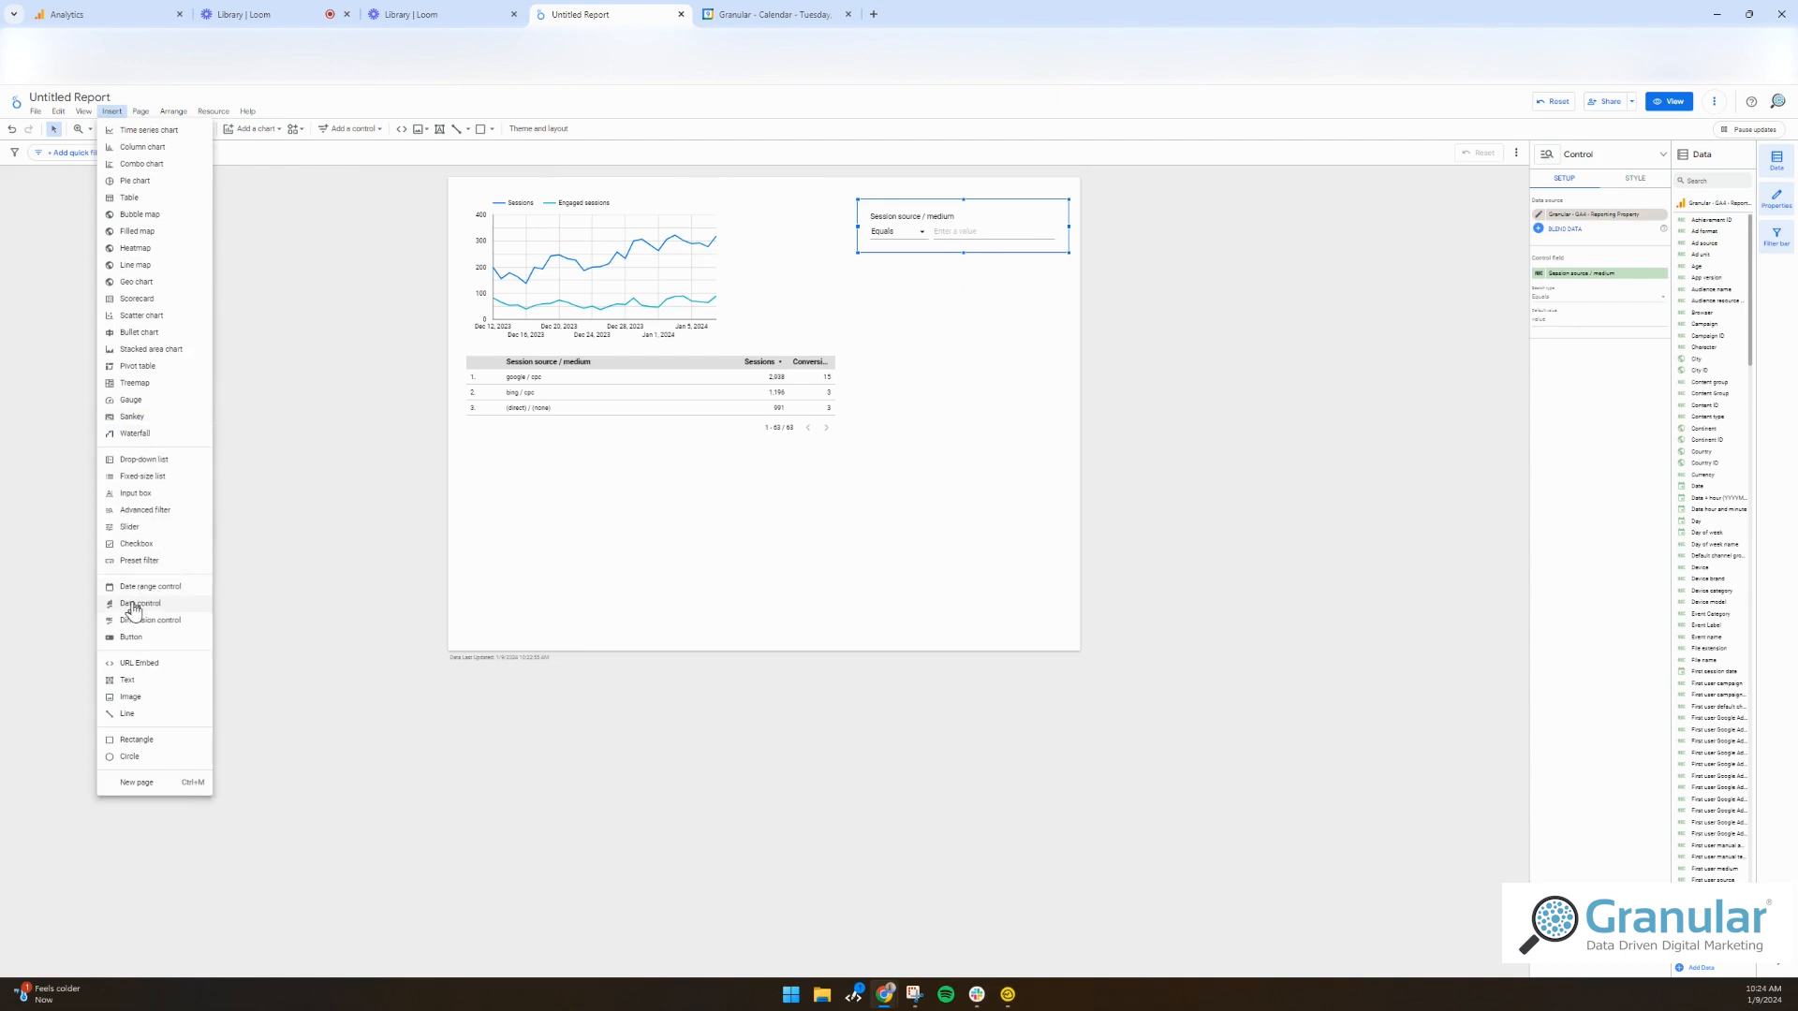
mouse_move(149, 464)
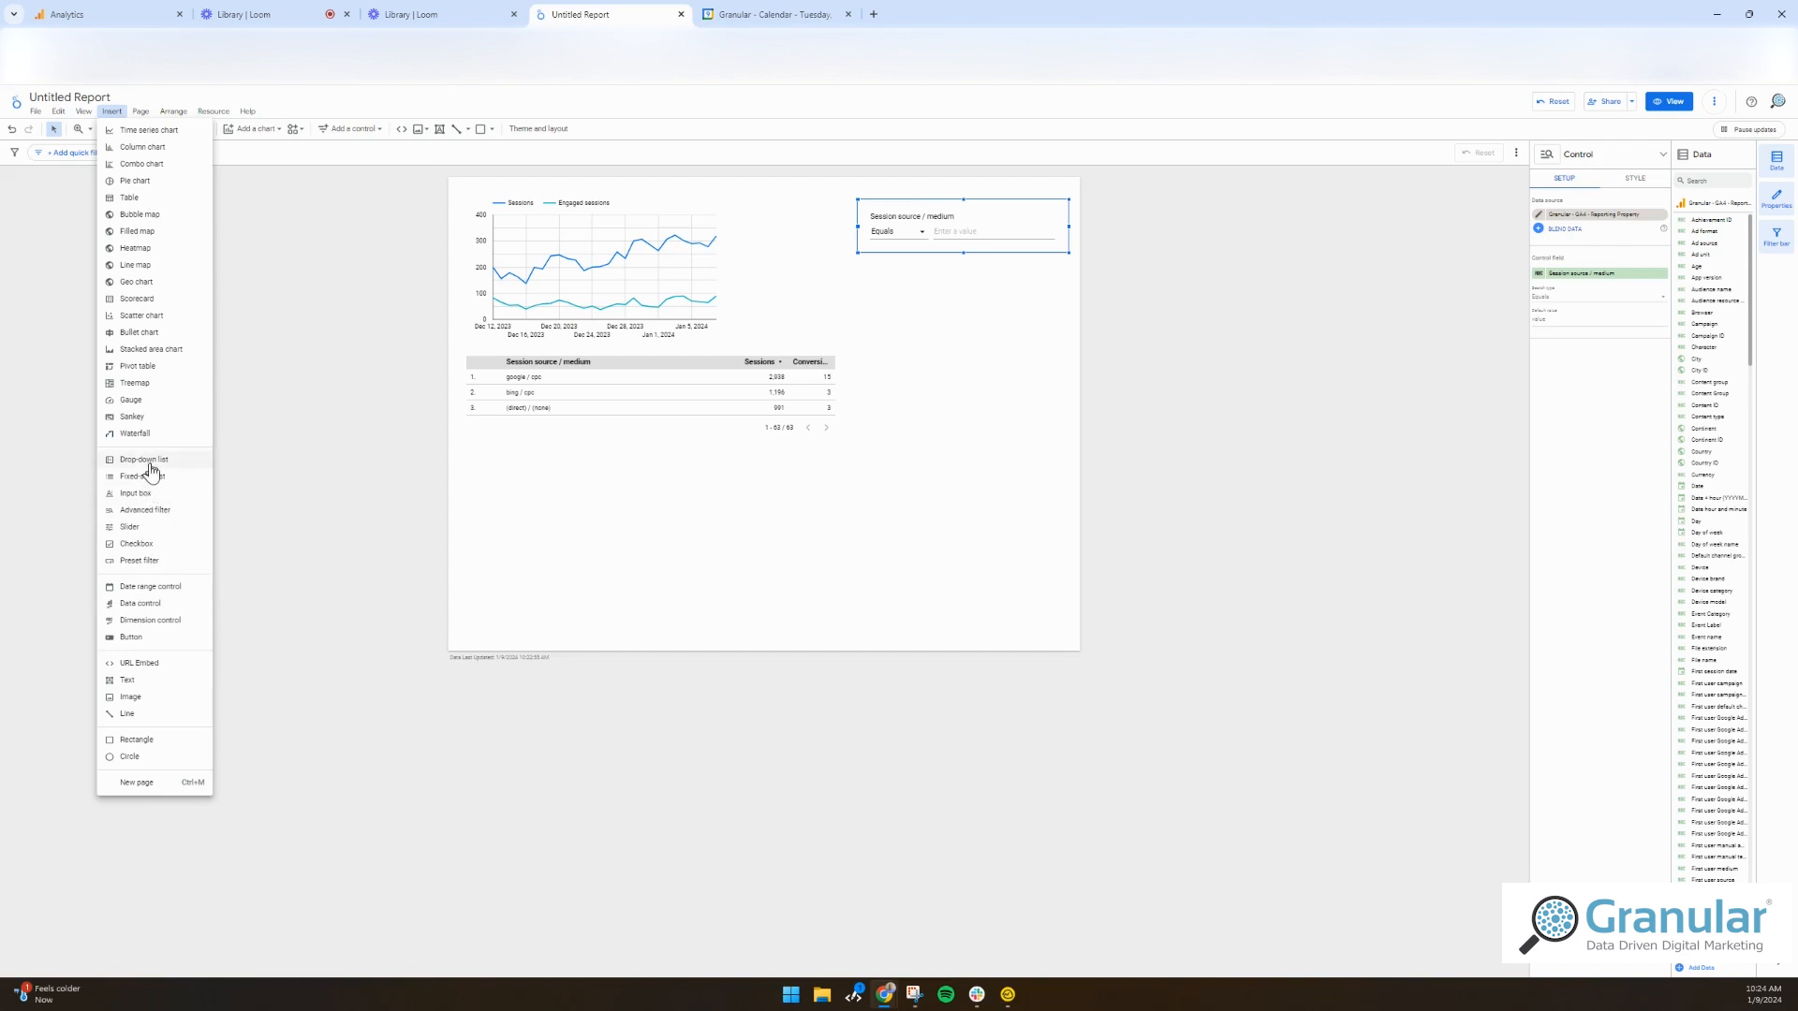
click(143, 459)
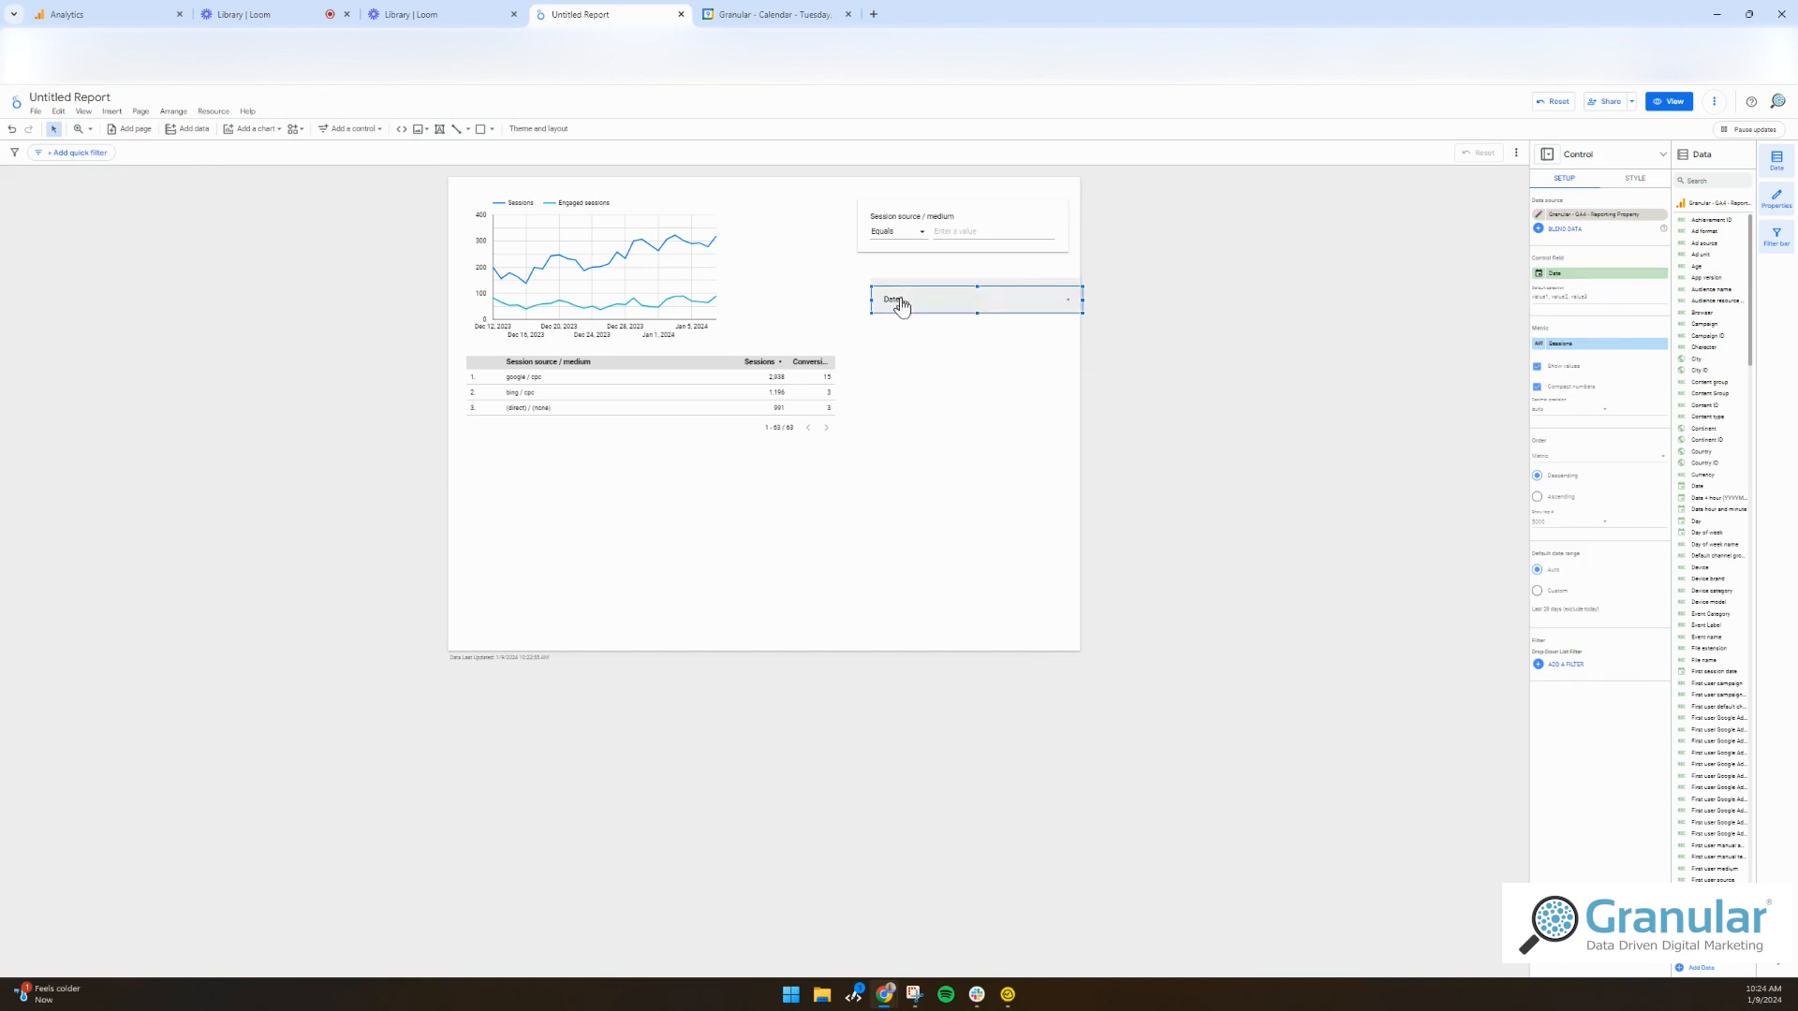
click(975, 300)
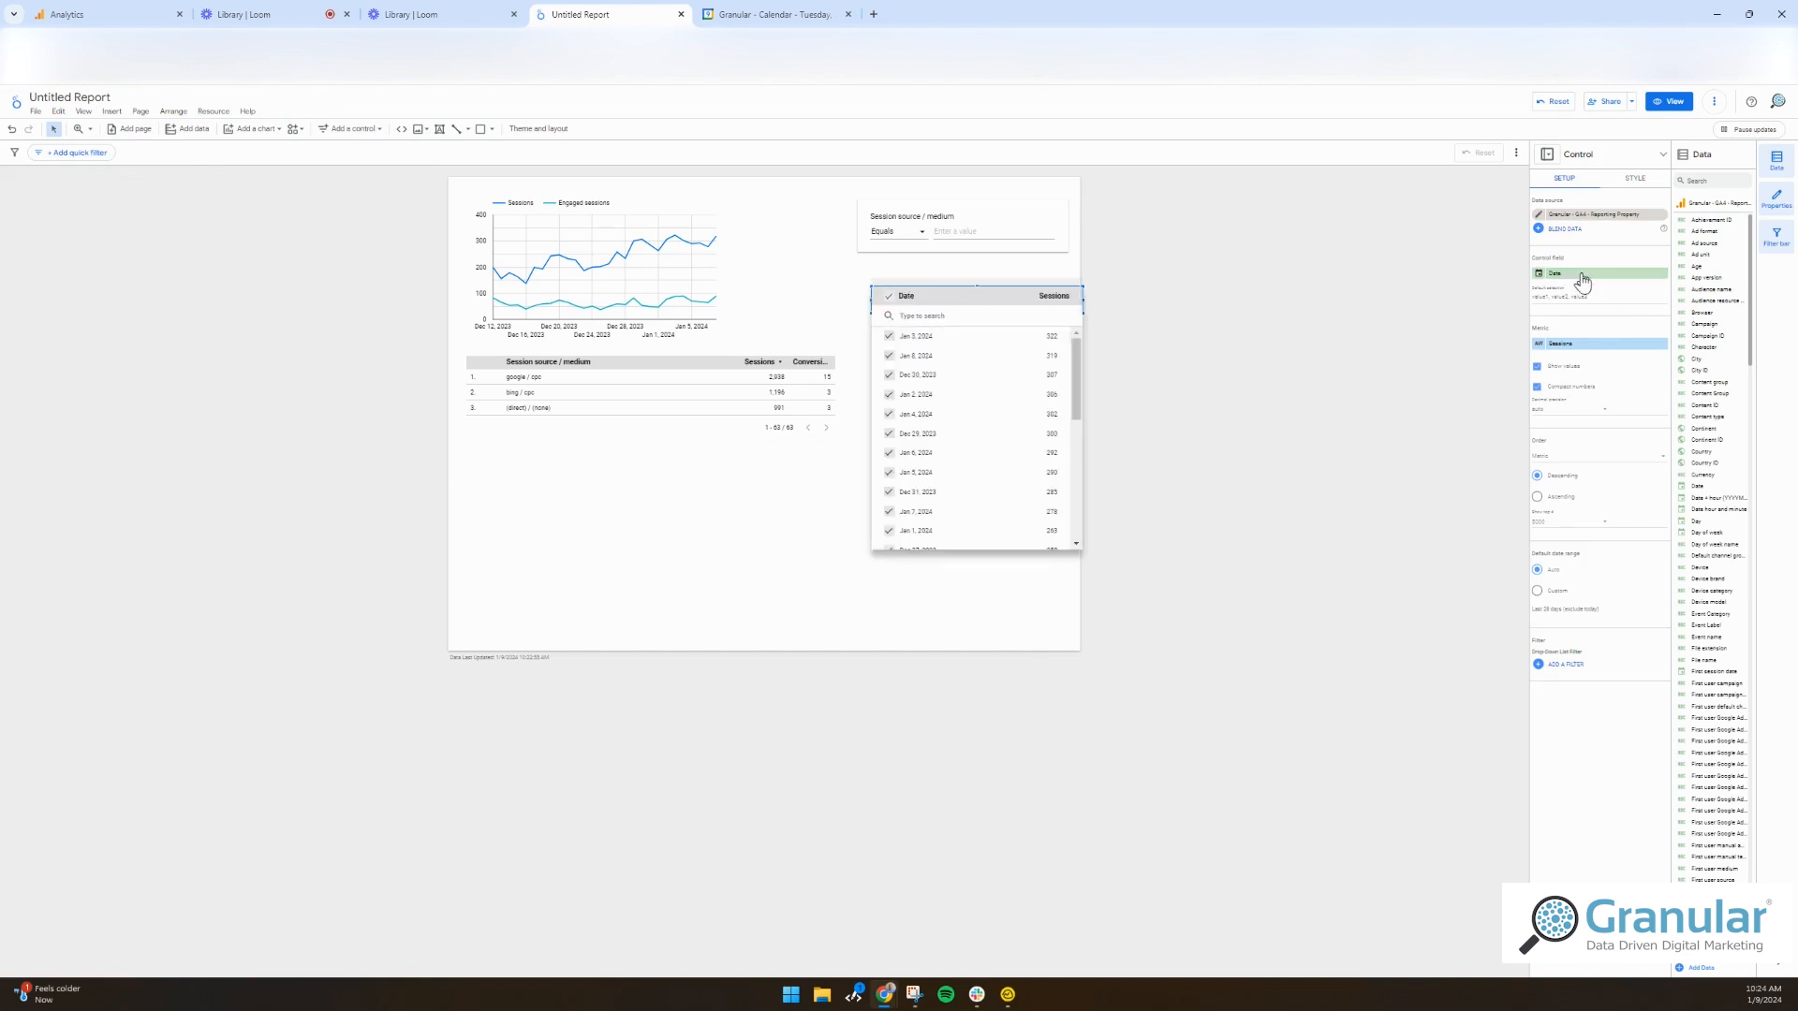
click(1553, 272)
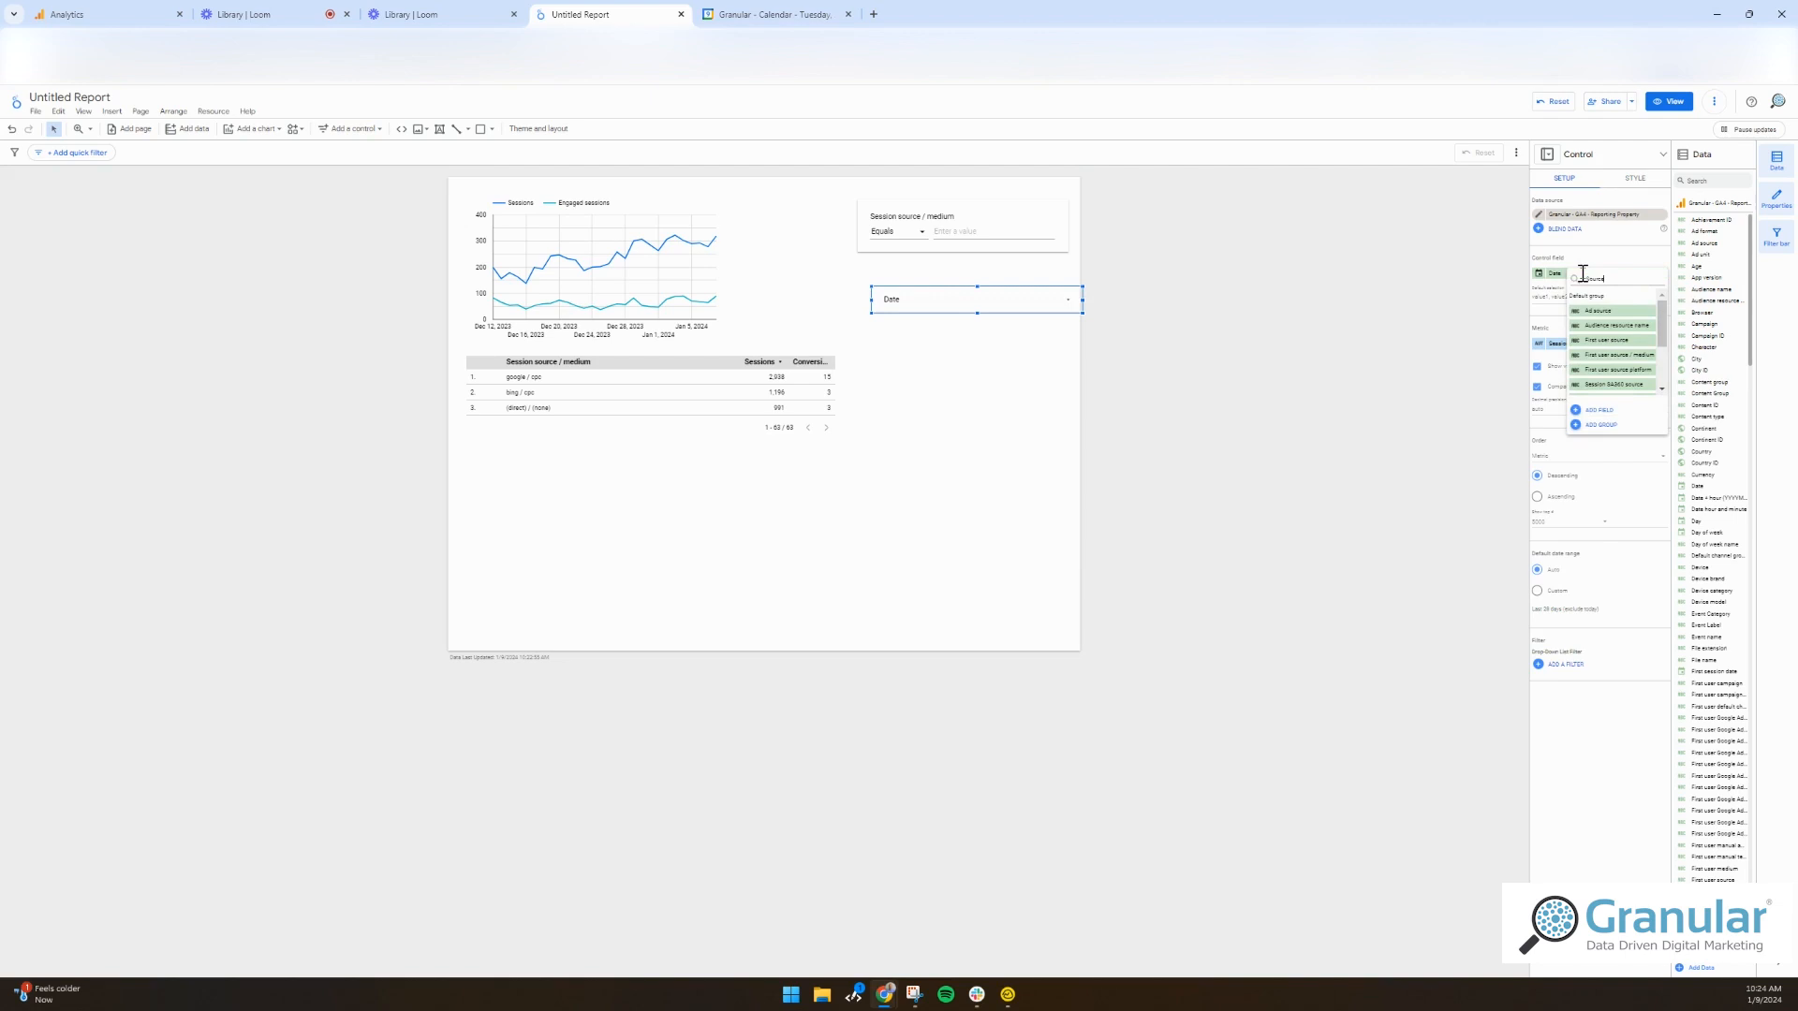
text(Source)
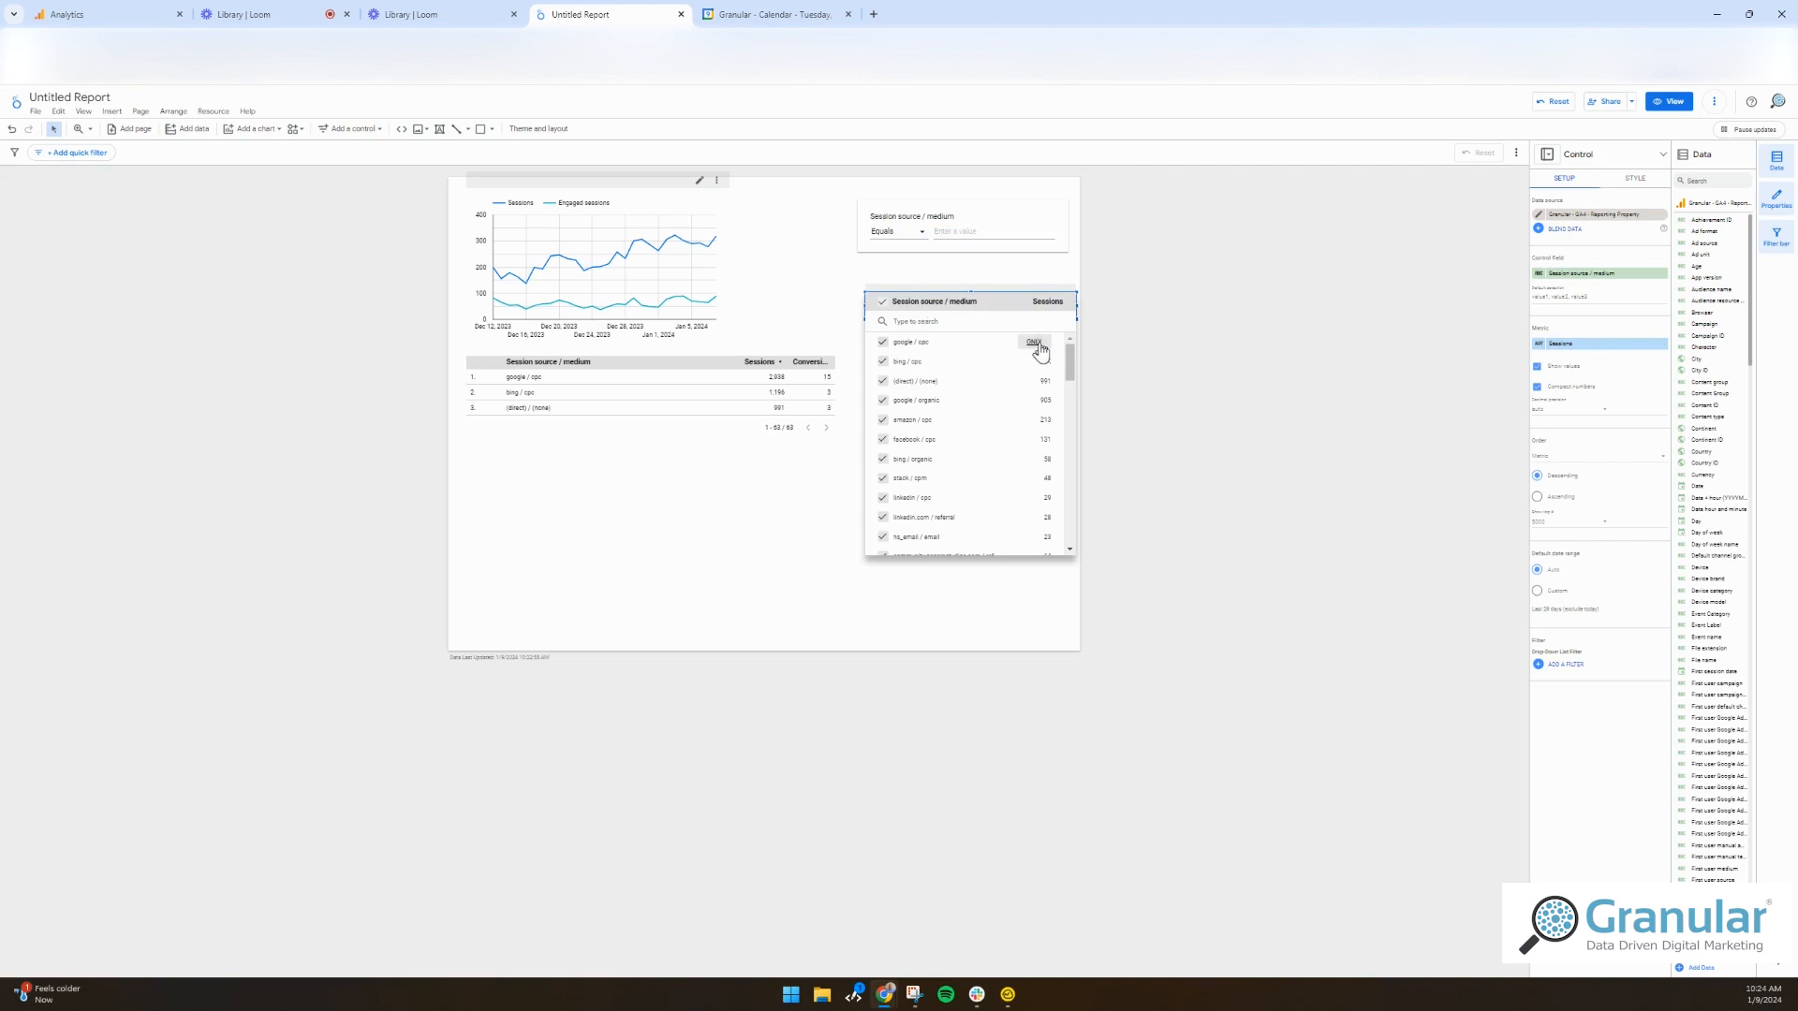
click(1033, 342)
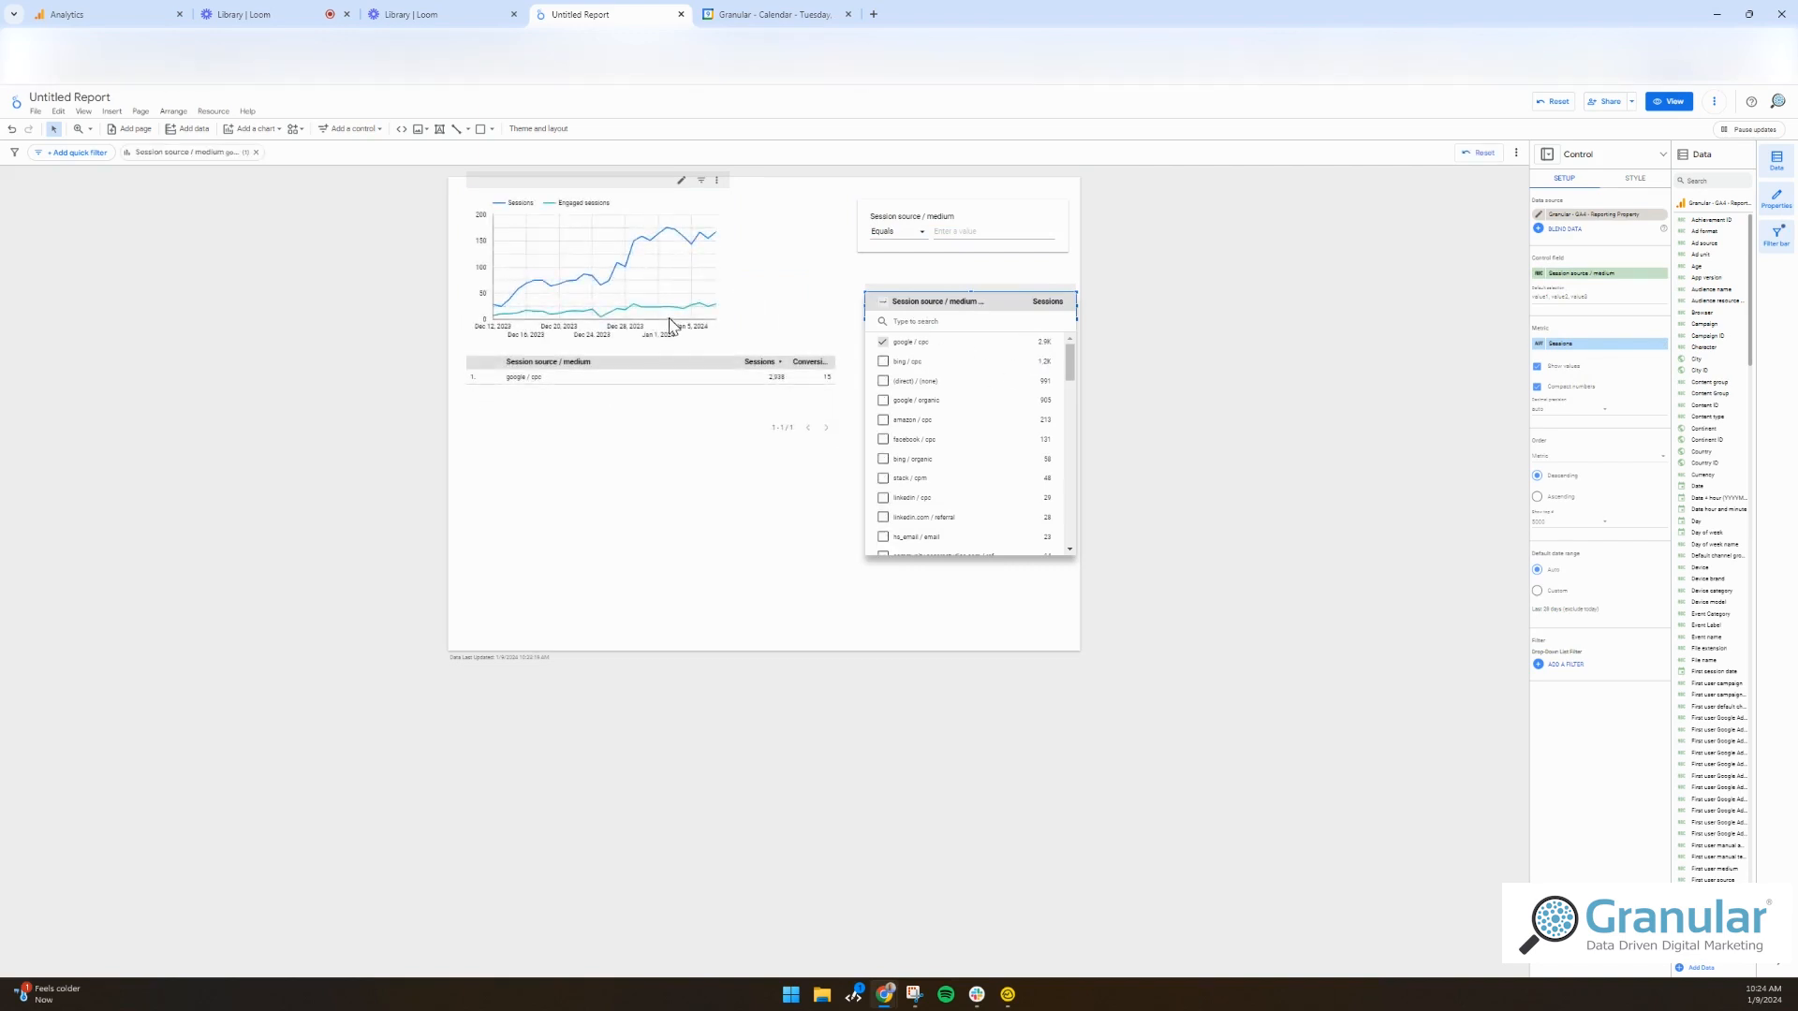
mouse_move(587, 272)
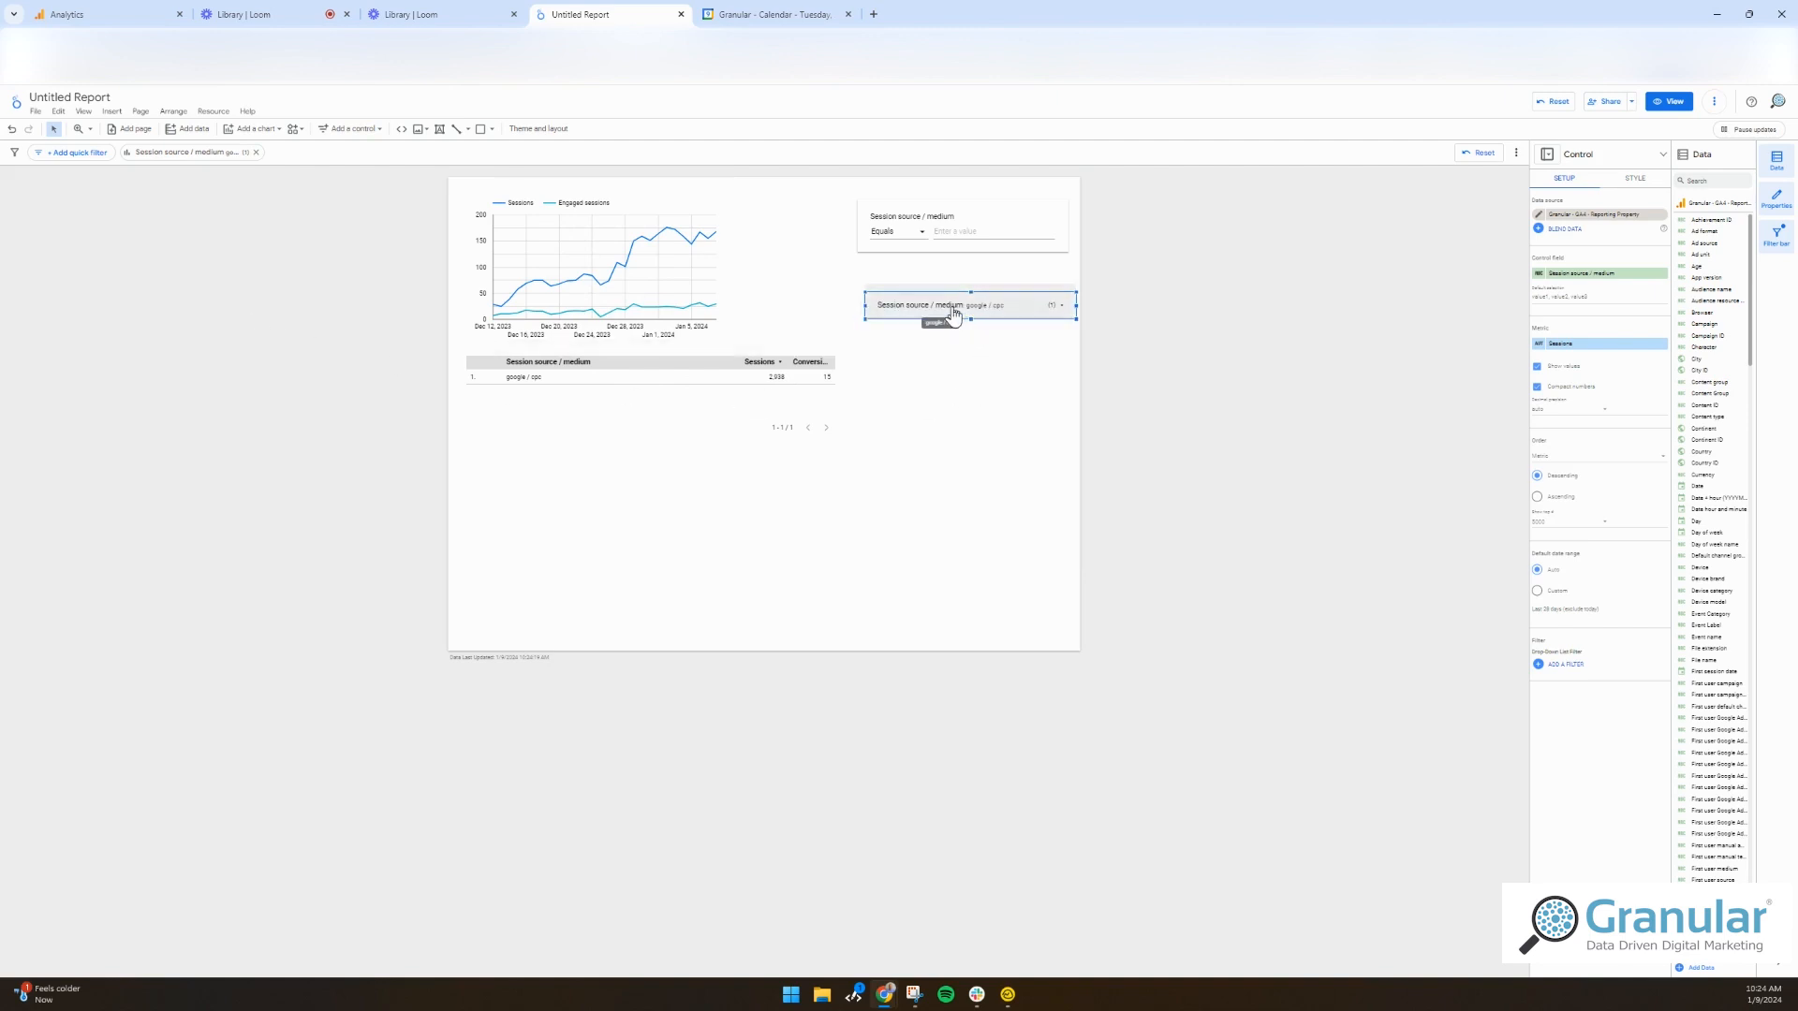
mouse_move(883, 312)
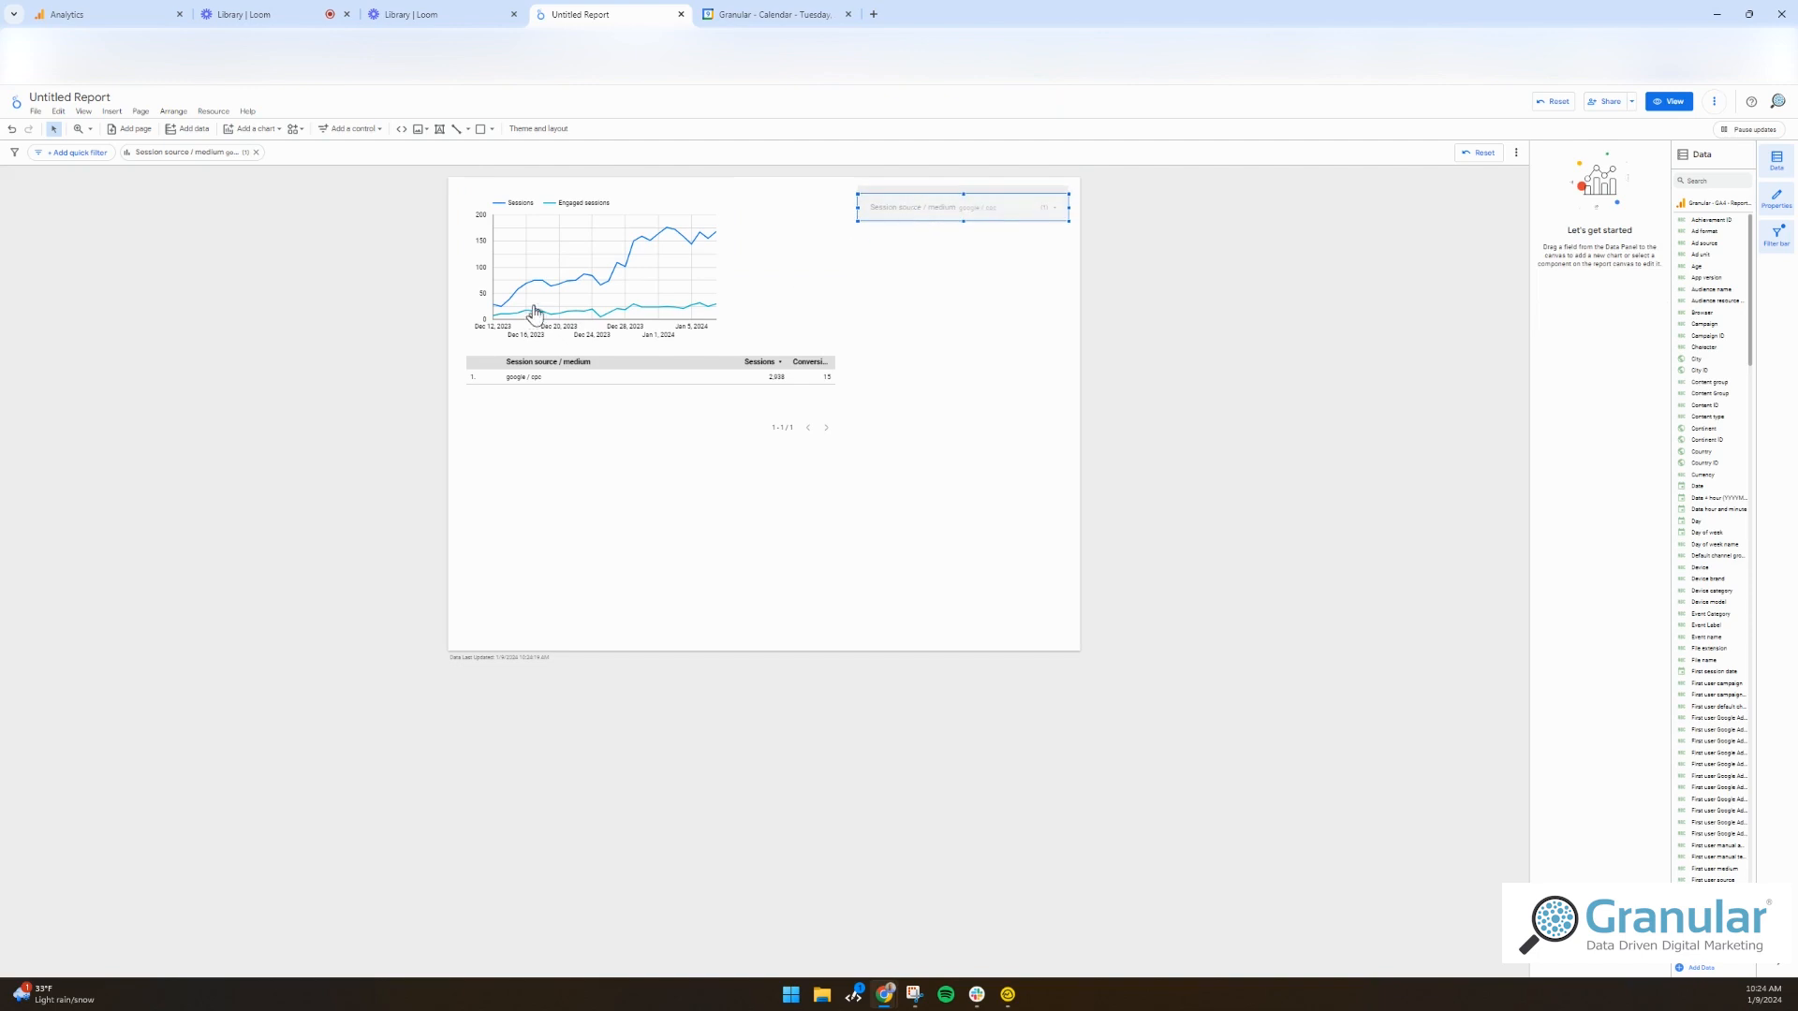
click(964, 208)
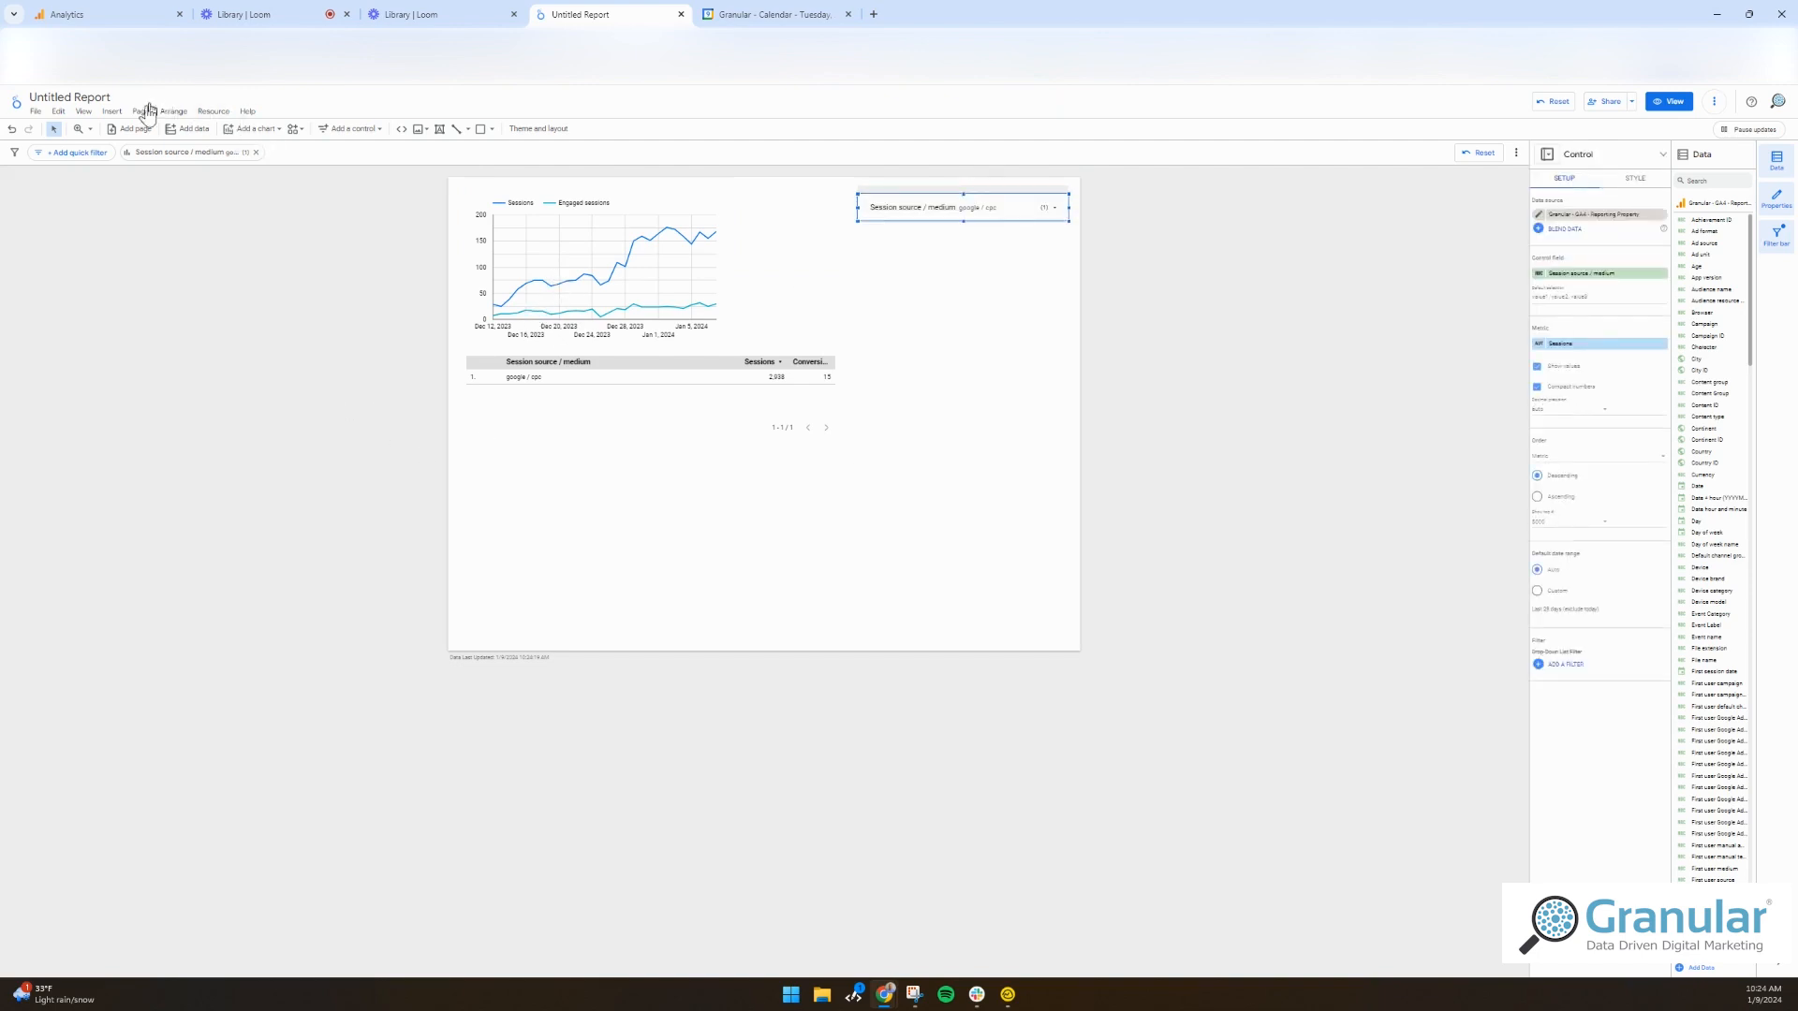
- Add a bubble map chart to the report page
click(111, 112)
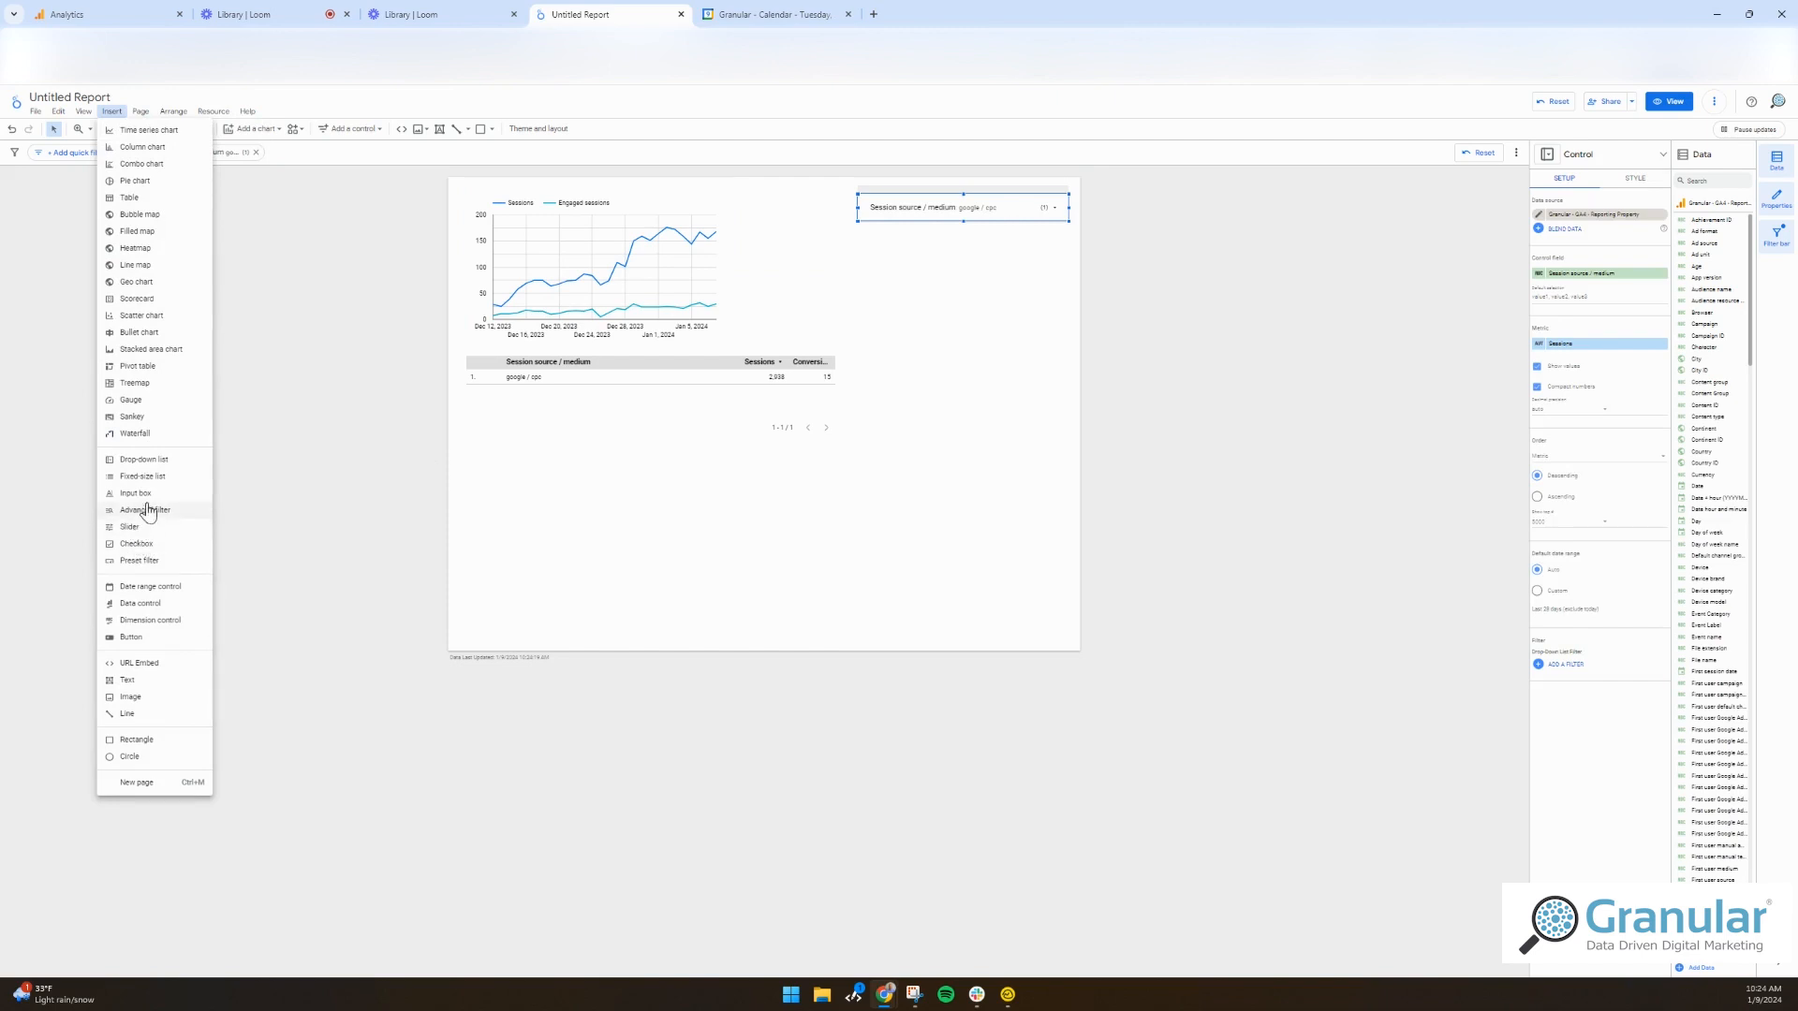
mouse_move(141, 714)
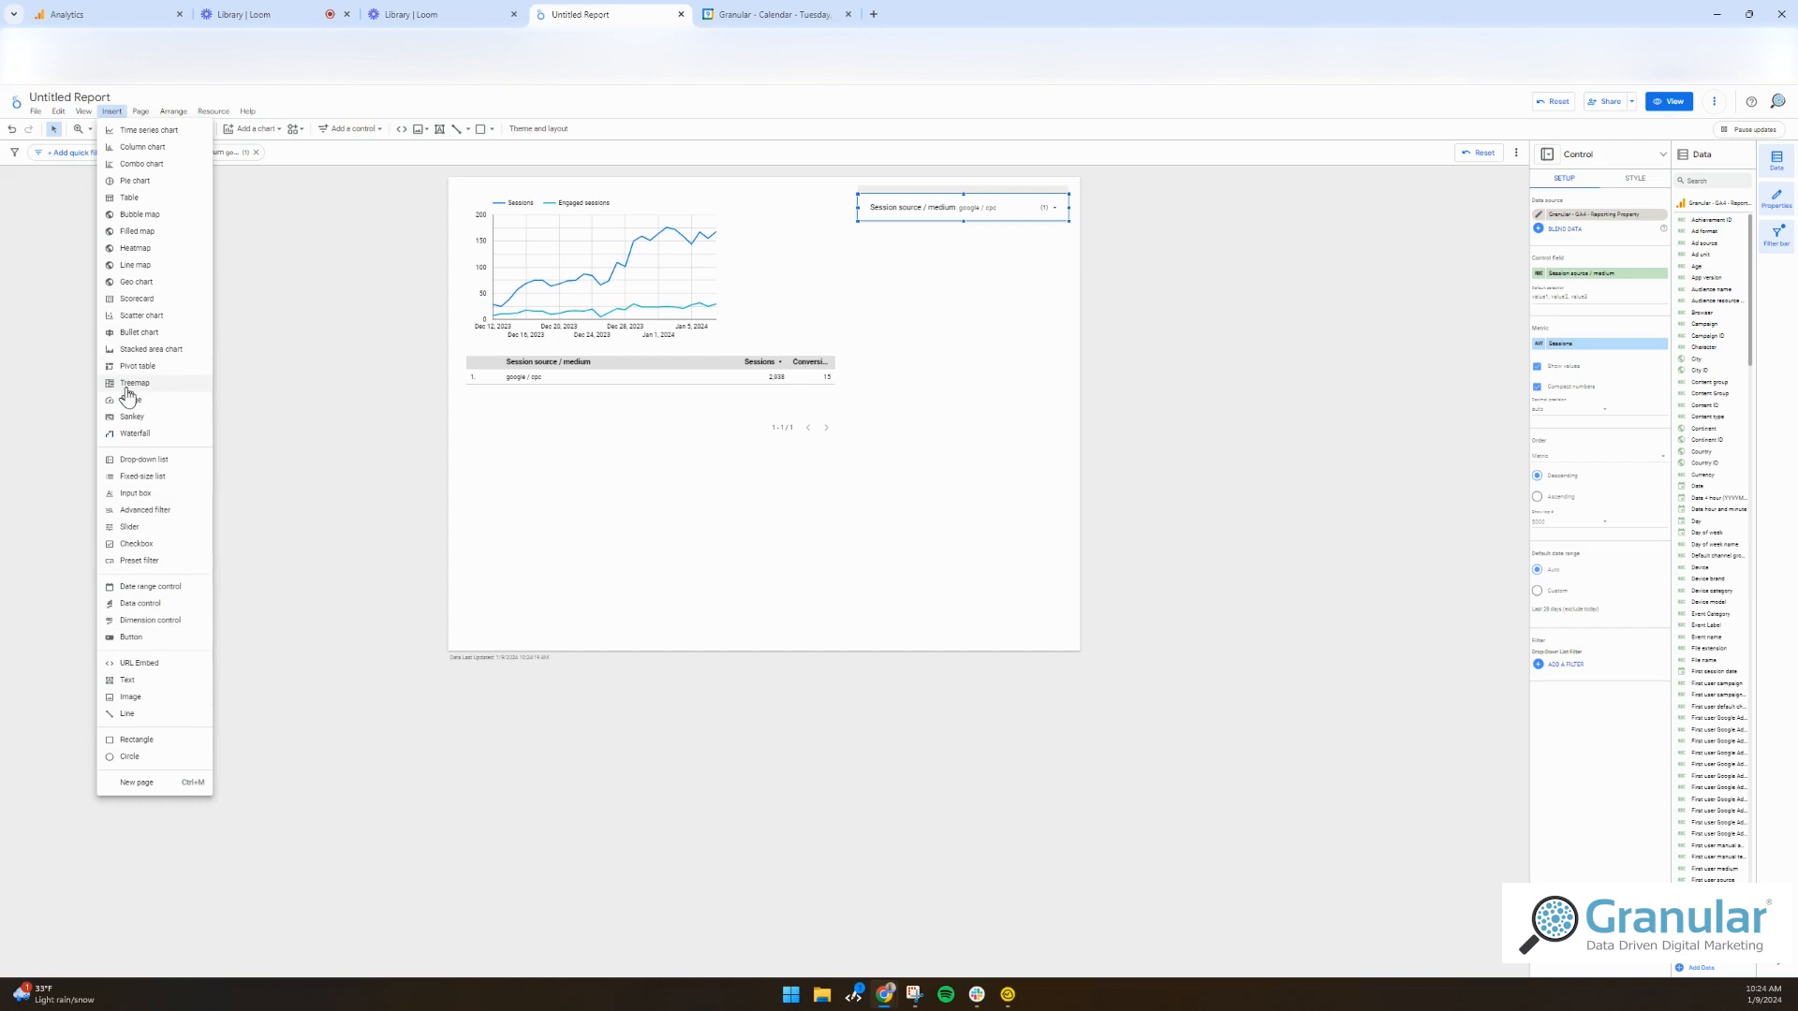
mouse_move(135, 398)
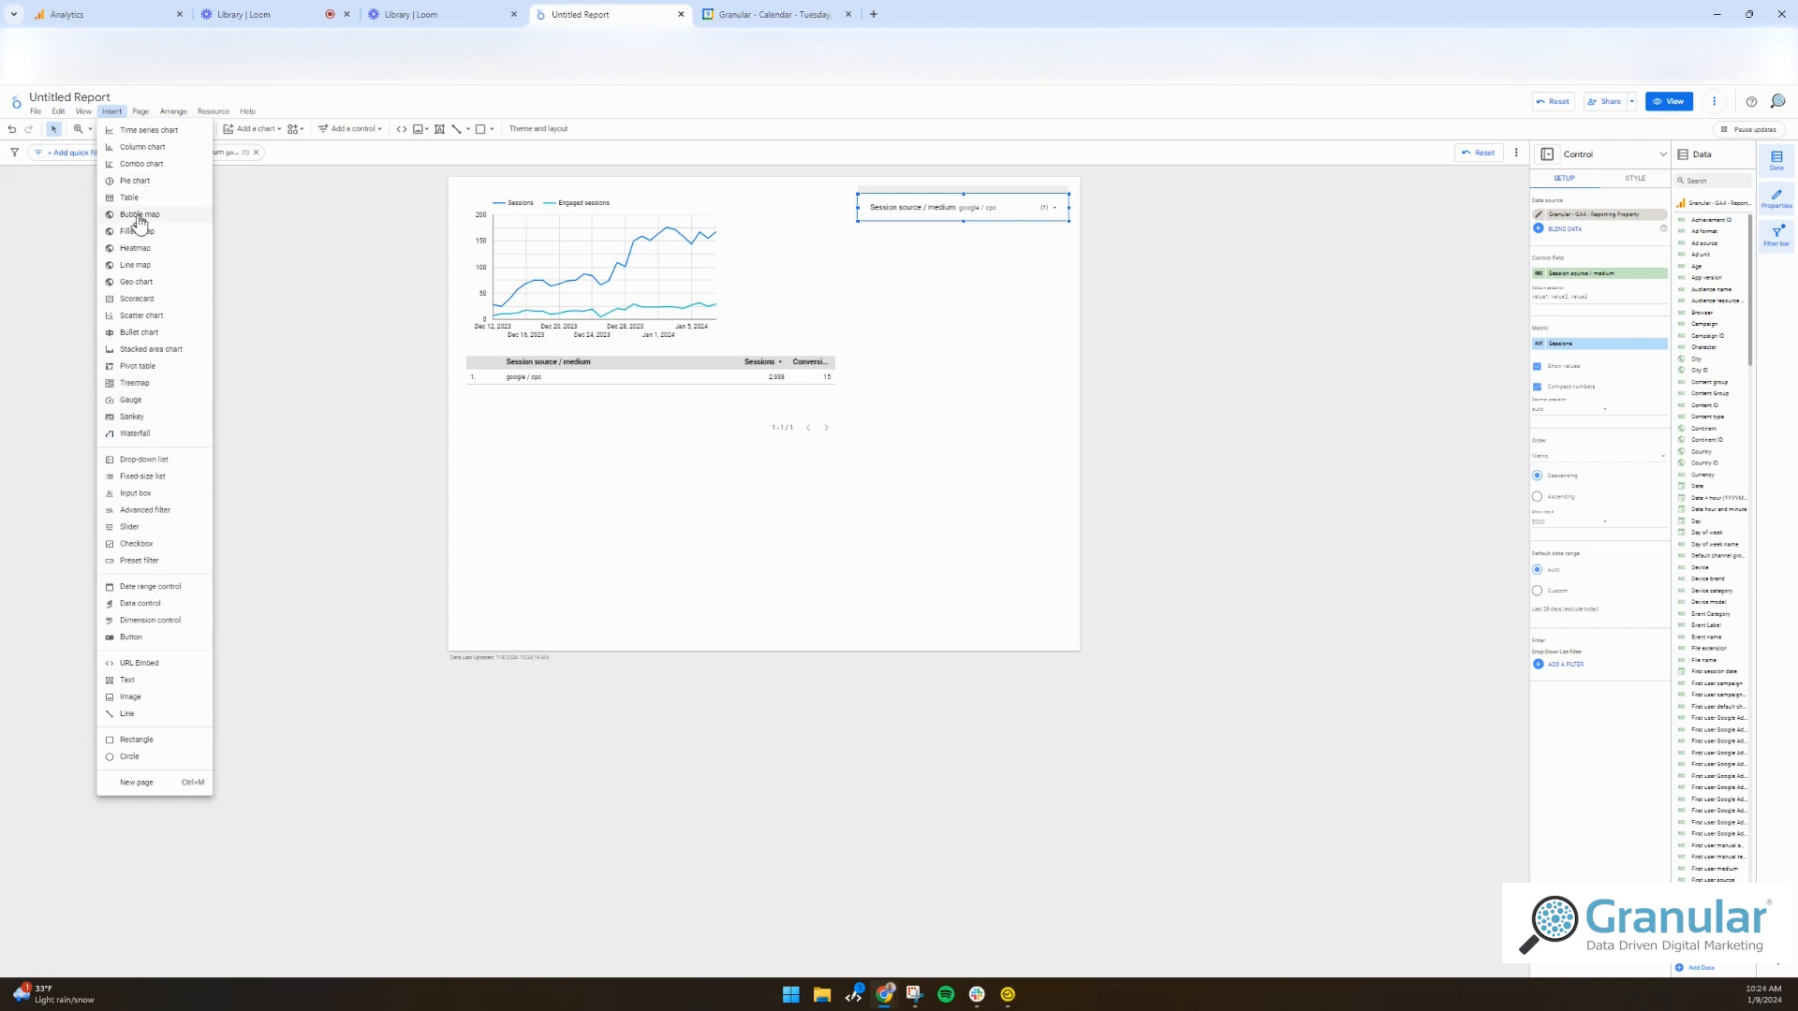
click(139, 215)
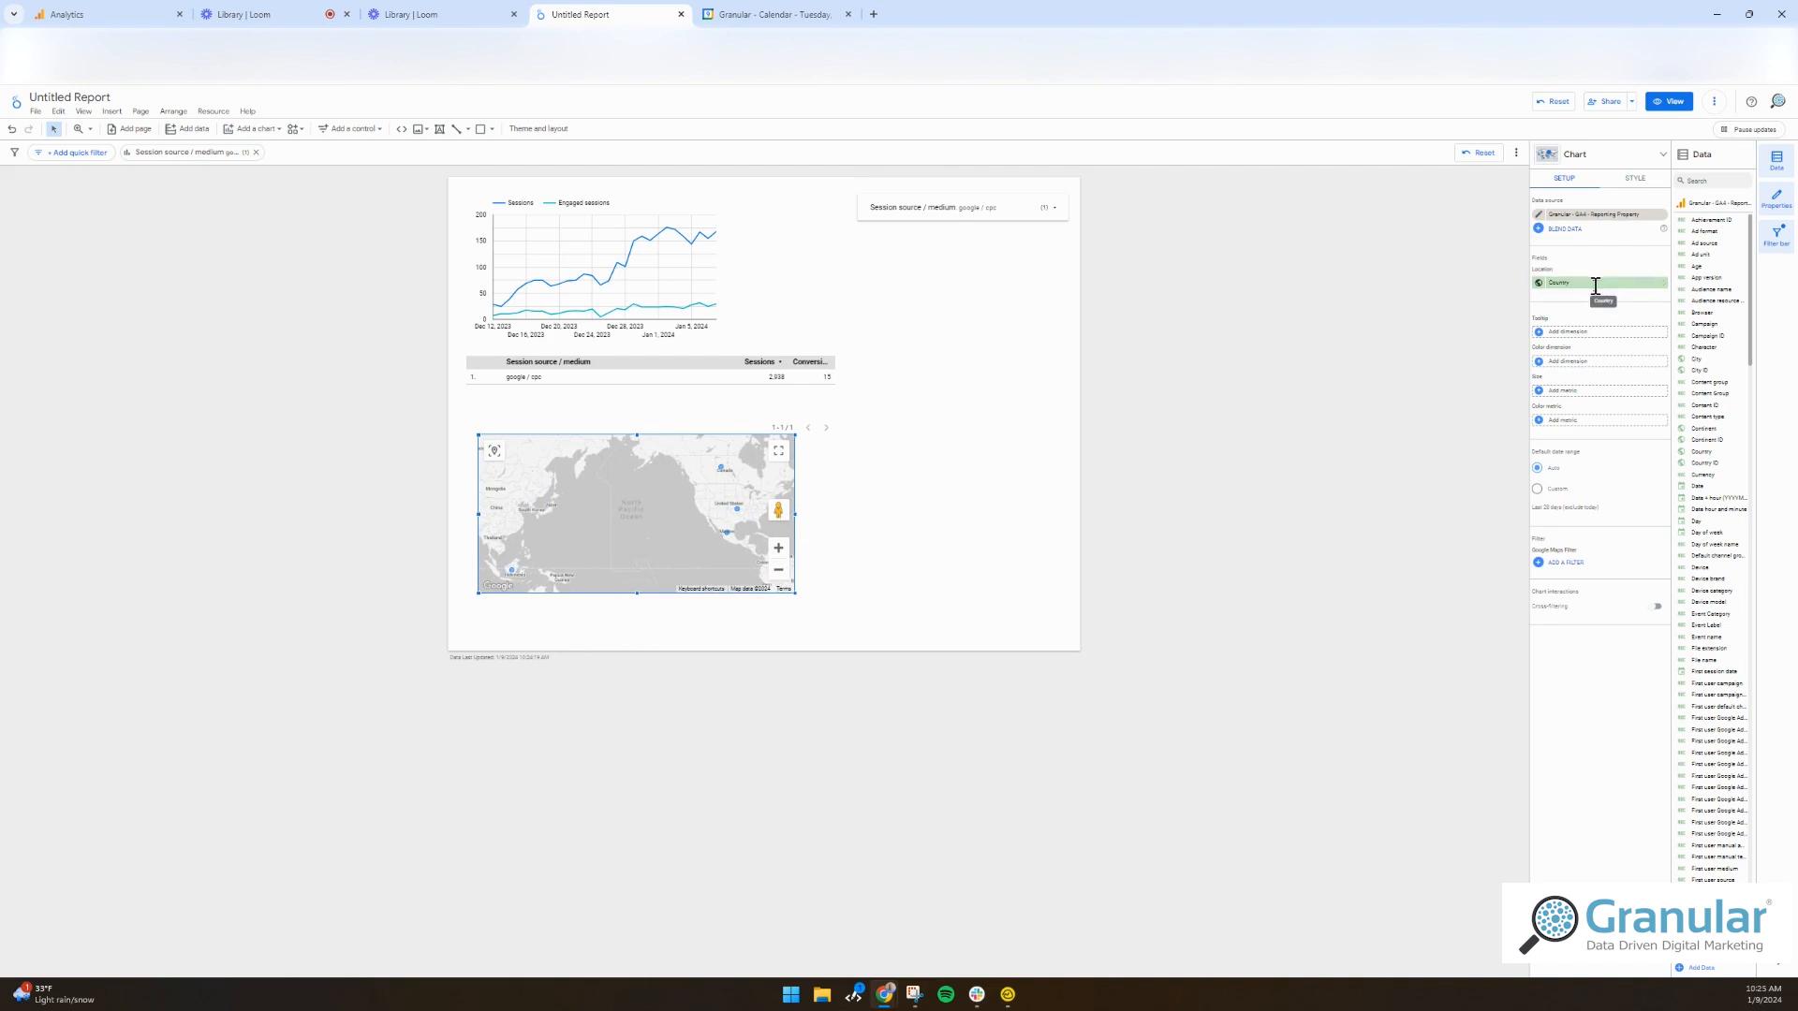
- Set the bubble map Location to Region and Size to Sessions, then select the charts to remove
click(1599, 283)
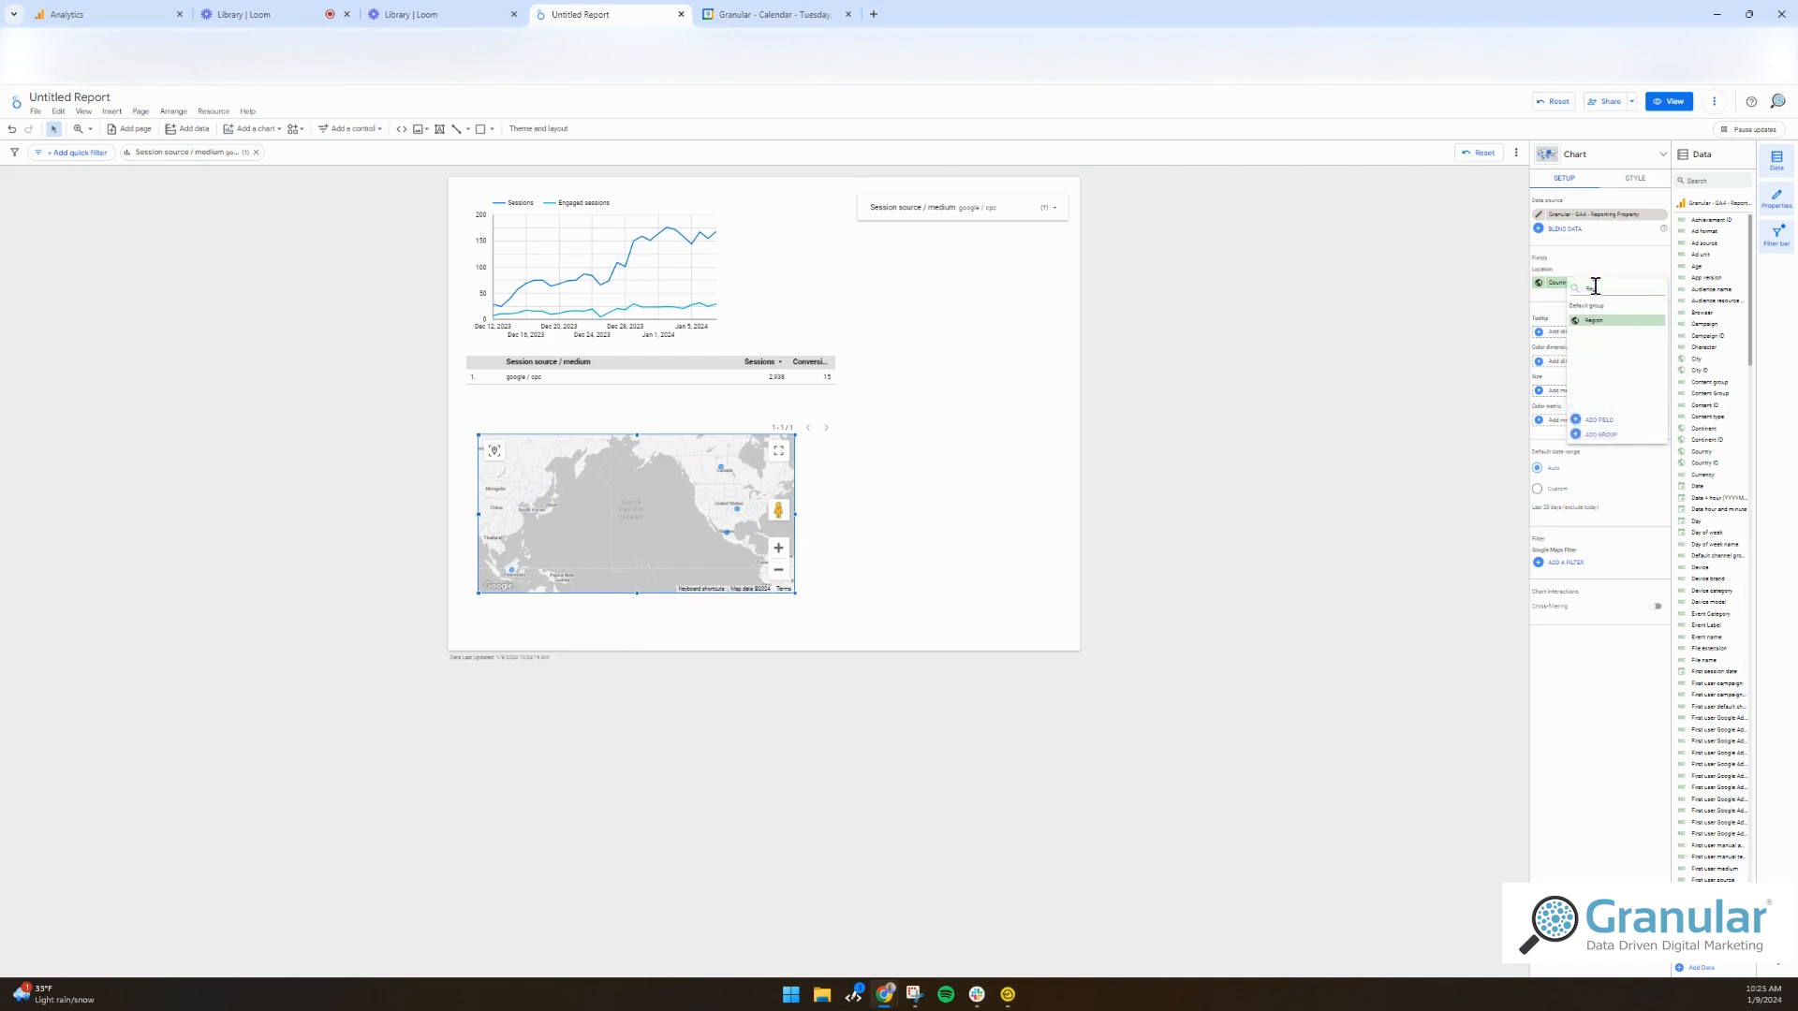
click(1592, 320)
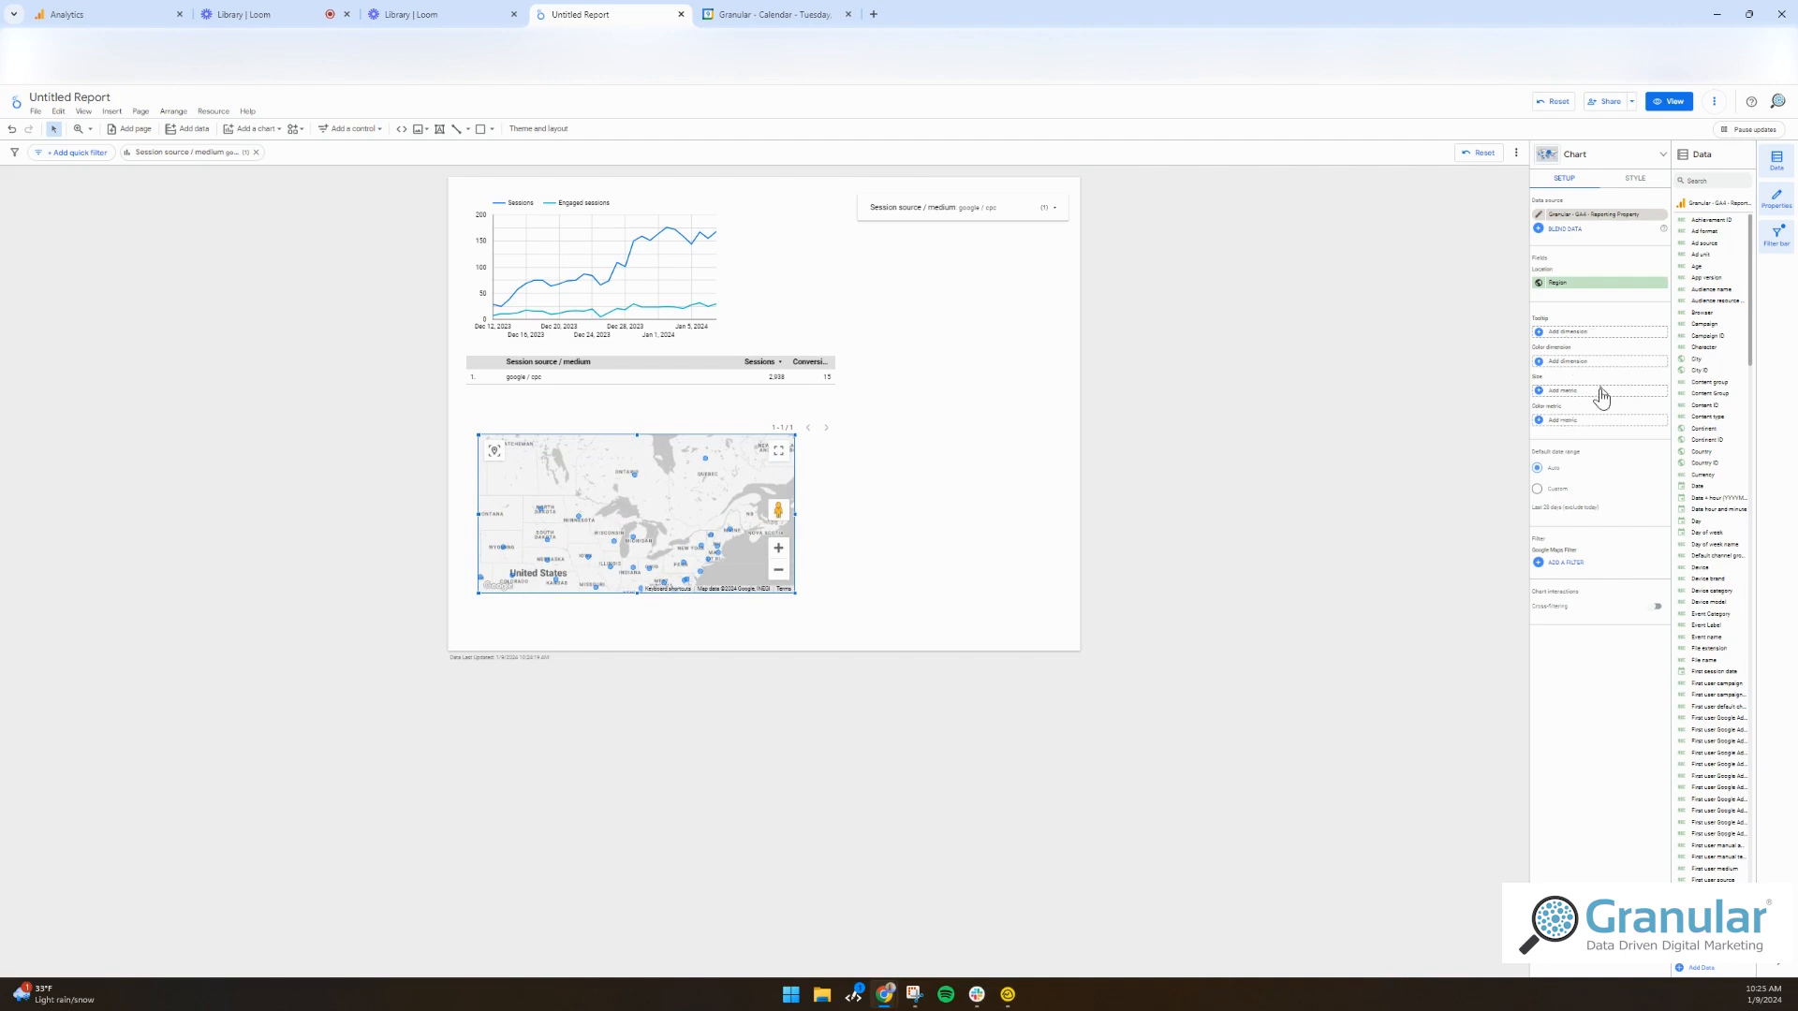
click(1563, 390)
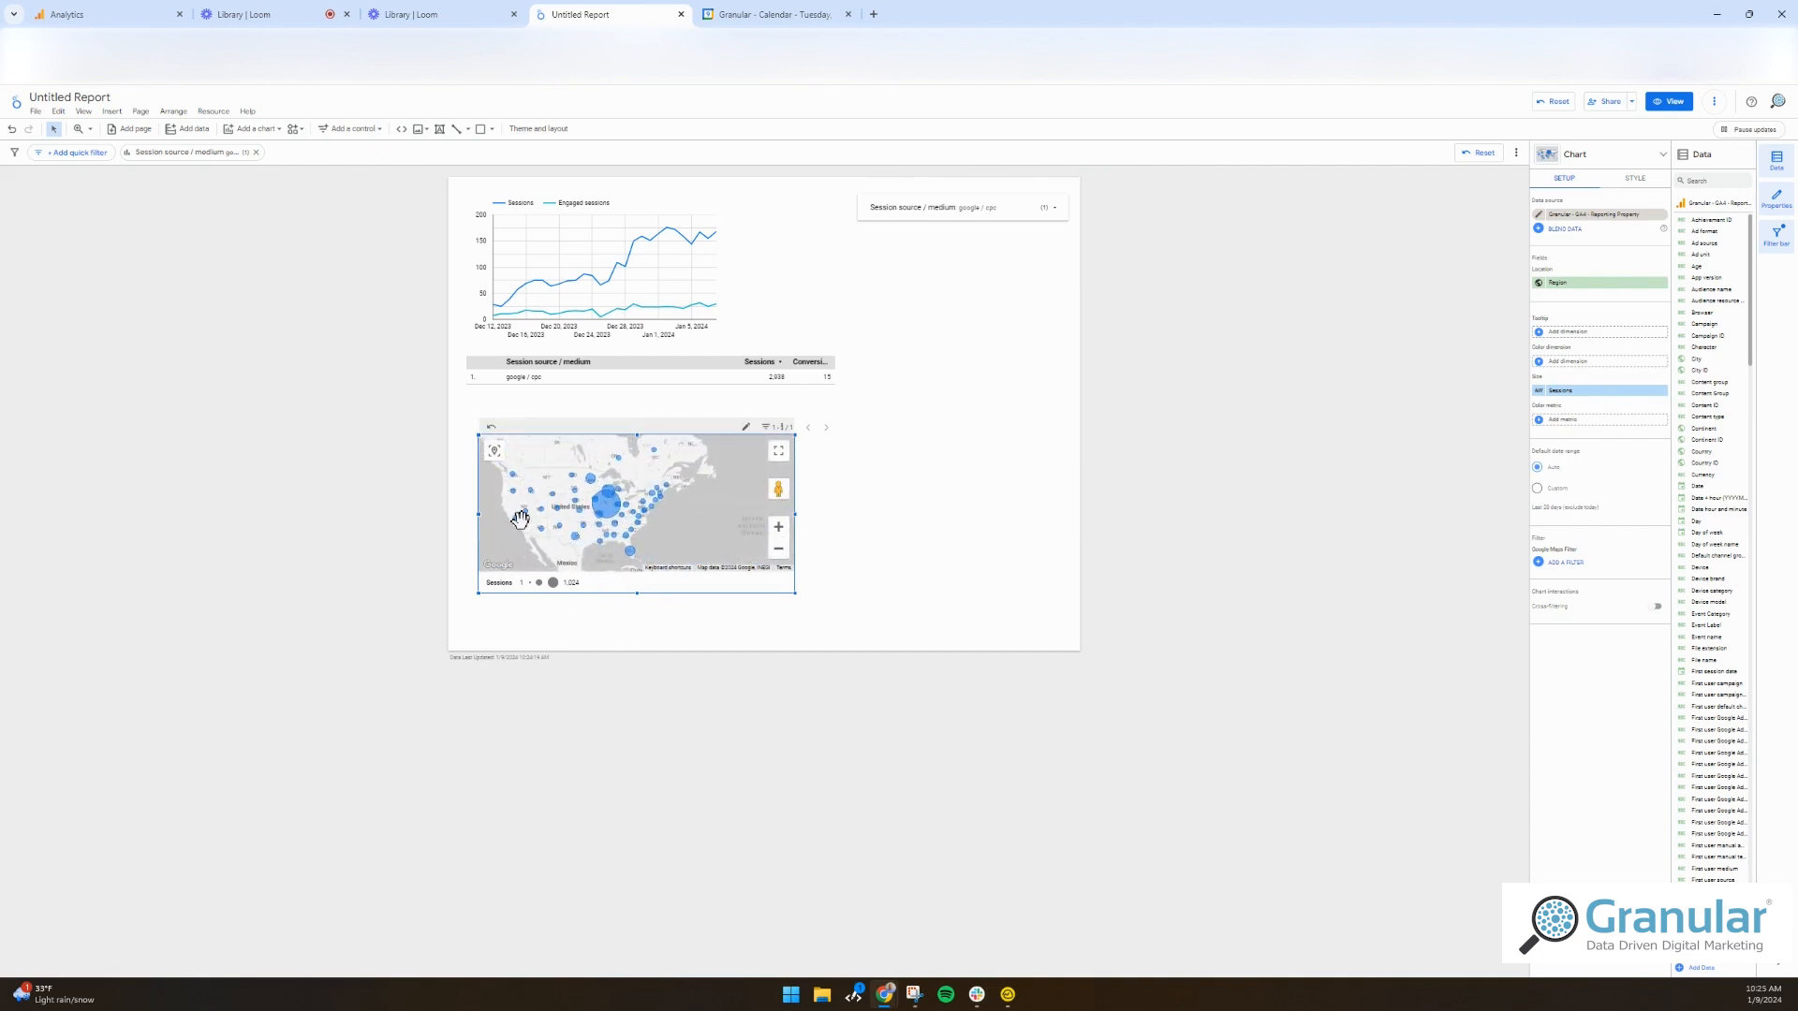
click(312, 480)
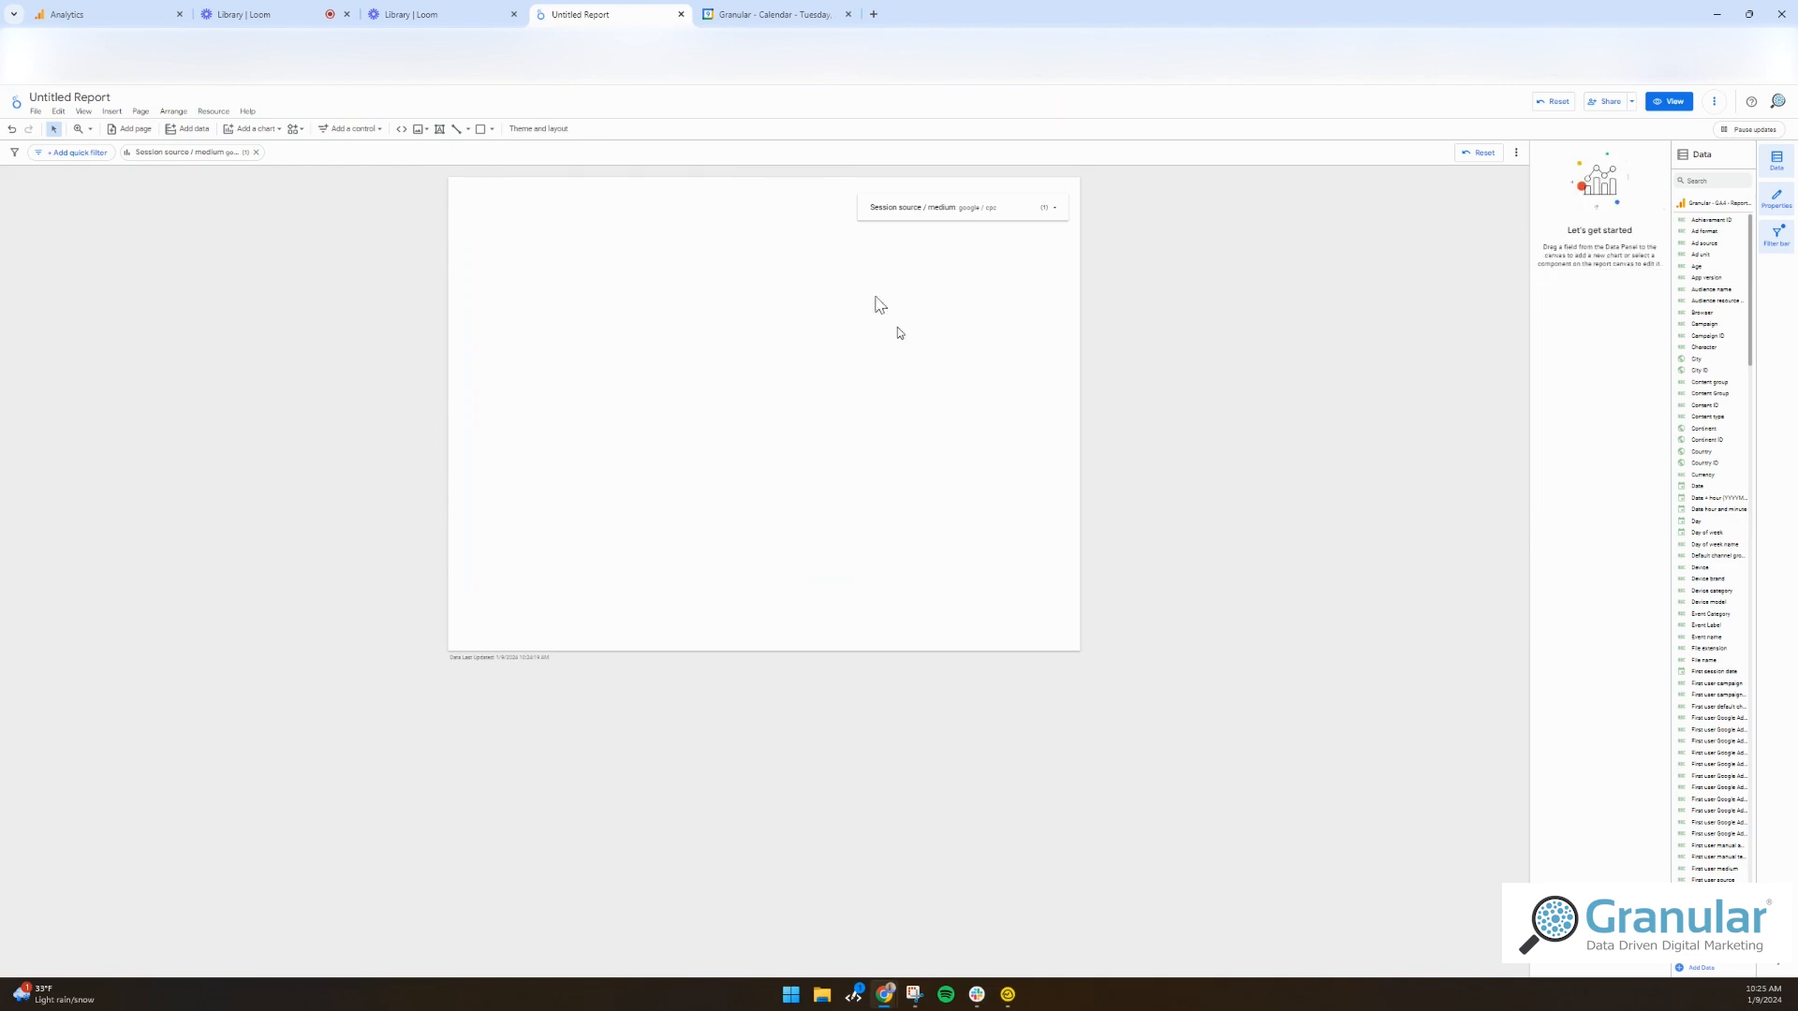
- Draw a rectangle header band across the top of the page
click(256, 153)
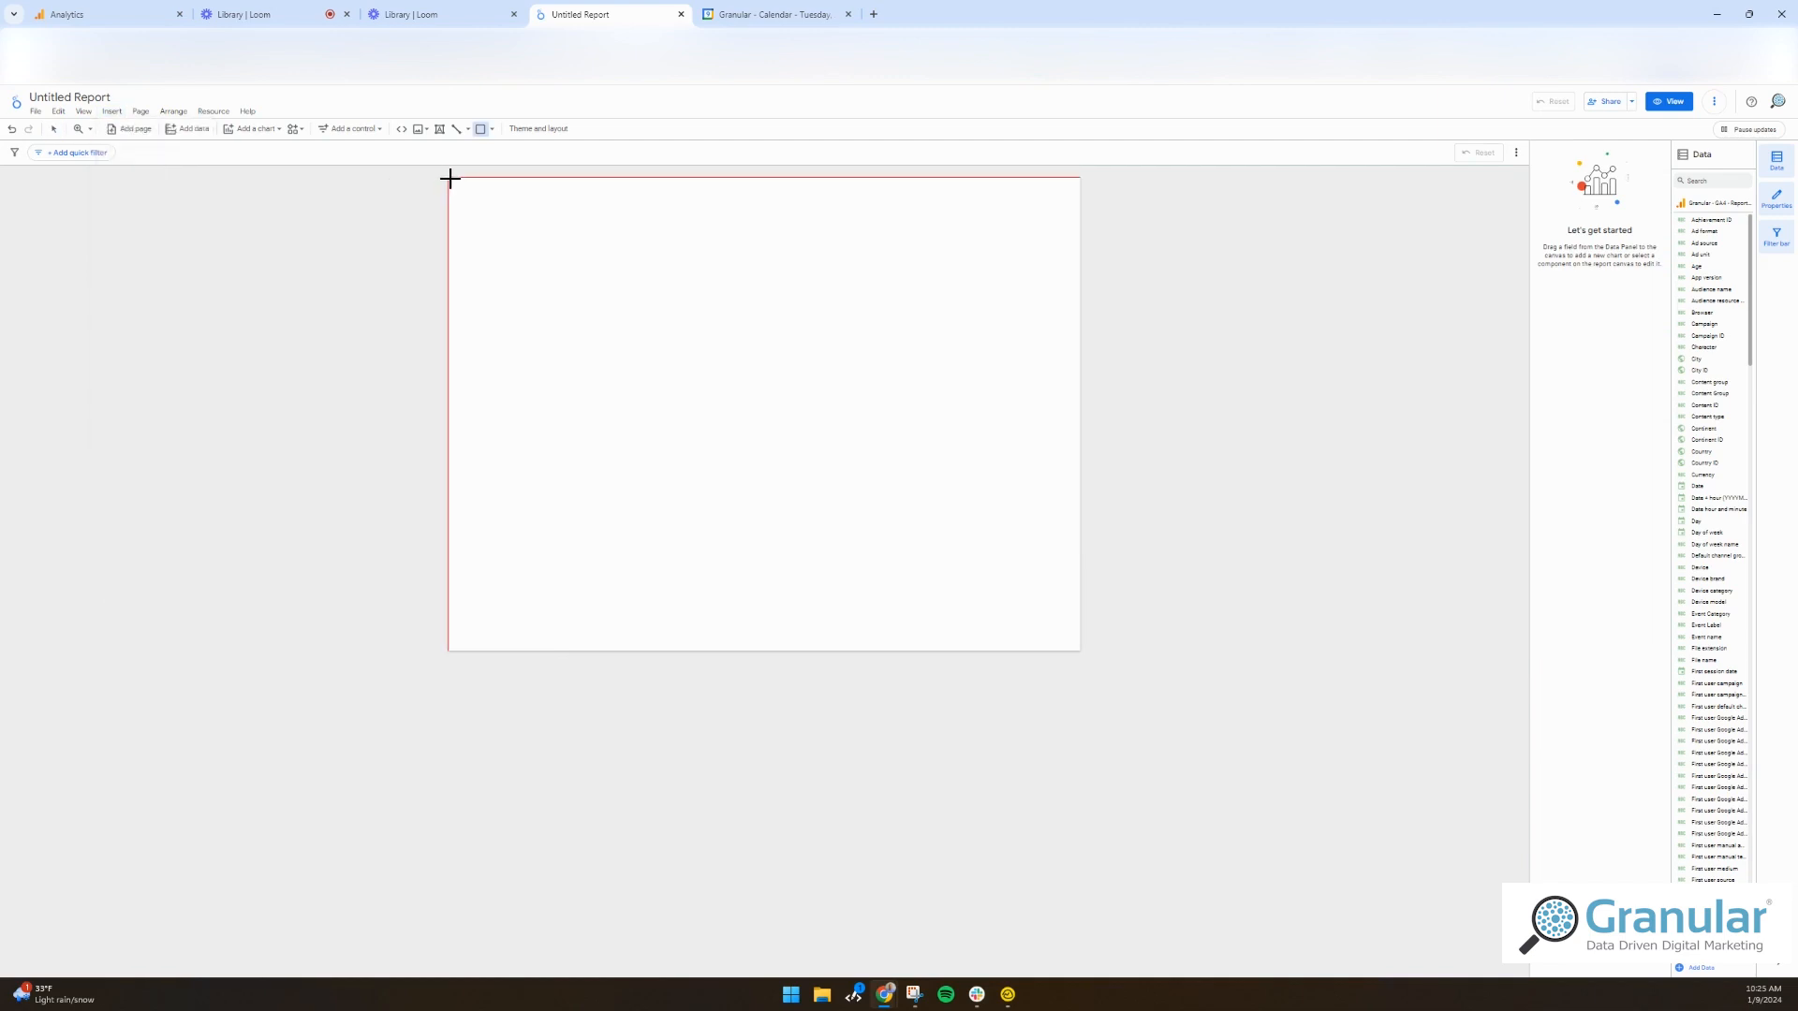
drag(450, 178, 1080, 256)
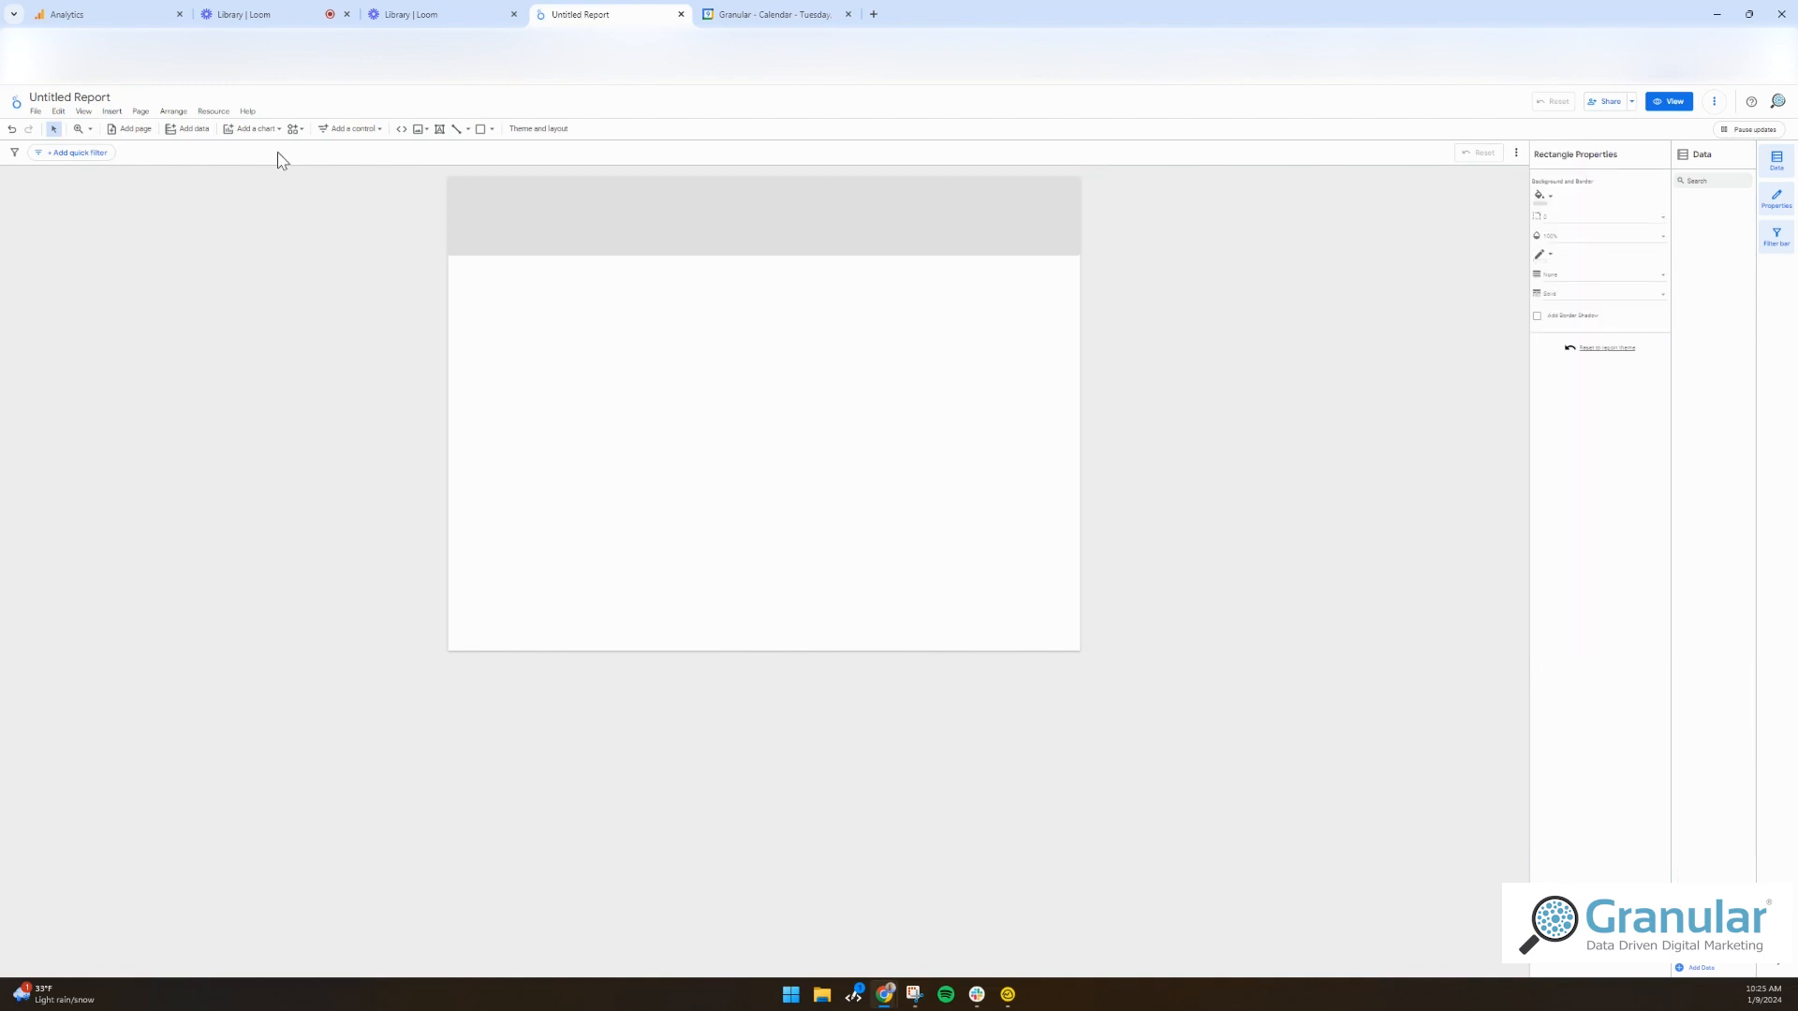
mouse_move(122, 118)
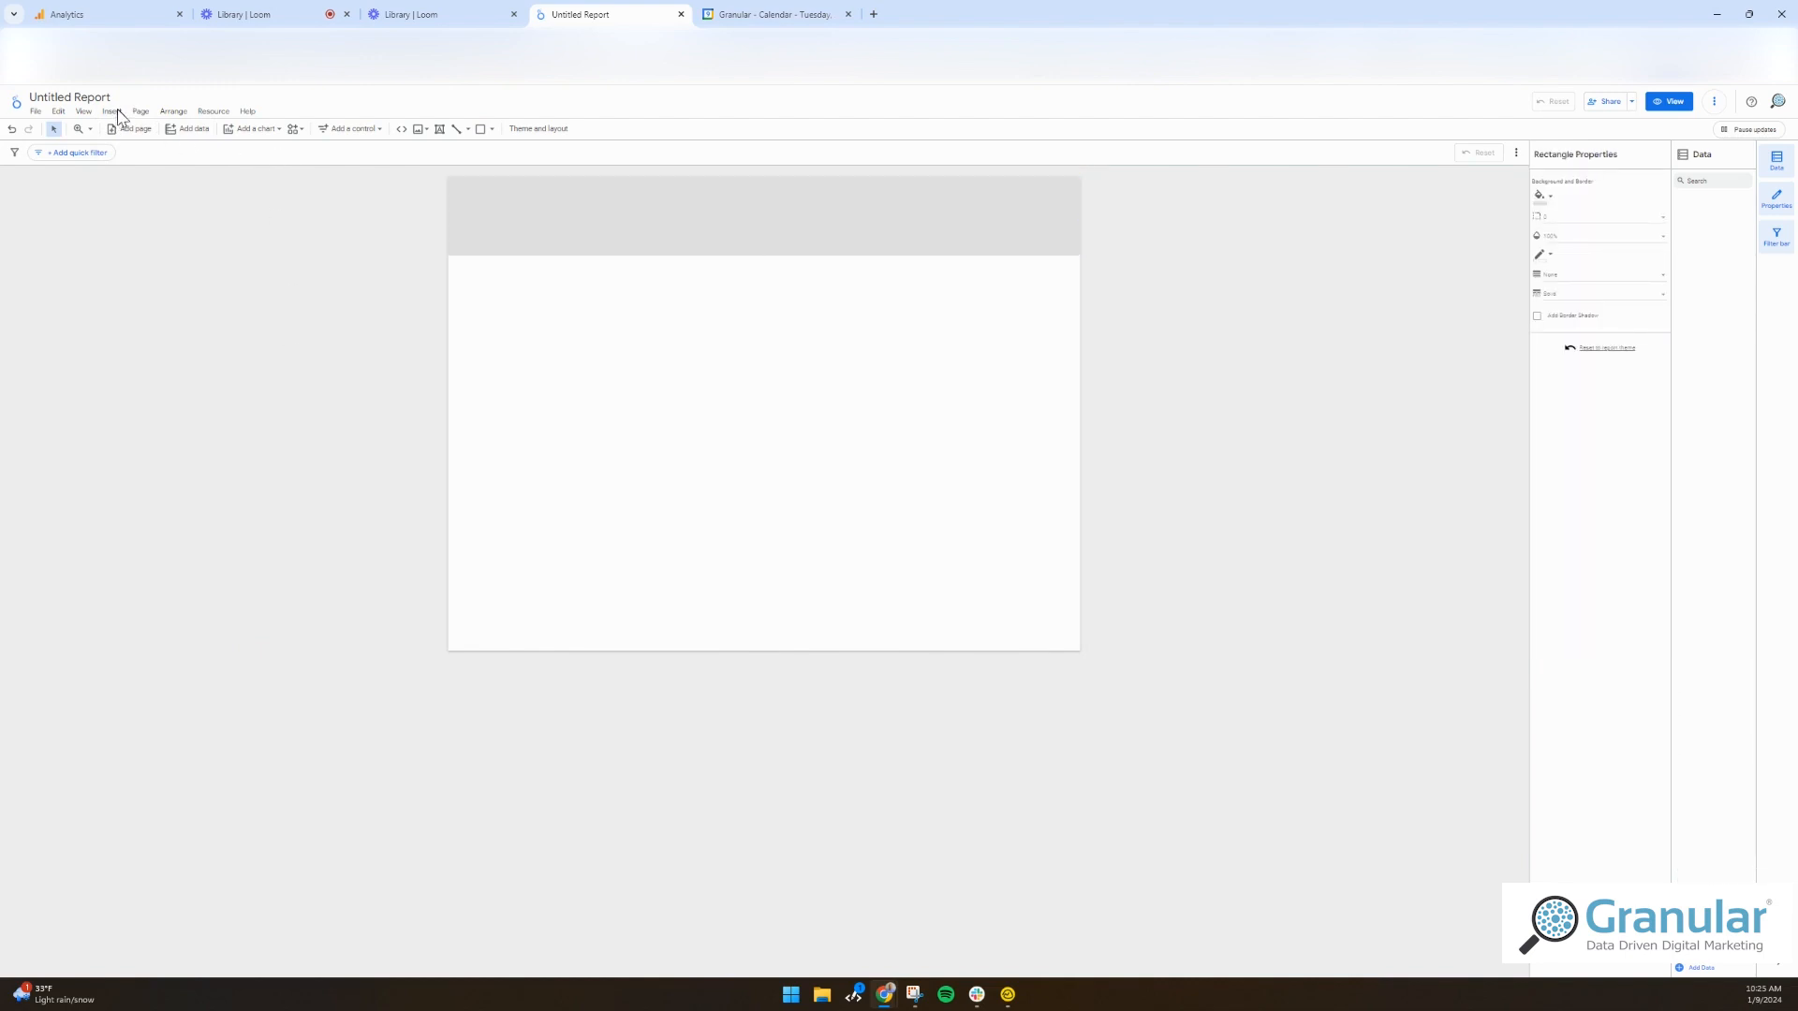
click(111, 111)
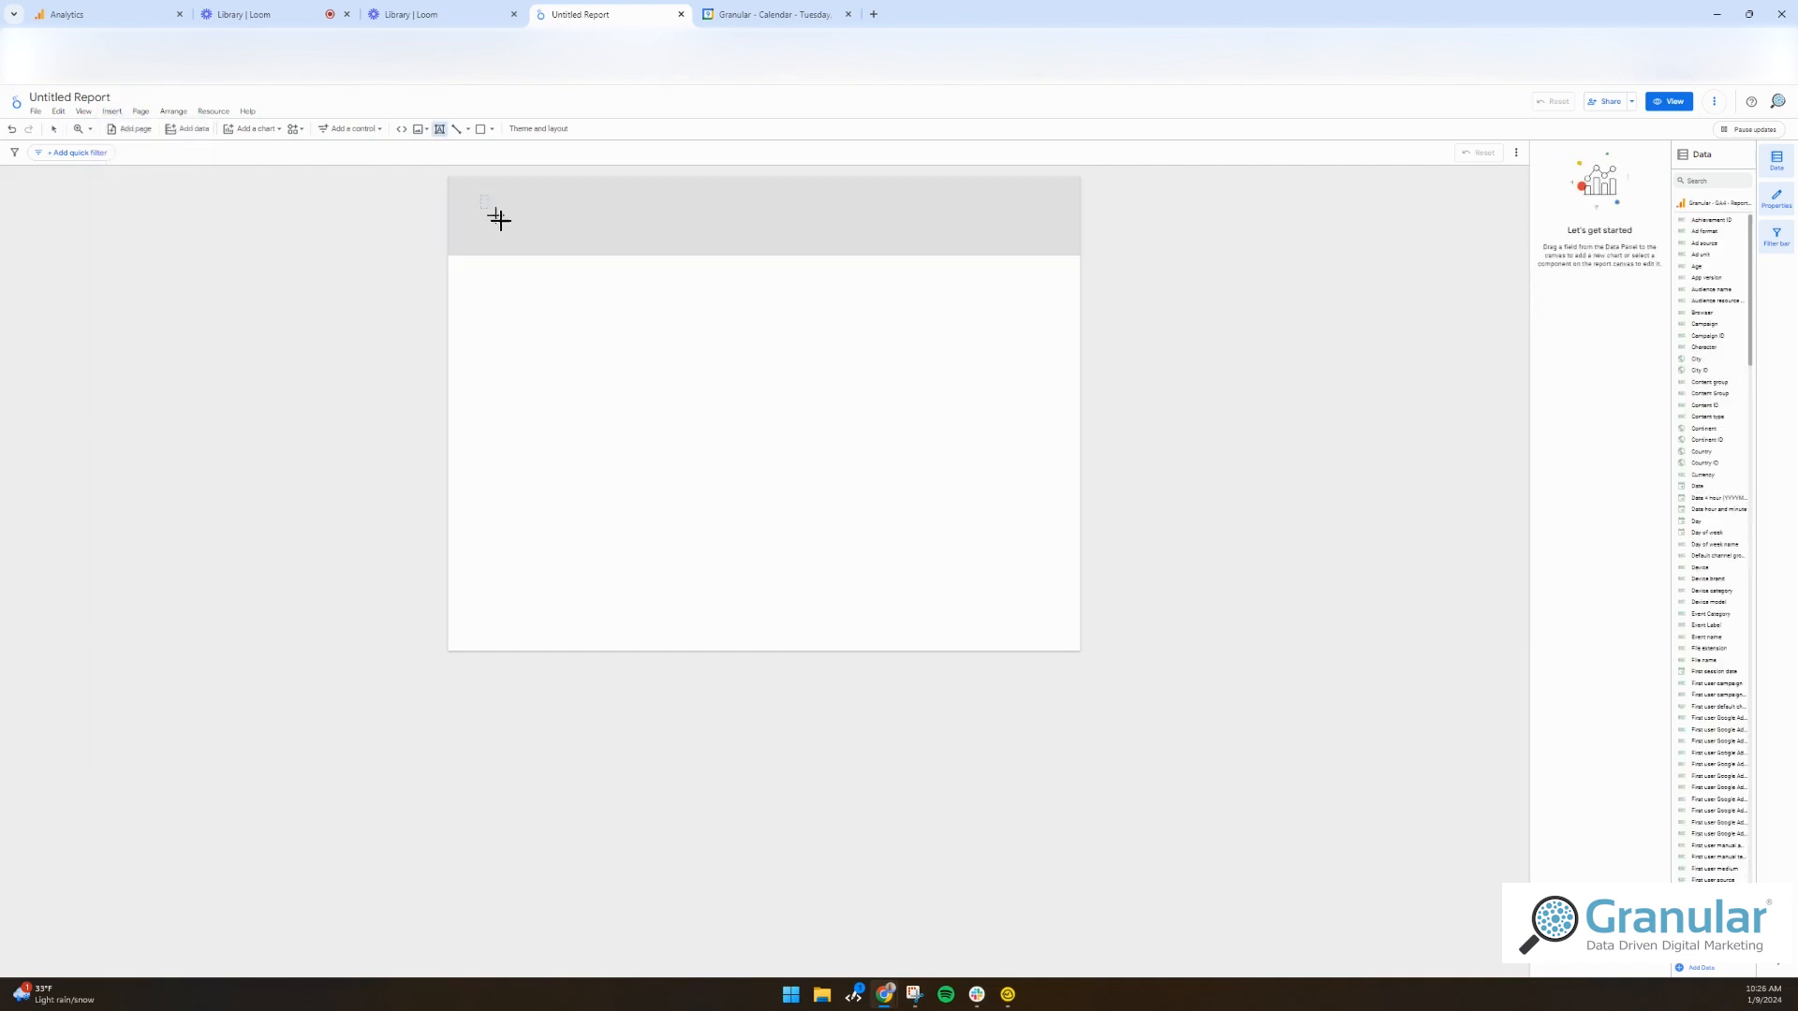
- Type 'Granular Marketing' in a header text box, enlarge the font and colour it blue
drag(482, 195, 664, 246)
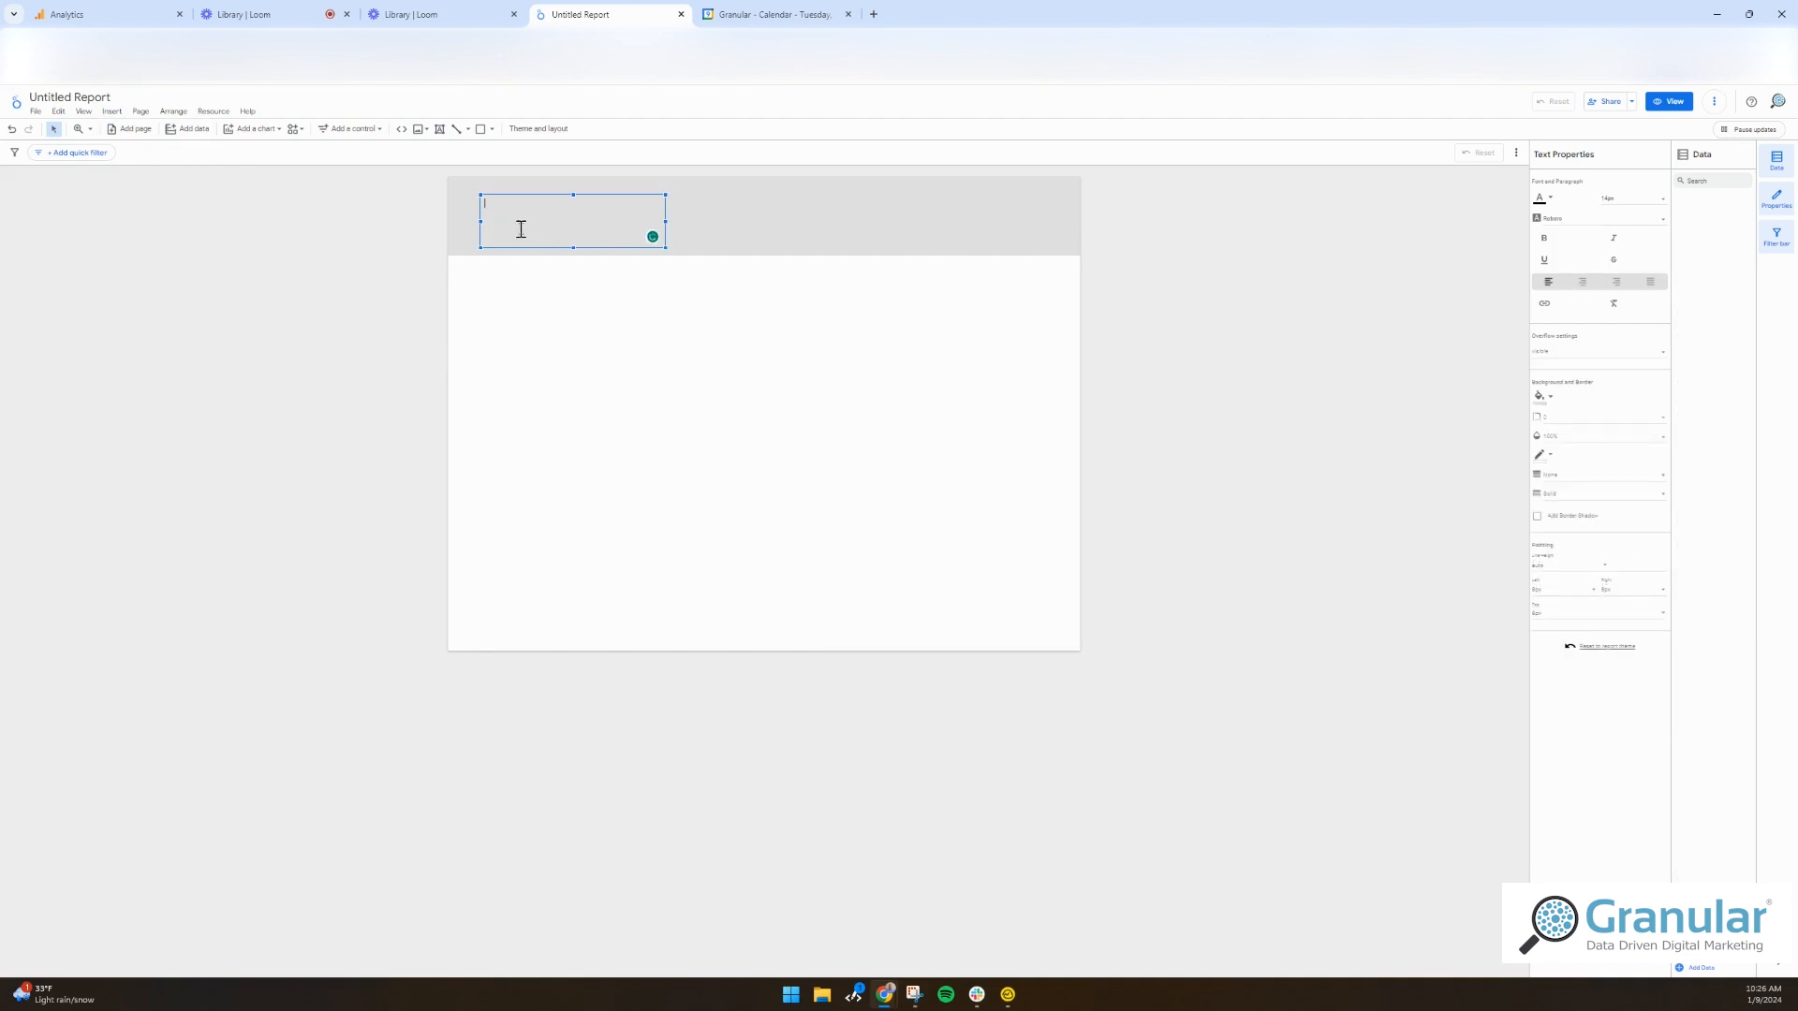
text(Granular Marketing Report)
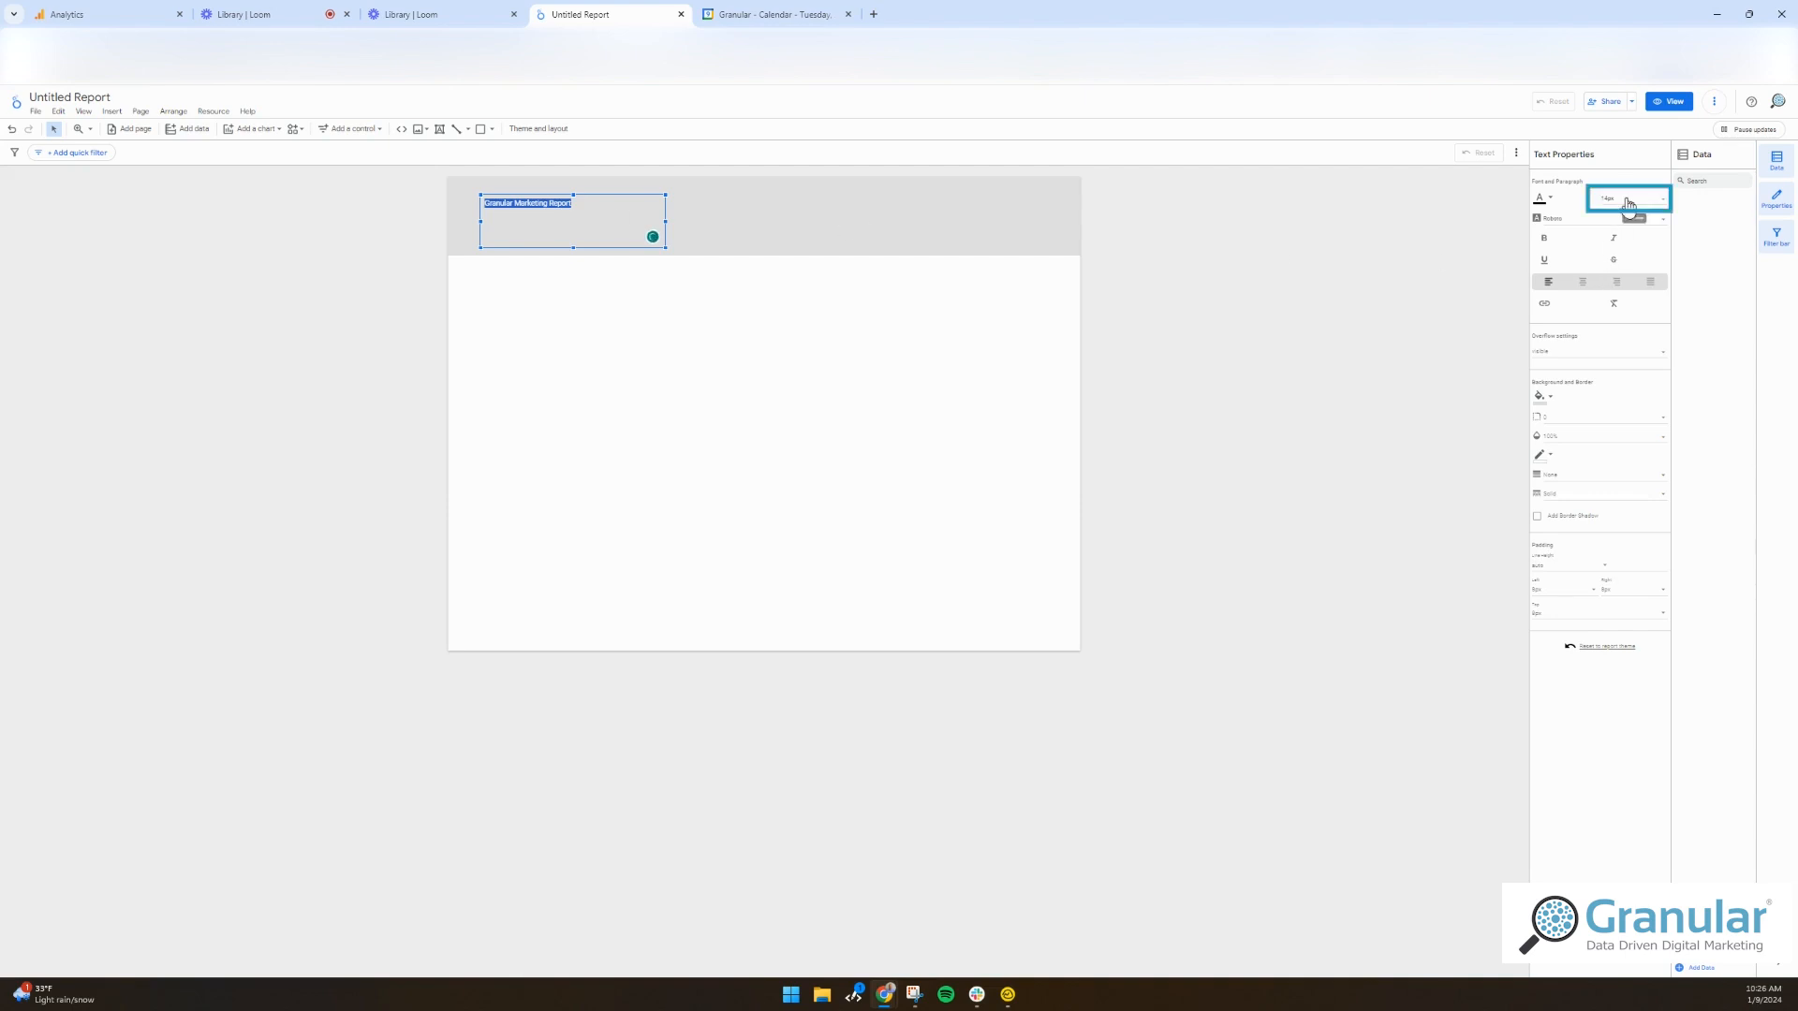
click(1626, 199)
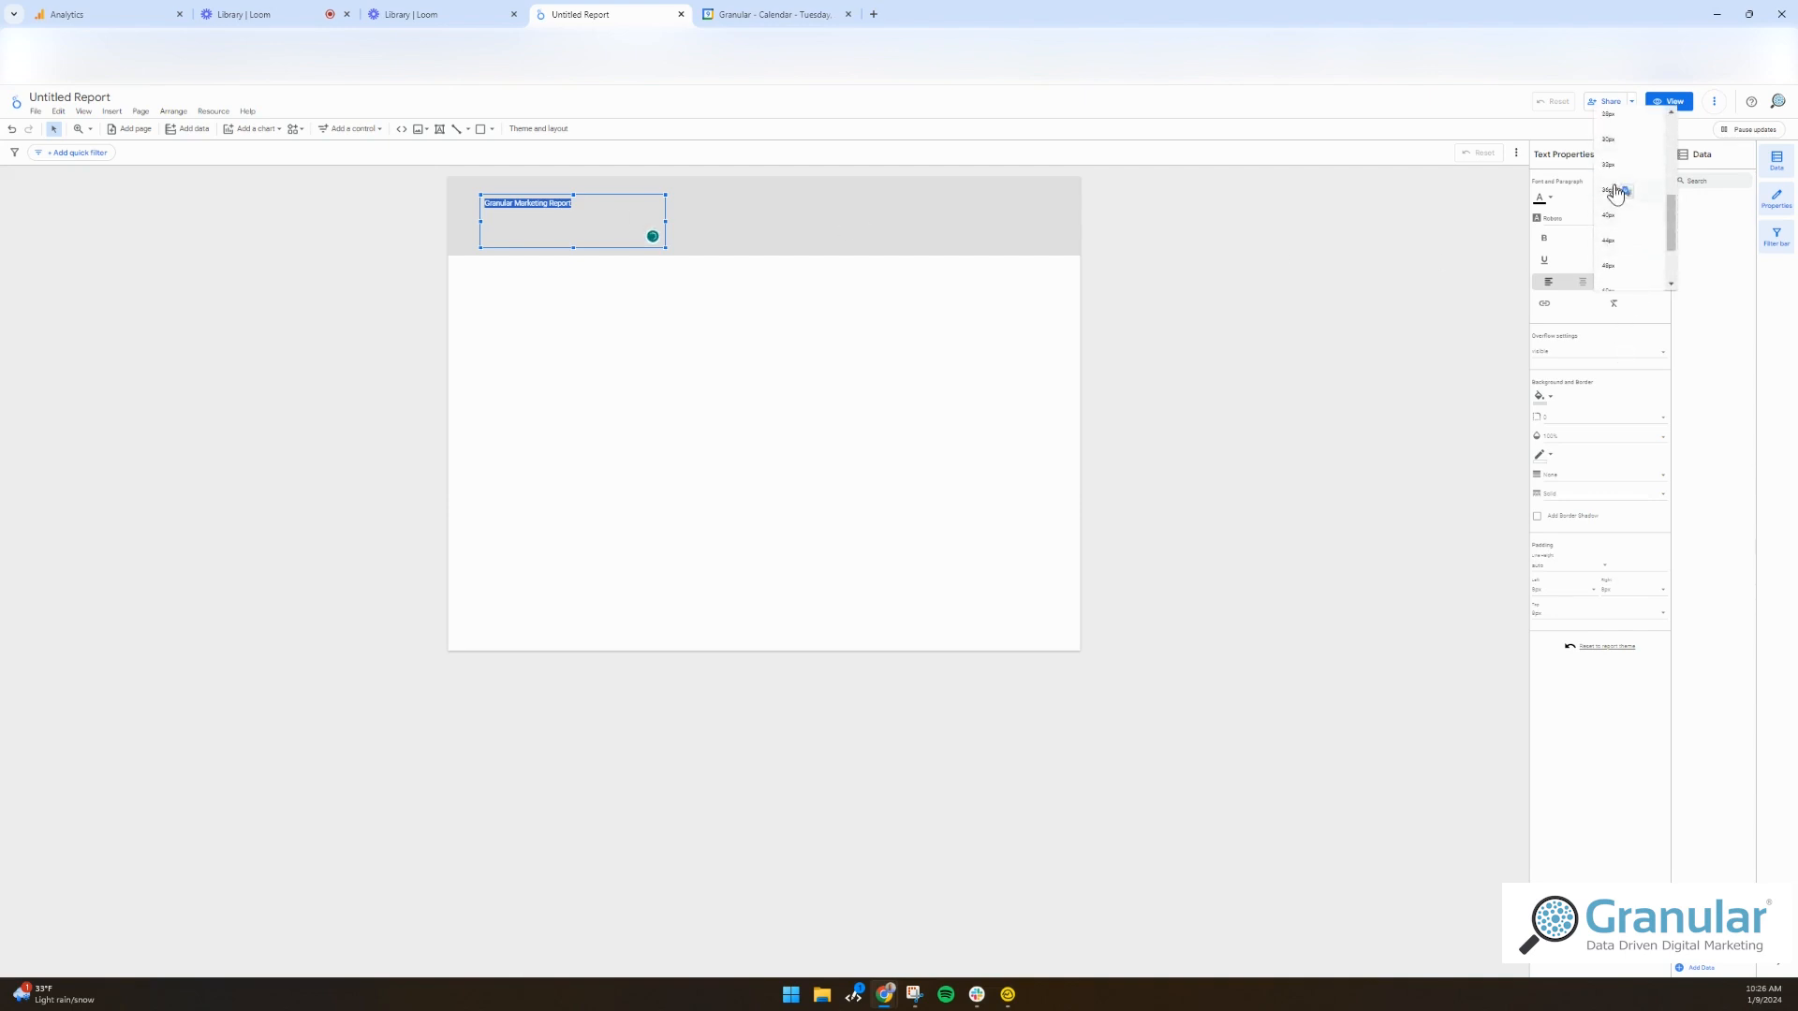
click(1614, 191)
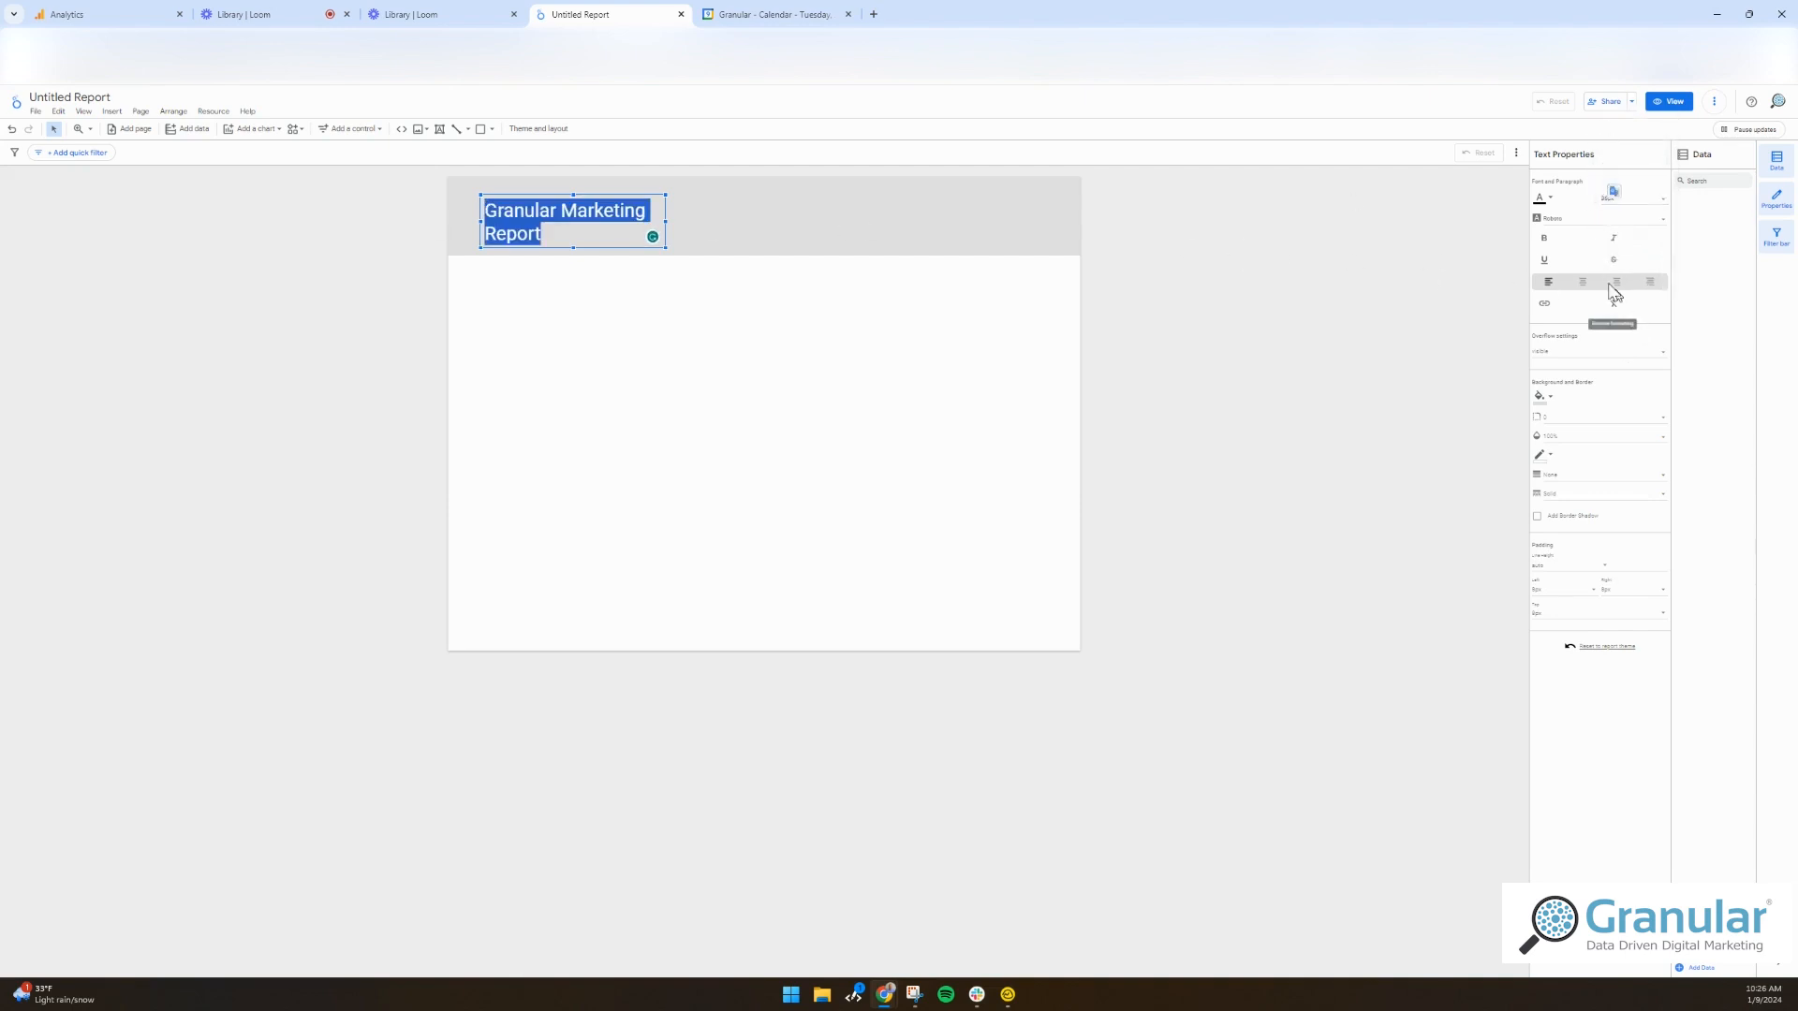
click(1537, 198)
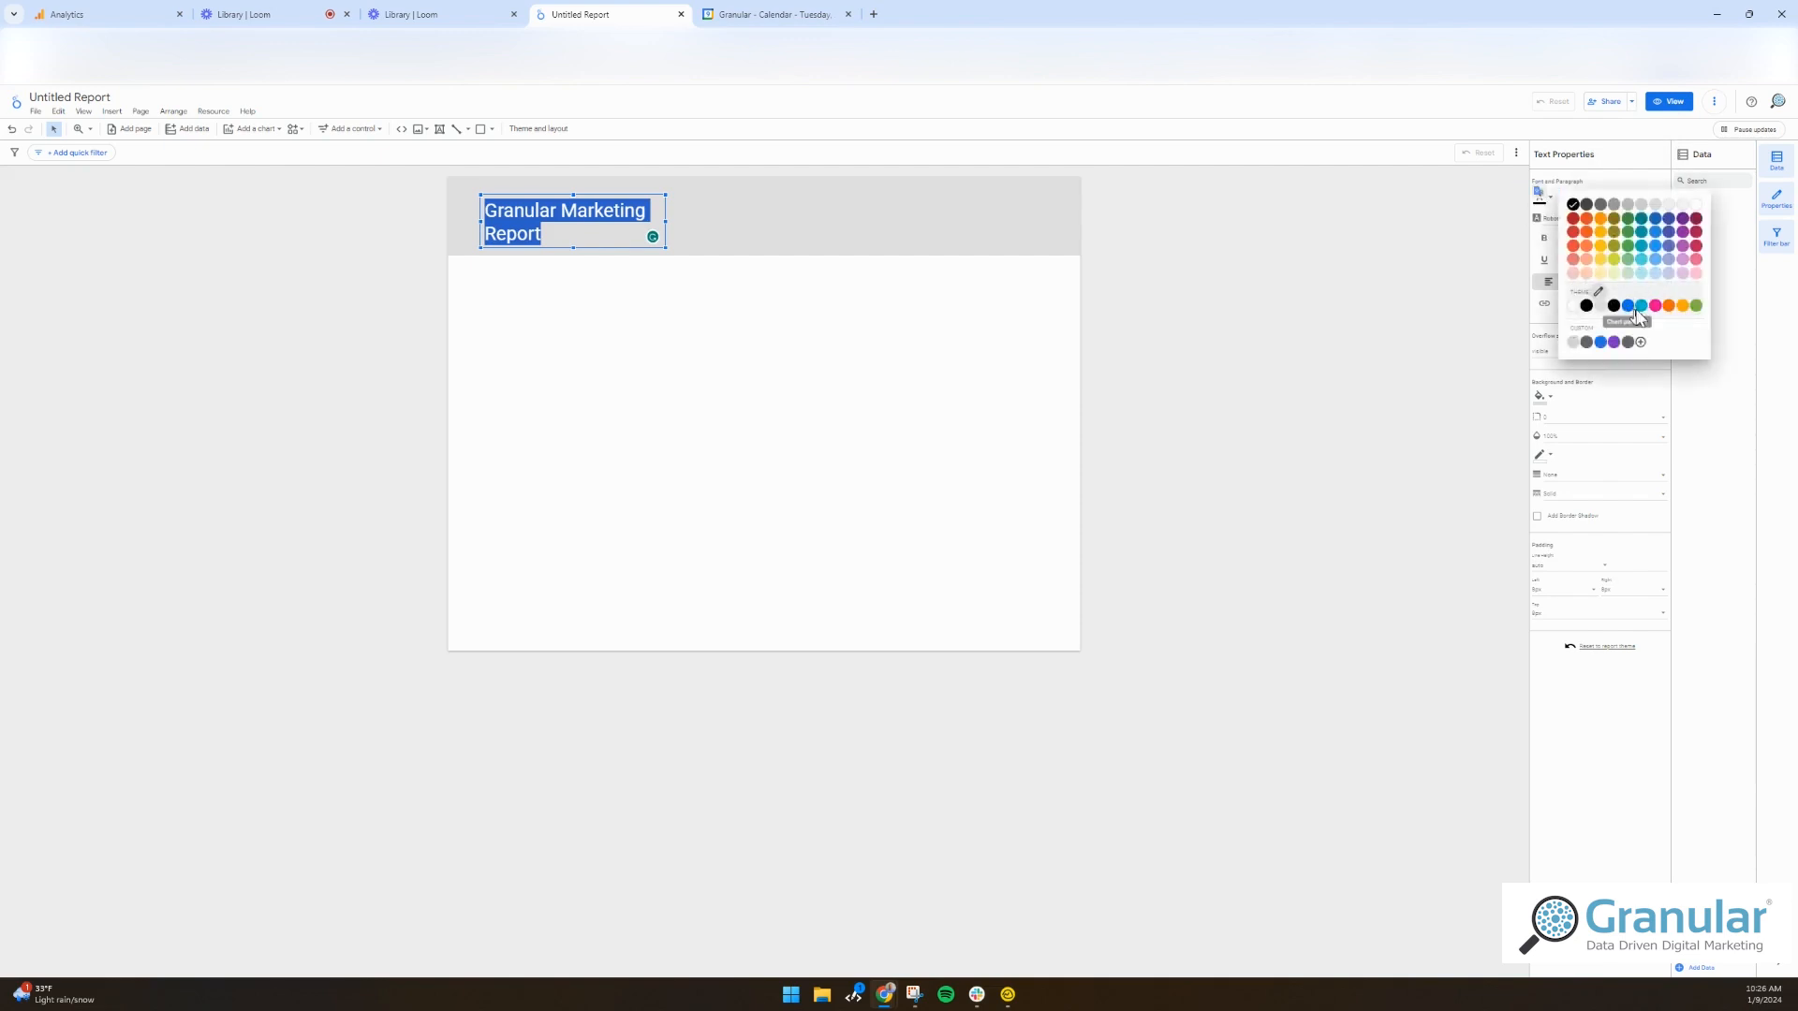
click(356, 290)
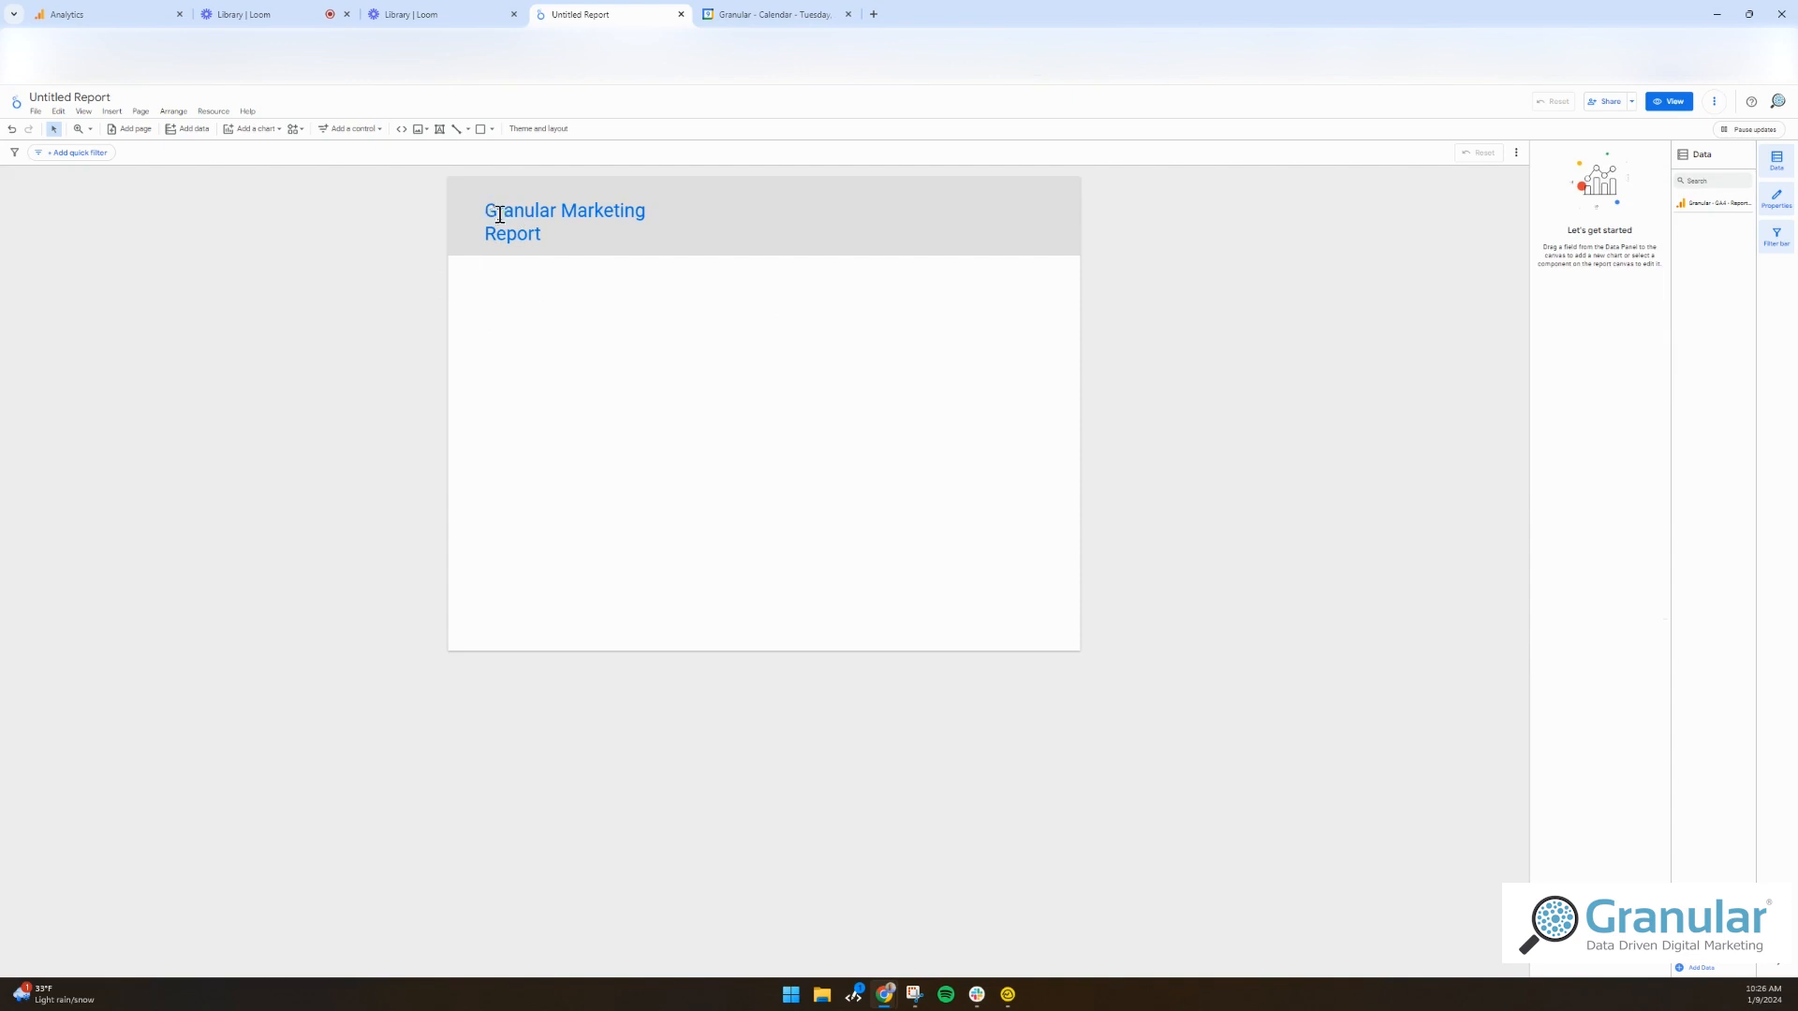
- Place a date range control in the header, then select the title and grey header rectangle
click(113, 112)
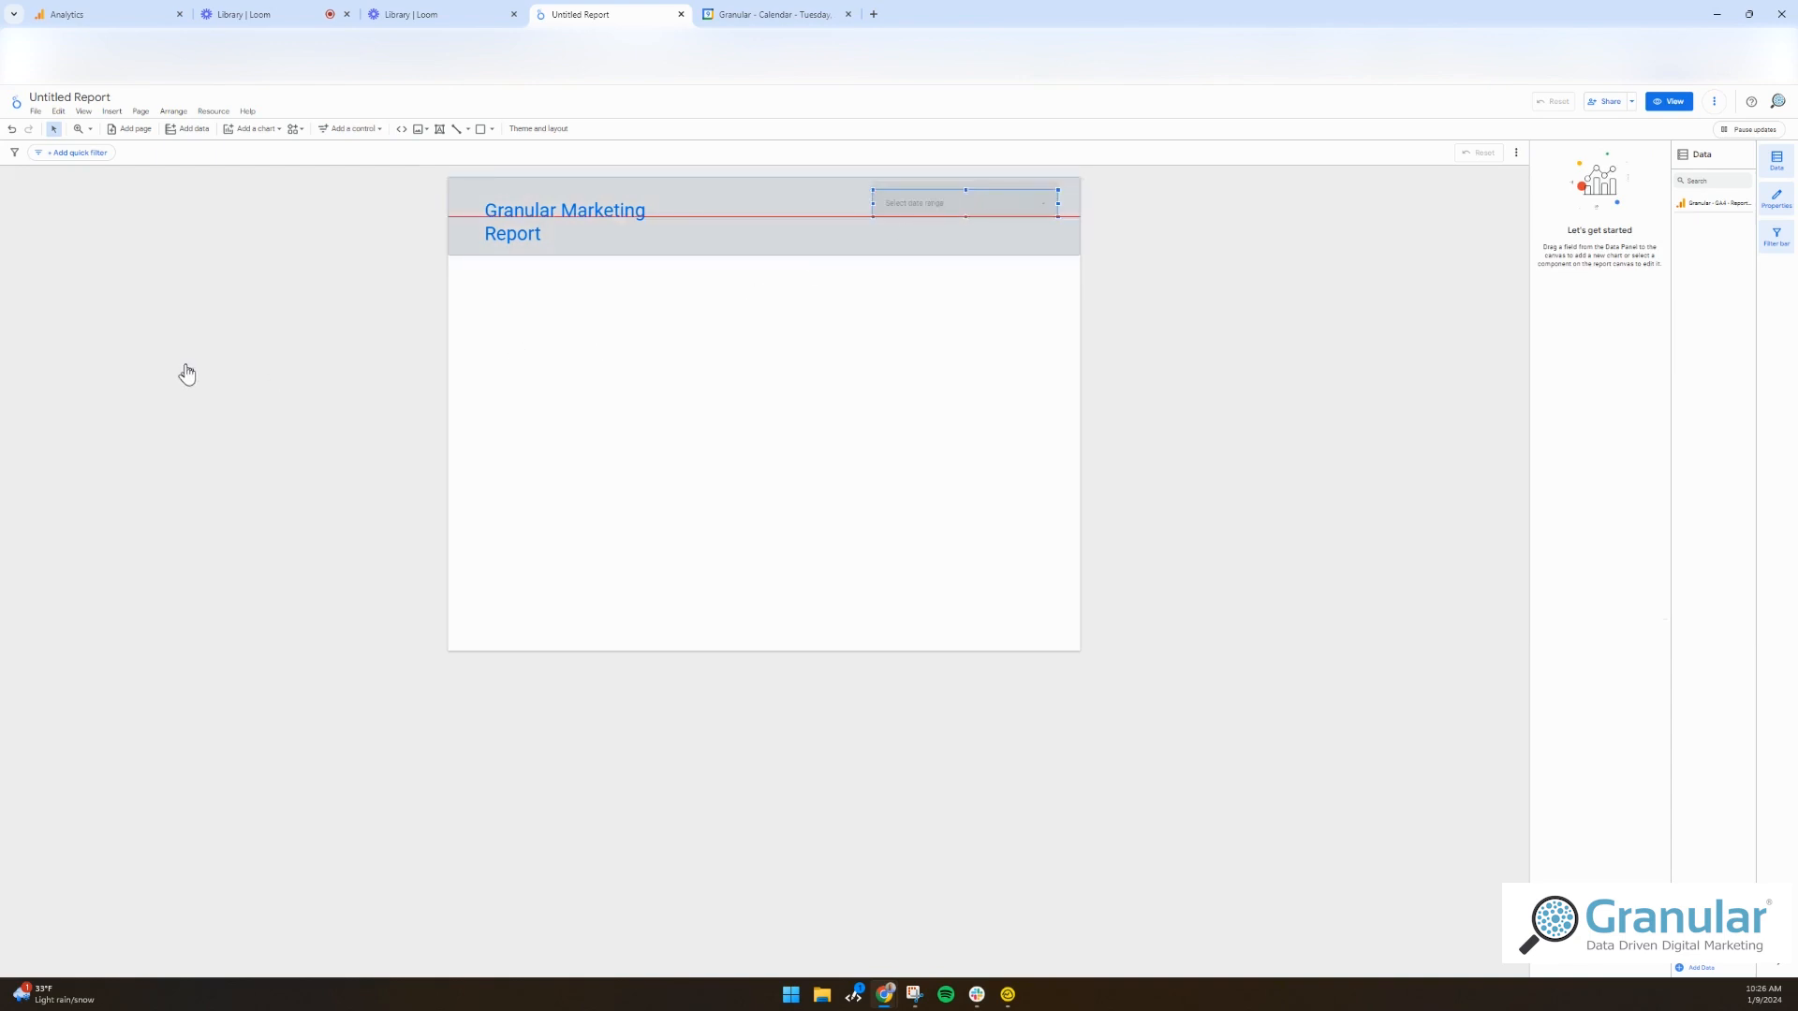
click(963, 203)
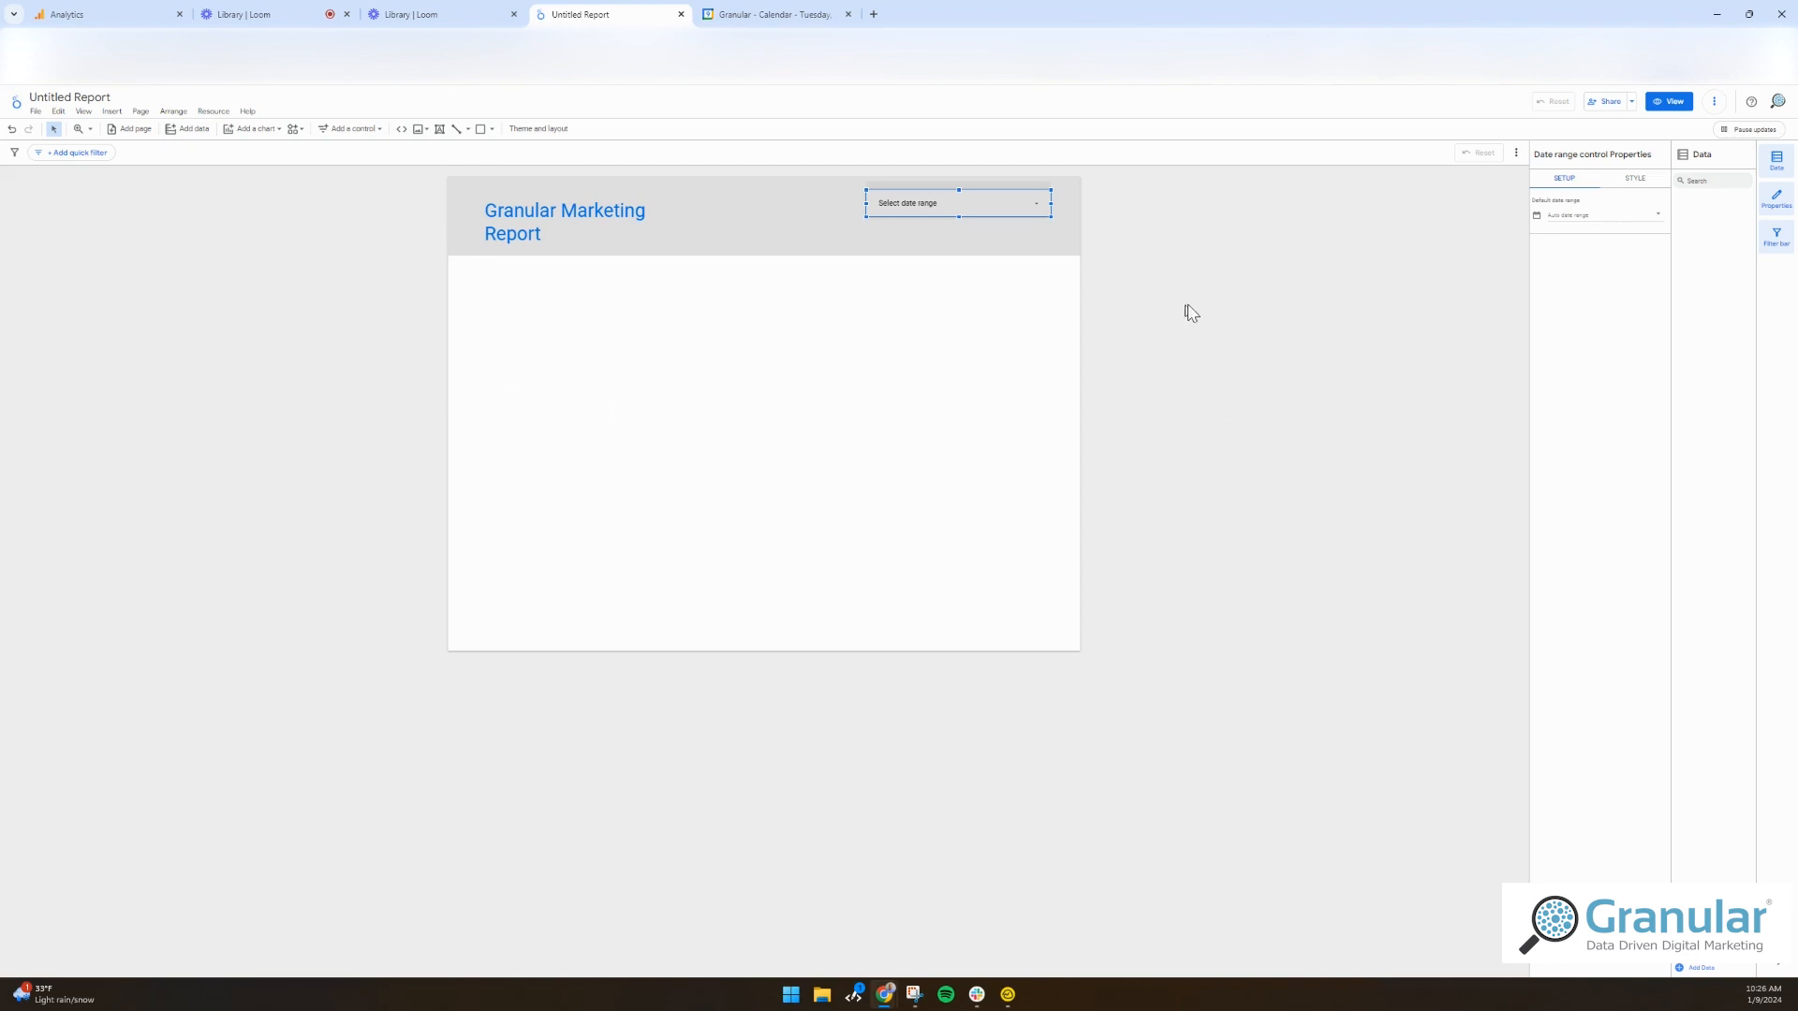
click(333, 337)
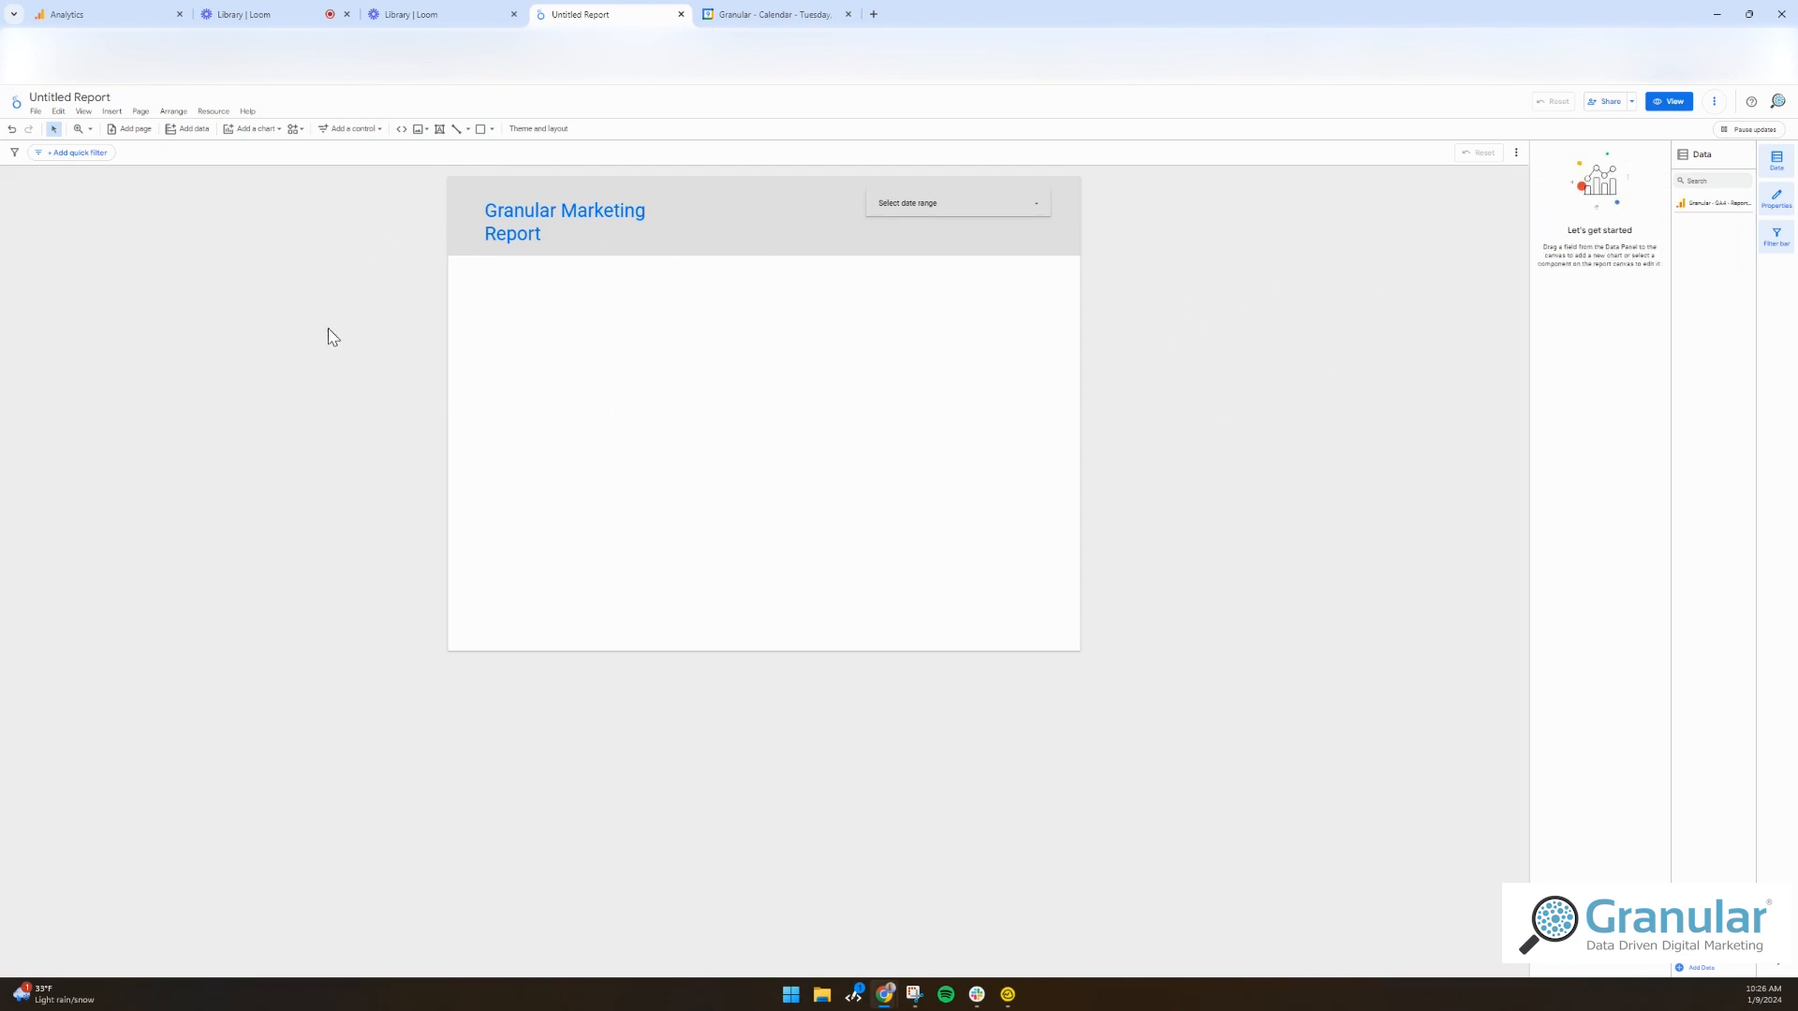
click(1717, 204)
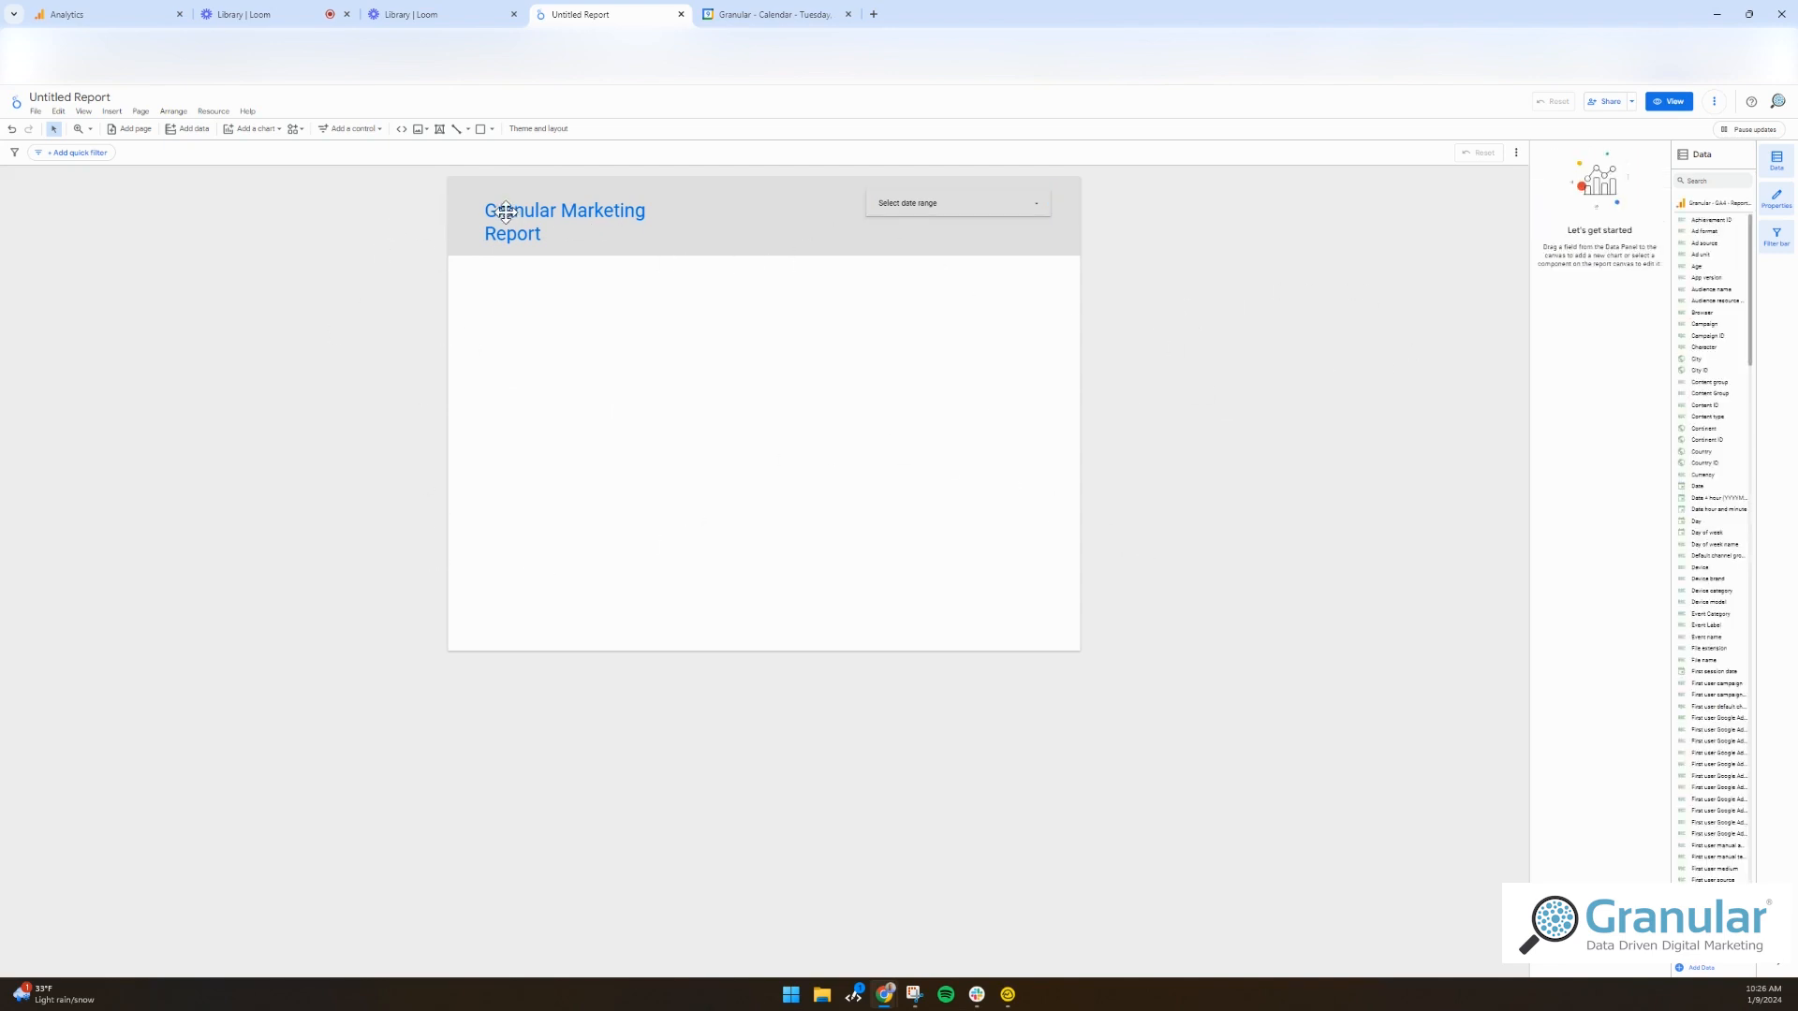
mouse_move(595, 274)
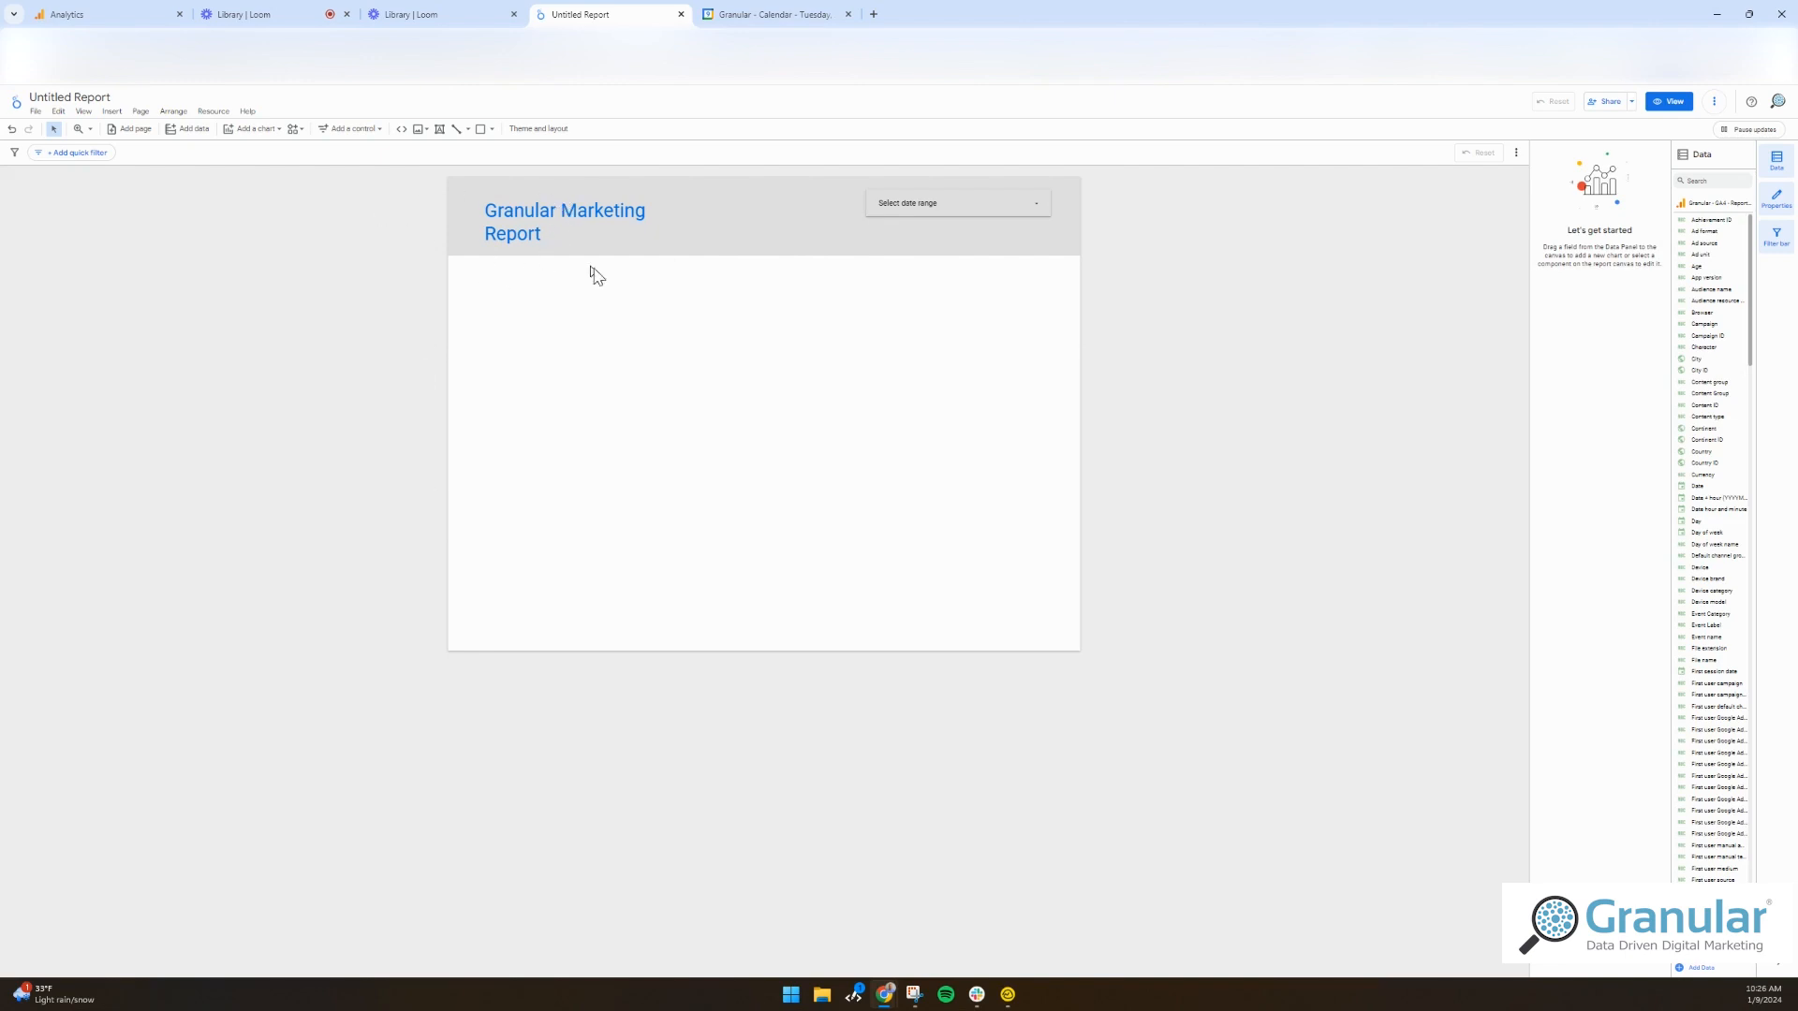
mouse_move(1413, 339)
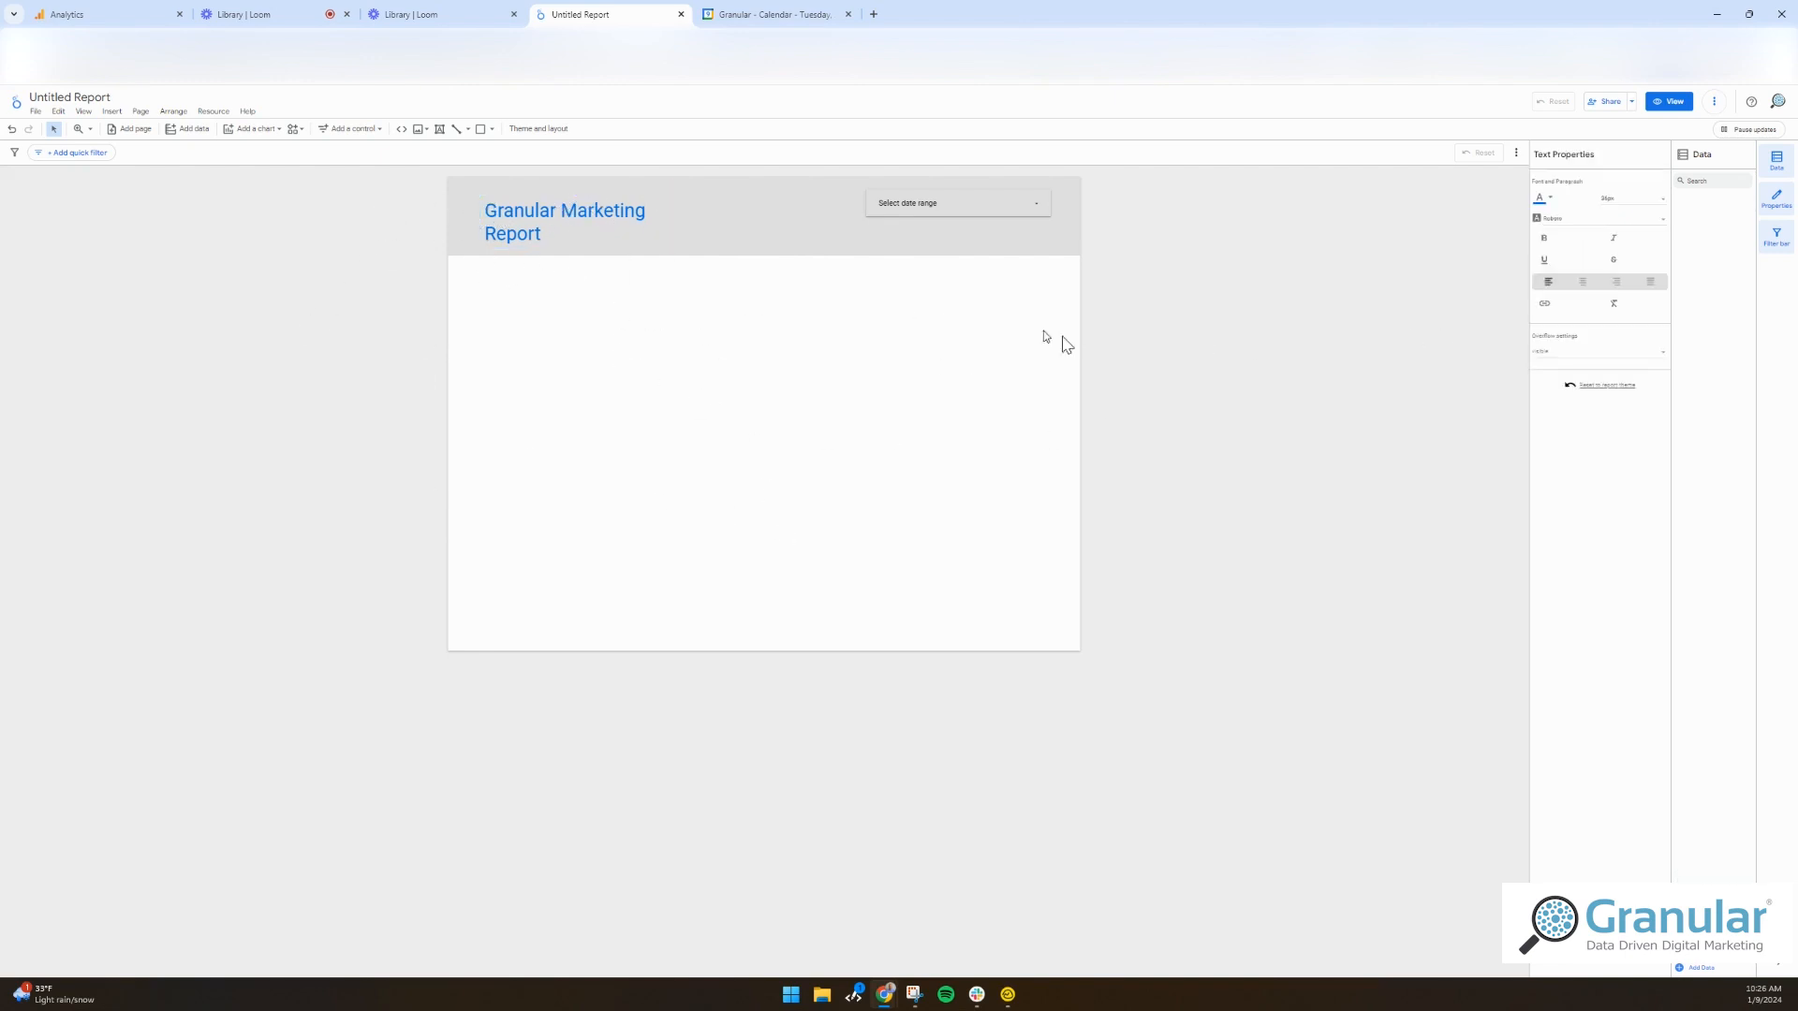
click(802, 213)
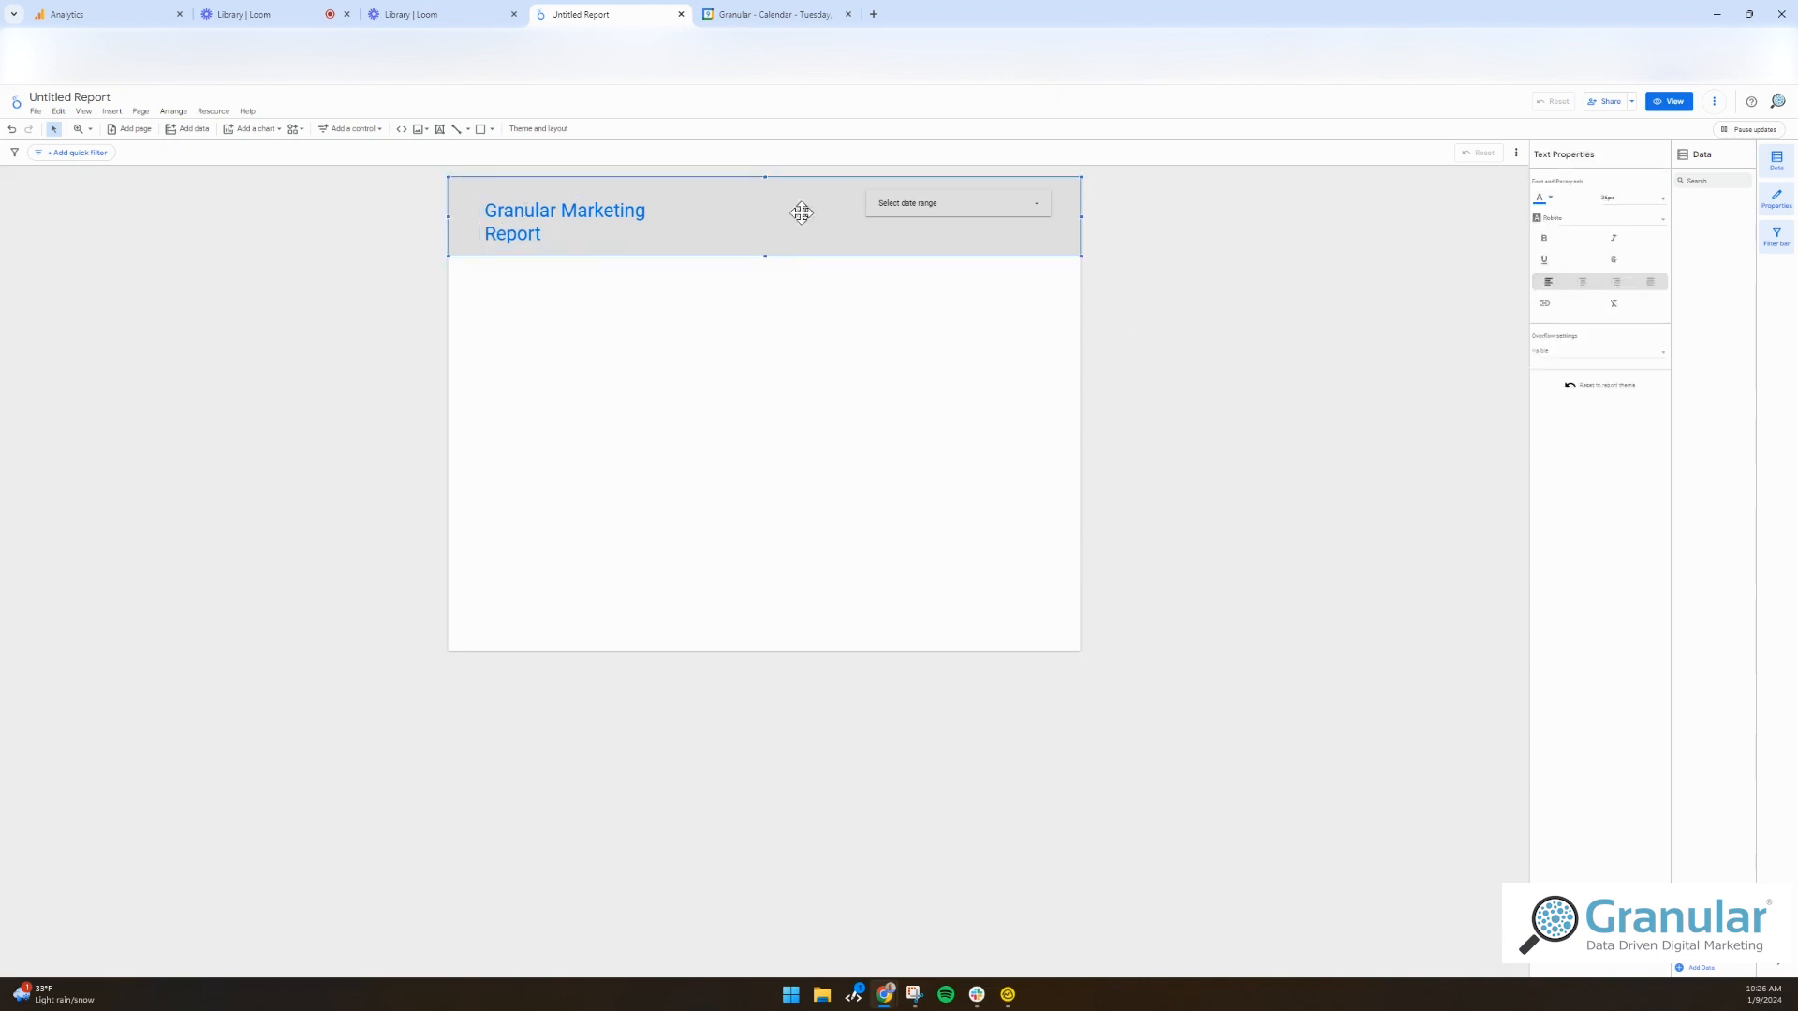
- Insert a table of event names and view counts below the header, with page_view leading at 10,508
click(112, 111)
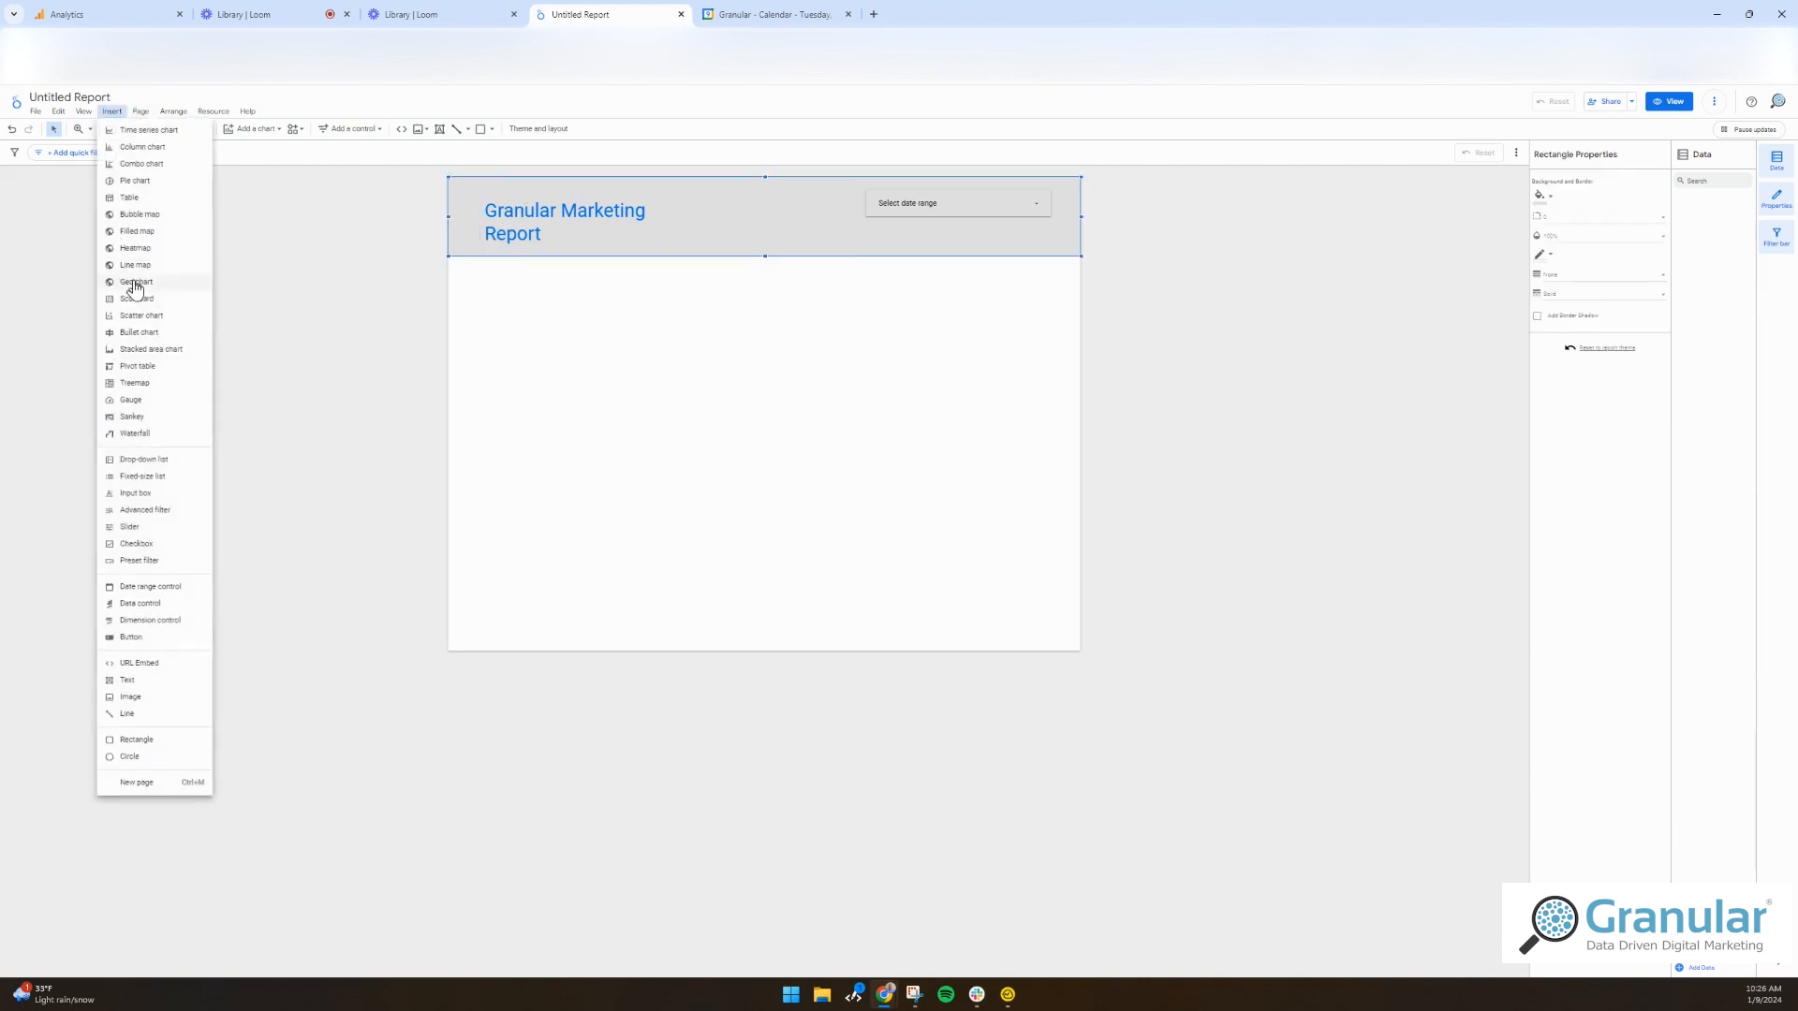
click(128, 197)
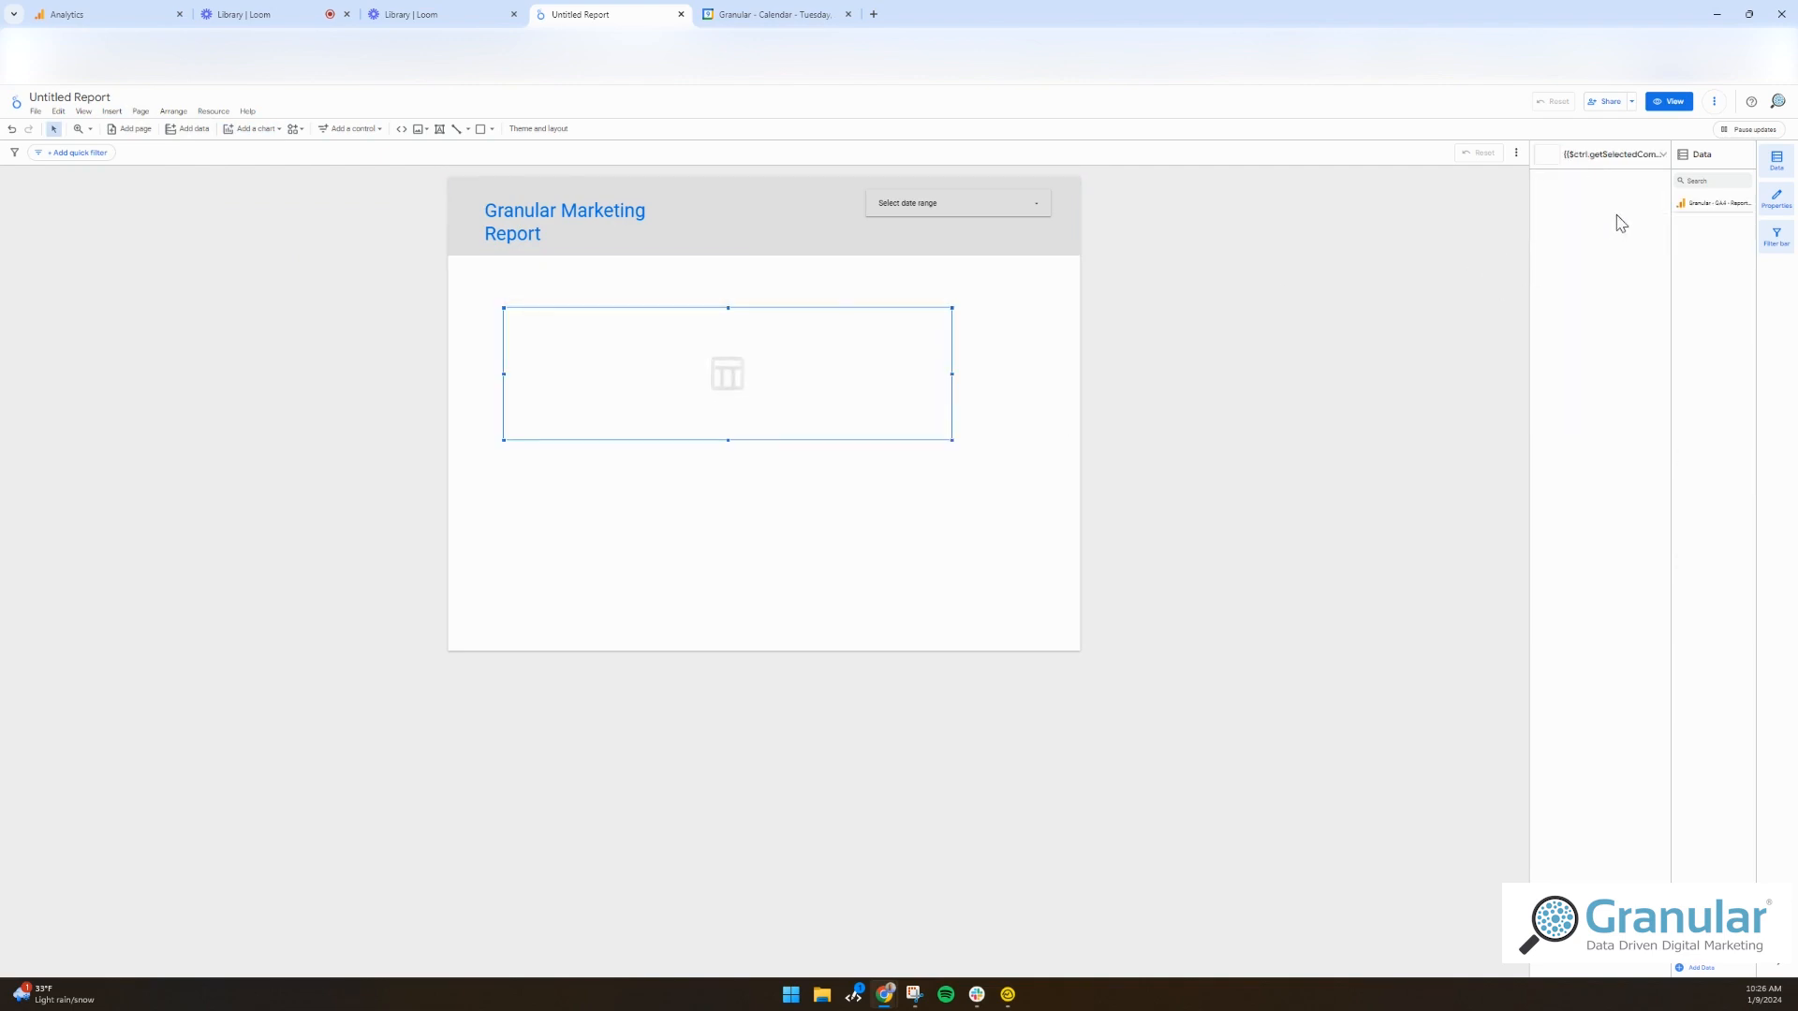
click(727, 373)
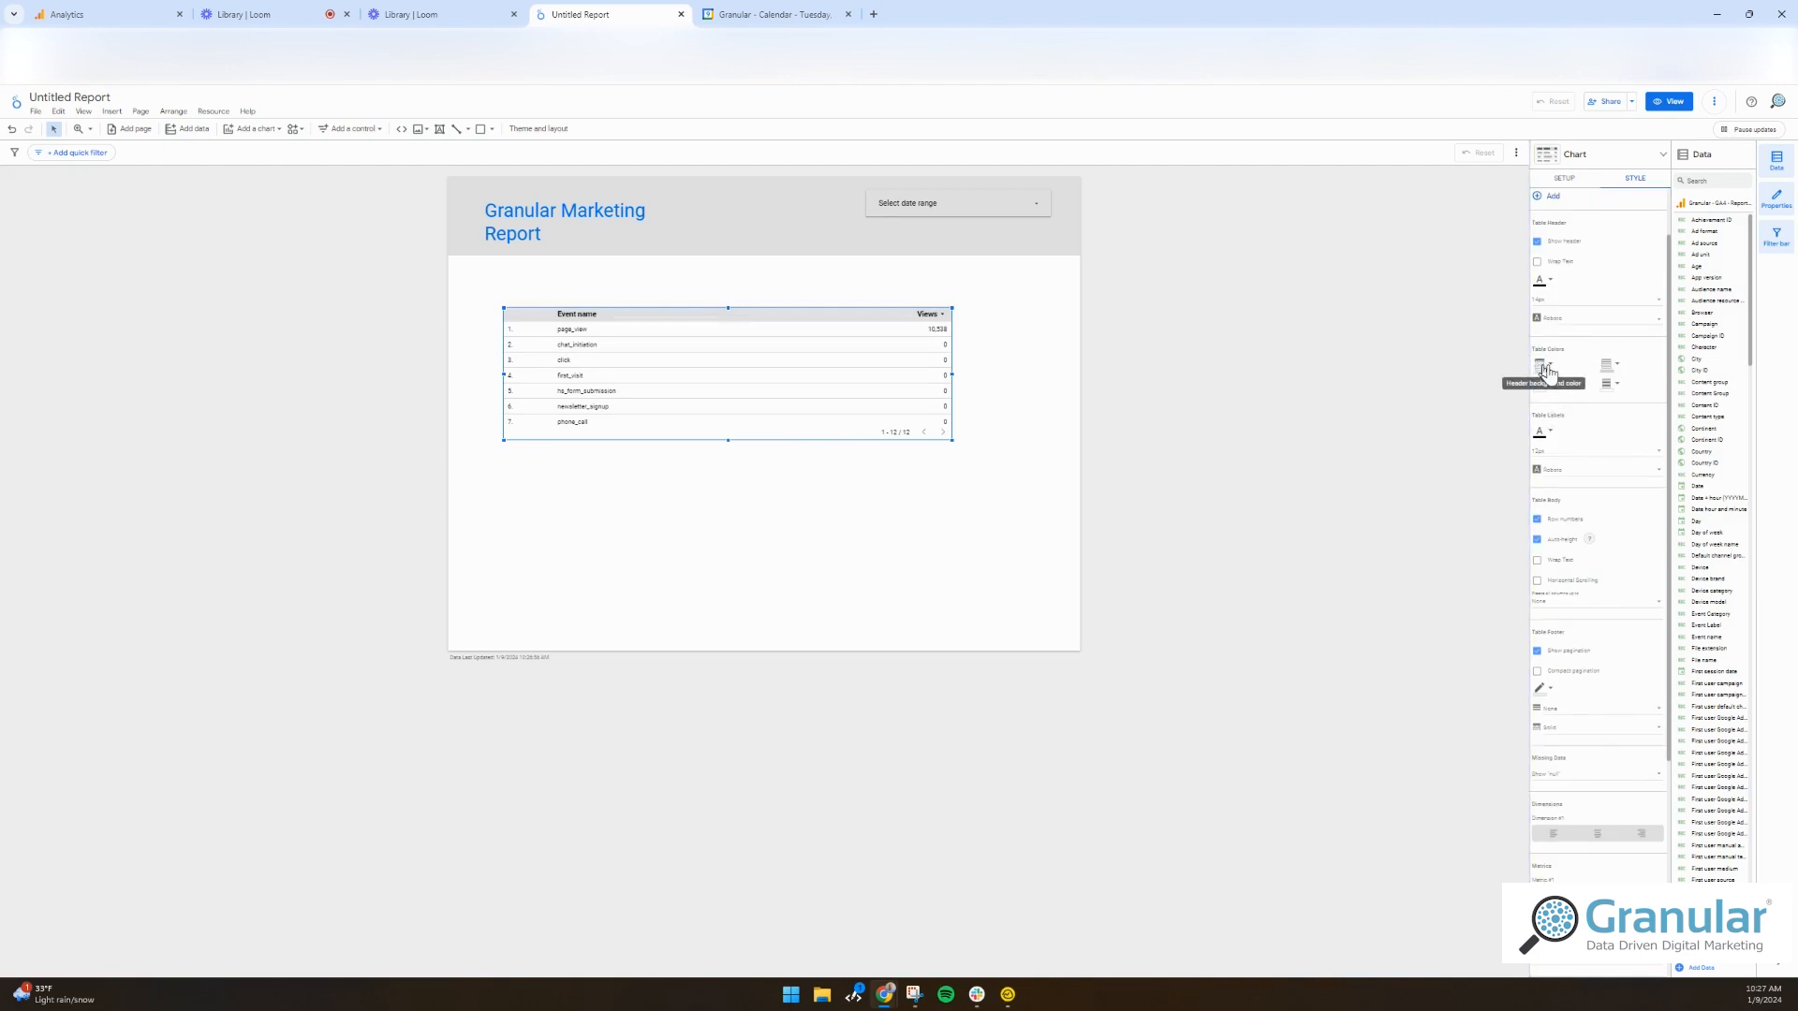
- Colour the event table's alternate rows blue and change its background colour to olive
click(1539, 366)
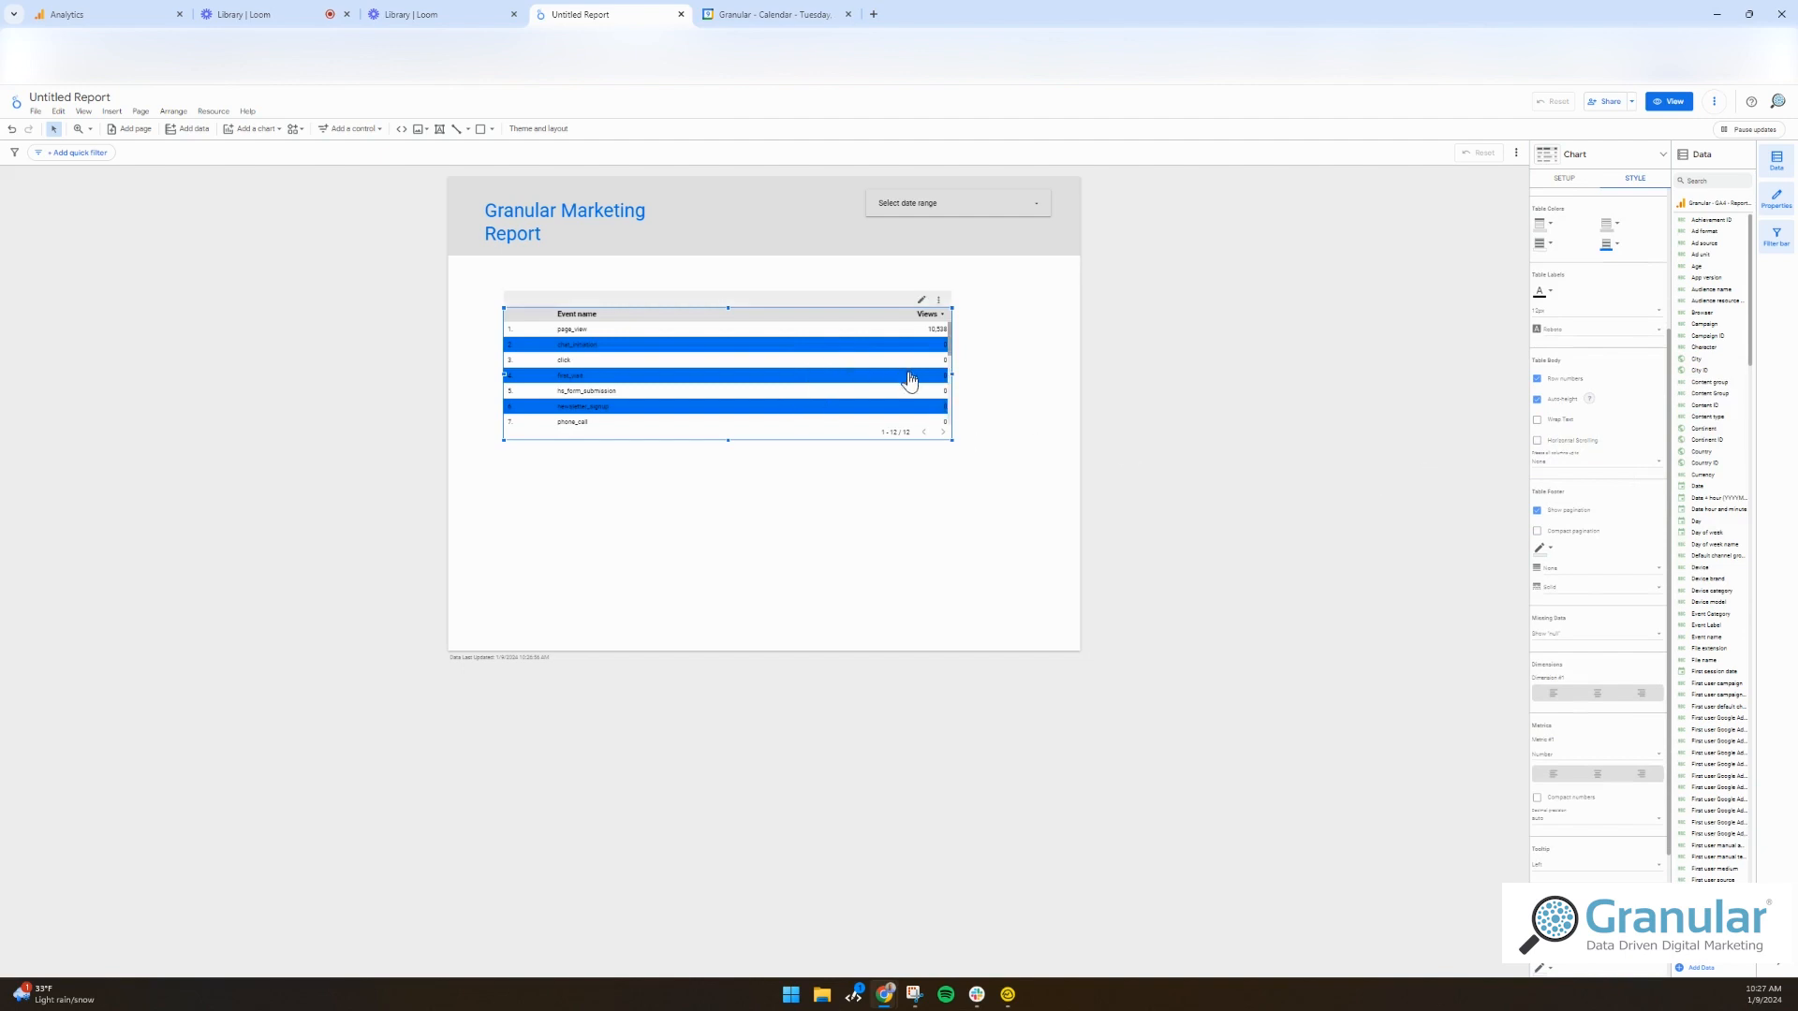
scroll(down, 3)
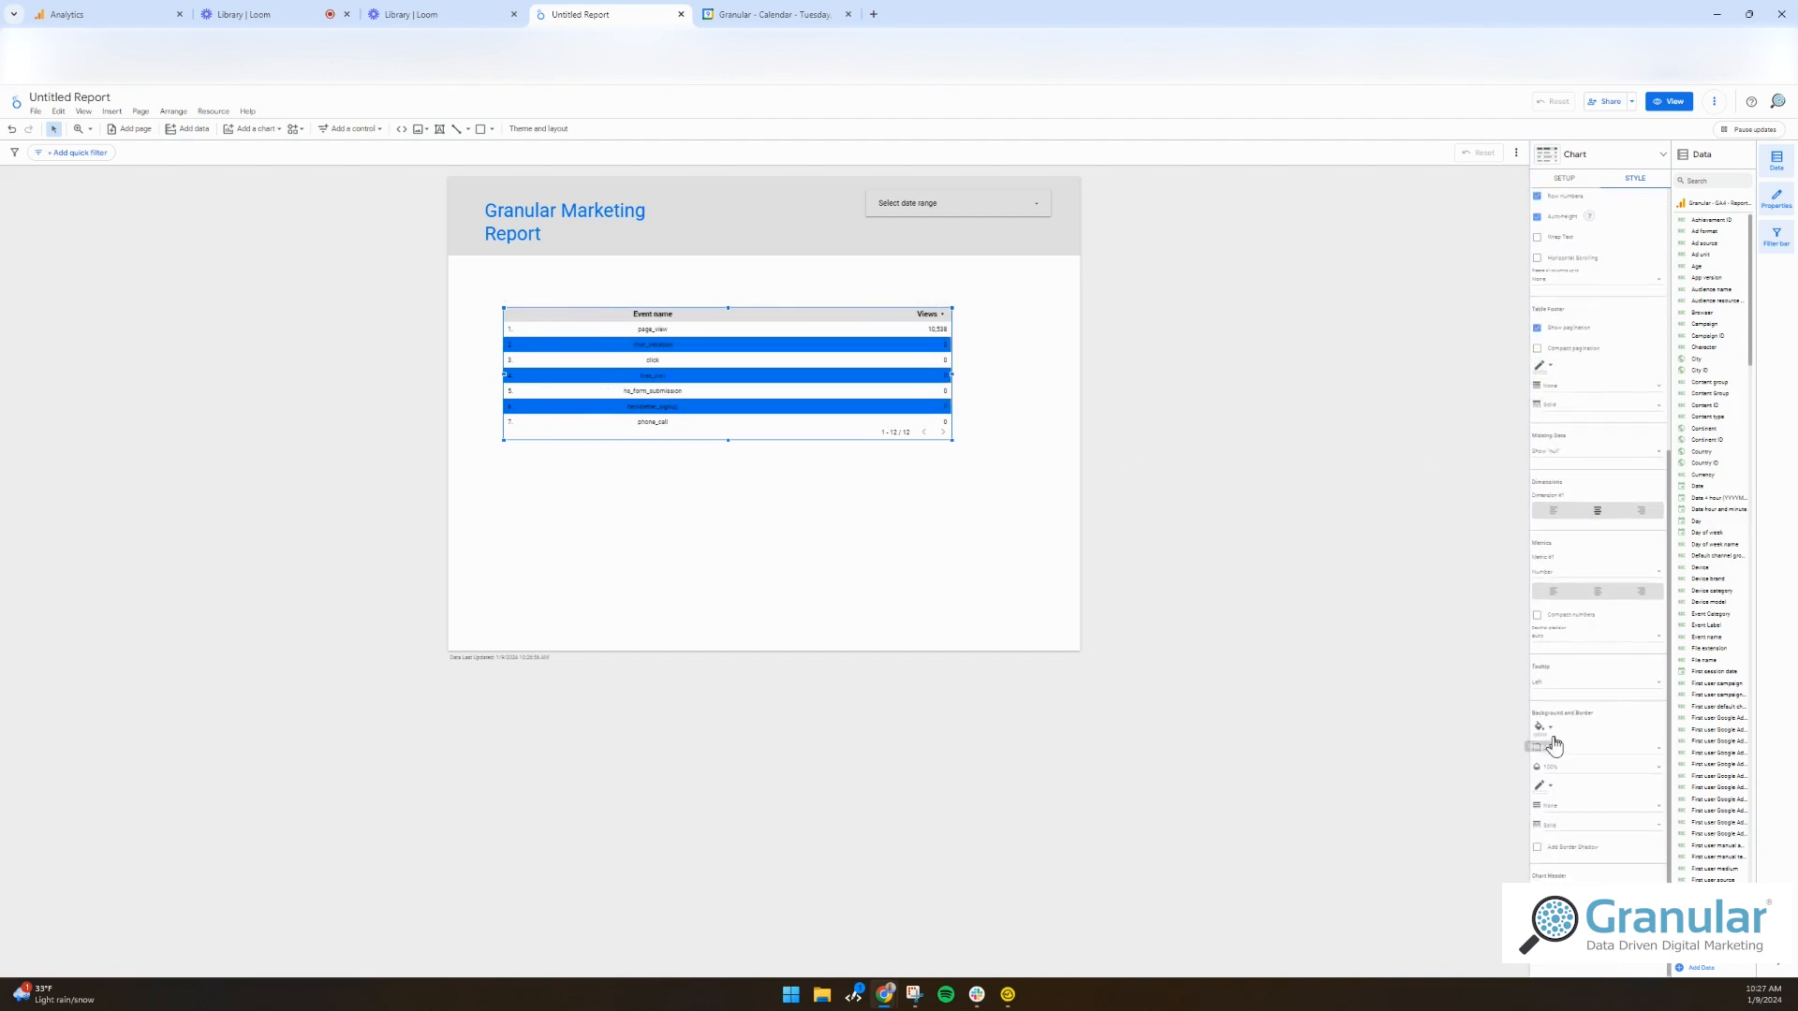
click(1541, 727)
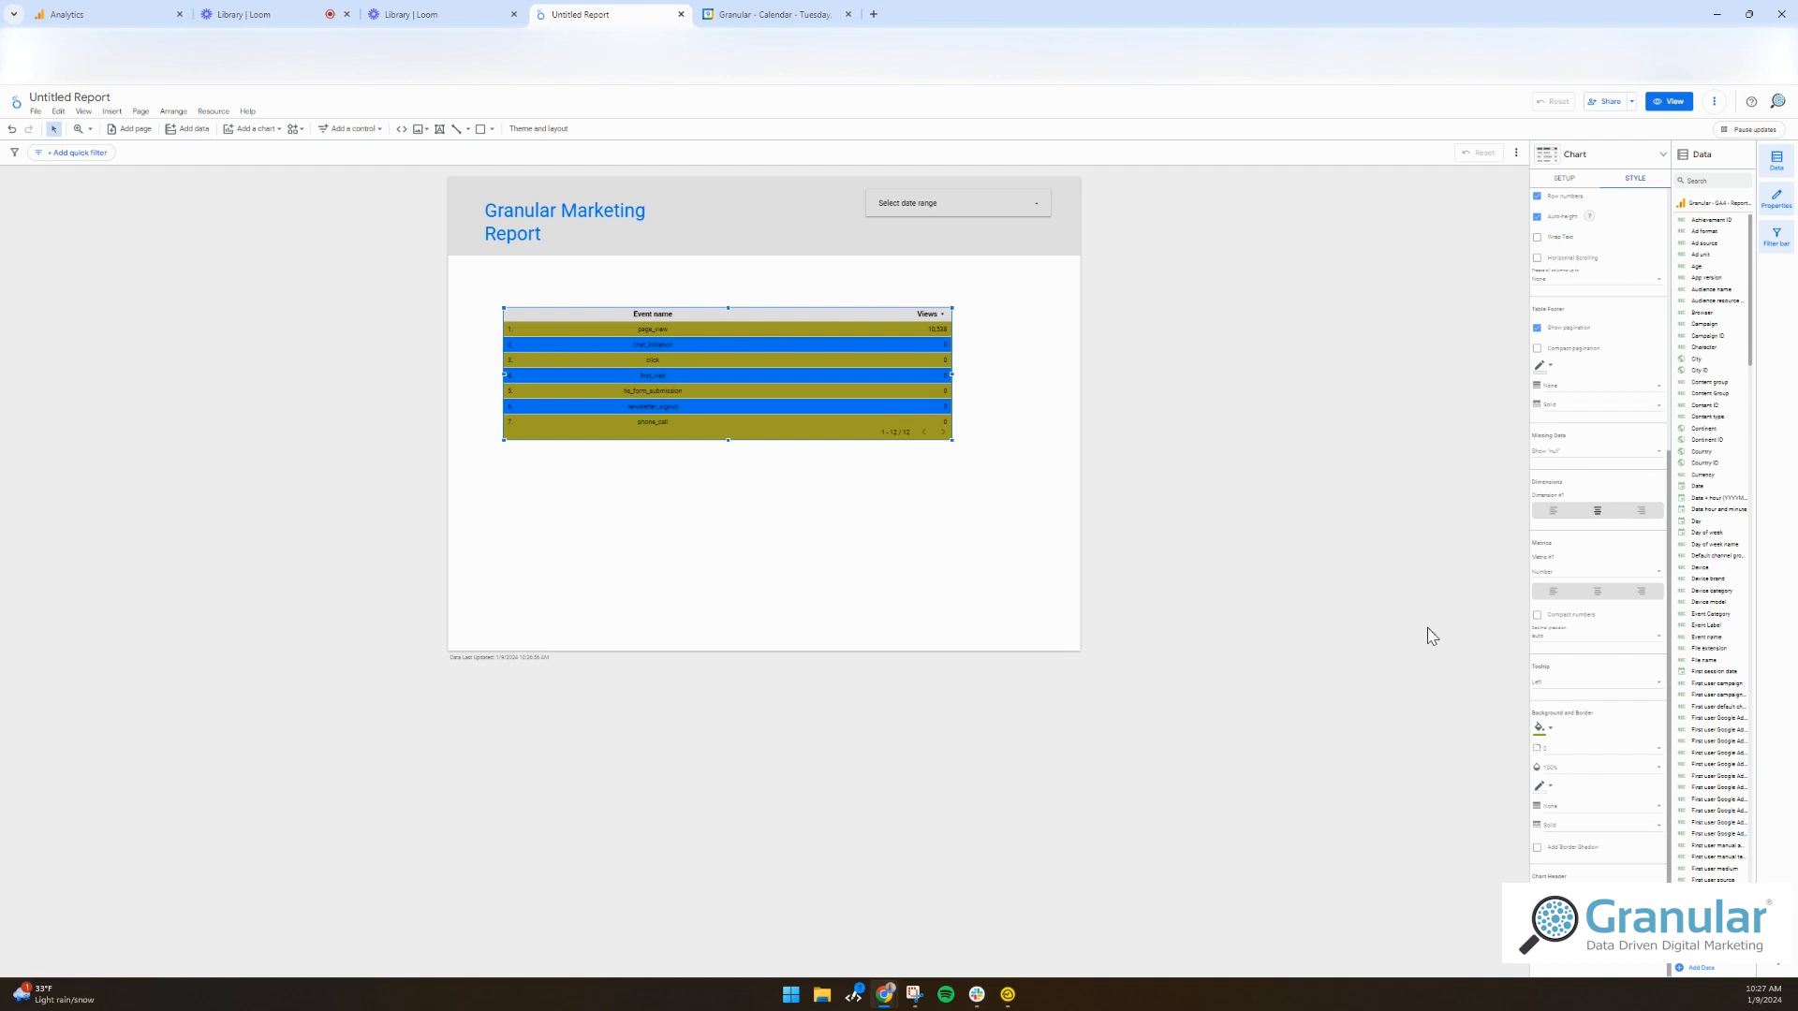
mouse_move(288, 455)
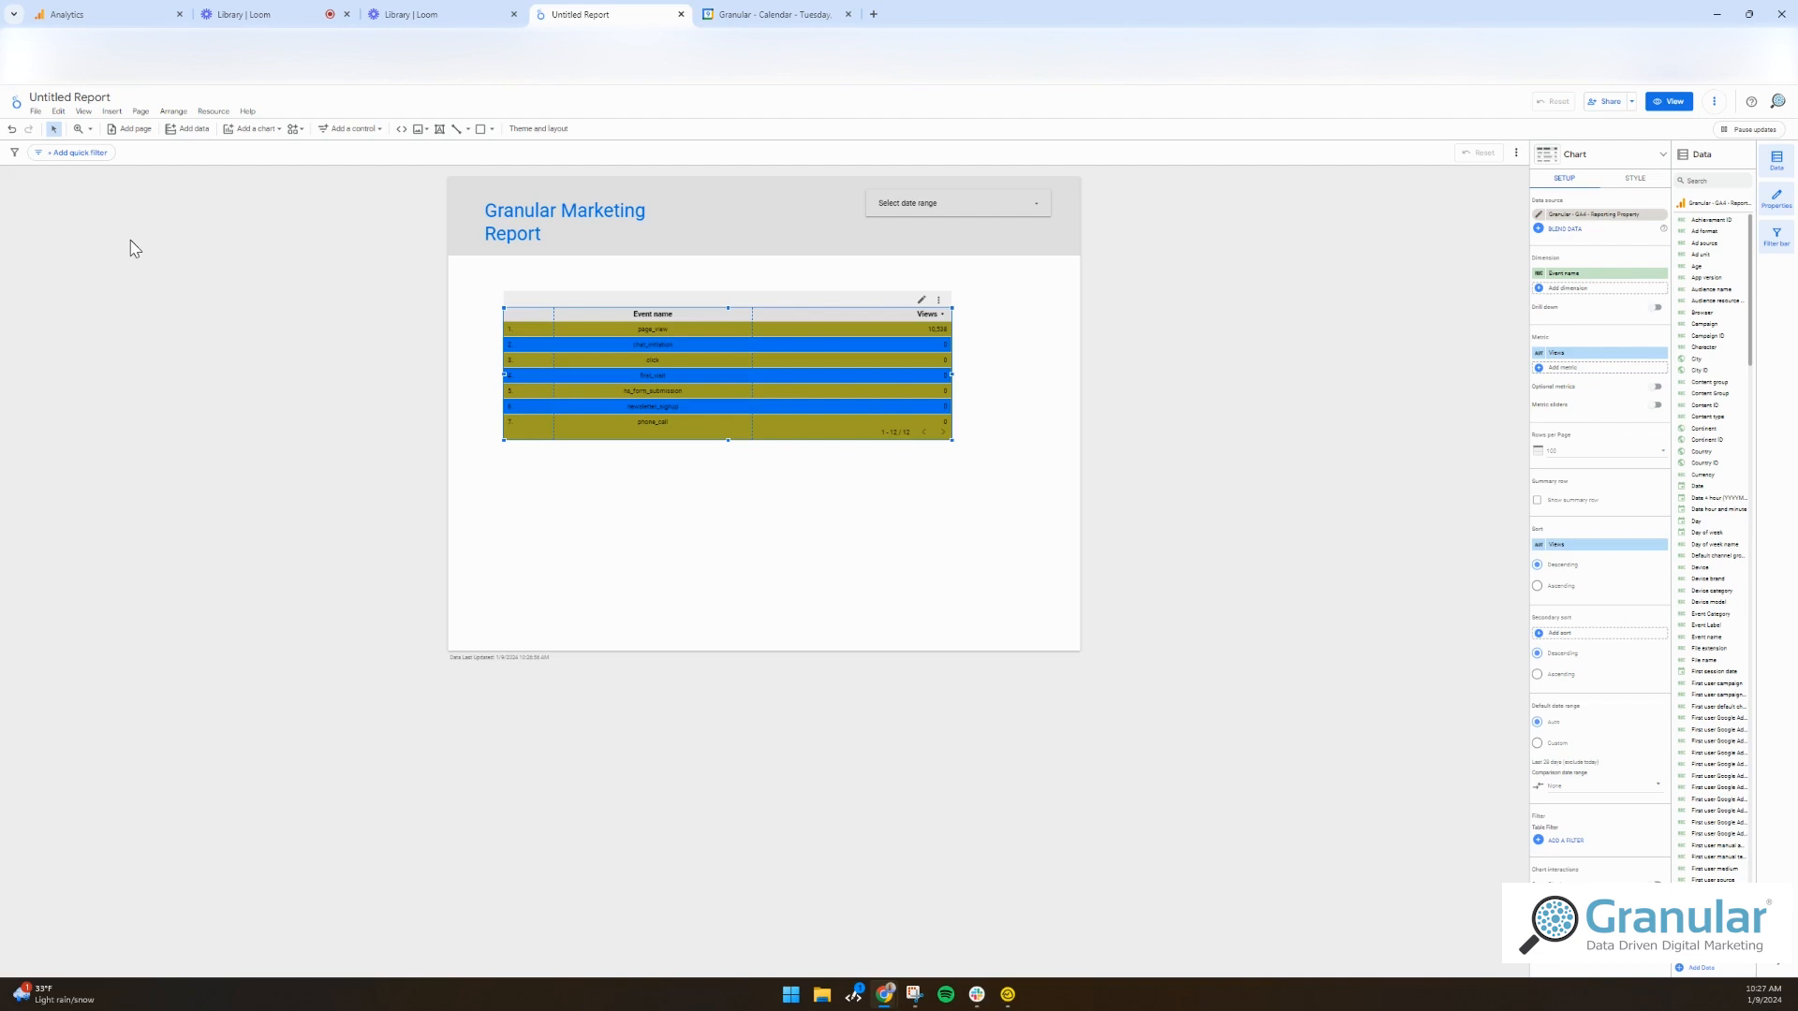
mouse_move(137, 250)
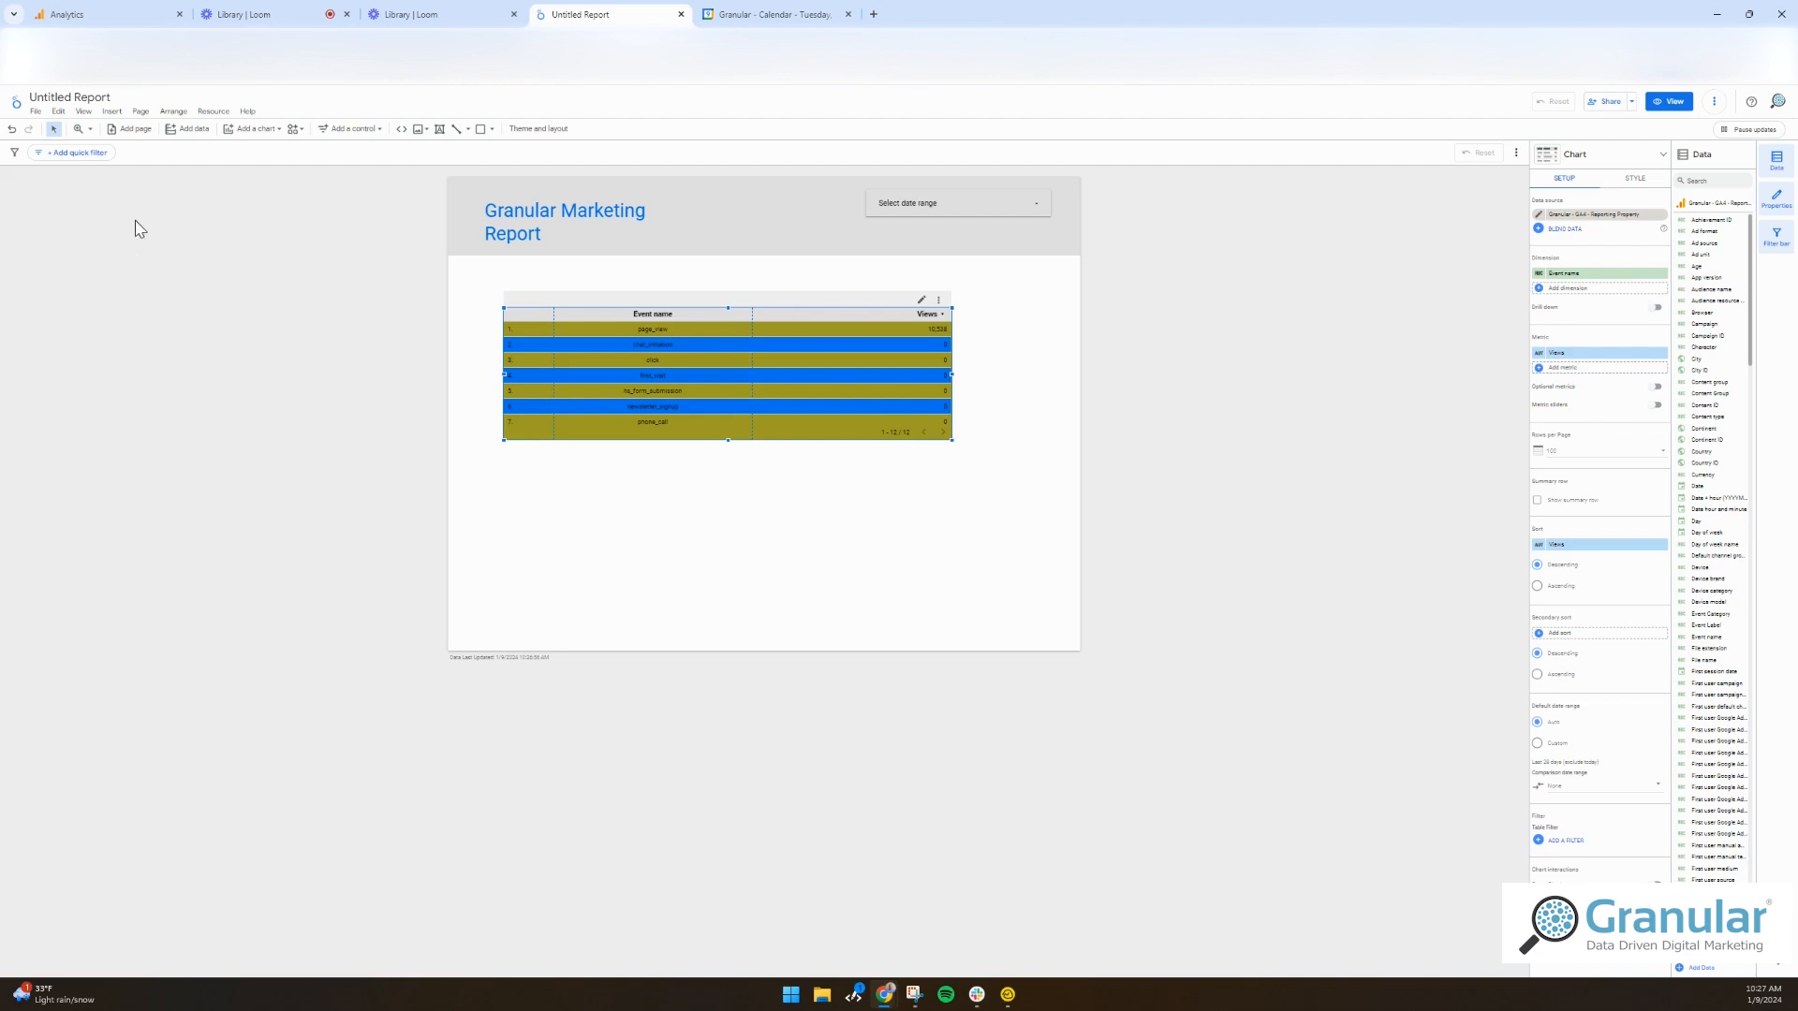
mouse_move(439, 247)
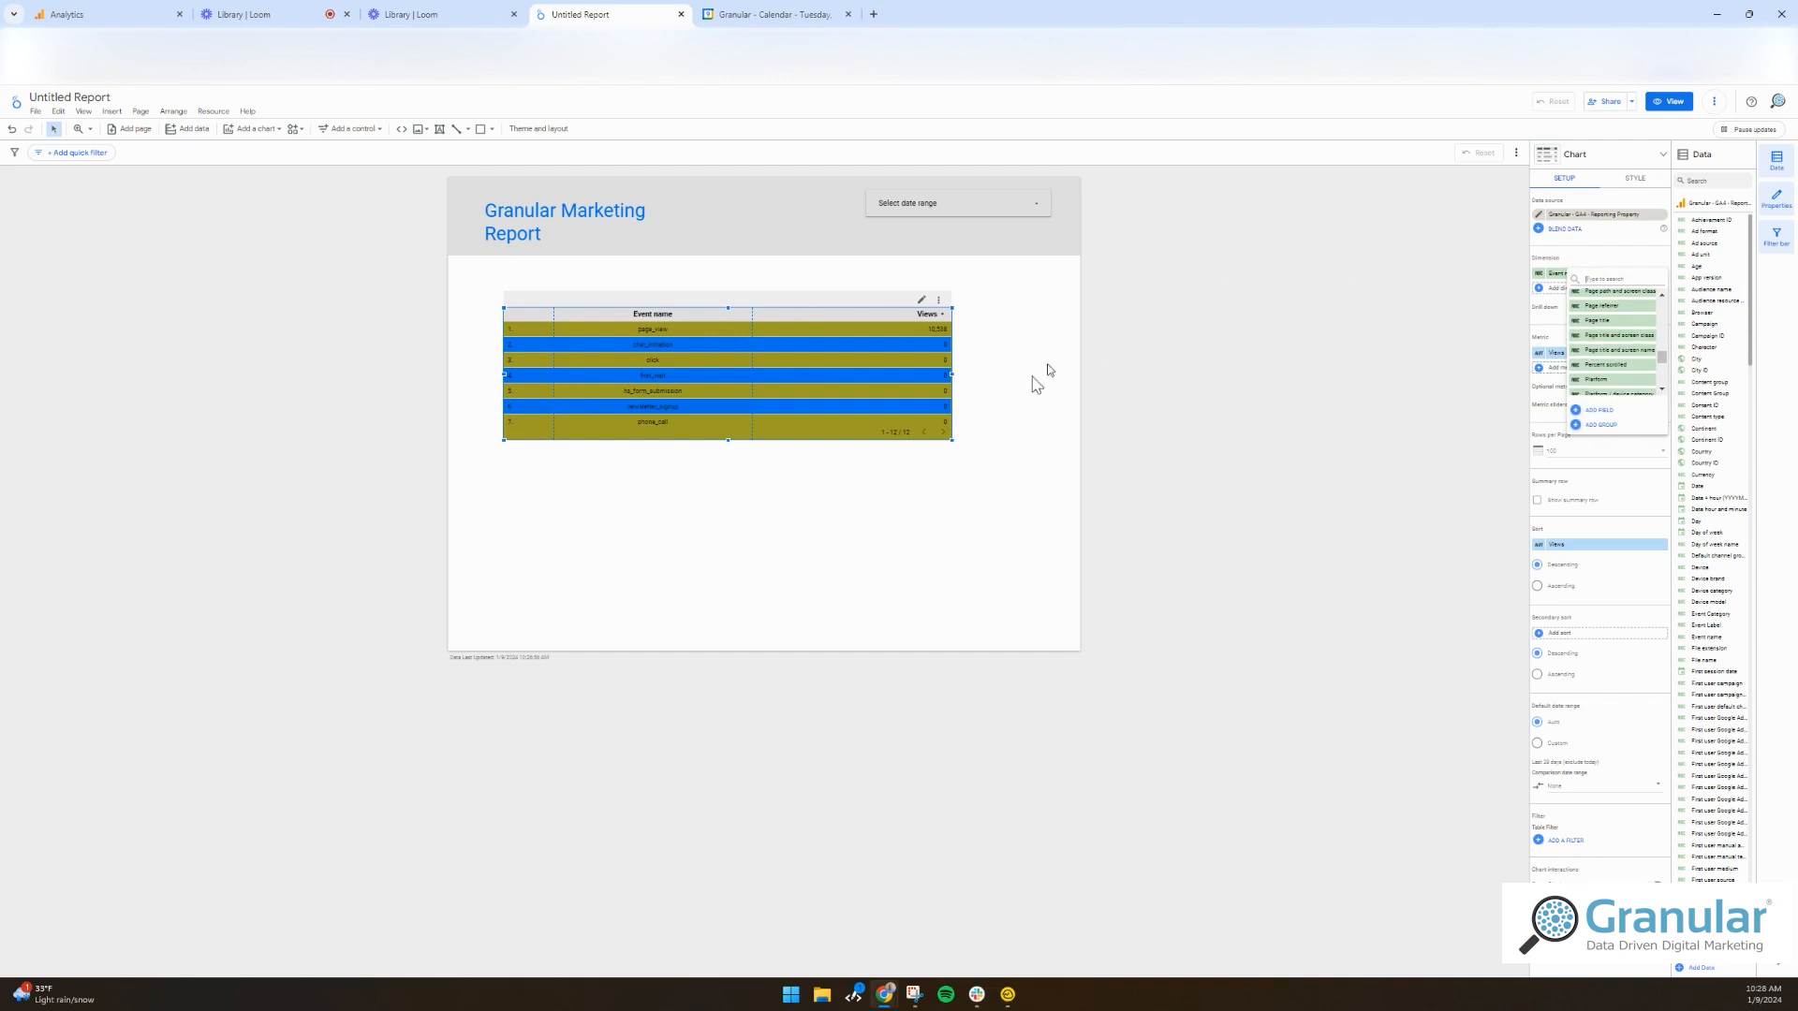
mouse_move(1022, 404)
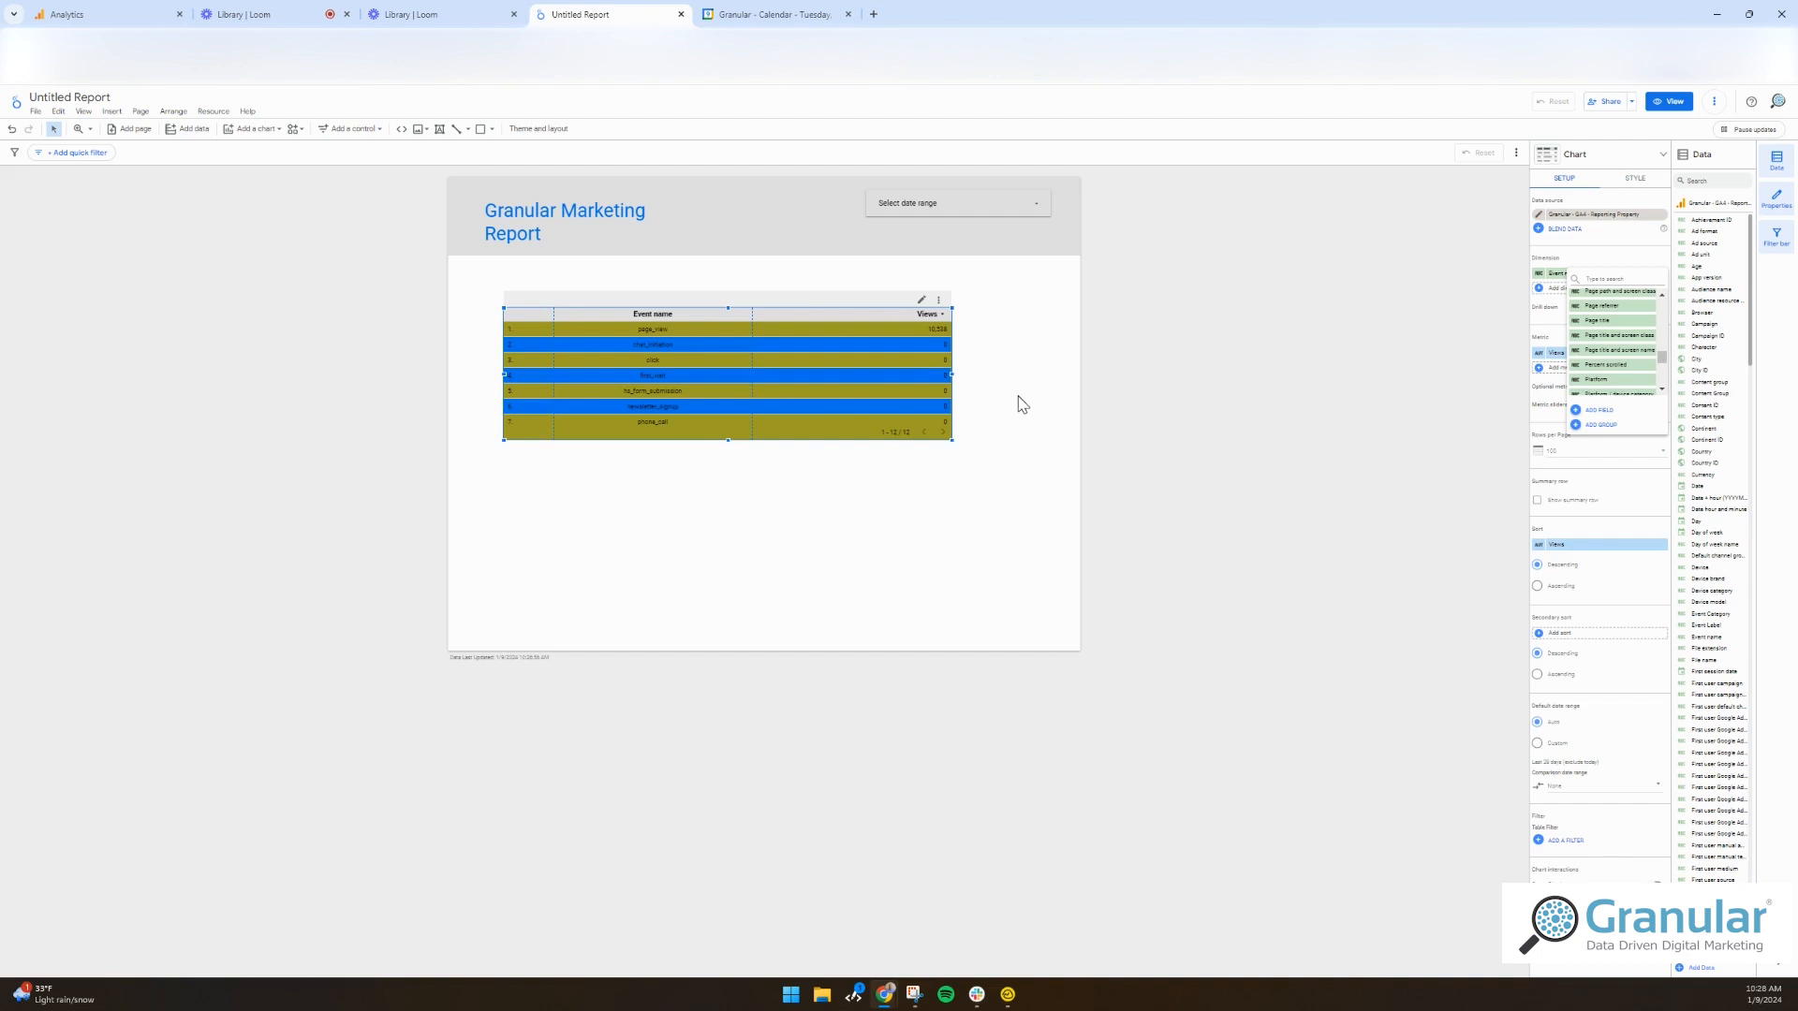
mouse_move(895, 296)
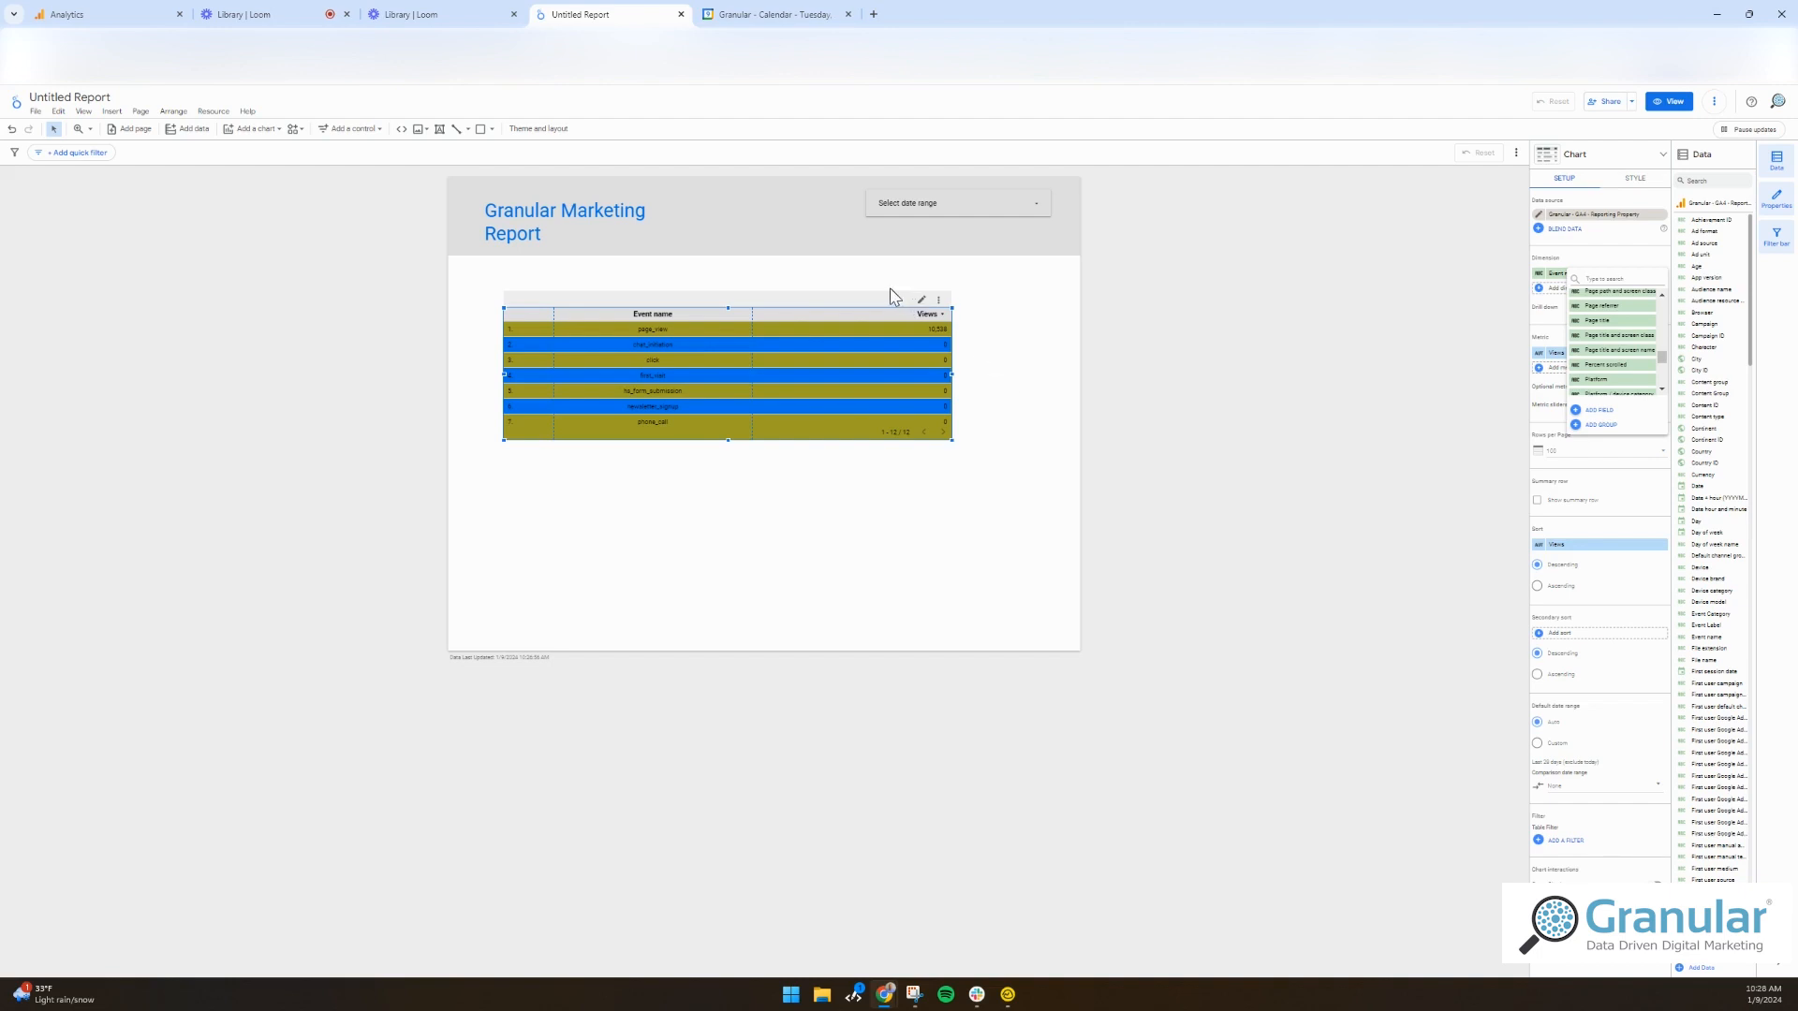